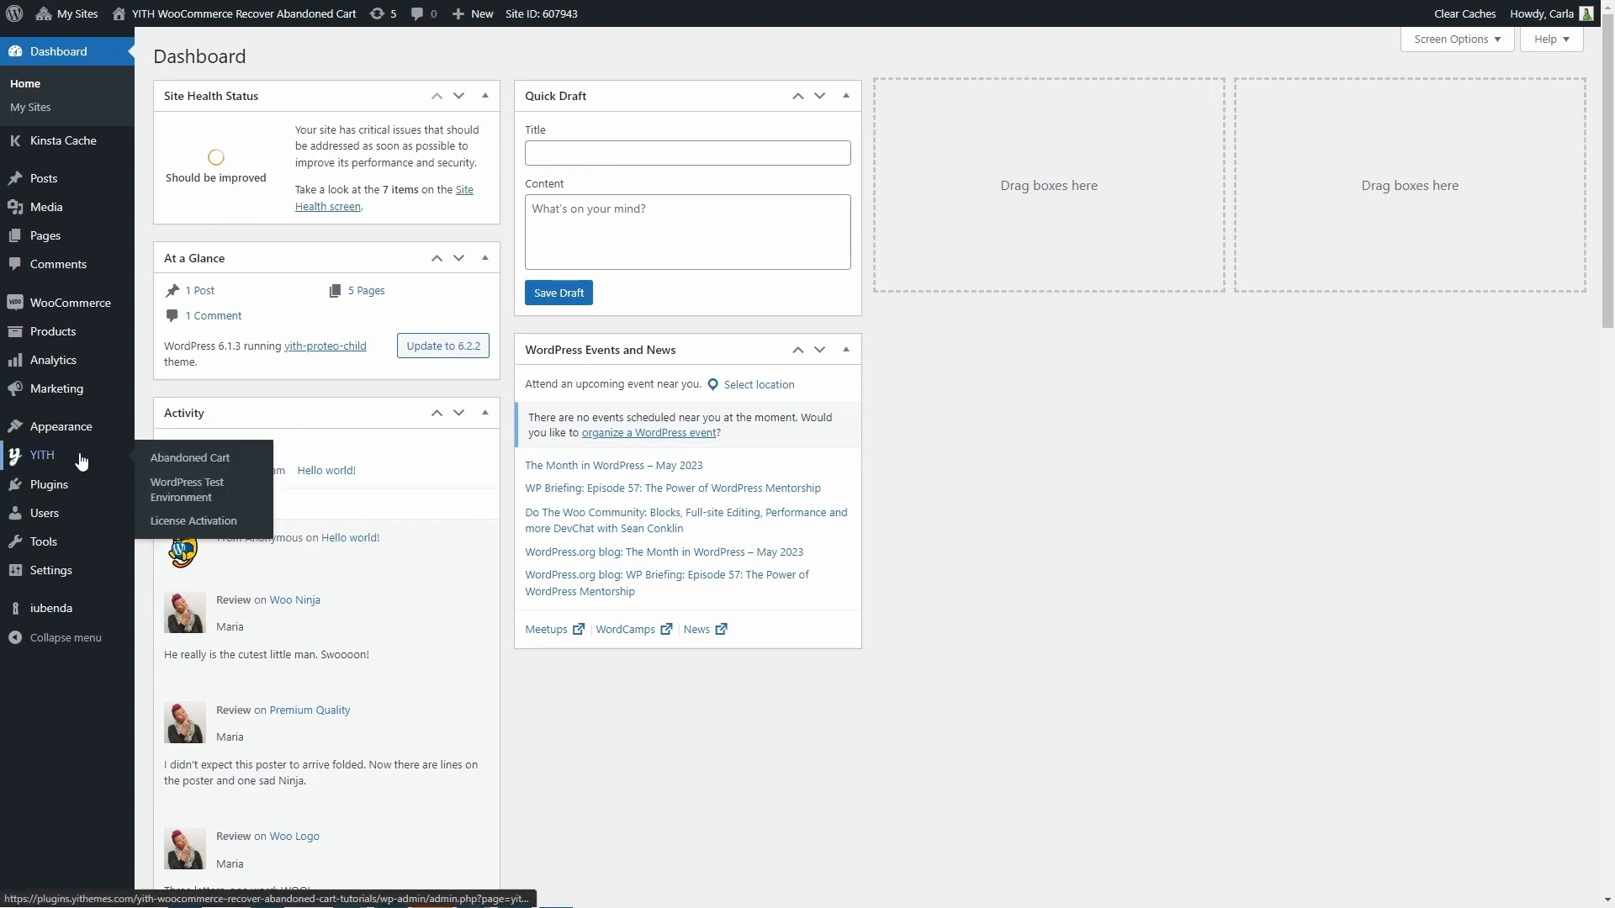
mouse_move(190, 458)
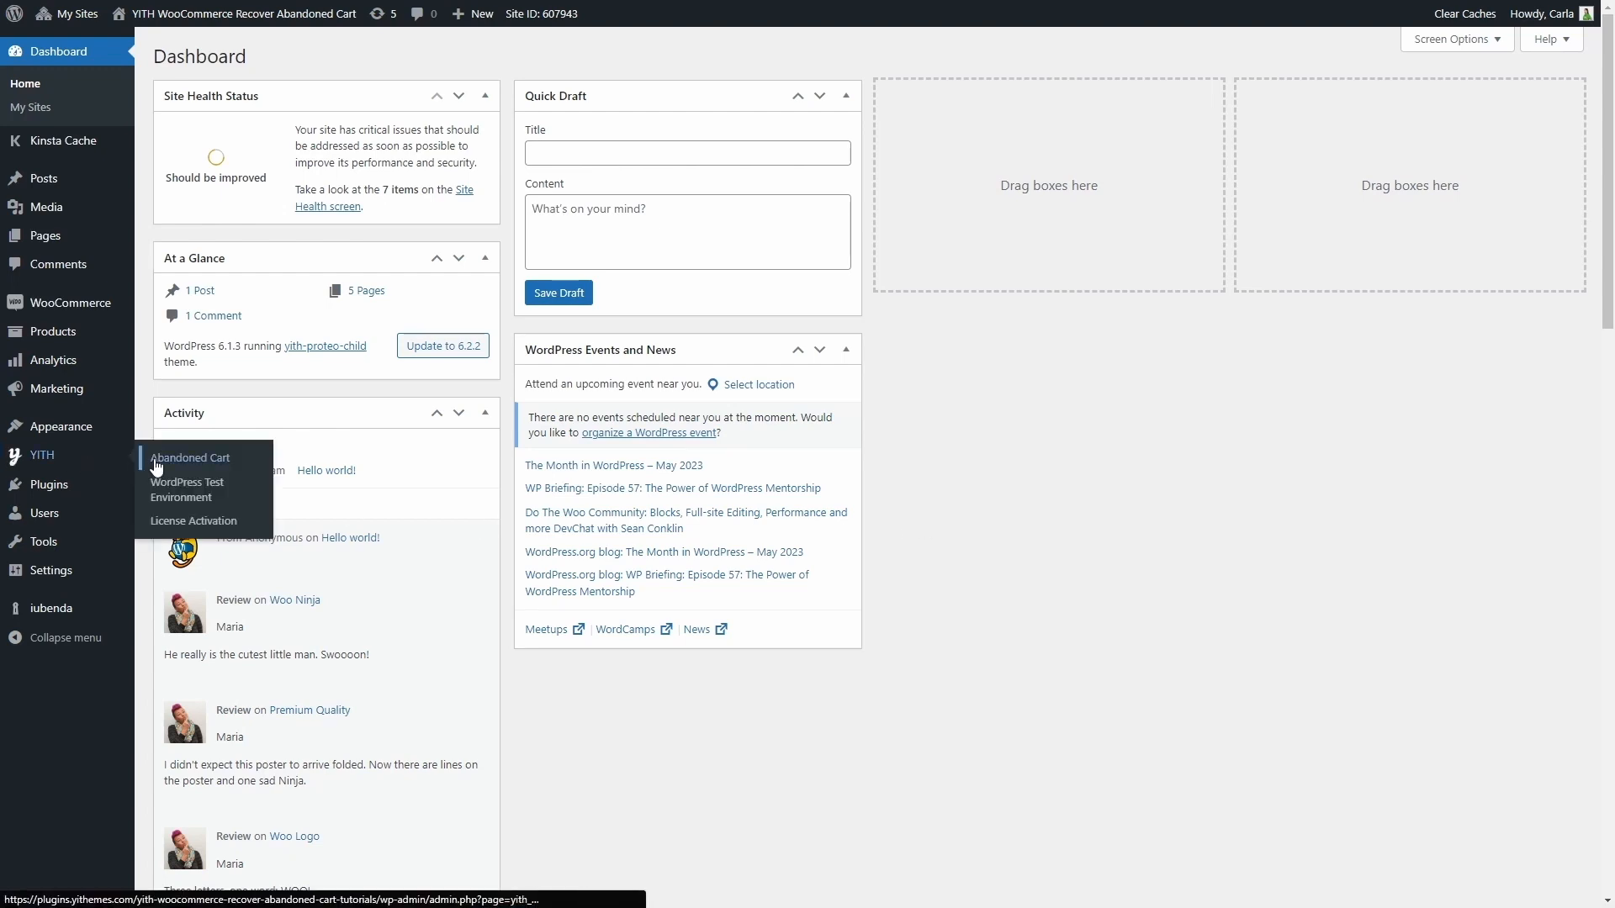
- Open the Abandoned Cart dashboard showing 918 abandoned carts and 991 emails sent
click(190, 458)
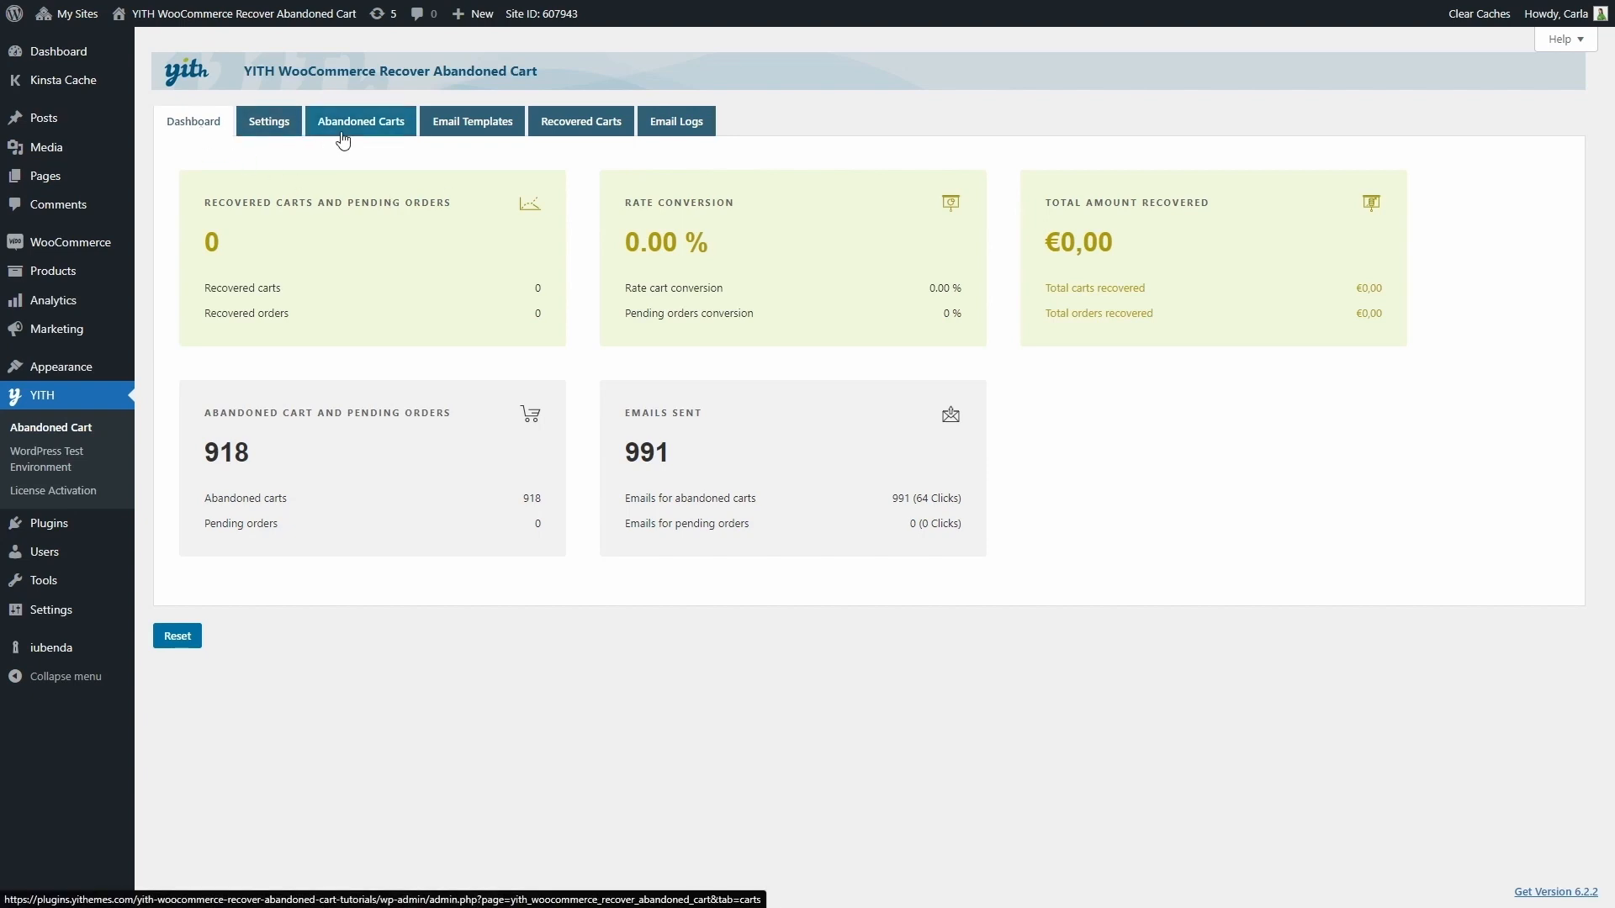
mouse_move(586, 134)
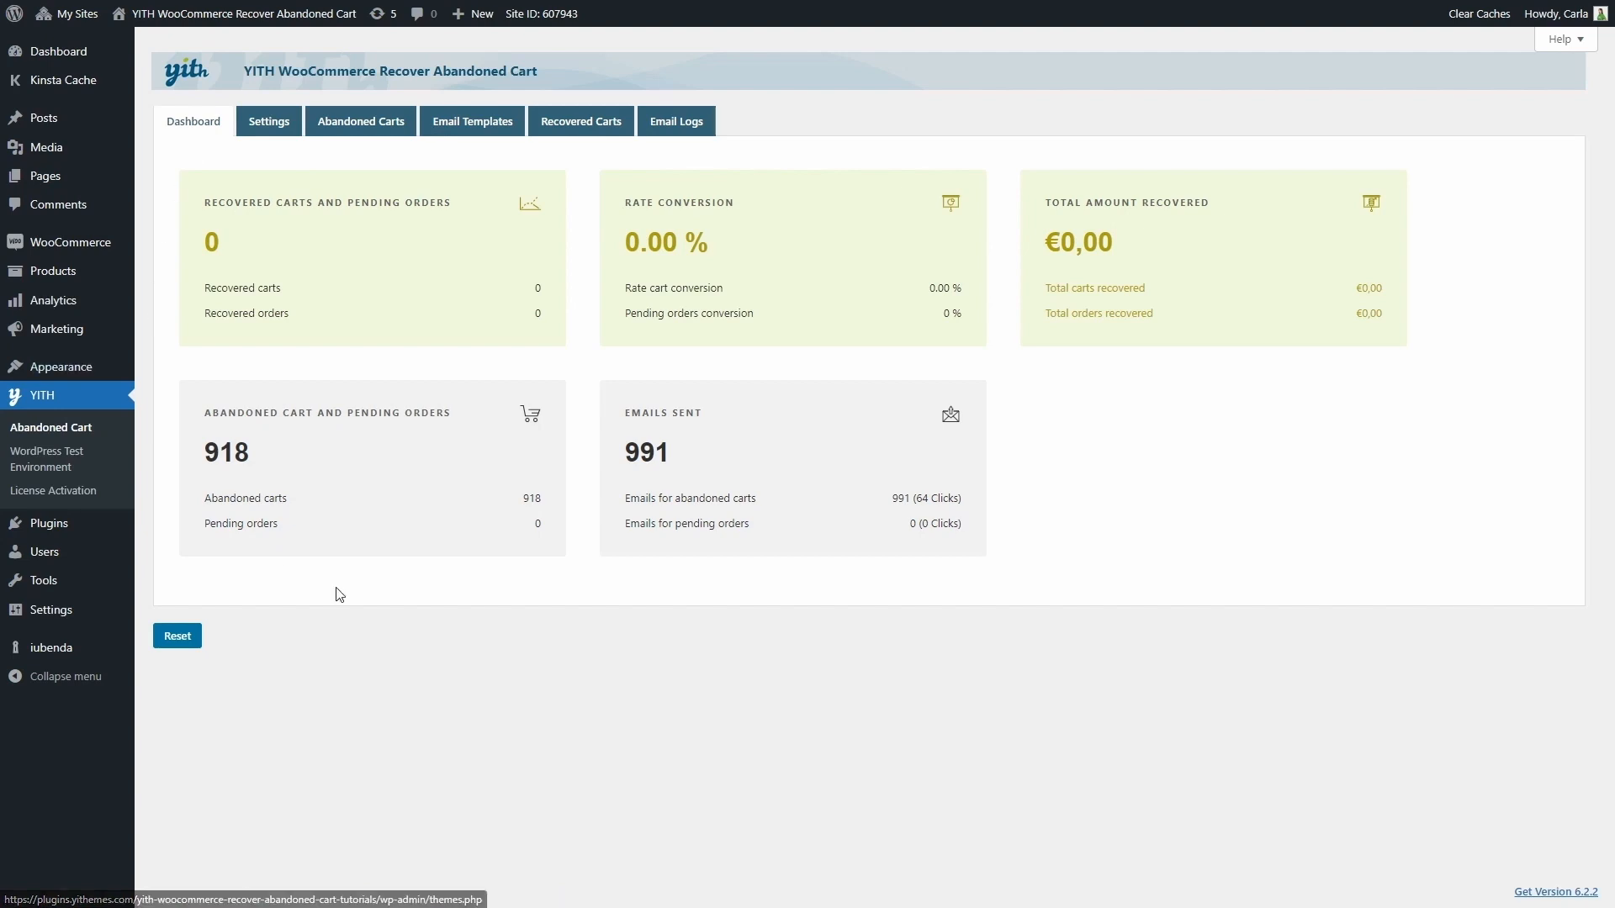
mouse_move(302, 198)
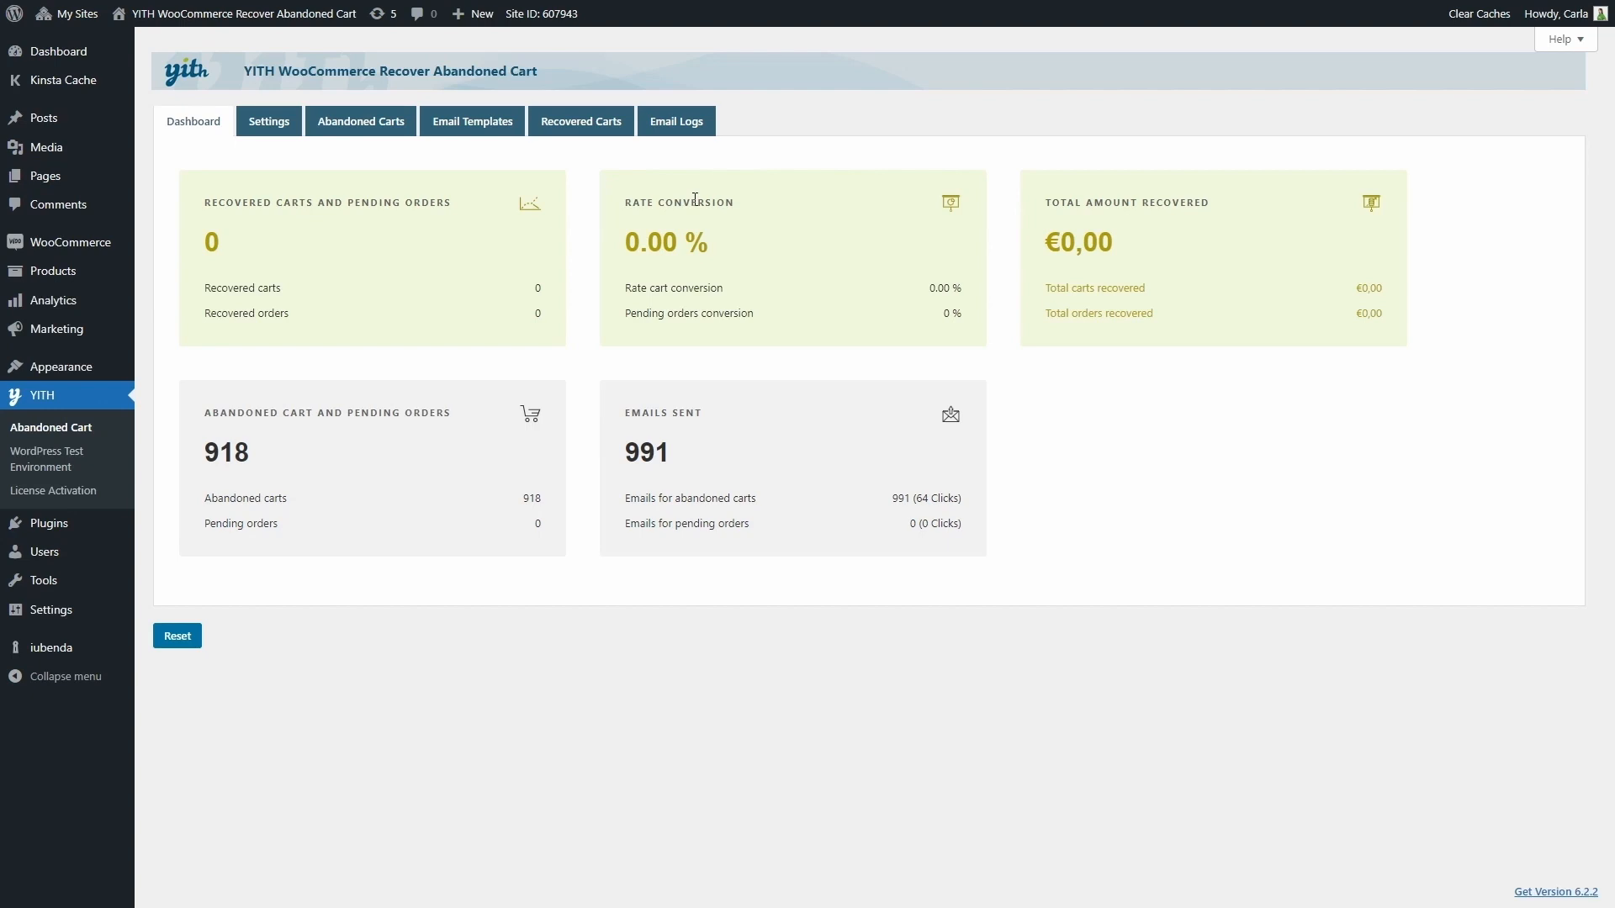
mouse_move(1111, 197)
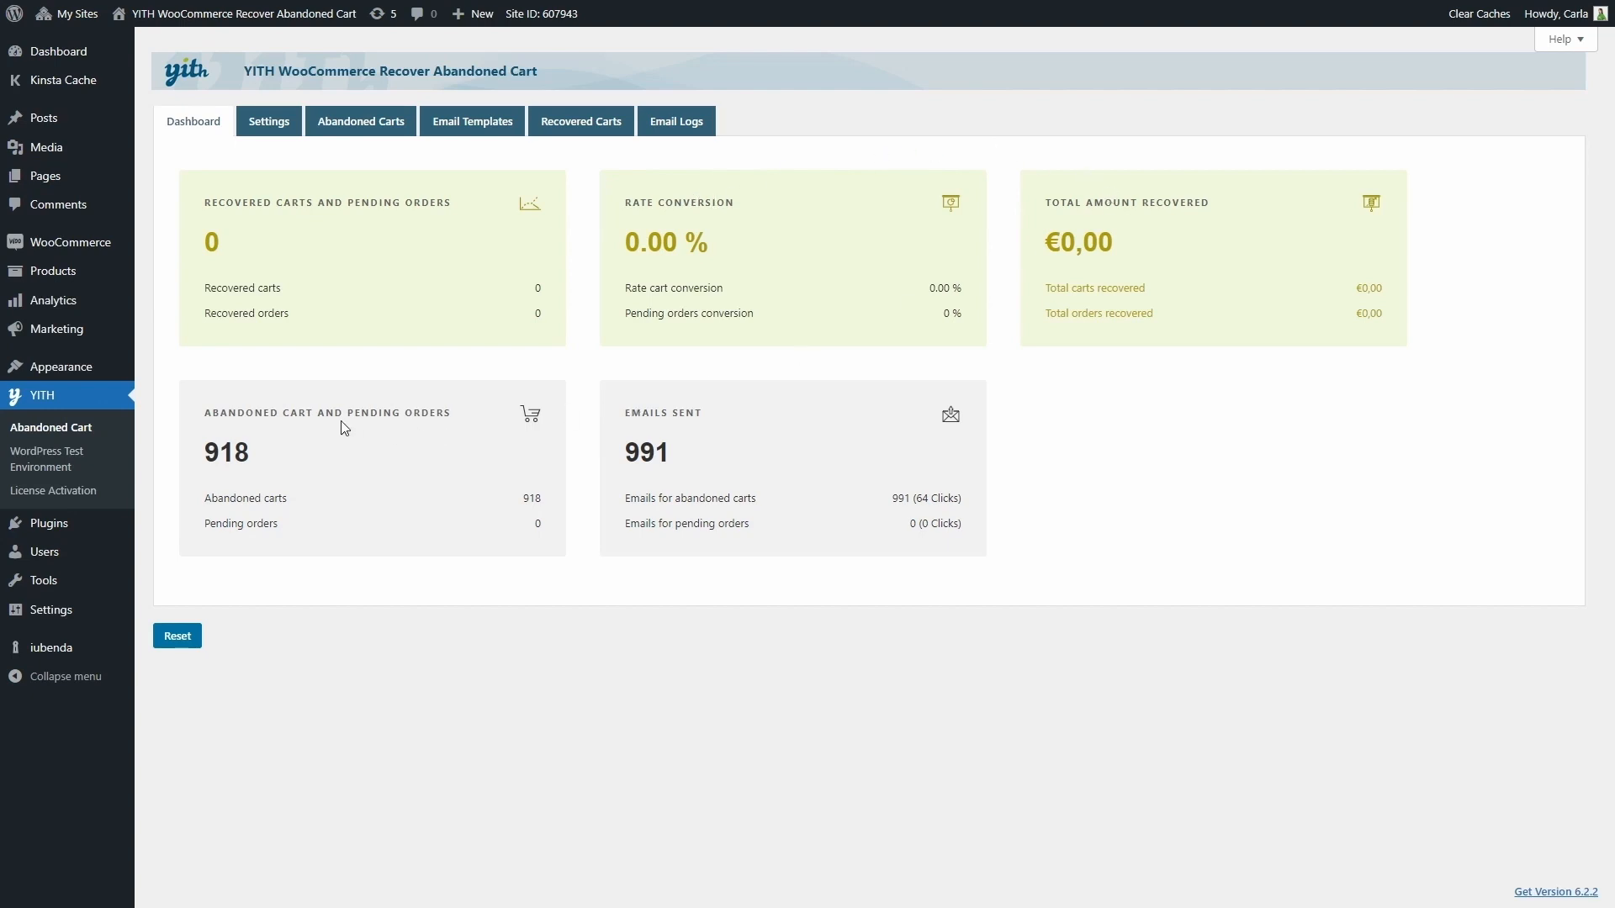
mouse_move(357, 434)
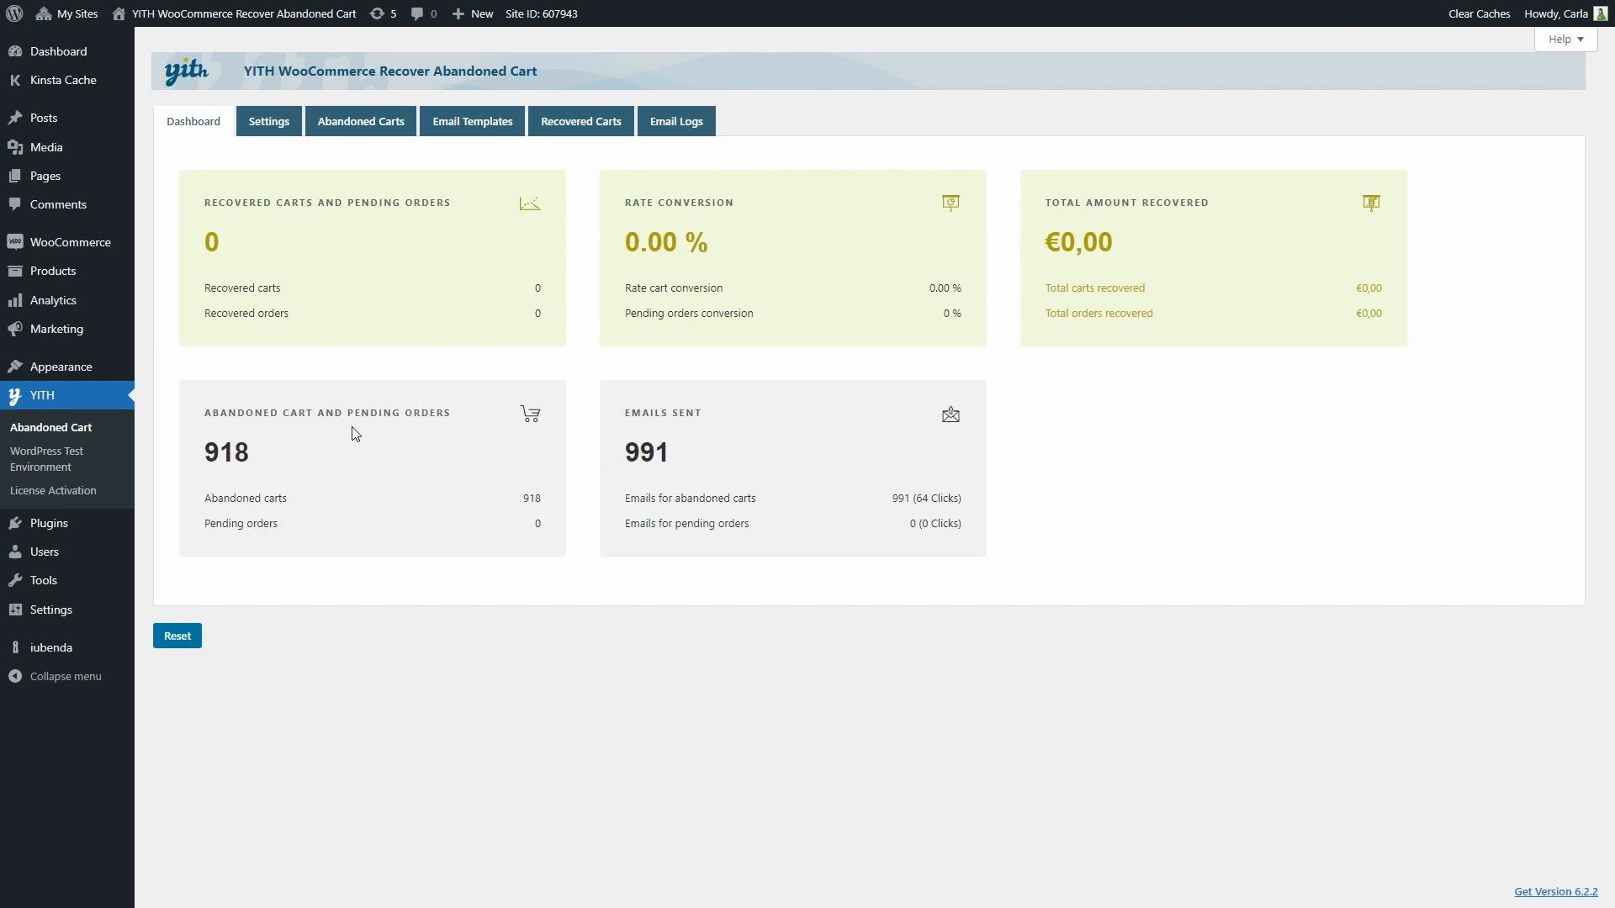
mouse_move(705, 428)
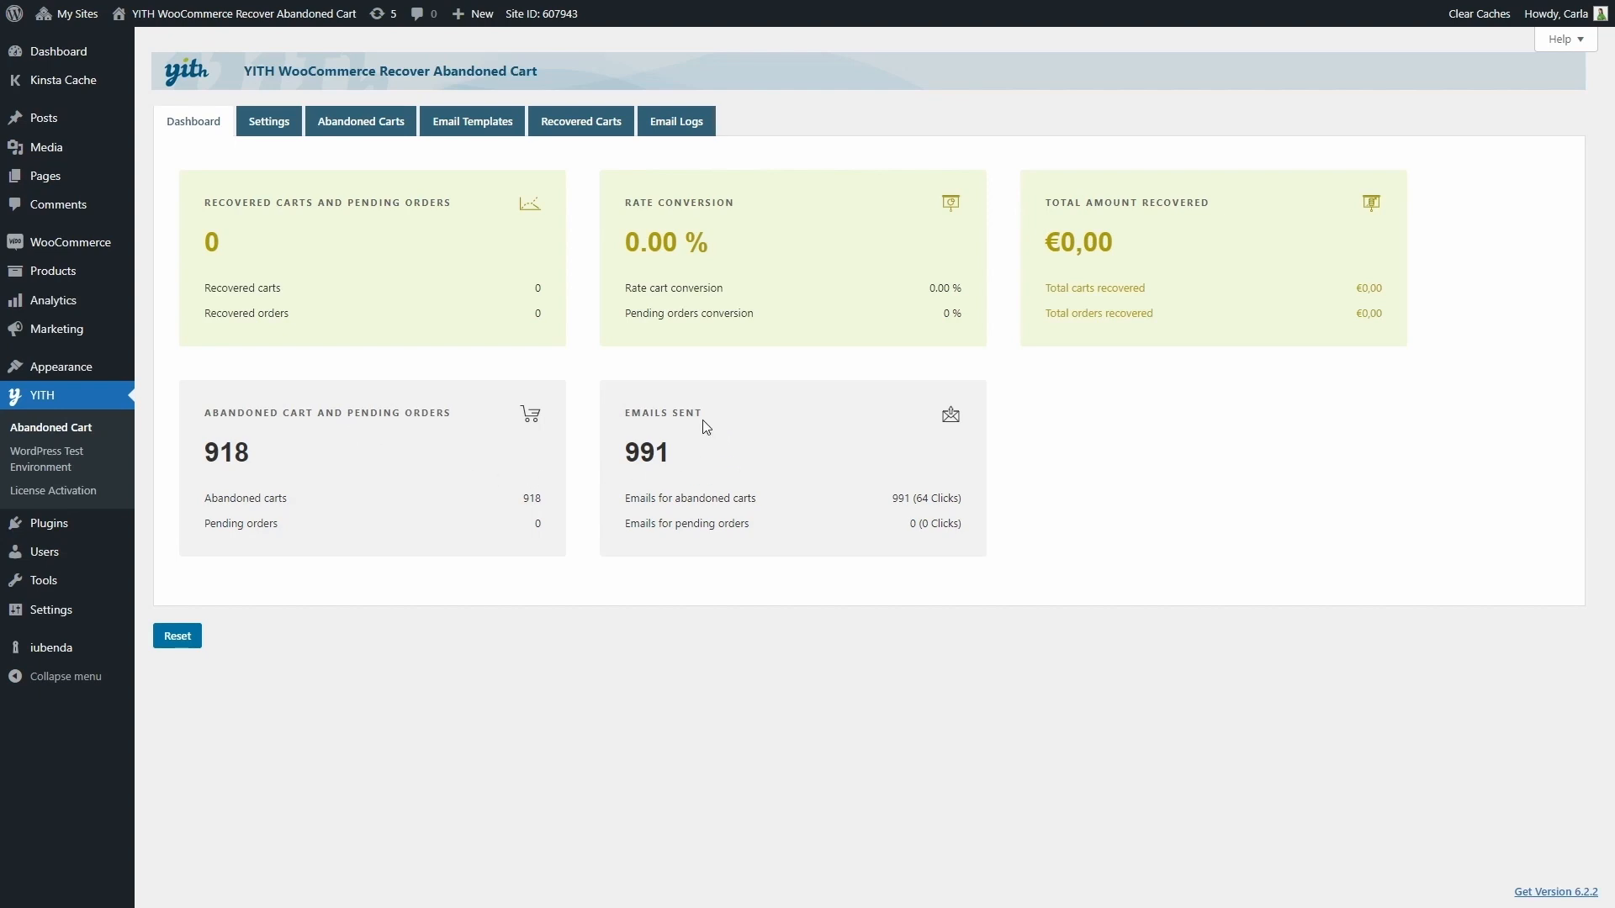
mouse_move(210, 662)
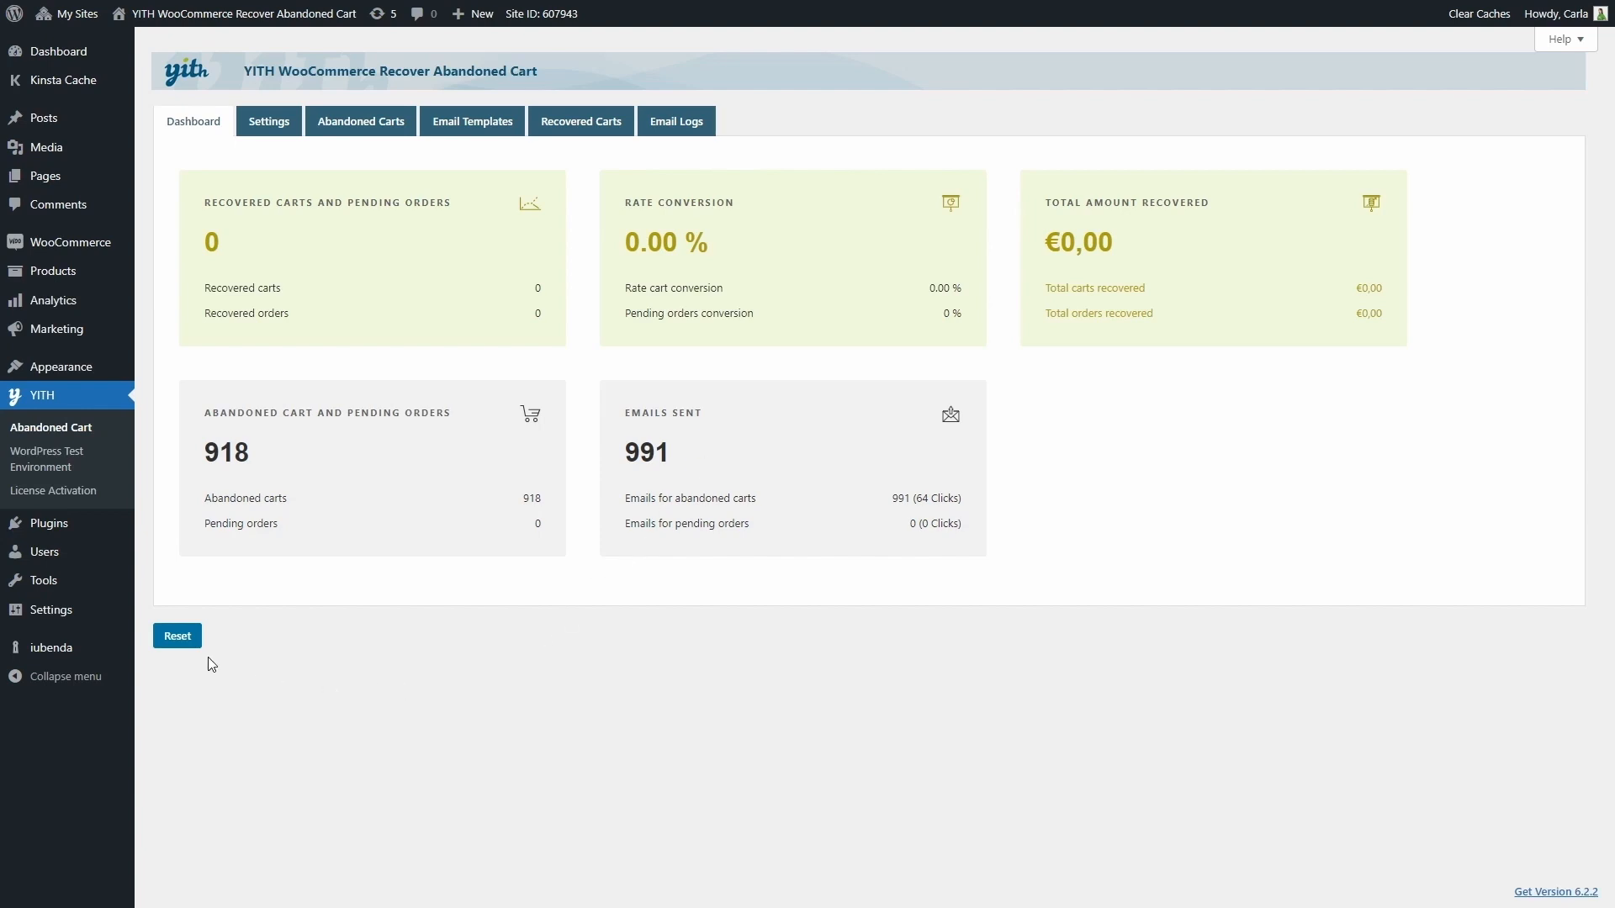
mouse_move(192, 649)
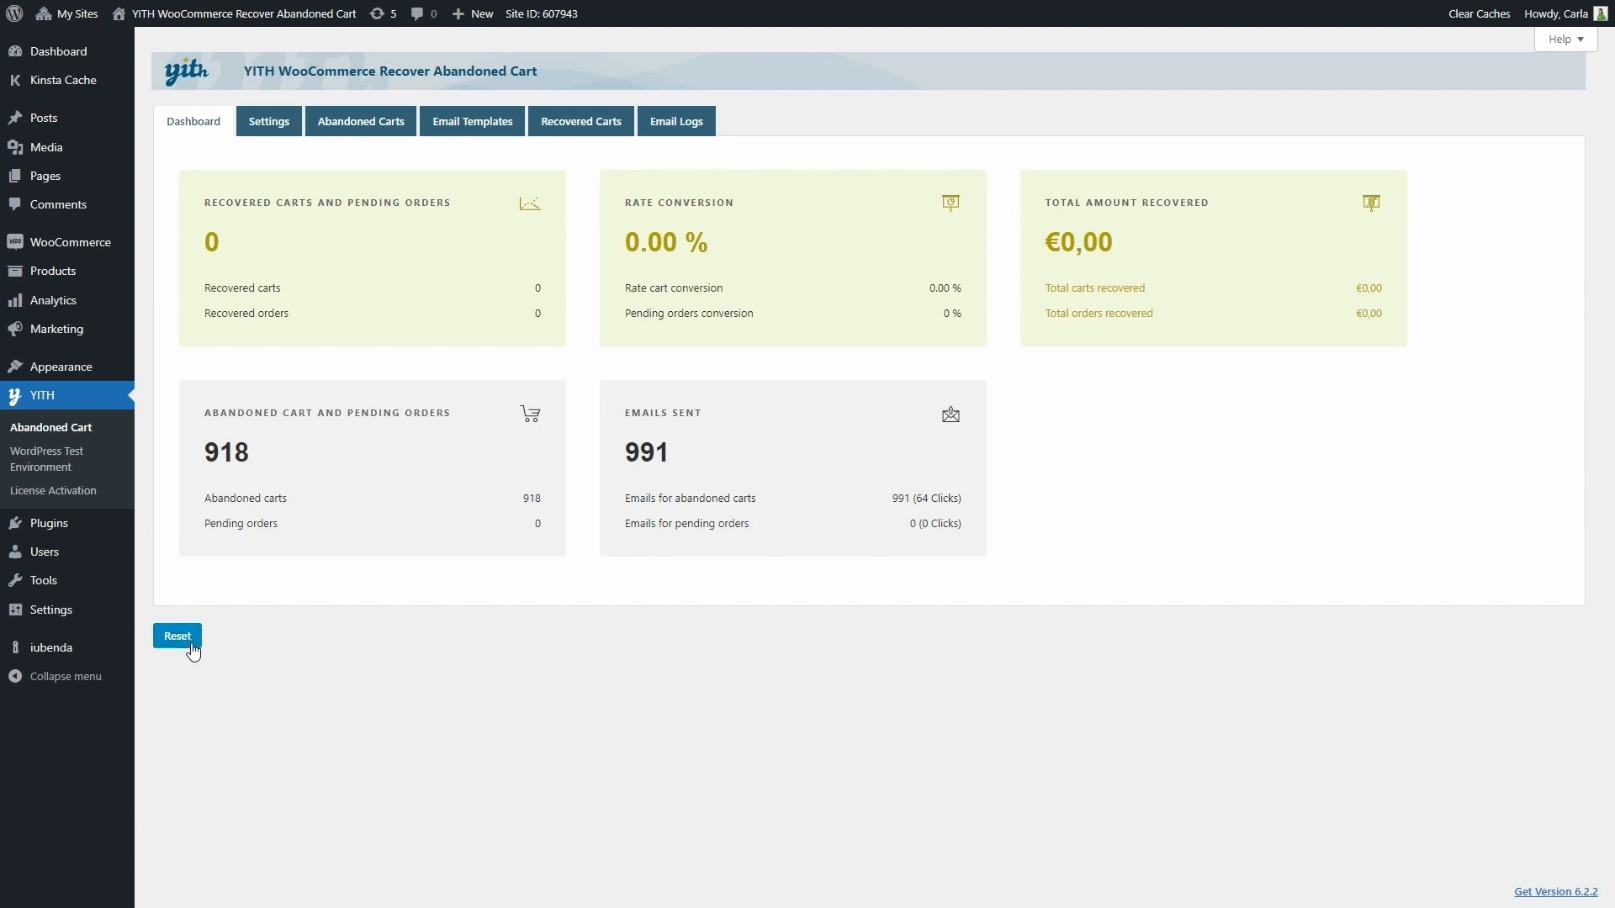
mouse_move(295, 178)
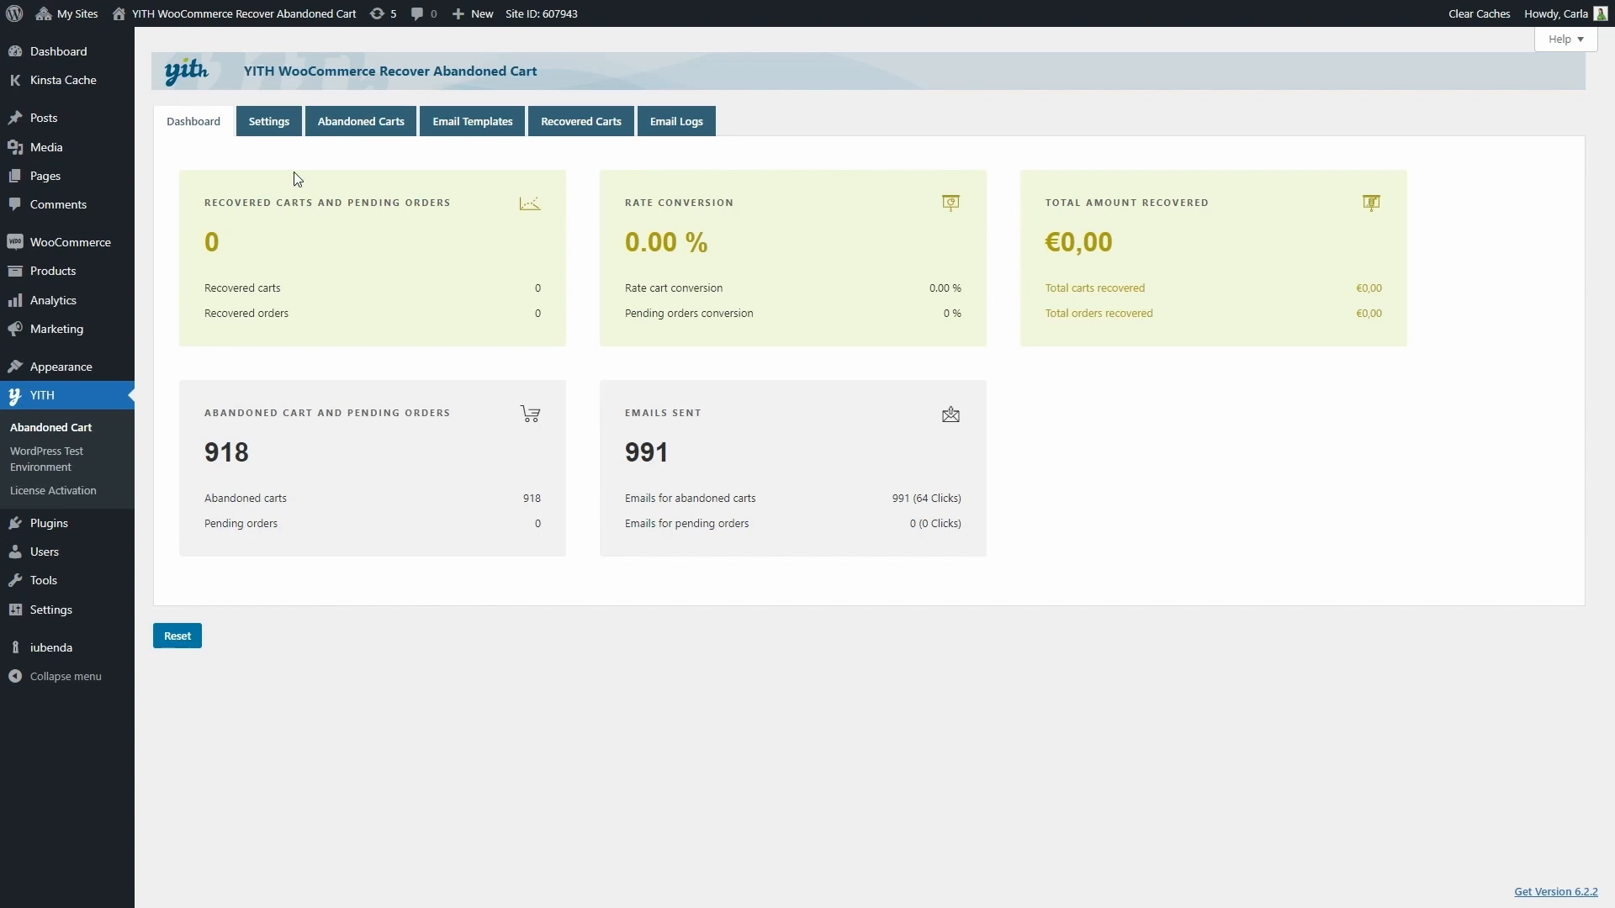
- Show the General settings with cart recovery enabled and deletion after 160 hours
click(269, 121)
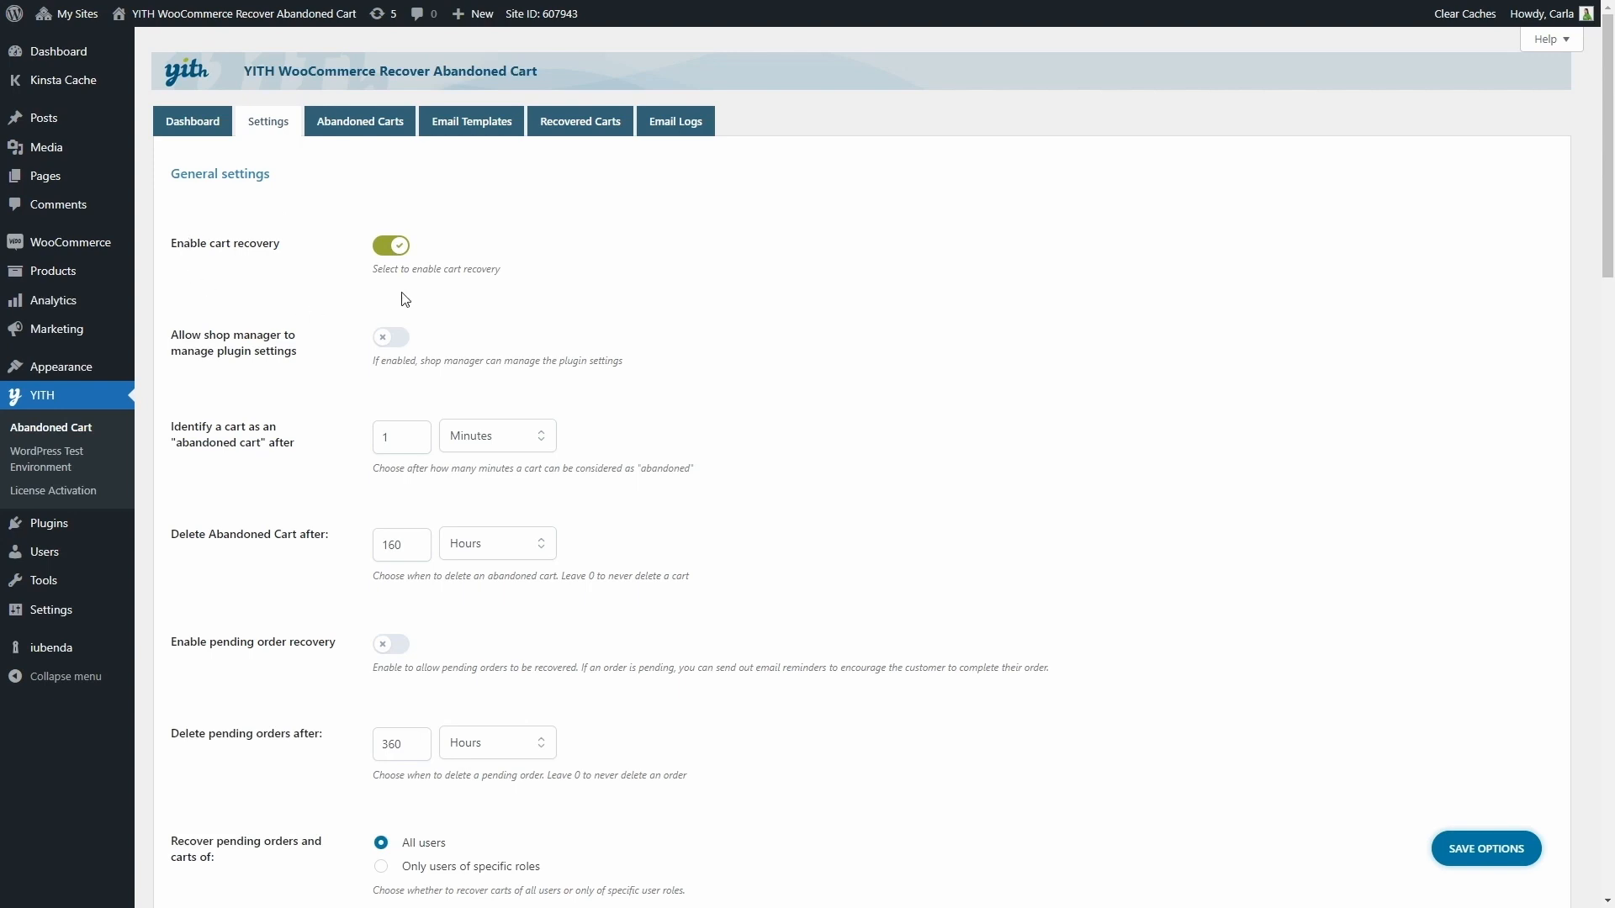
mouse_move(333, 255)
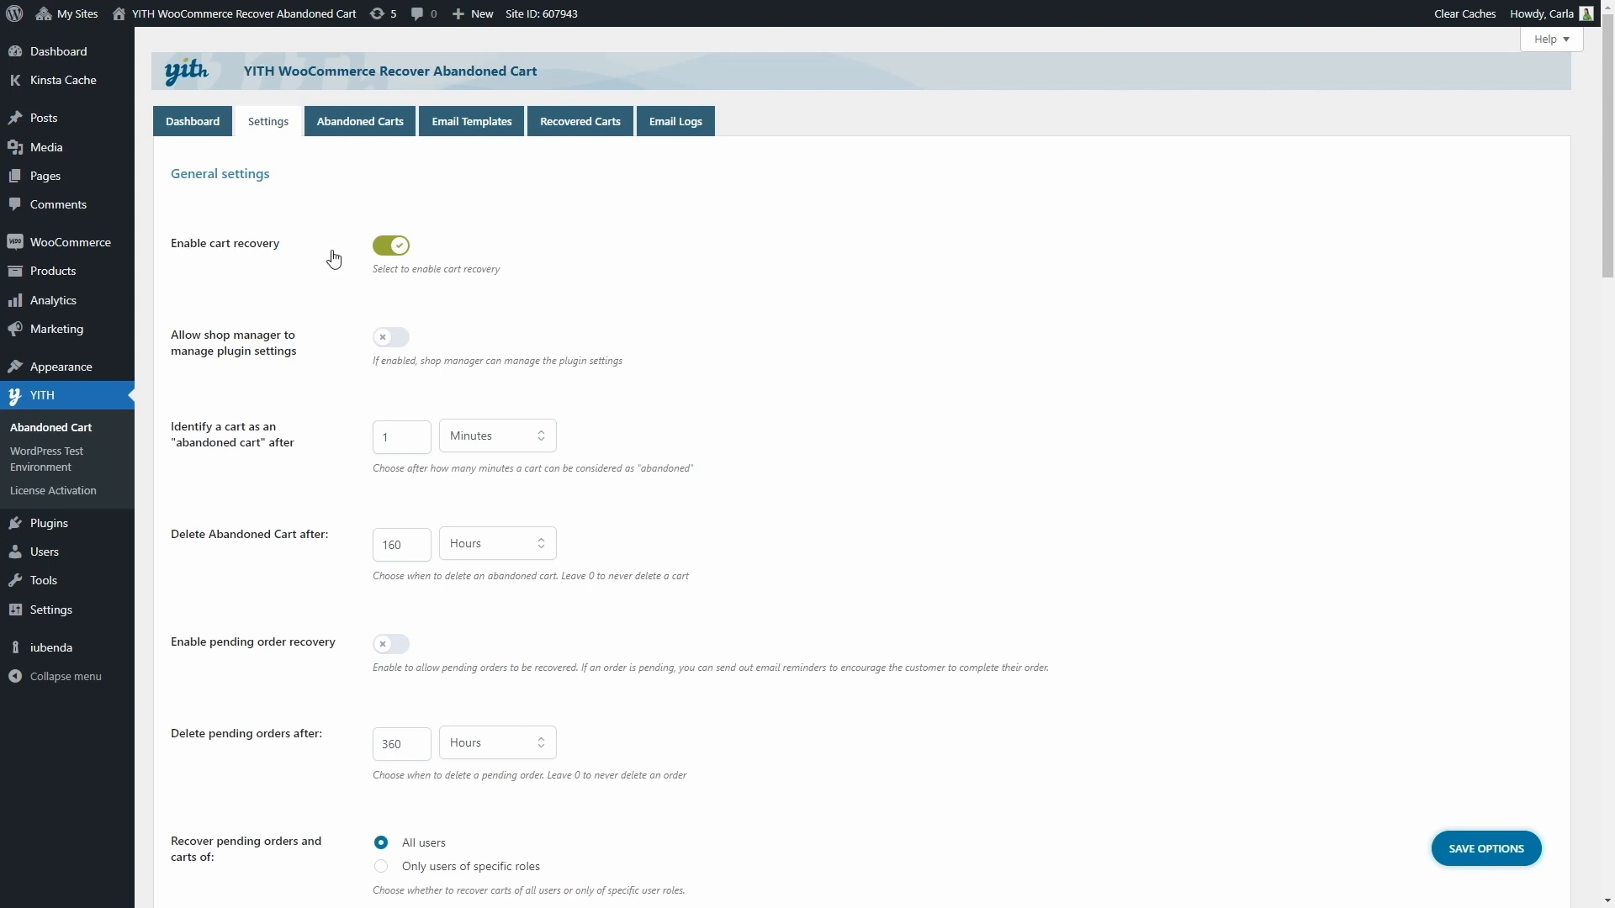
mouse_move(192, 385)
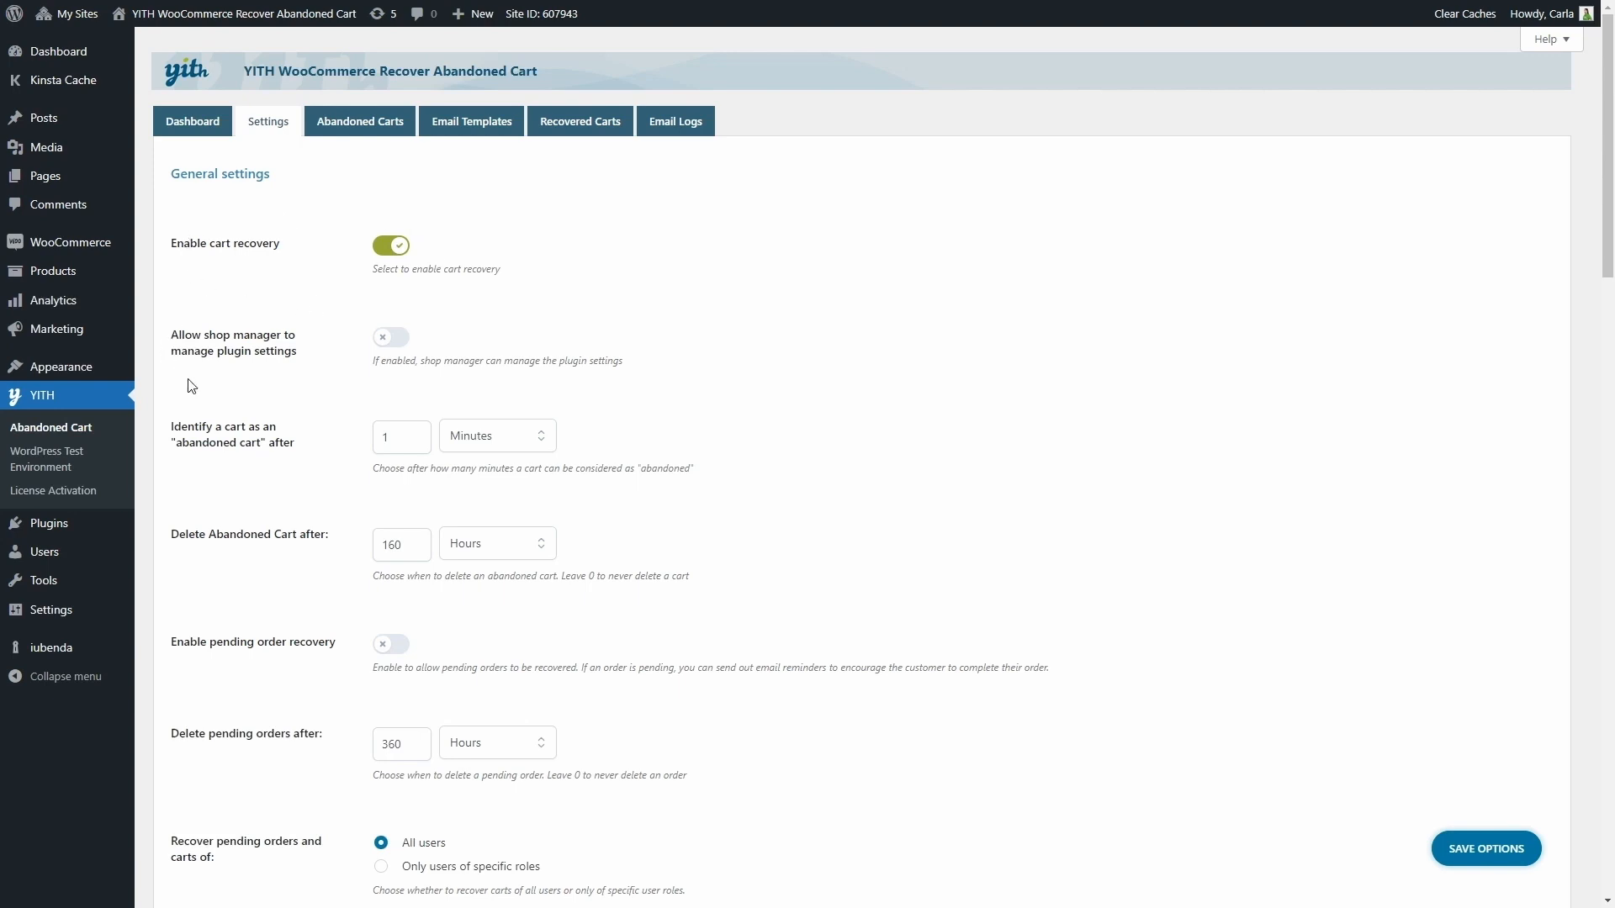
mouse_move(333, 351)
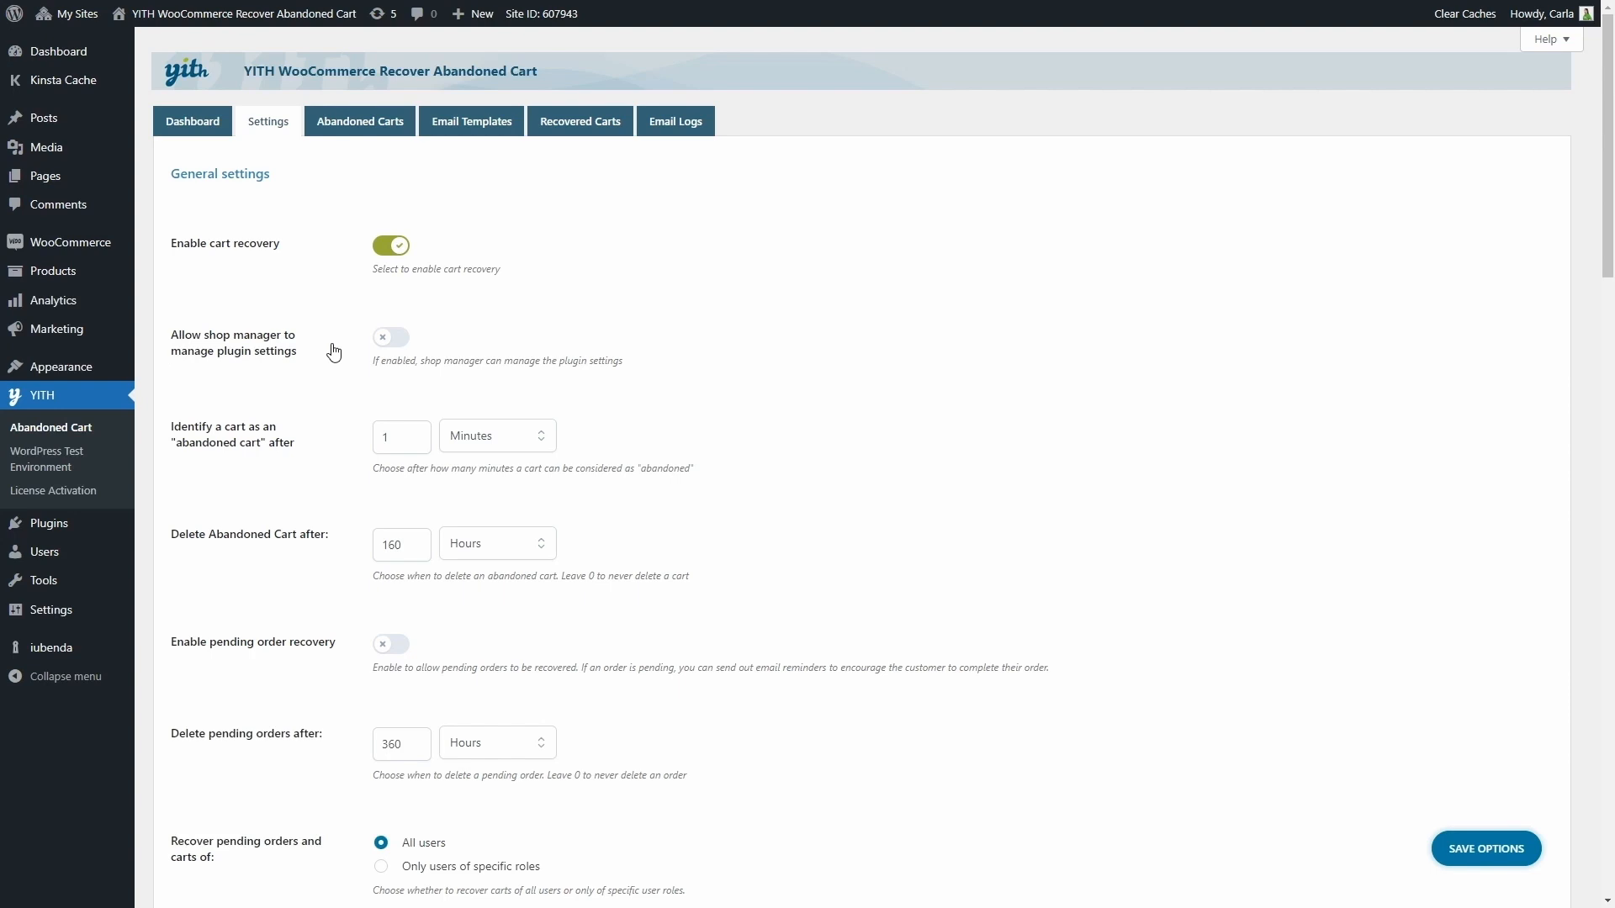
scroll(down, 3)
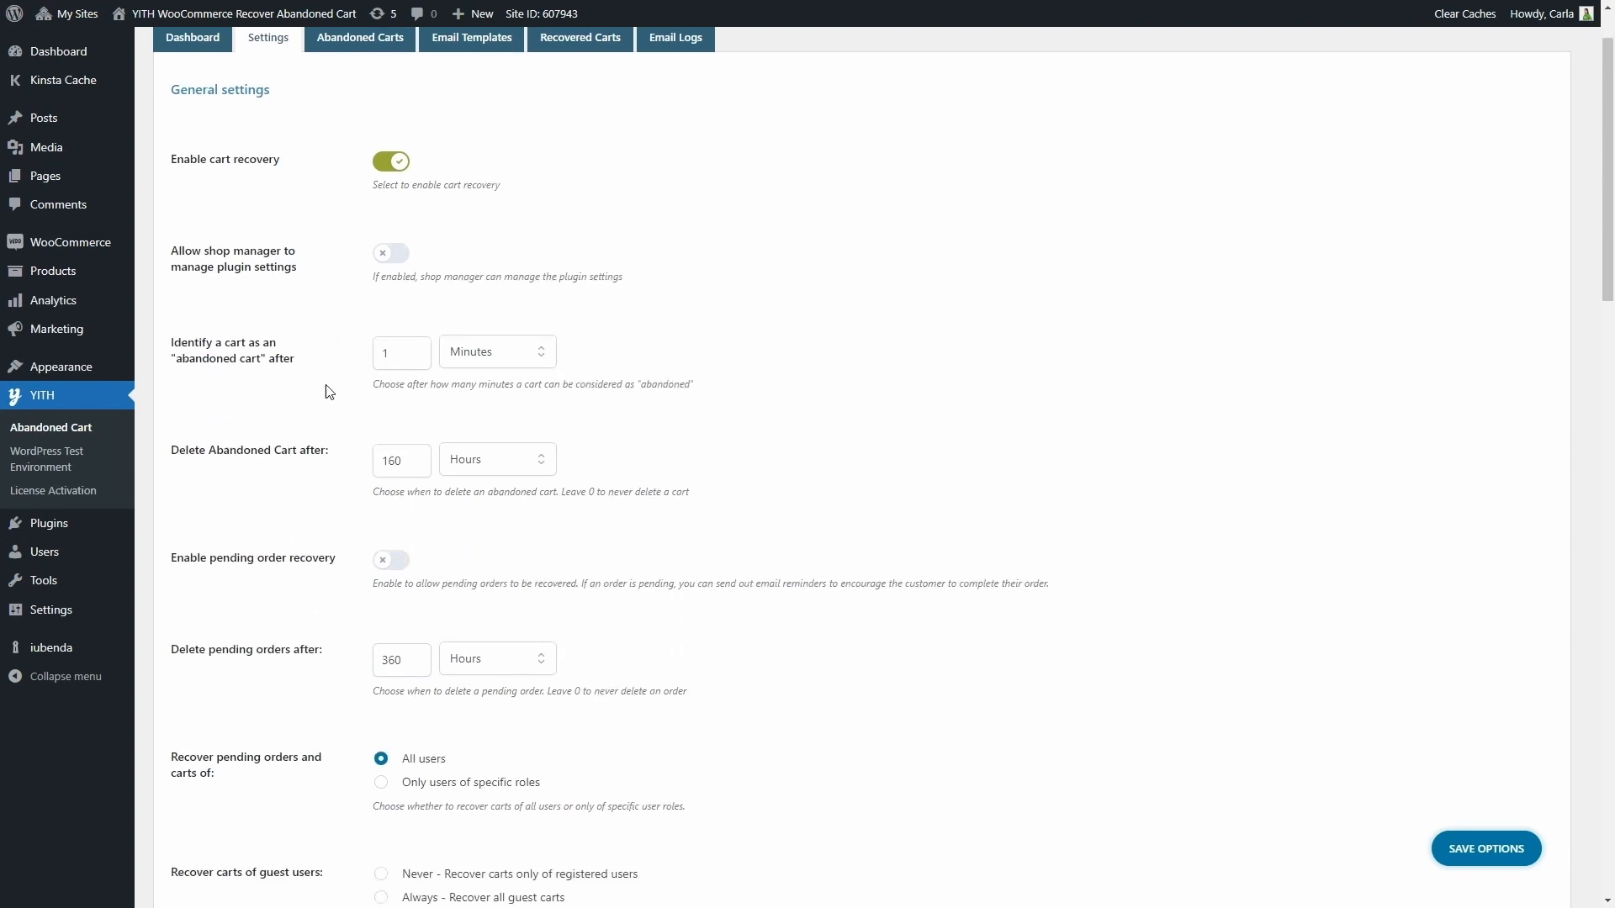
mouse_move(340, 321)
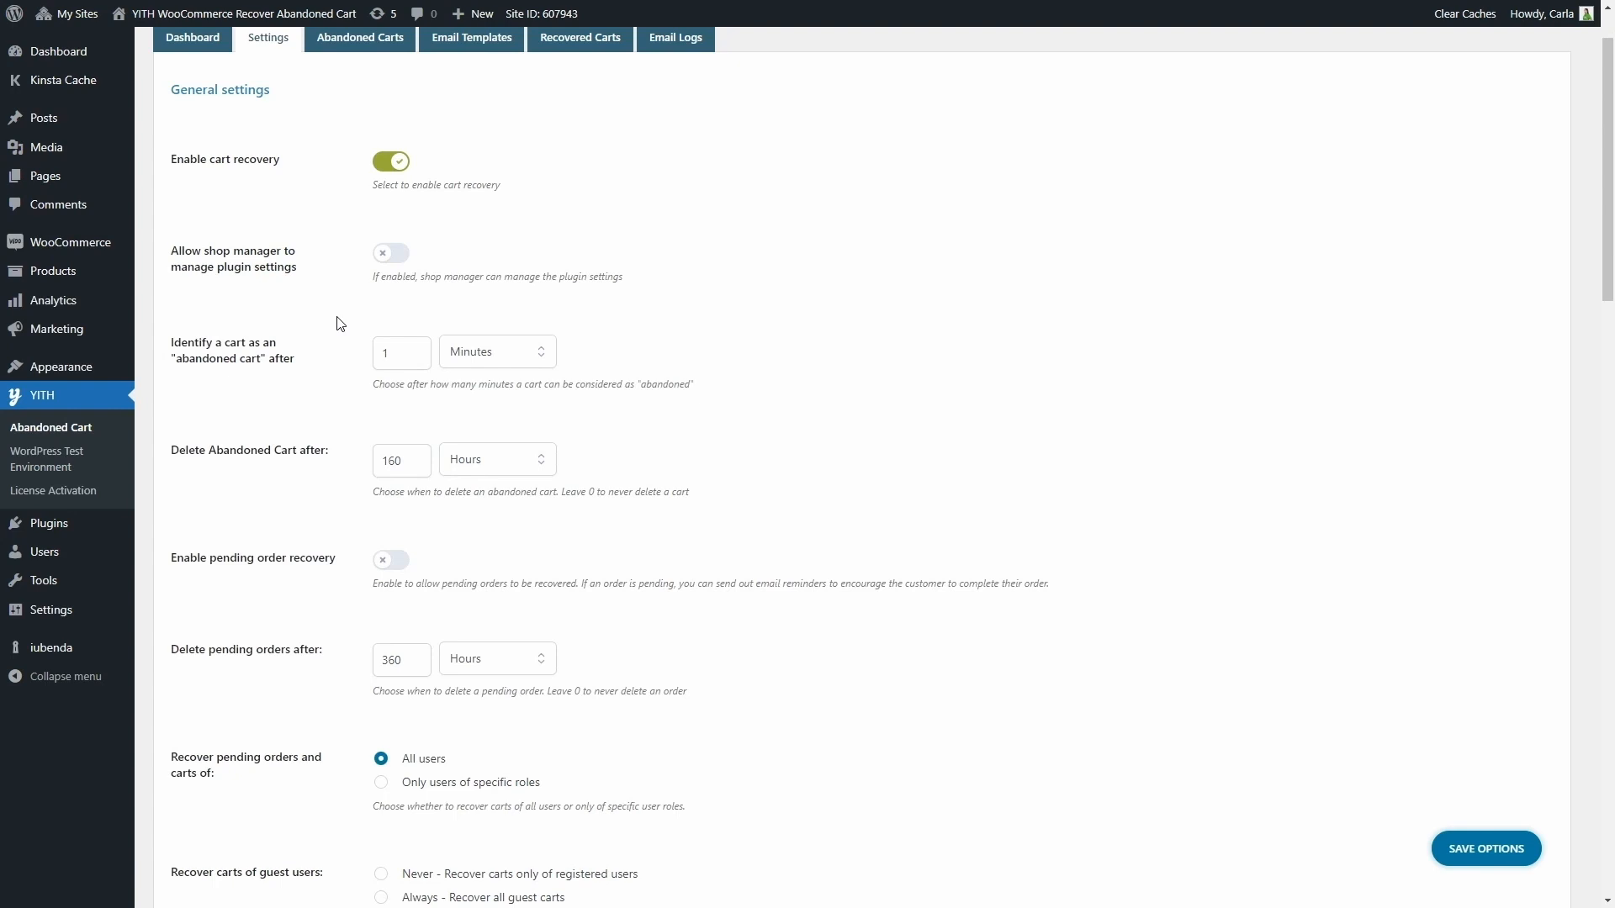
- Set carts to be marked abandoned after 2 hours, keeping deletion at 160 hours
click(498, 352)
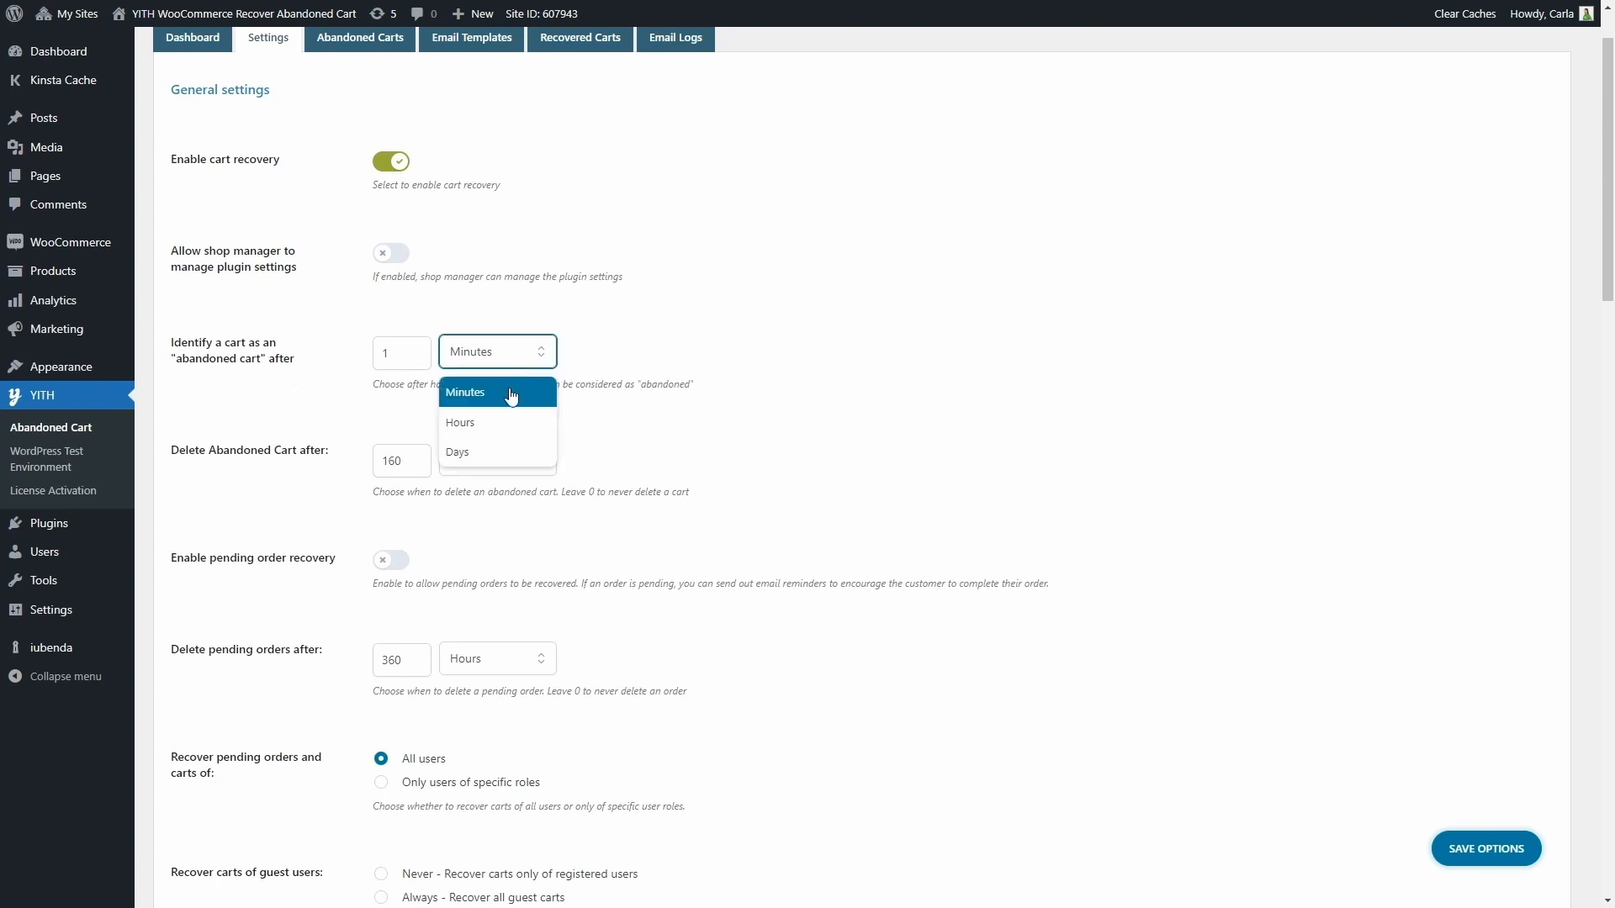
mouse_move(498, 458)
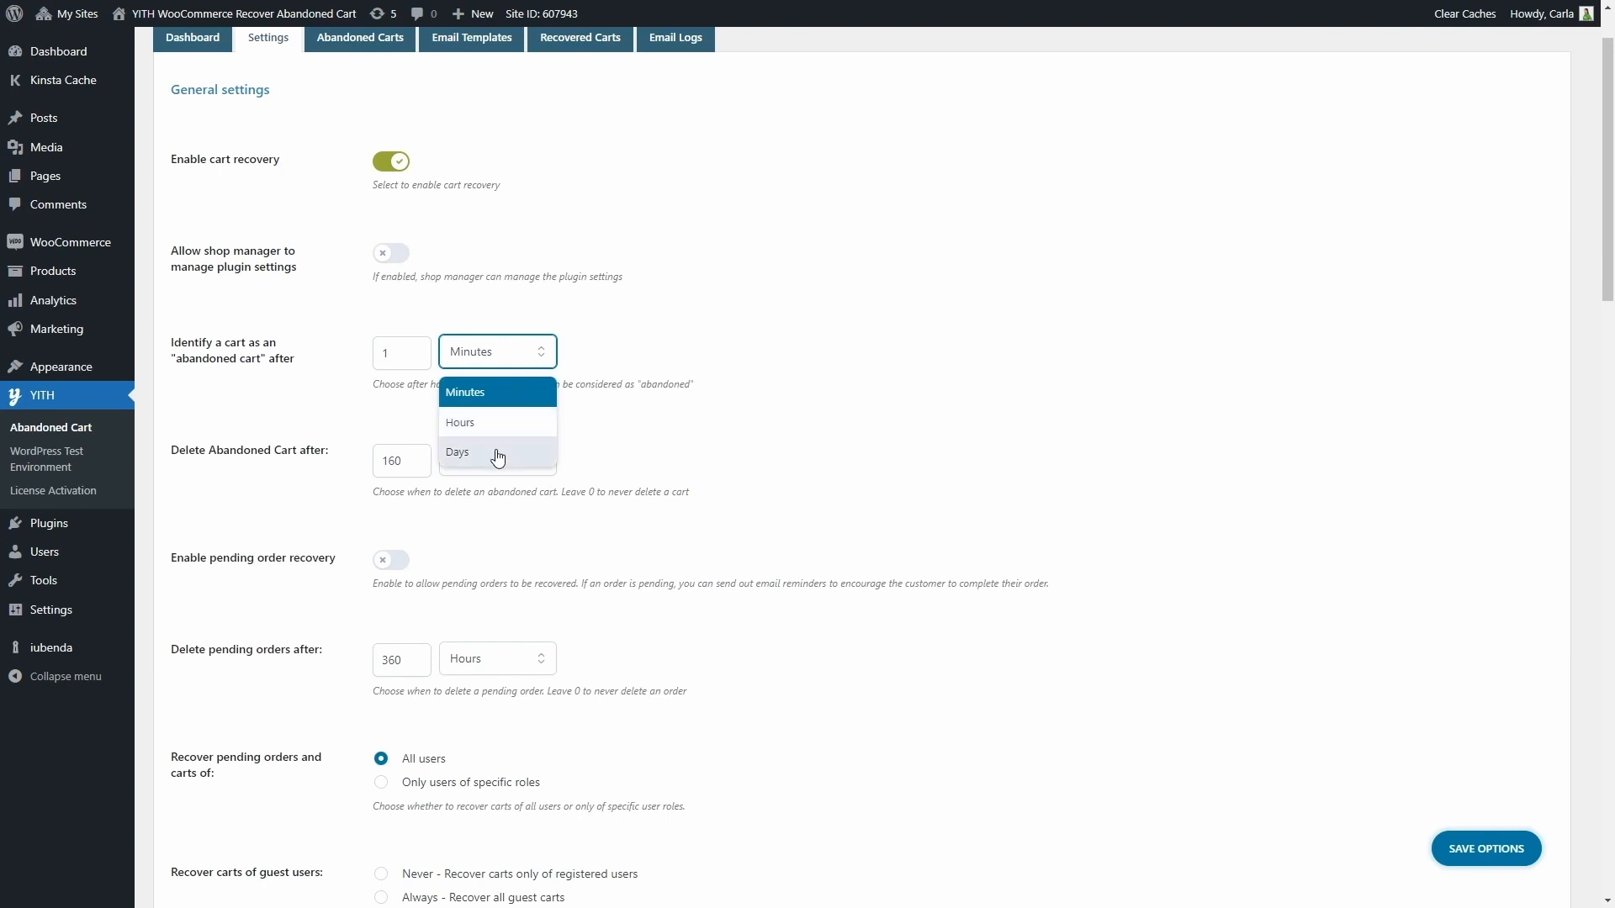
click(459, 422)
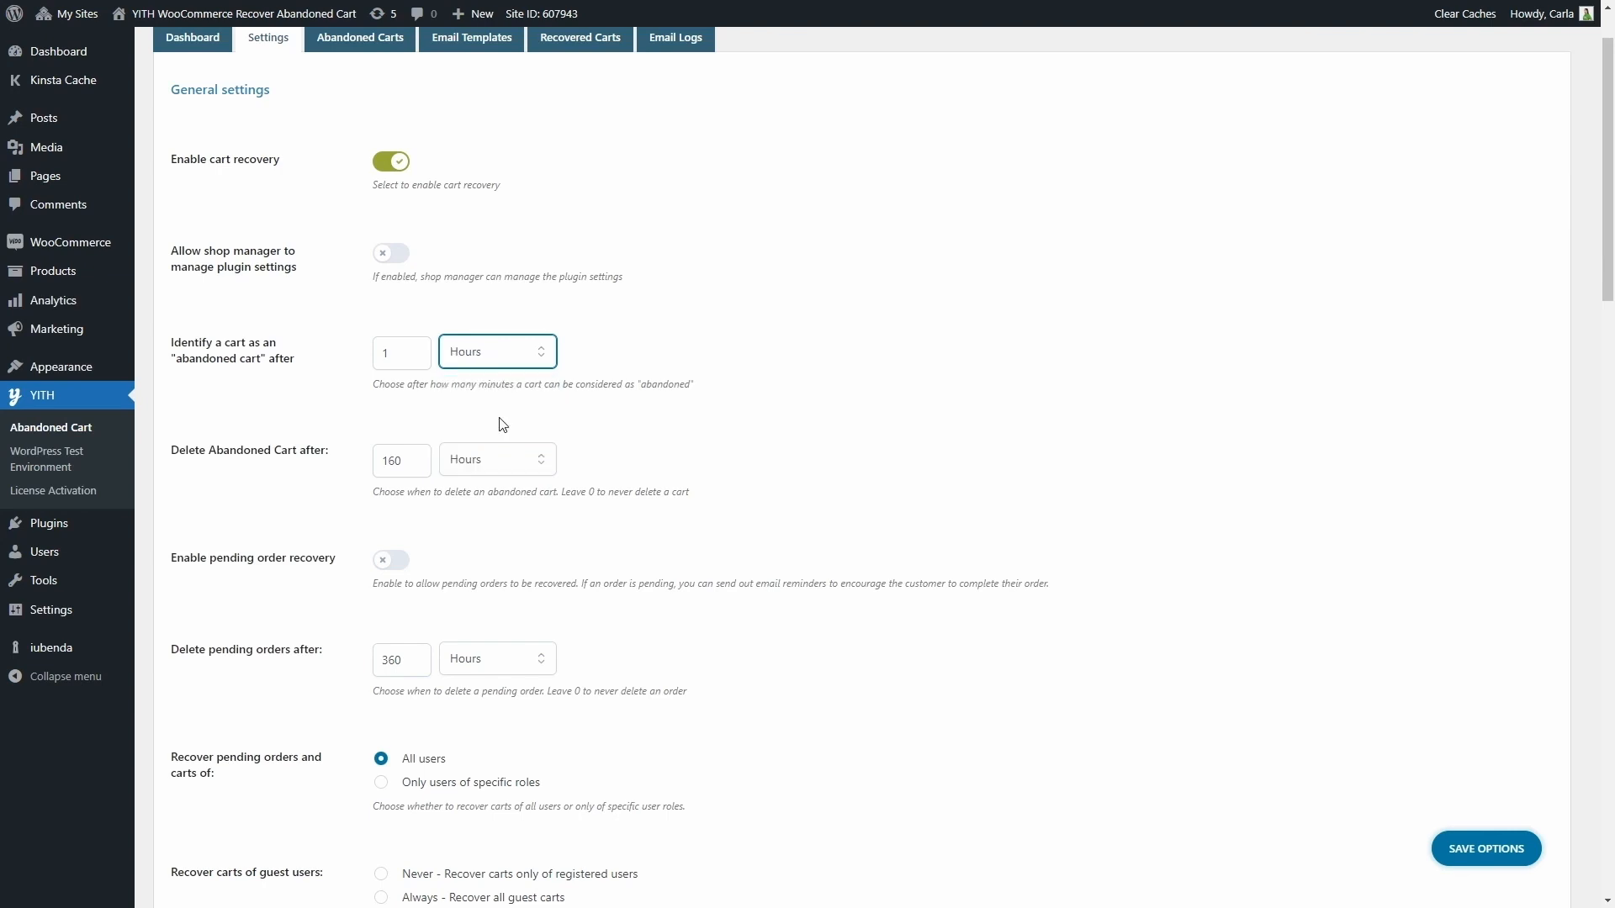
click(397, 353)
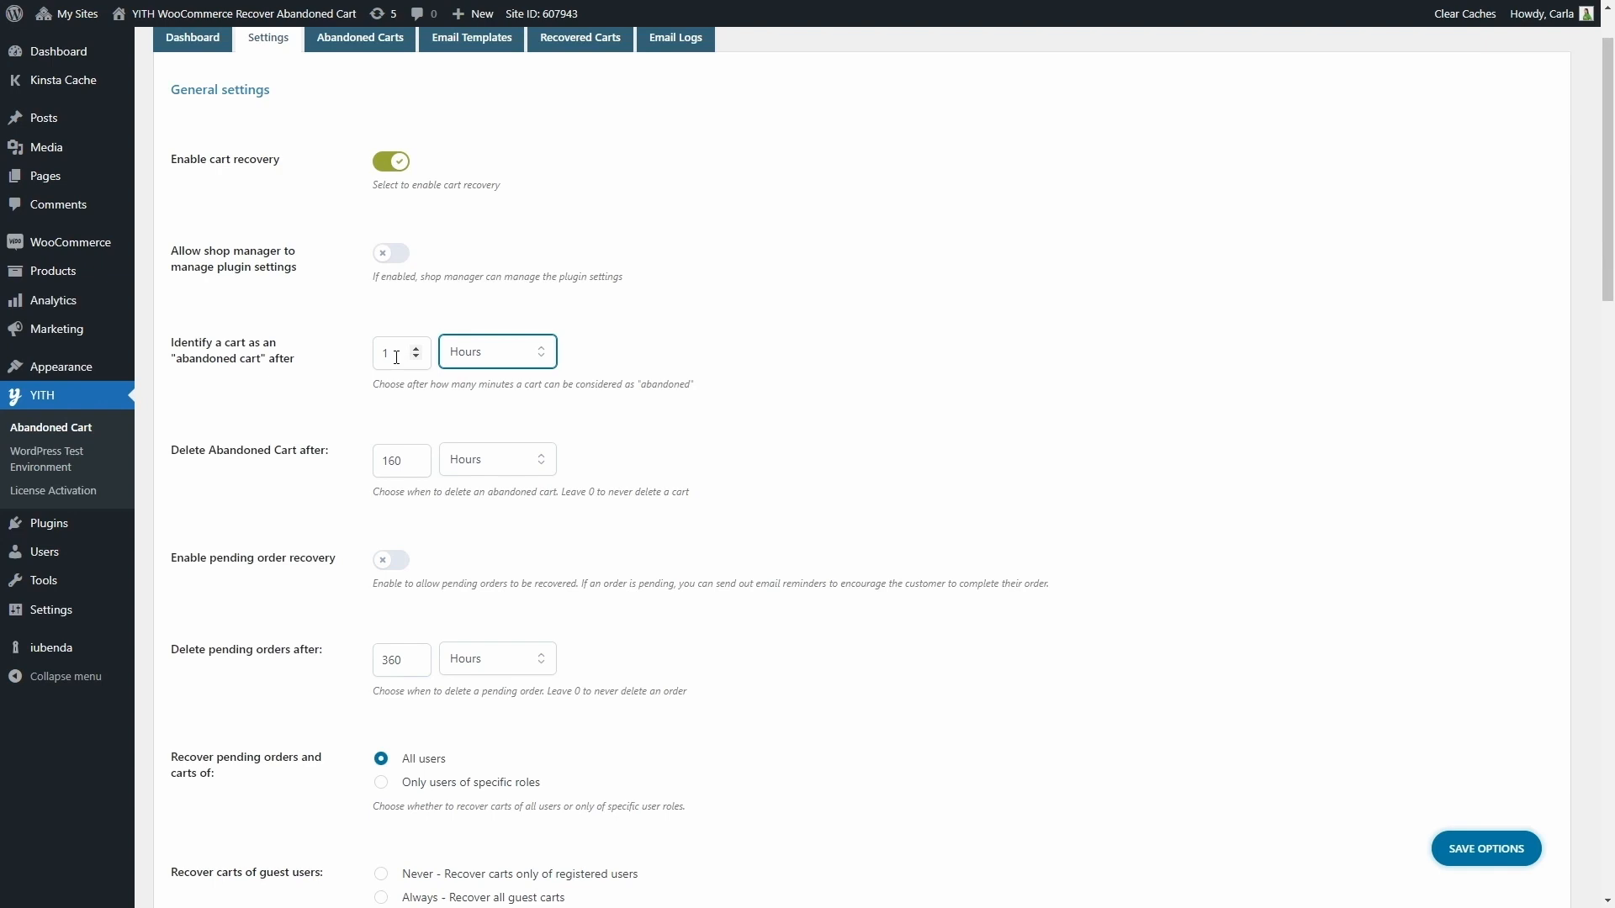
click(394, 353)
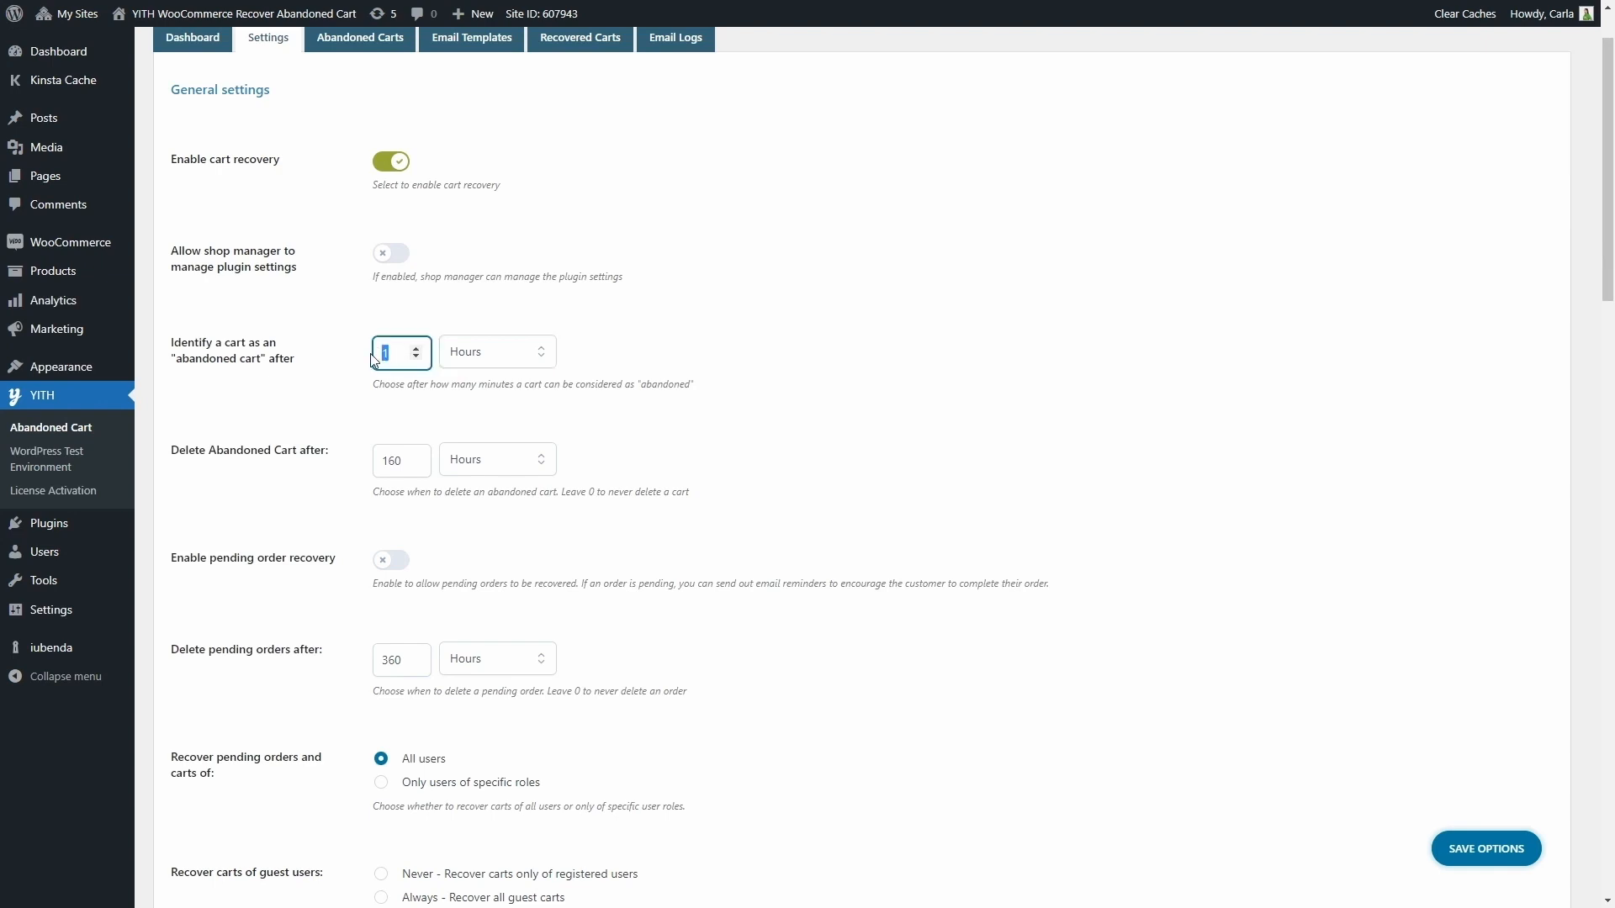
text(2)
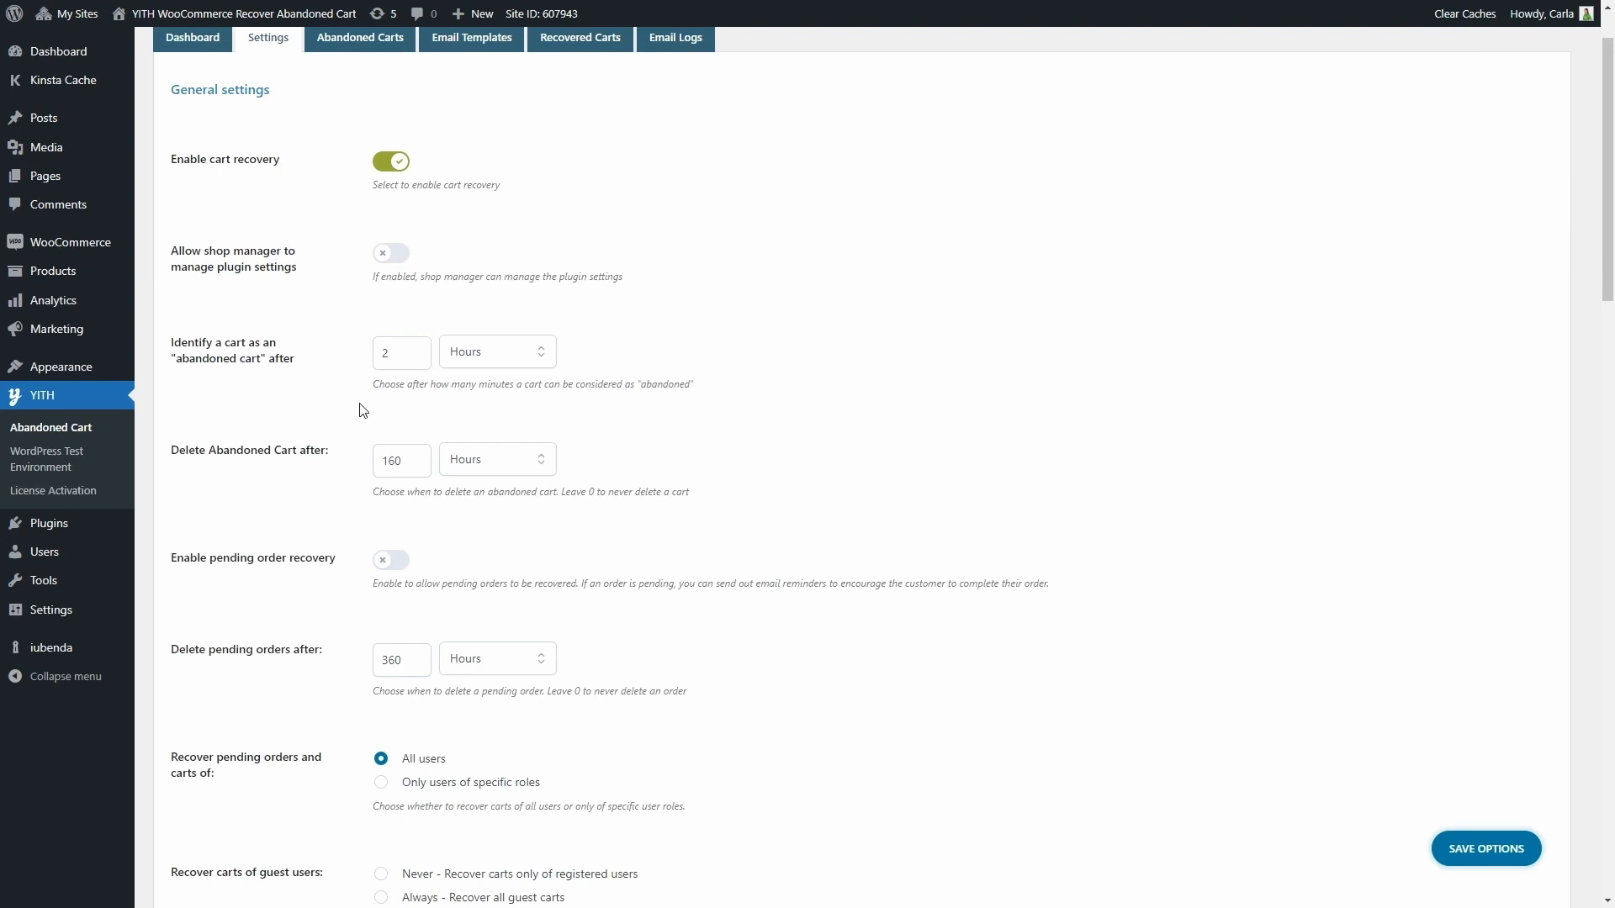
mouse_move(172, 502)
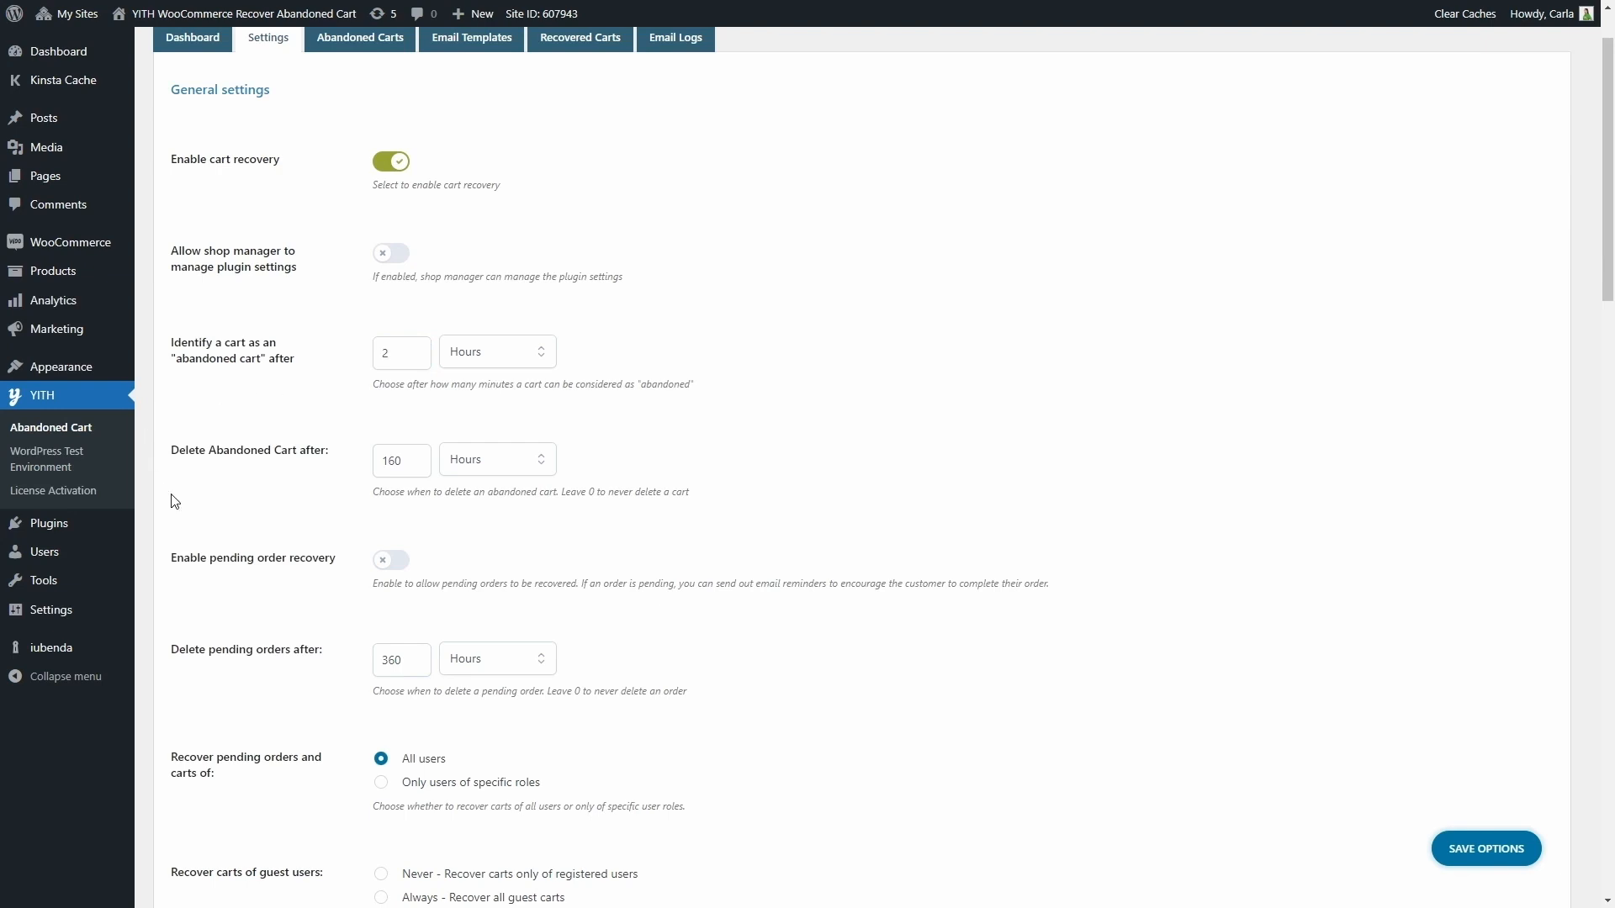
mouse_move(344, 414)
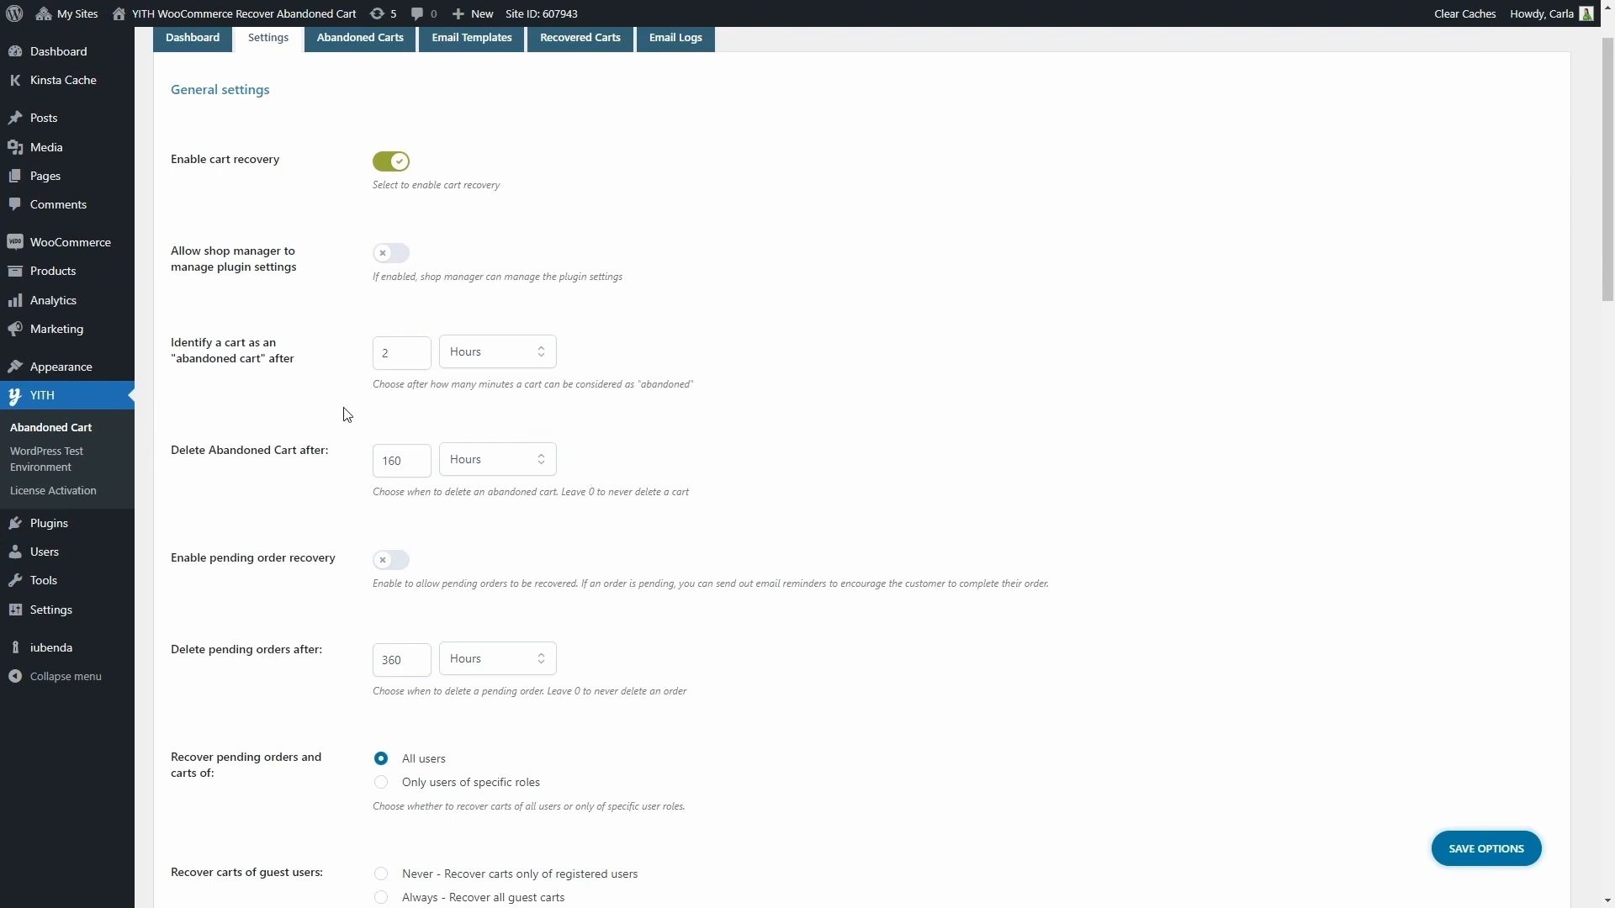
mouse_move(476, 477)
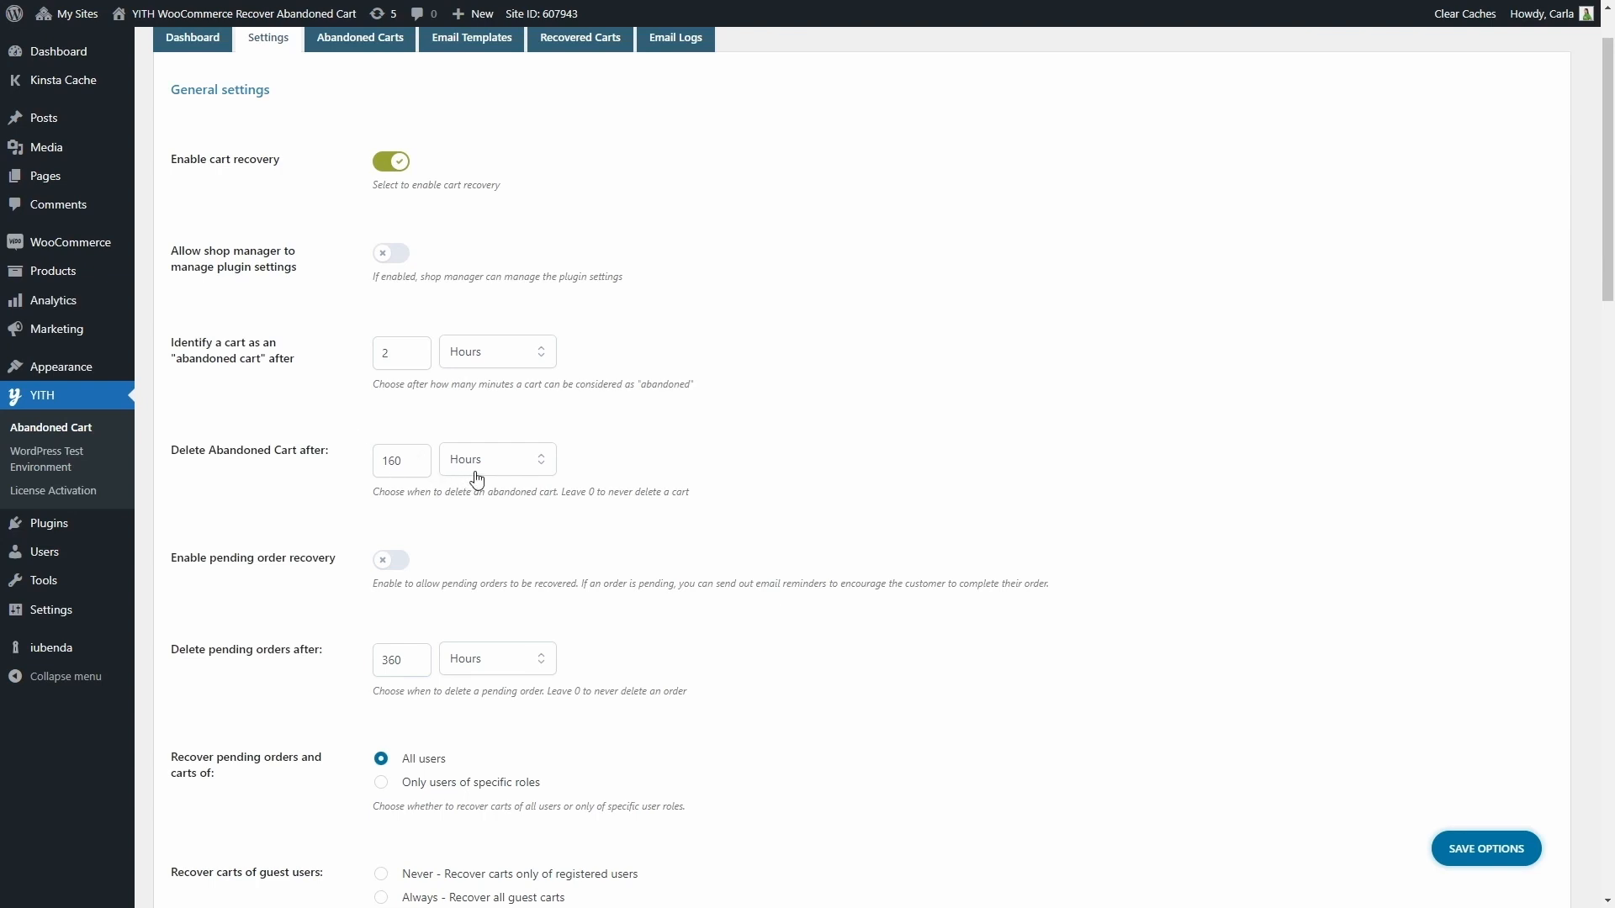
click(498, 459)
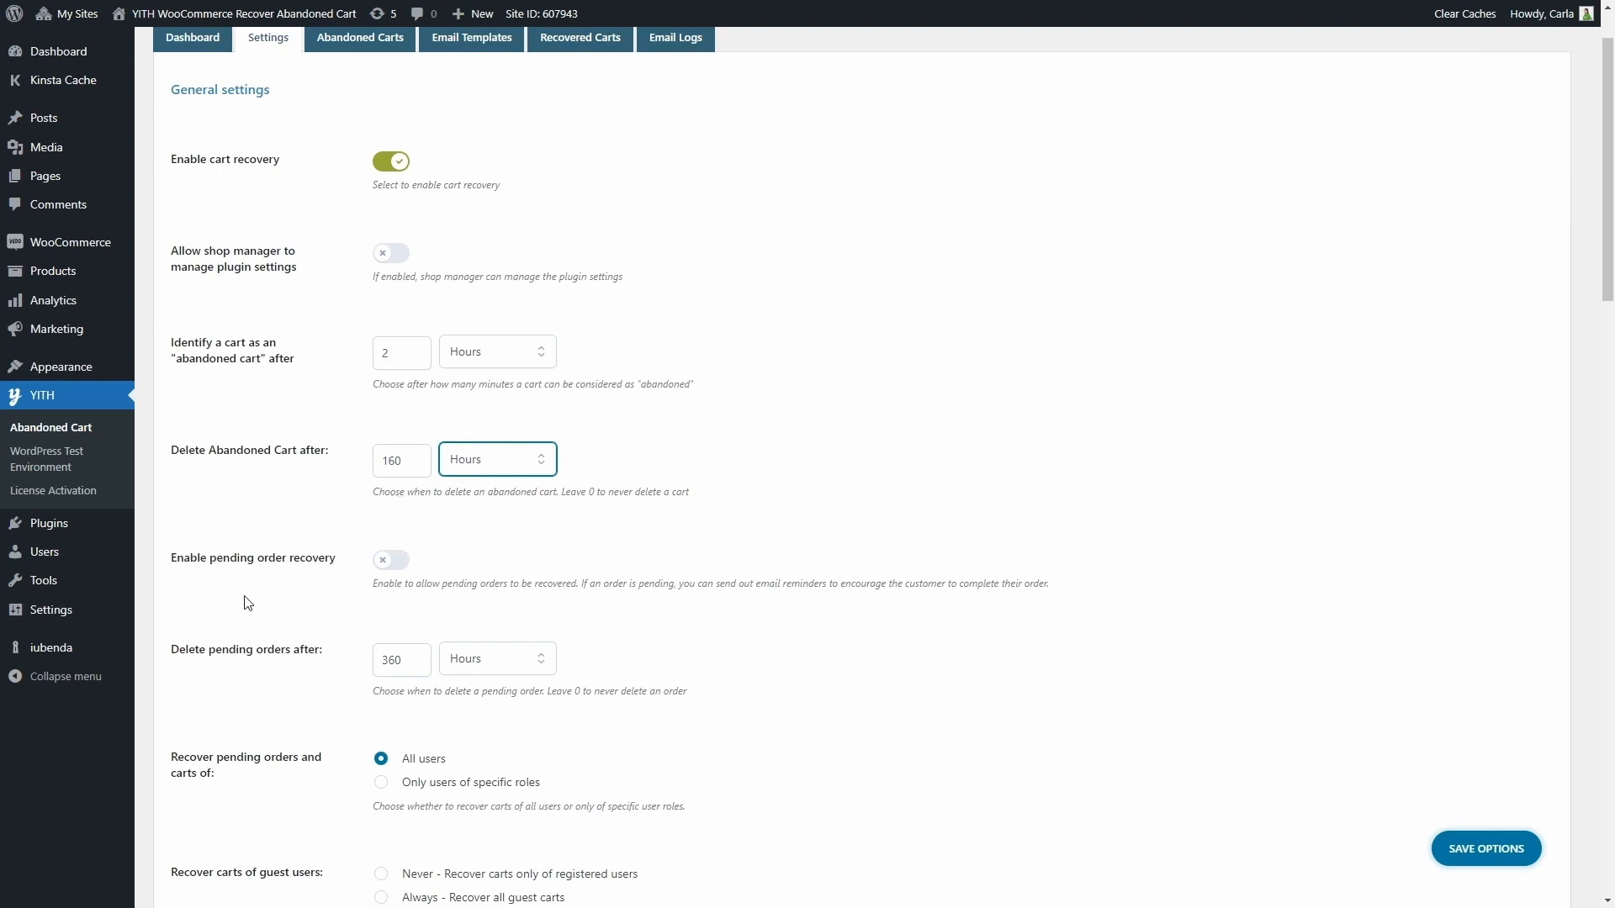
mouse_move(357, 527)
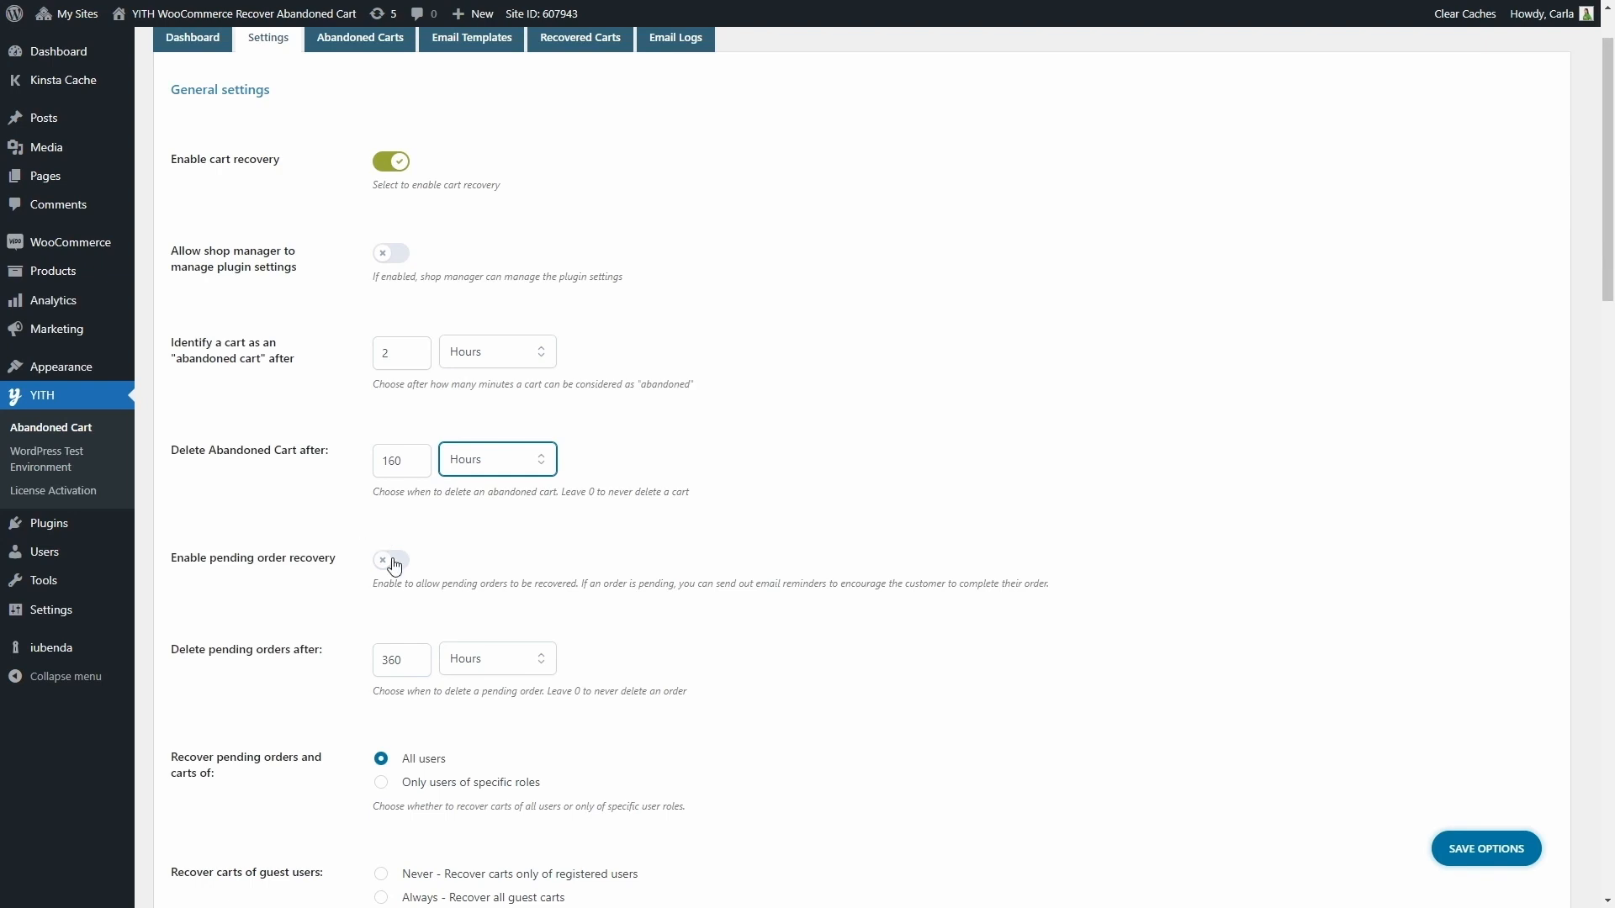
- Enable pending order recovery with pending orders deleted after 360 hours
click(390, 560)
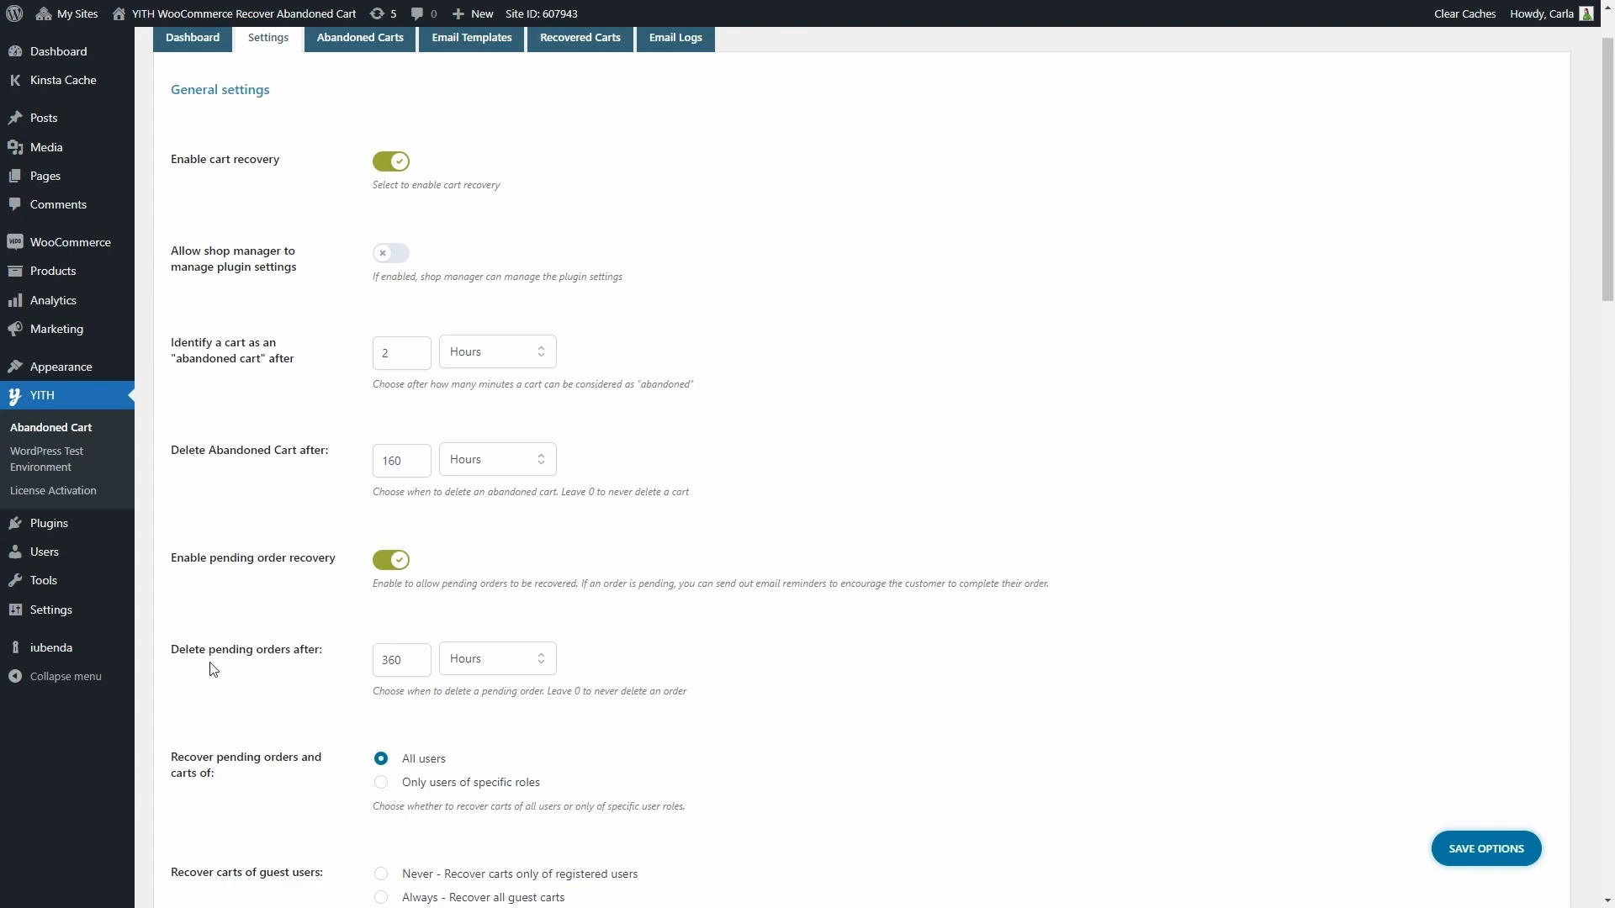
mouse_move(483, 690)
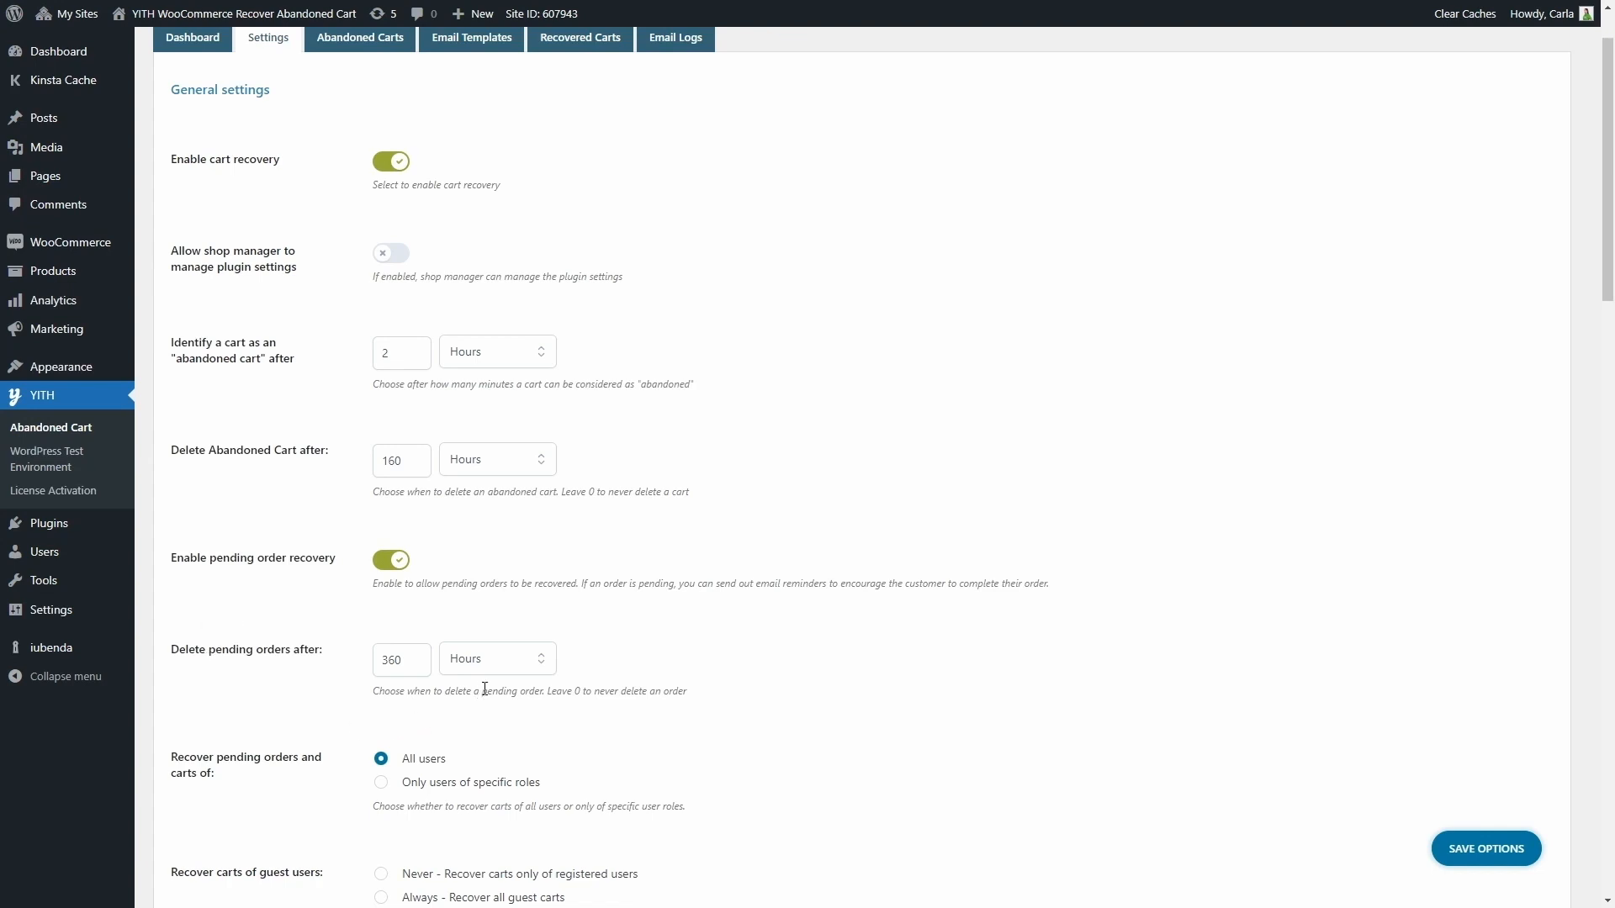
mouse_move(501, 673)
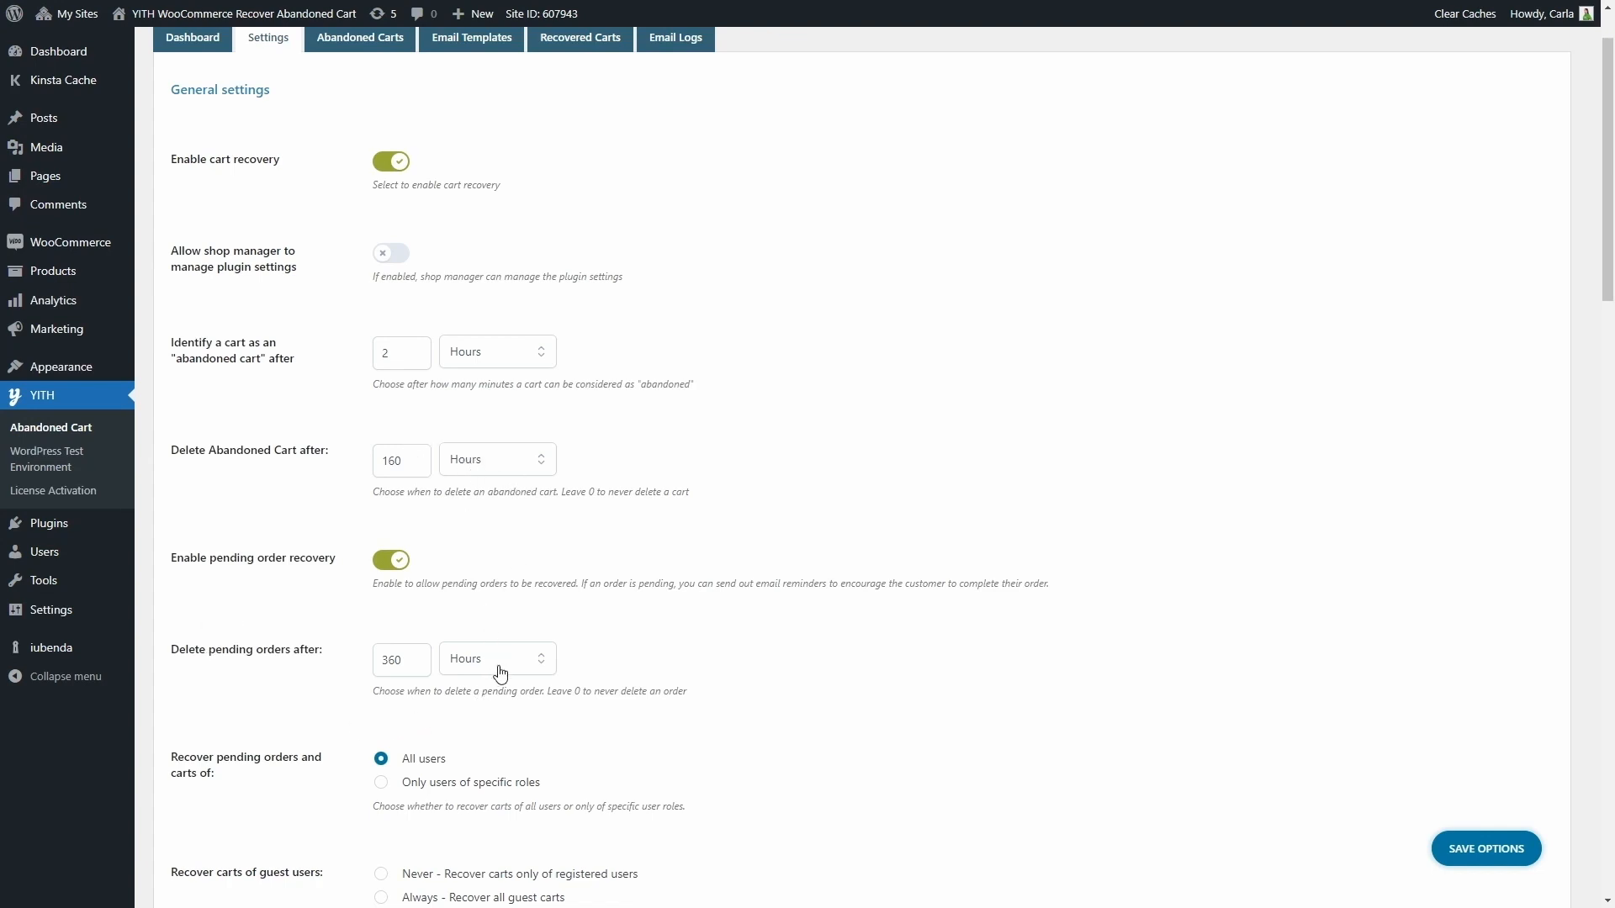
click(498, 660)
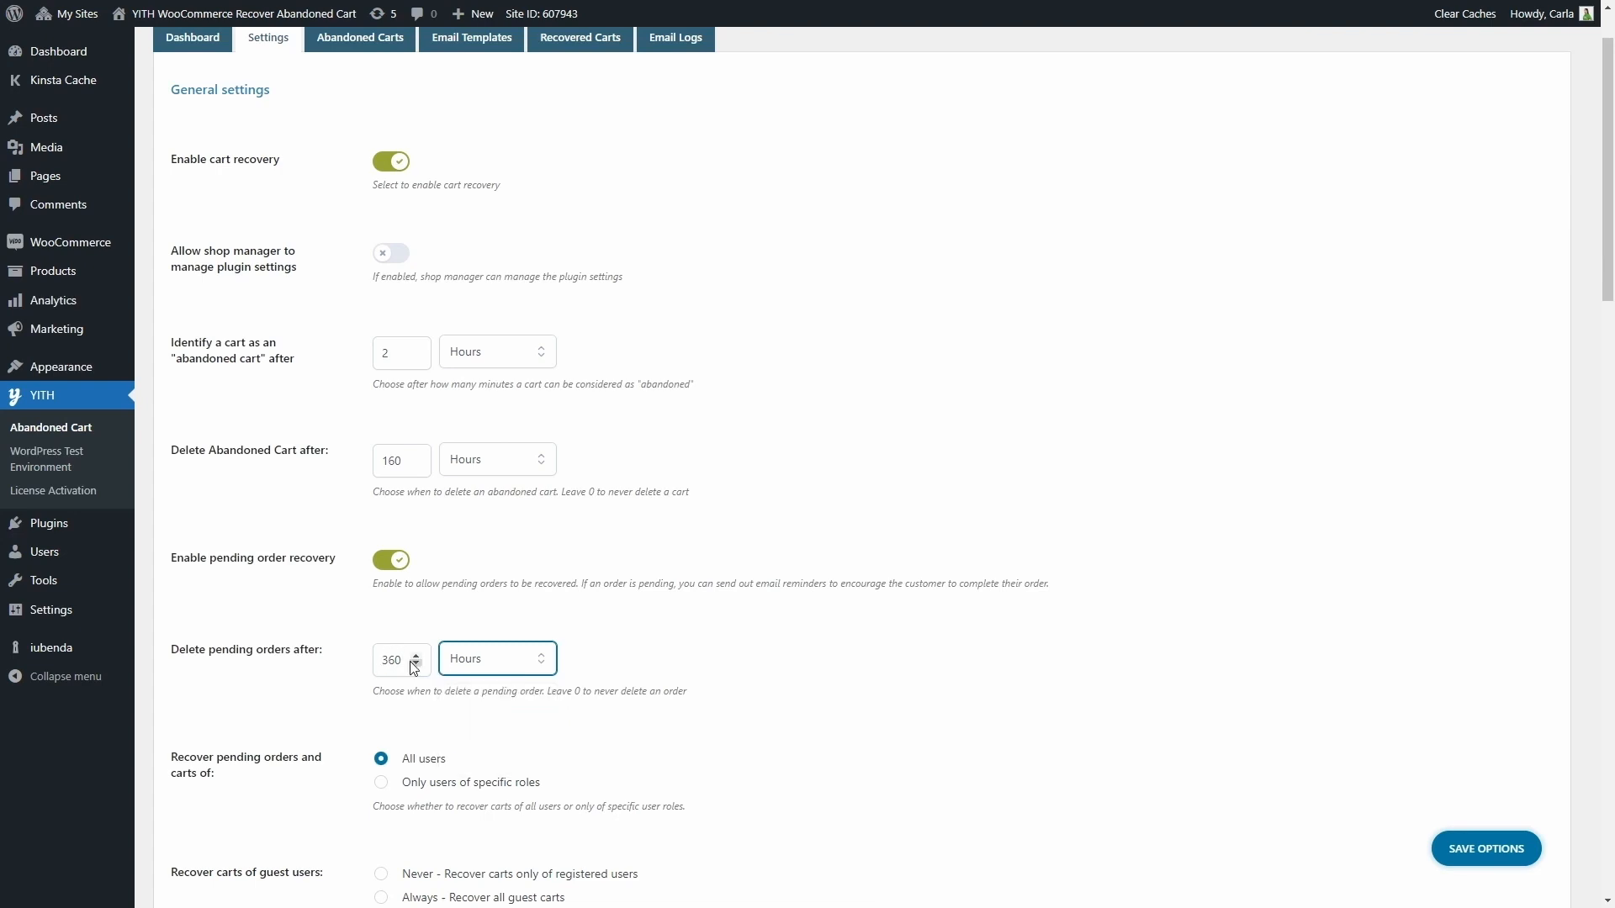
scroll(down, 3)
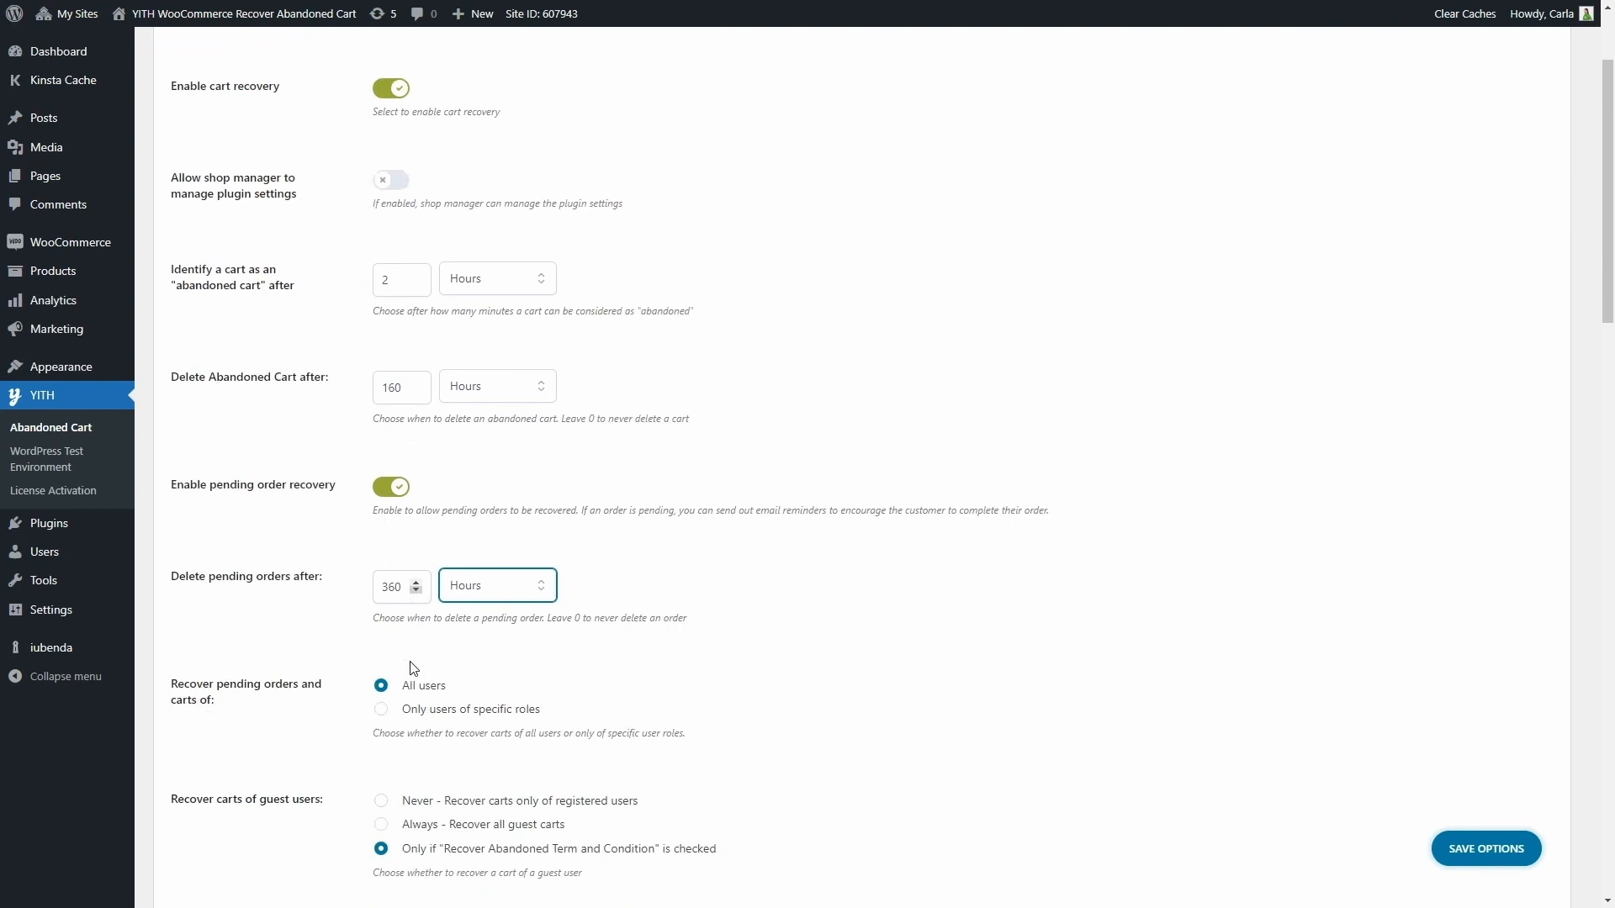
scroll(down, 3)
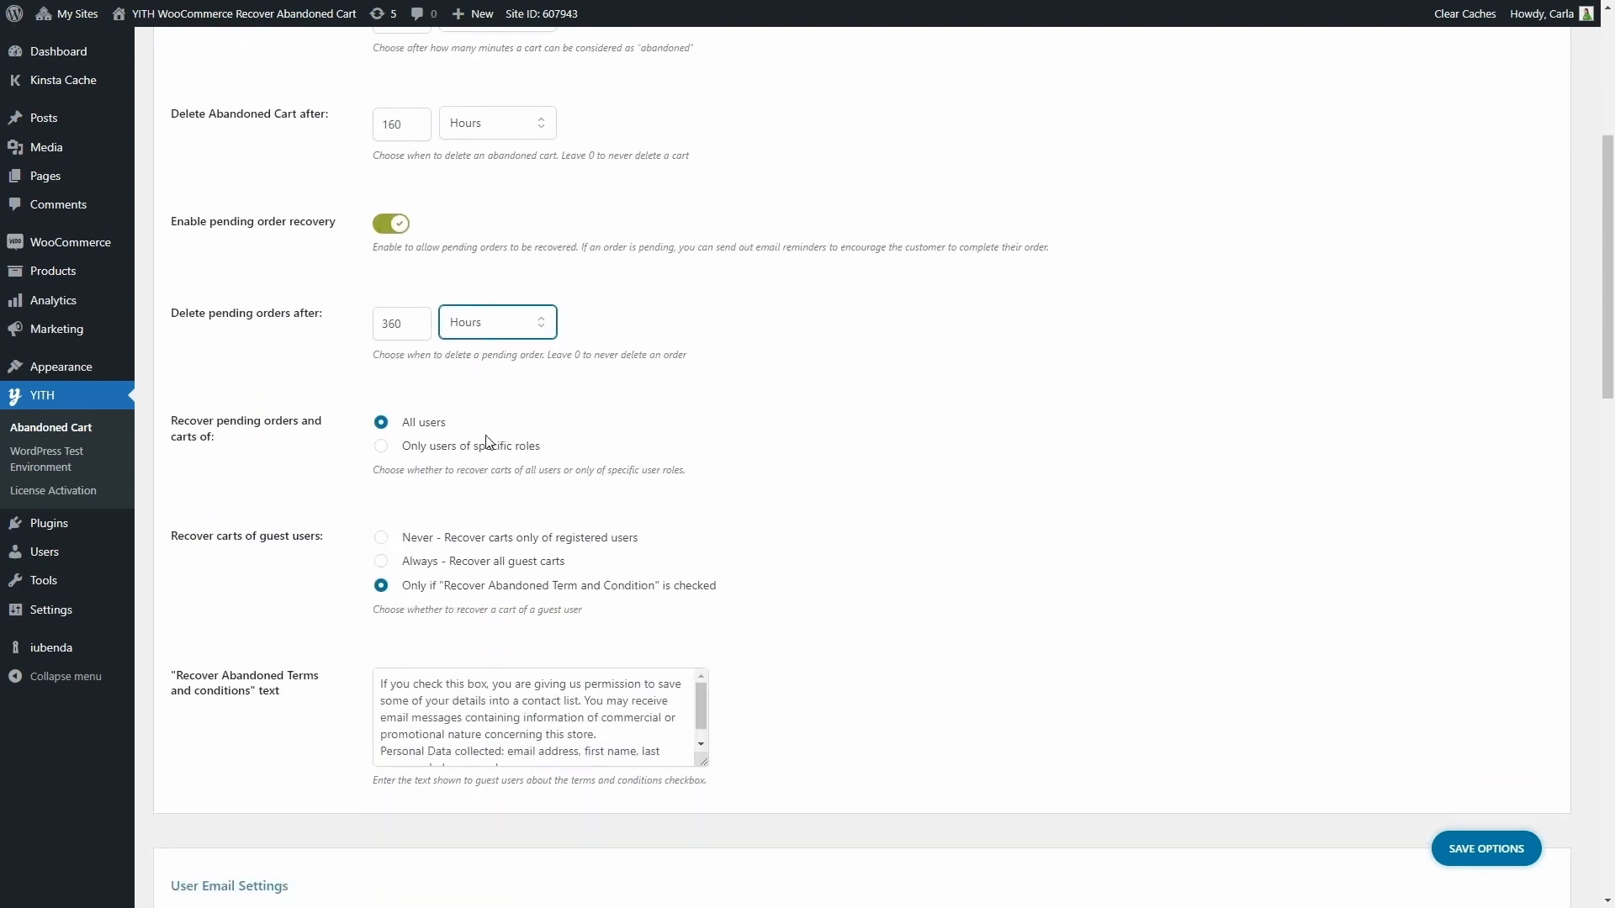
mouse_move(405, 476)
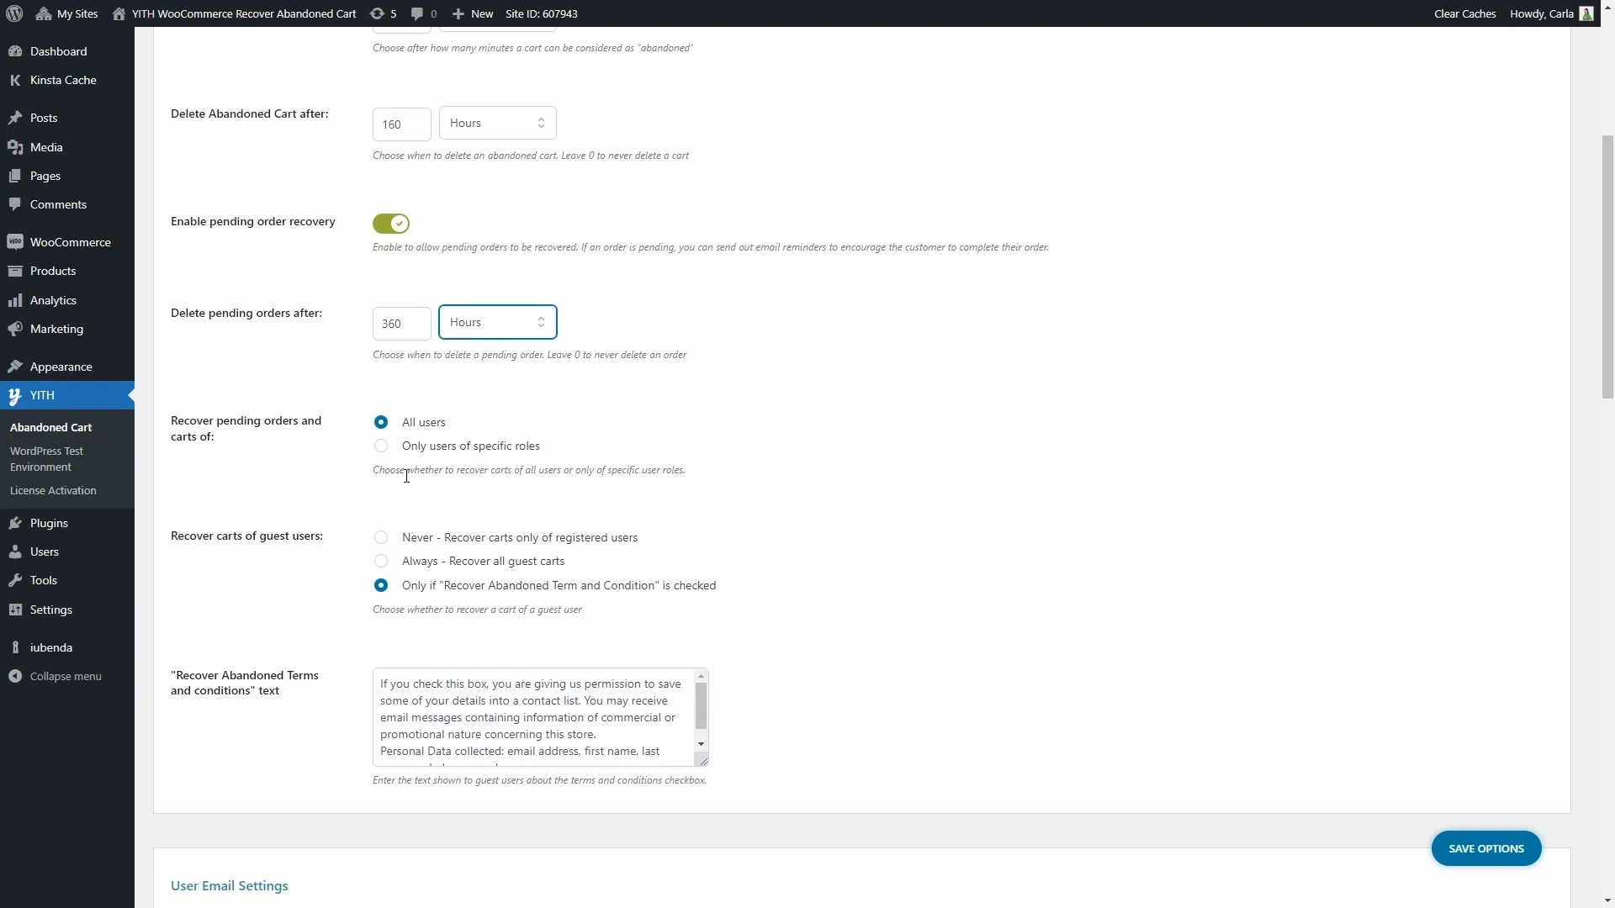
mouse_move(381, 449)
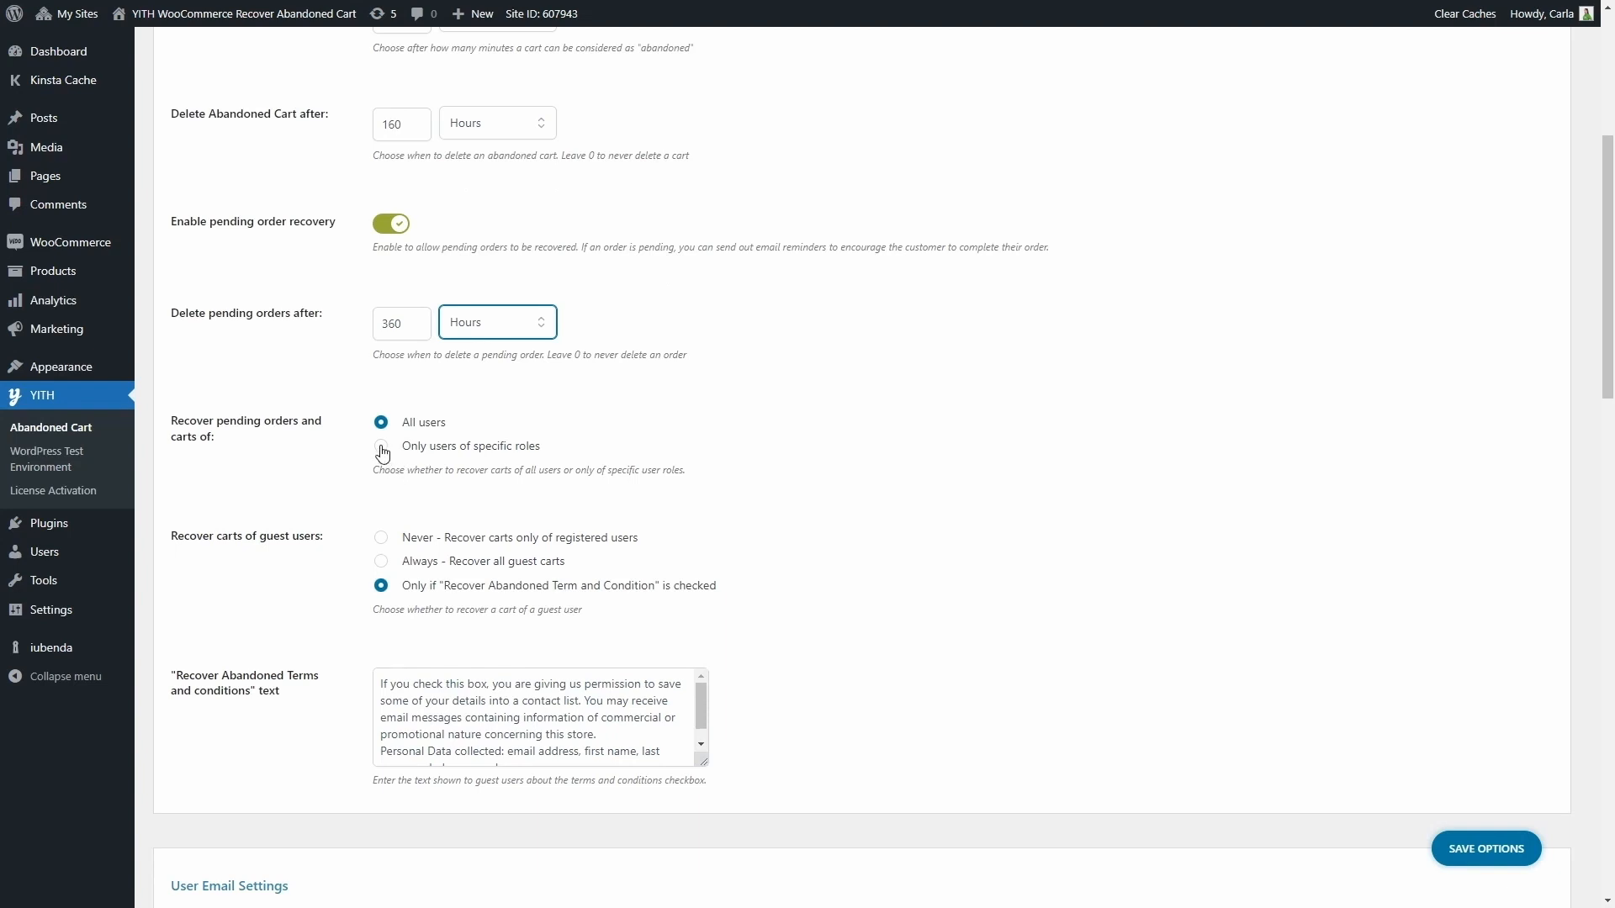
click(380, 448)
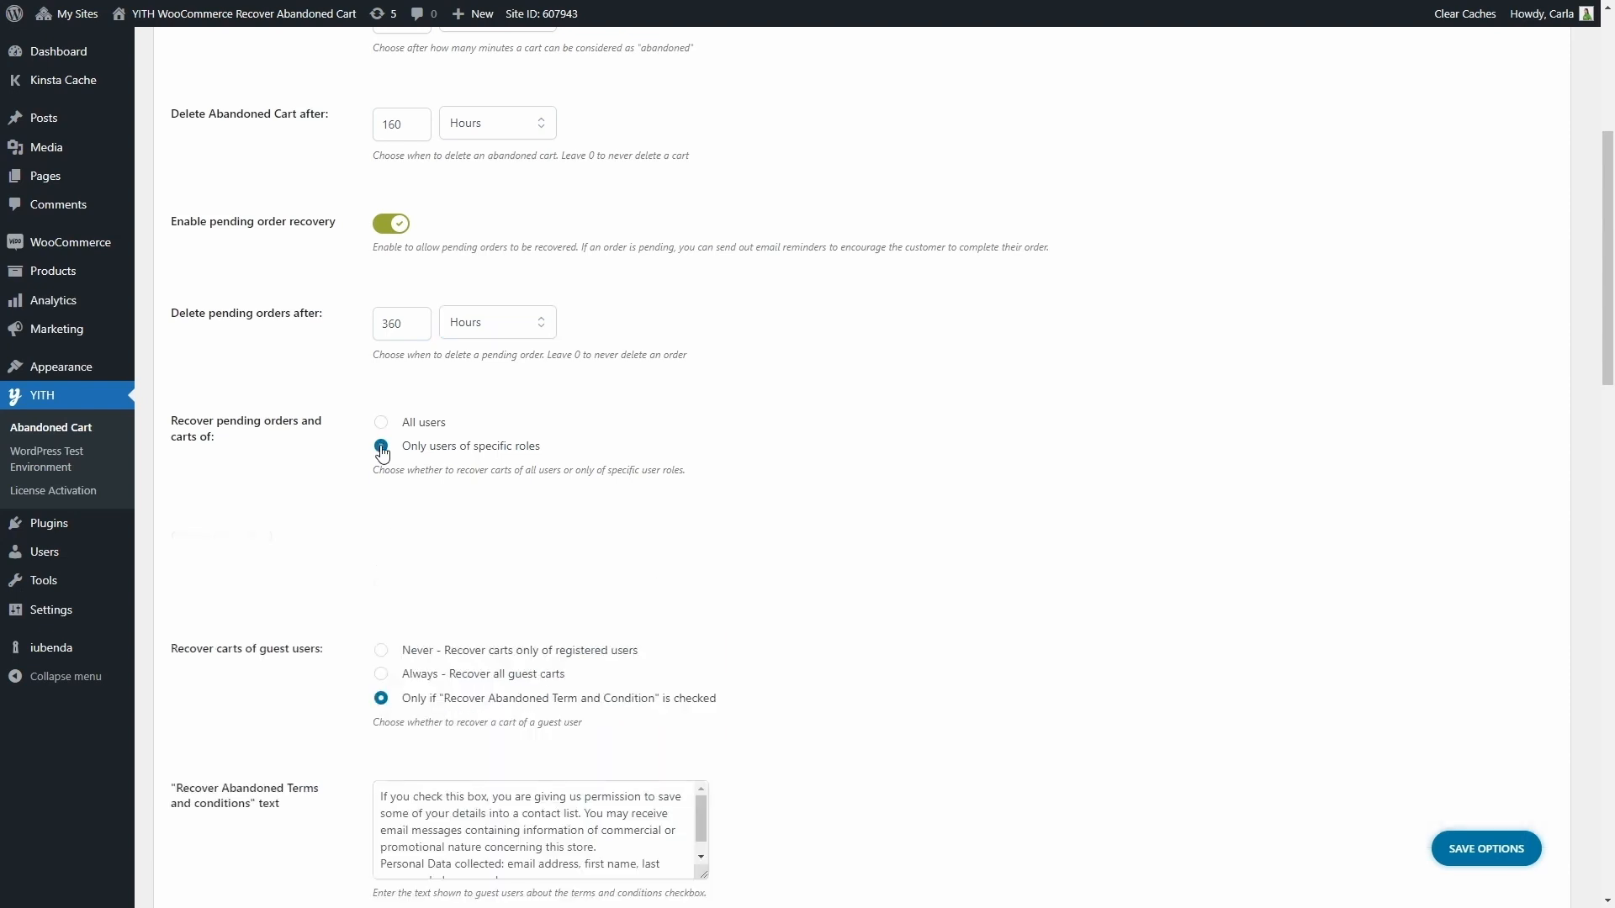
click(380, 446)
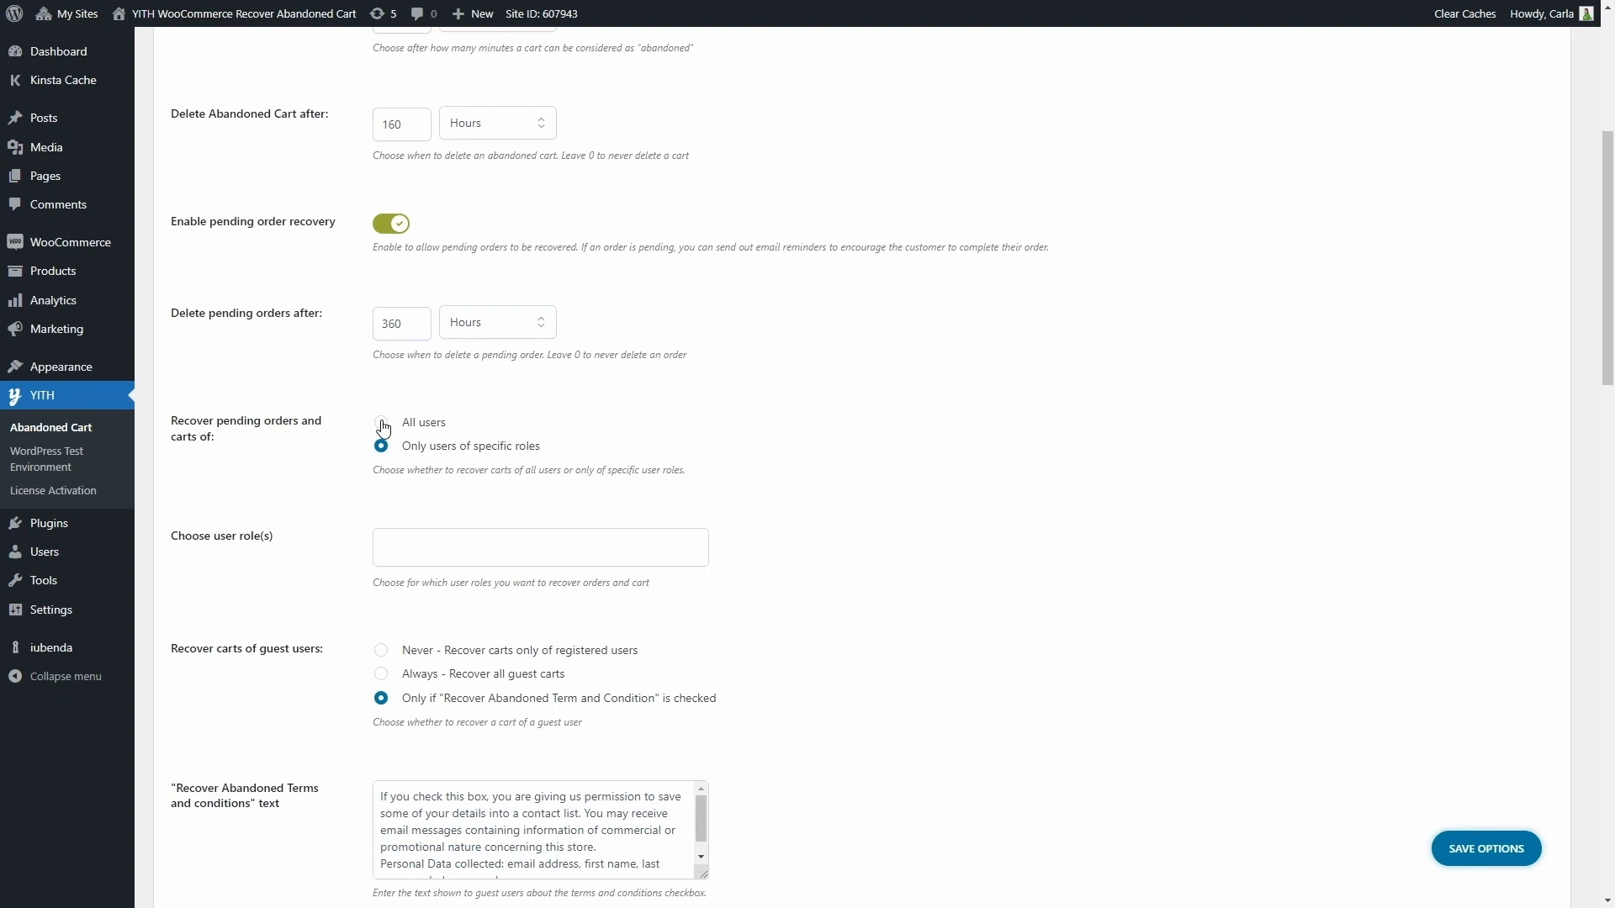
click(380, 422)
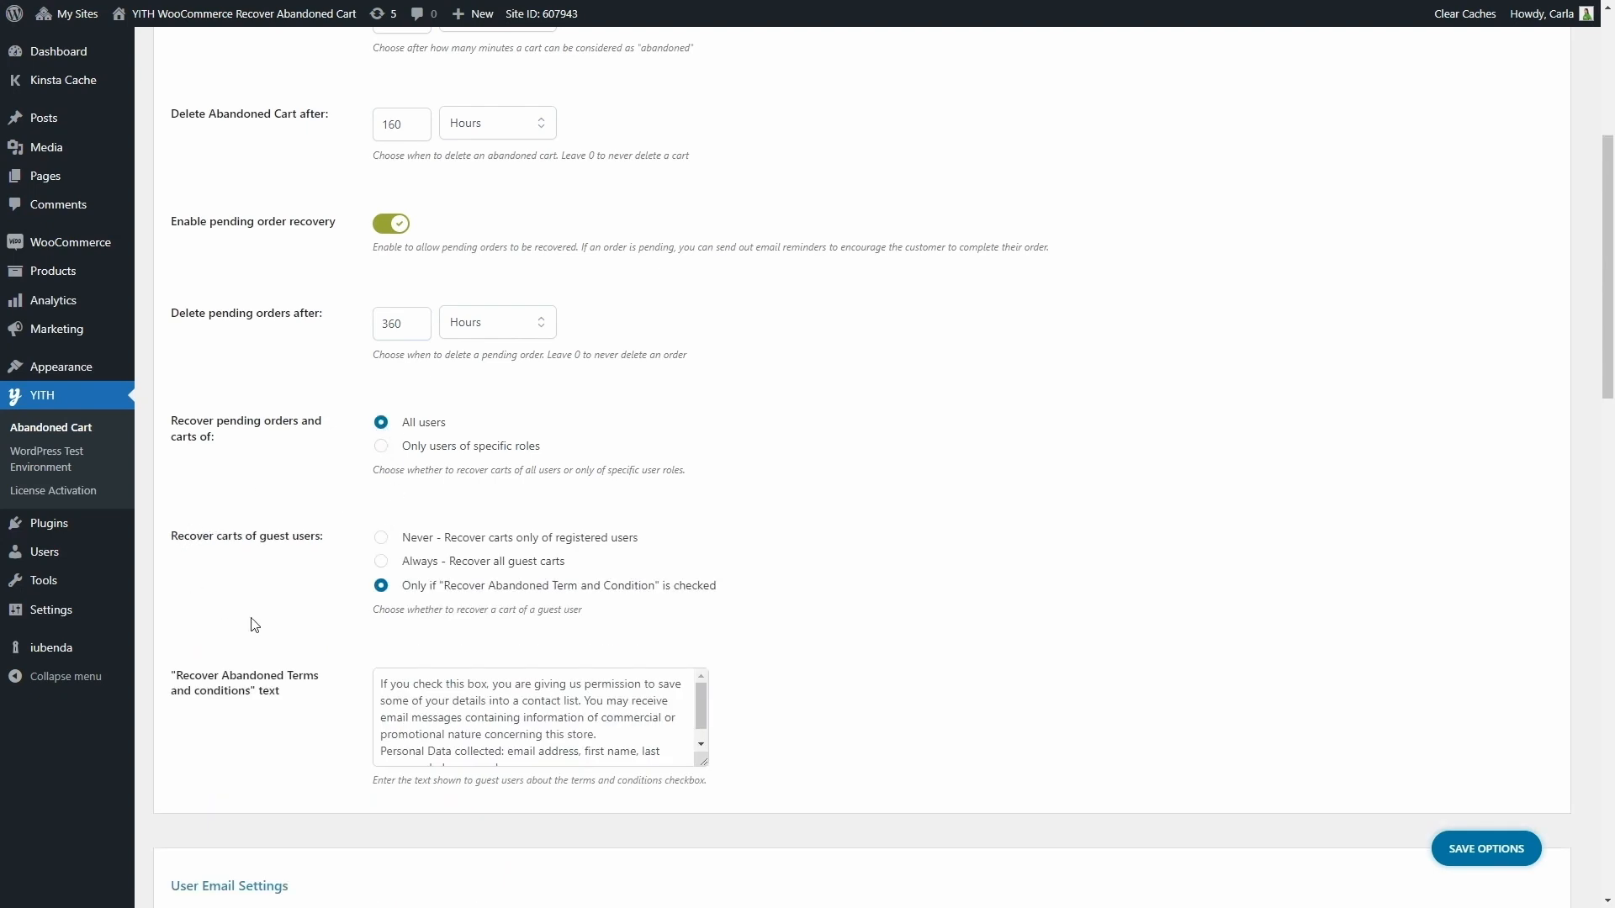
mouse_move(406, 511)
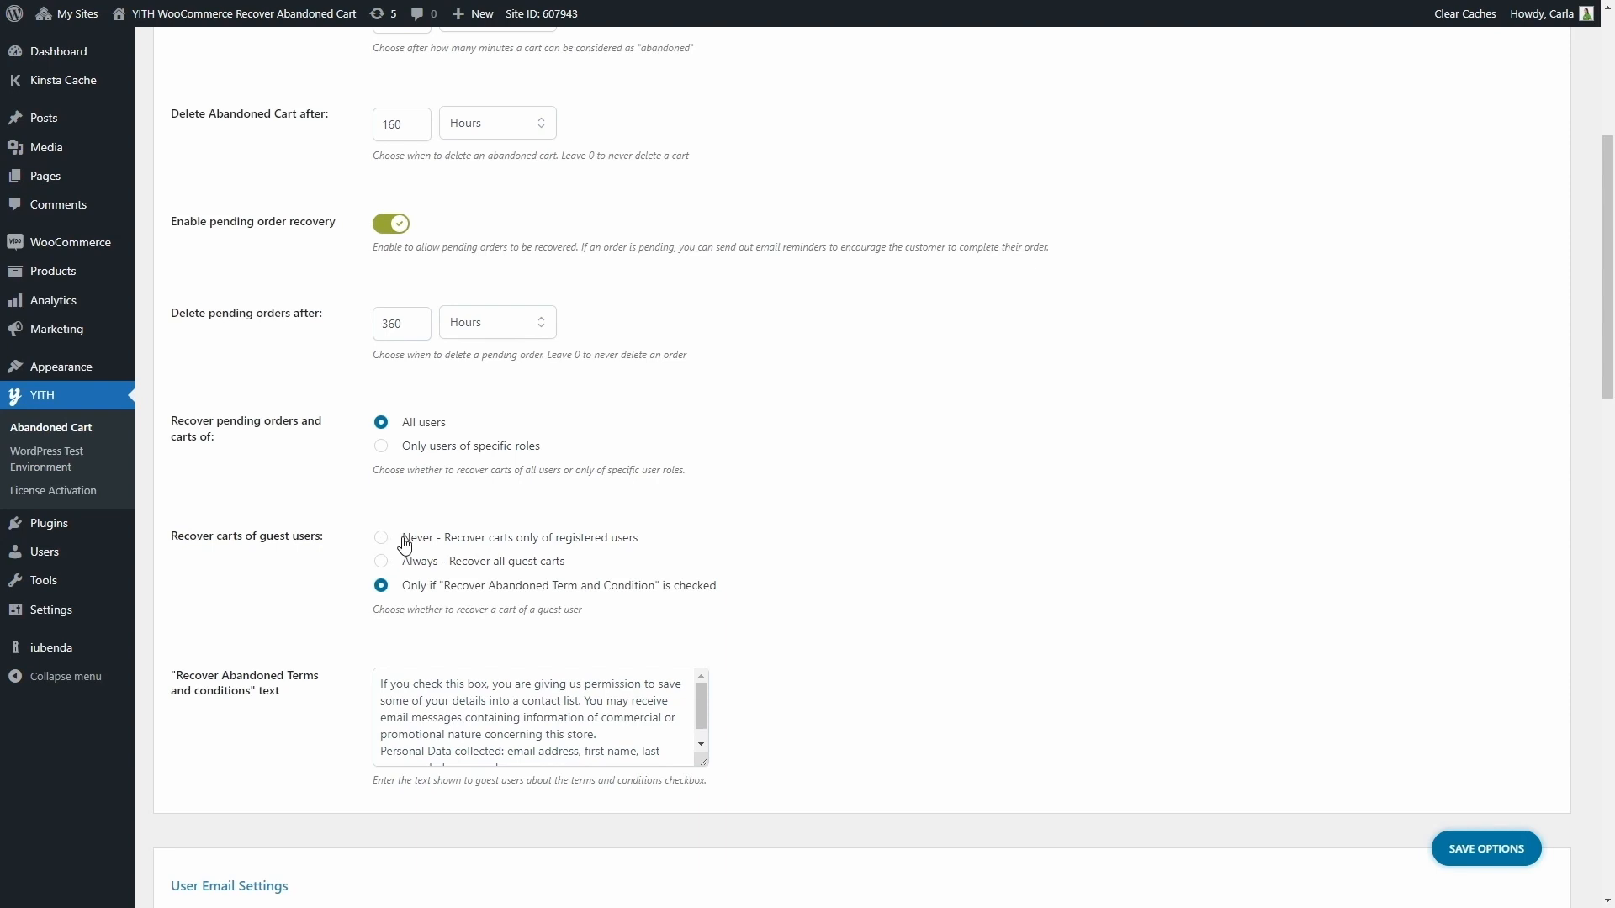
mouse_move(409, 575)
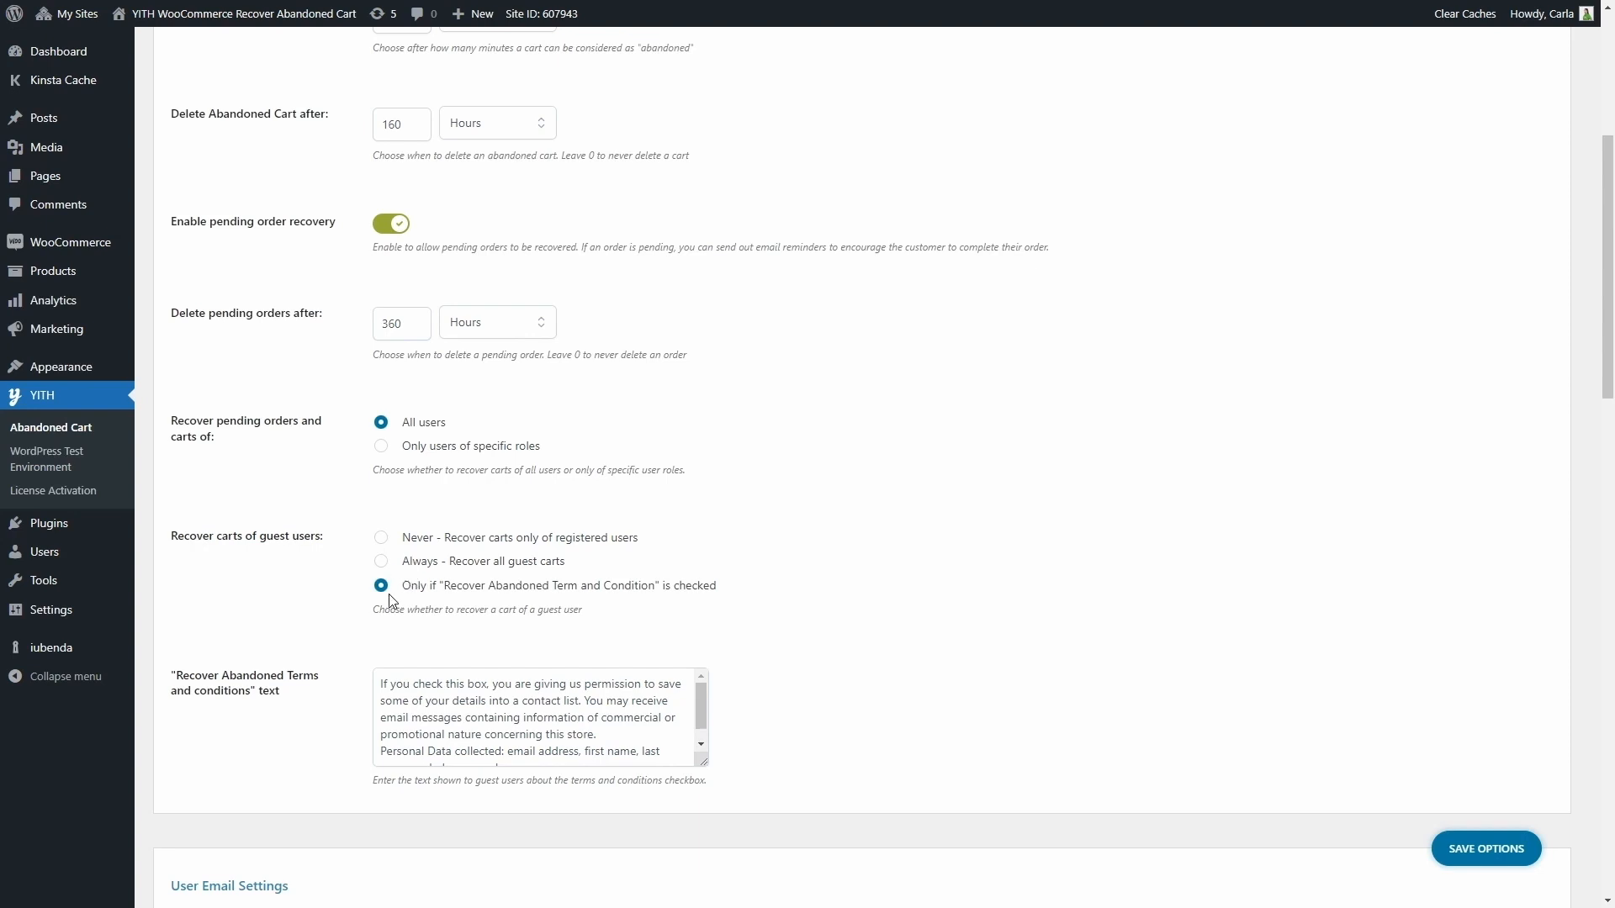
mouse_move(404, 599)
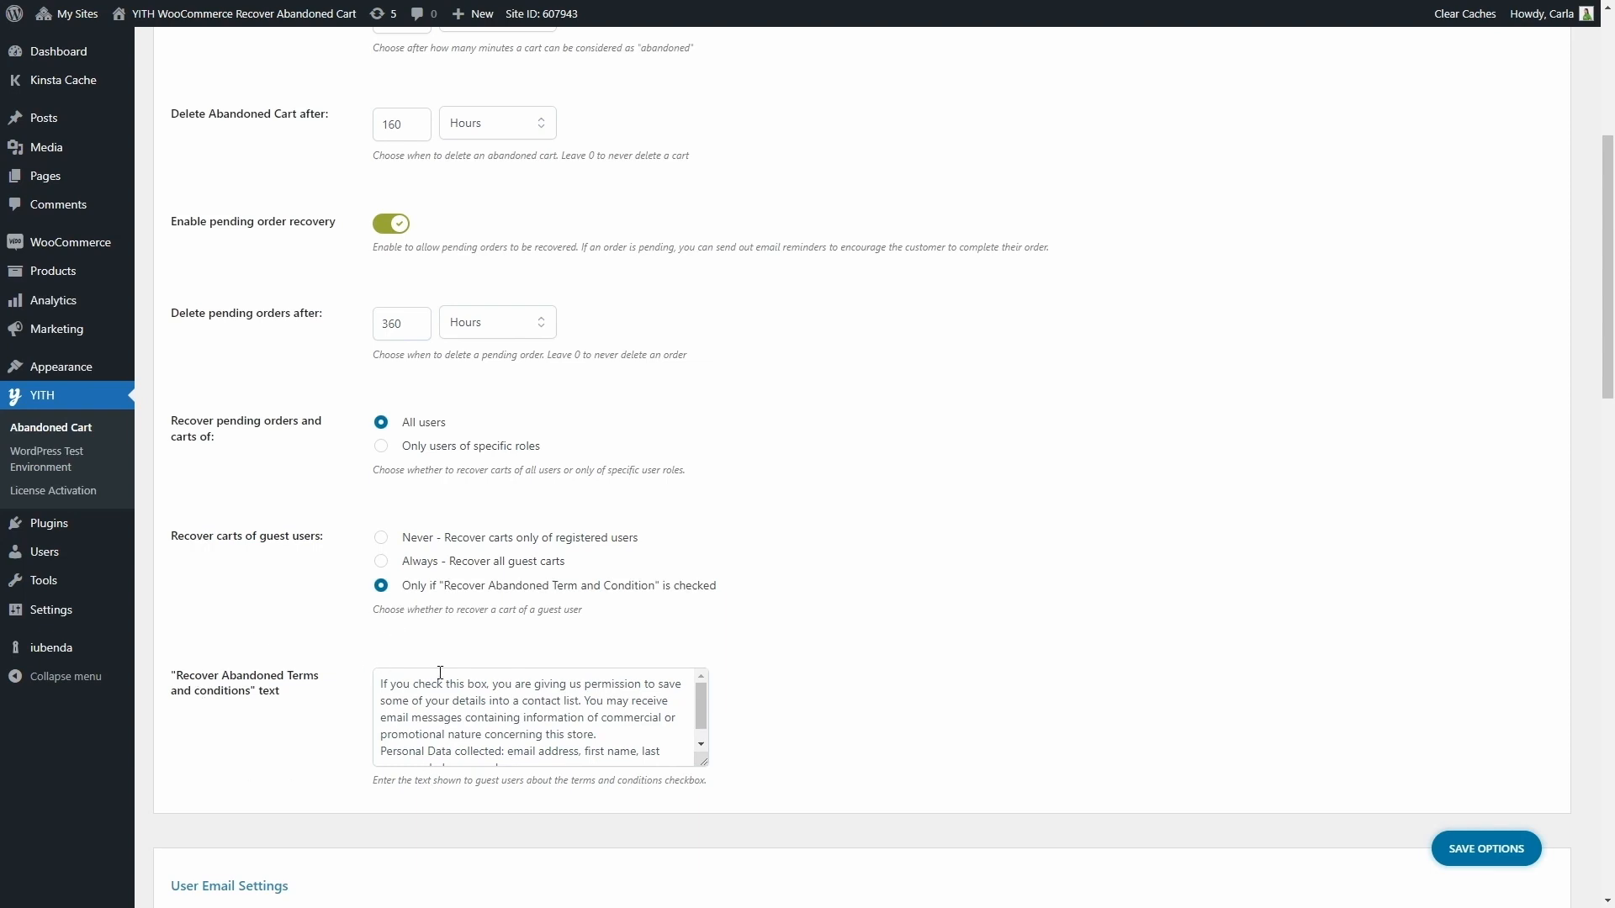
scroll(down, 3)
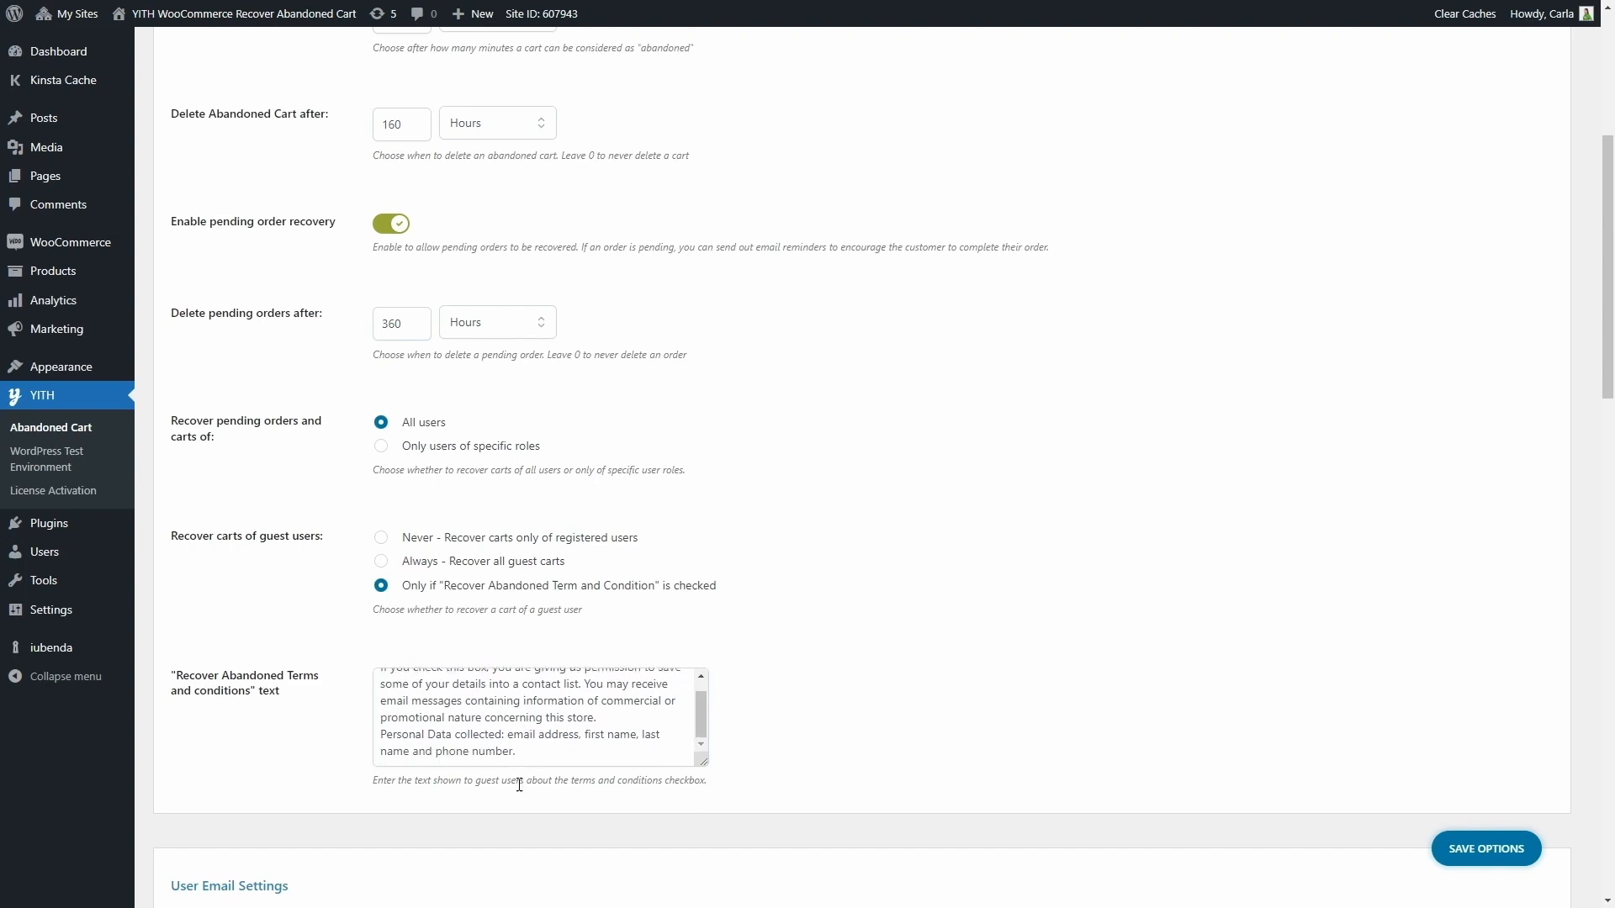
scroll(down, 3)
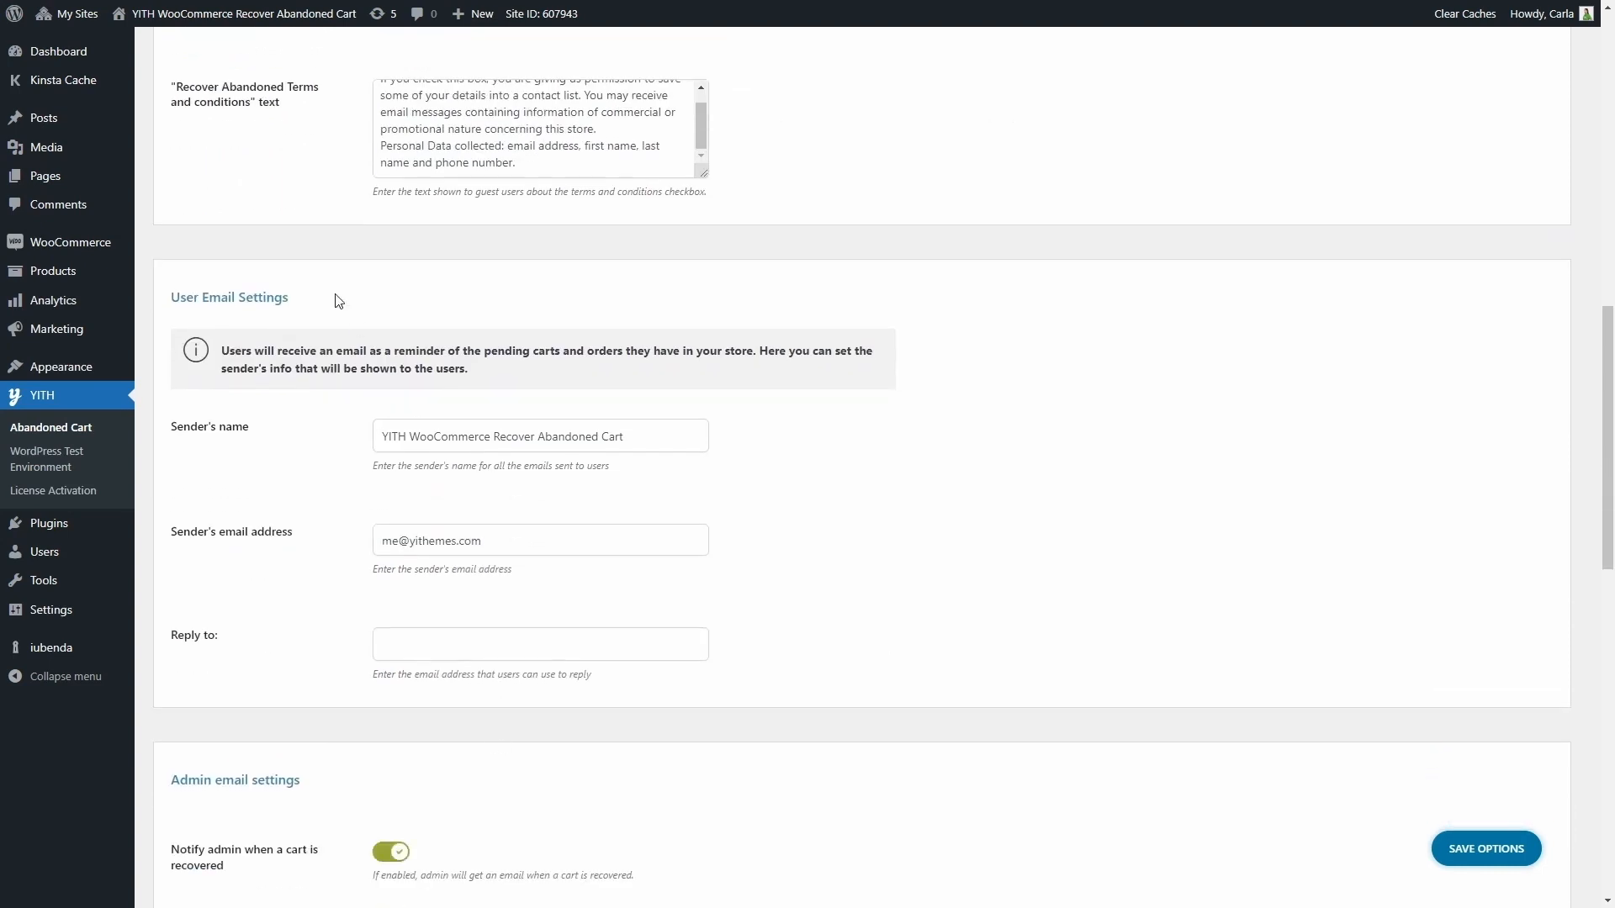
mouse_move(292, 311)
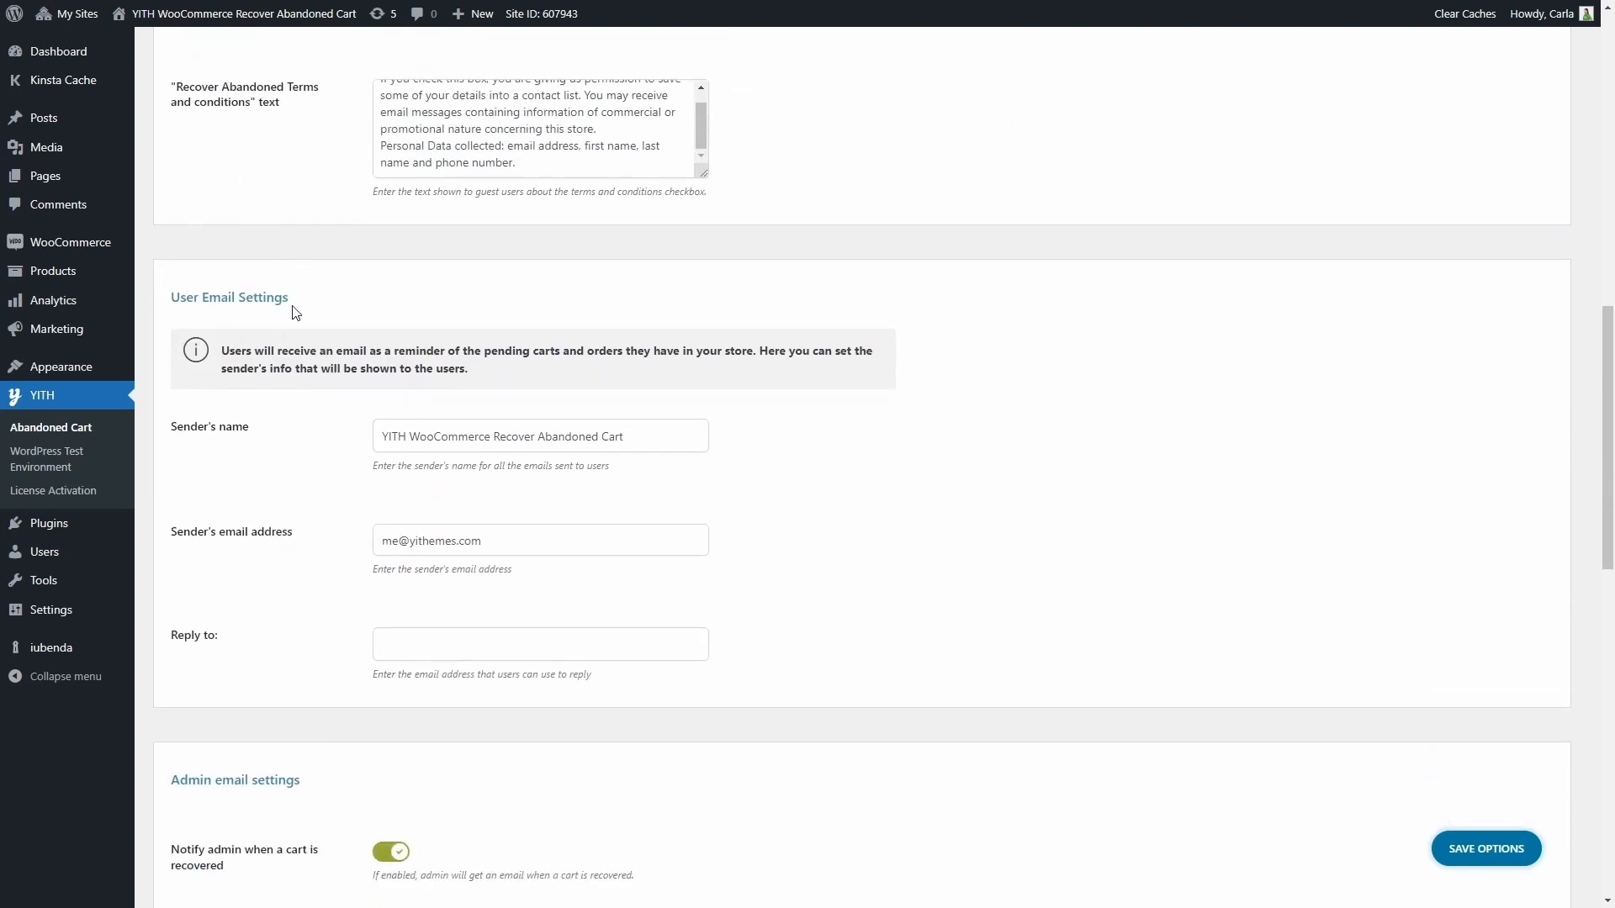
scroll(down, 3)
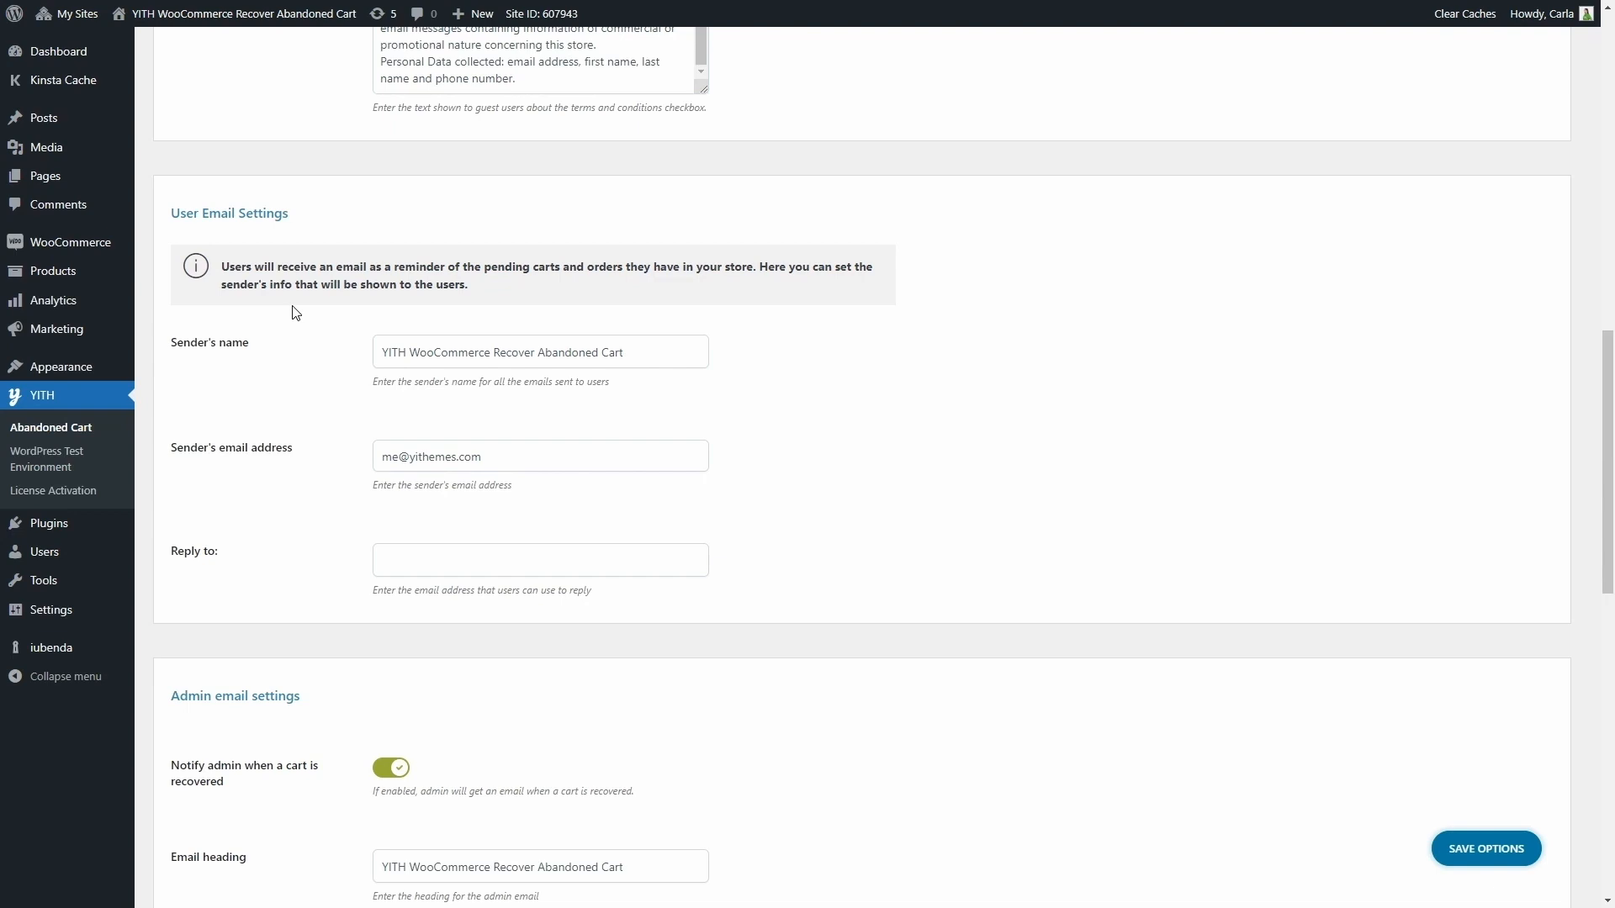
mouse_move(370, 369)
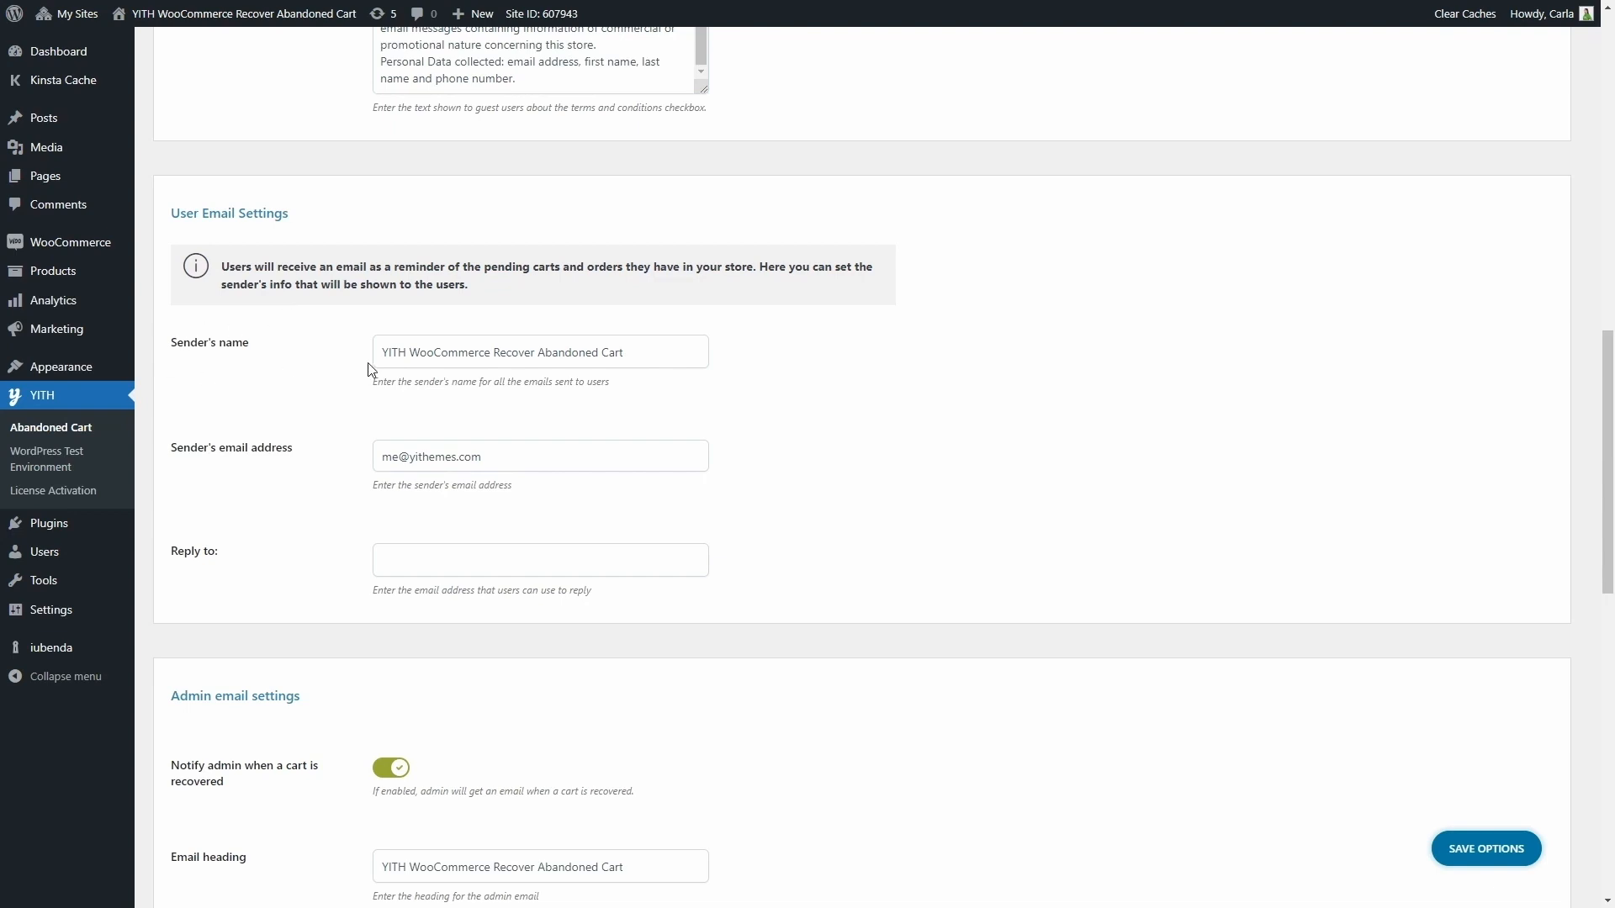
mouse_move(528, 481)
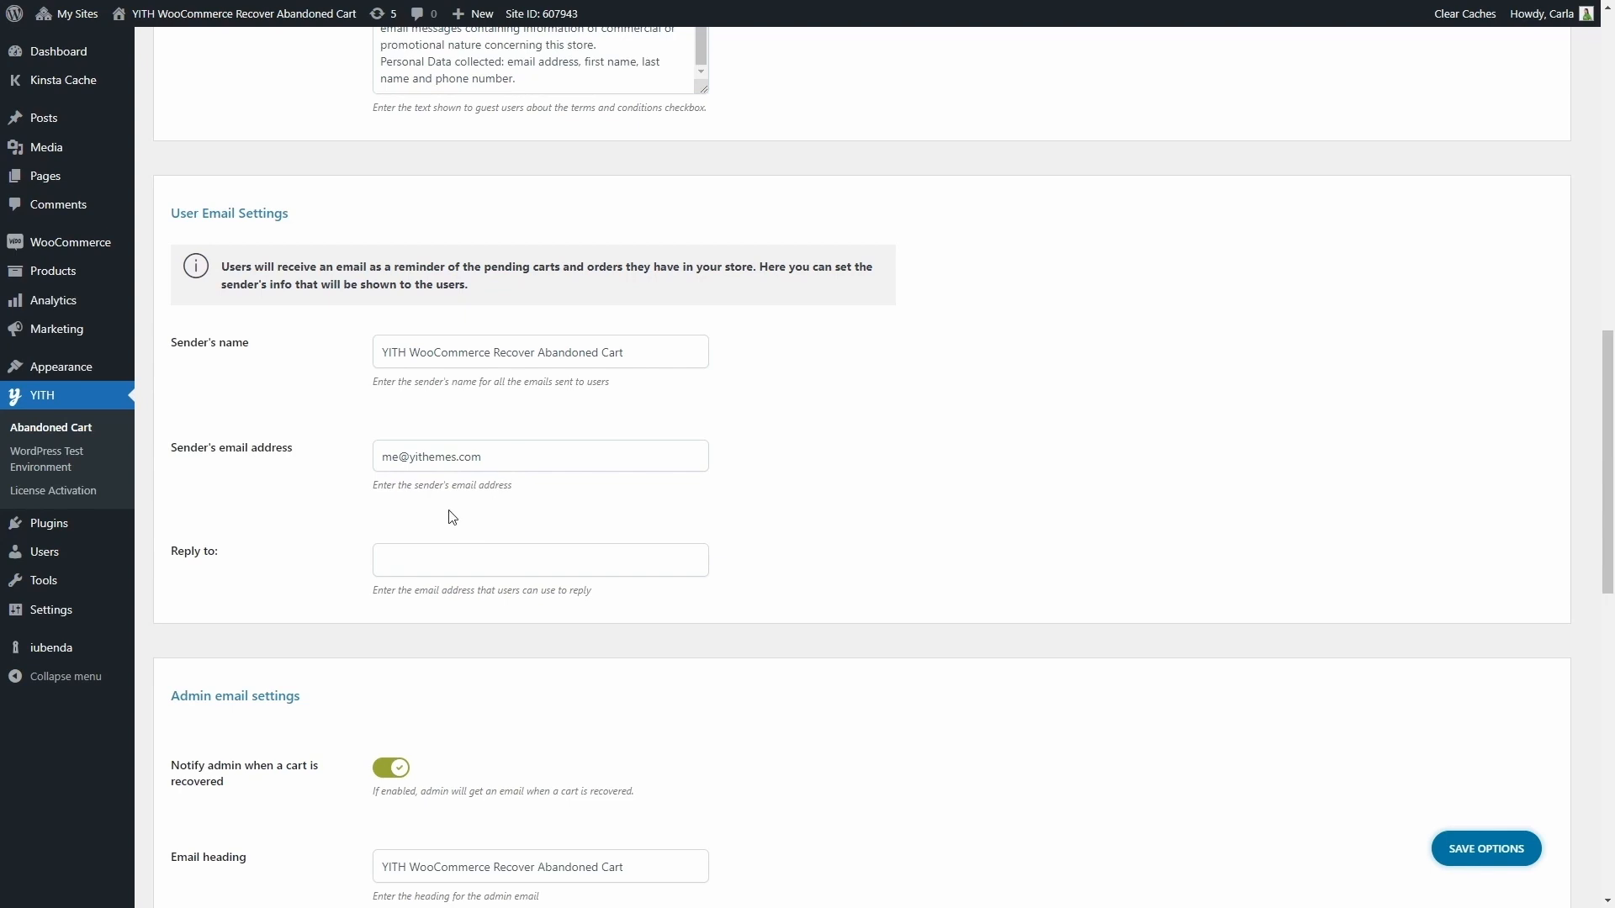
click(516, 560)
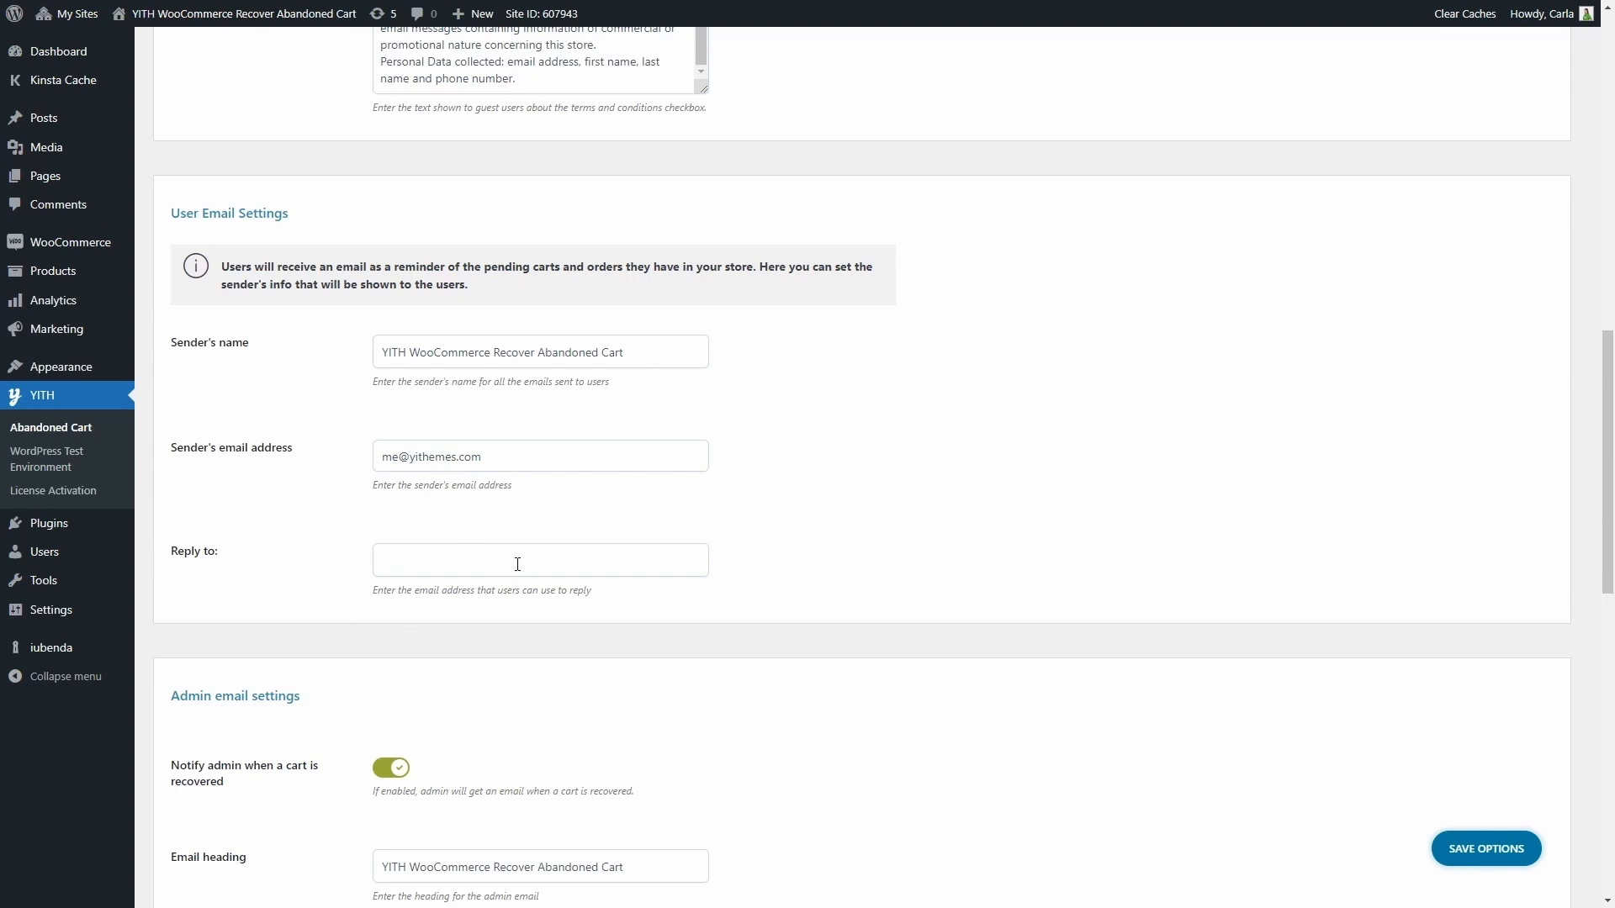
scroll(down, 3)
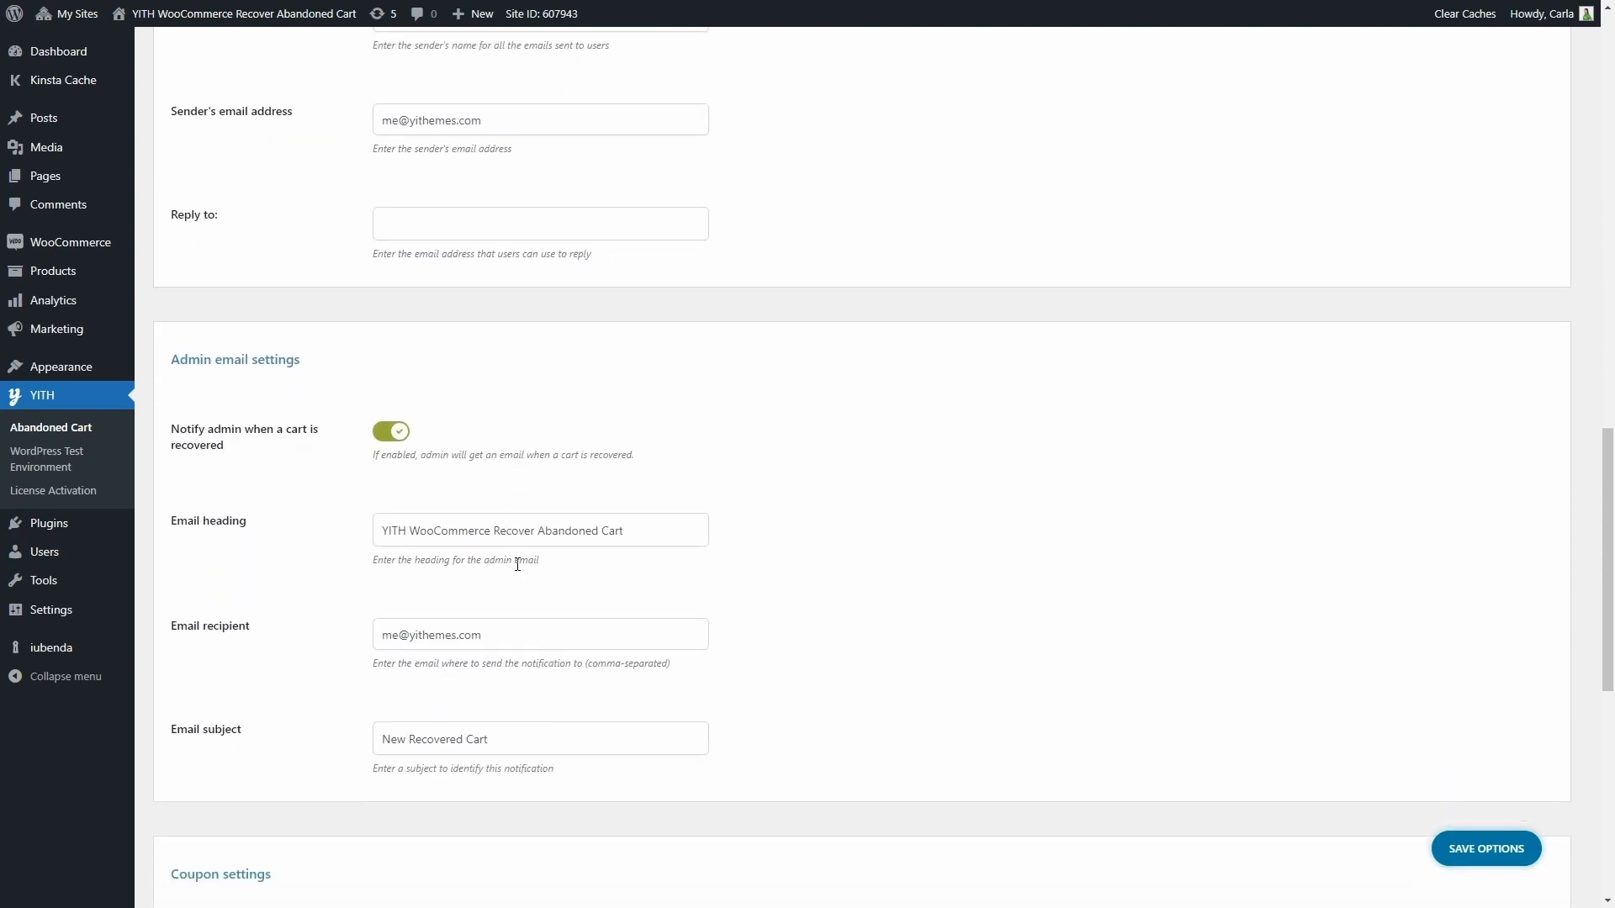
scroll(down, 3)
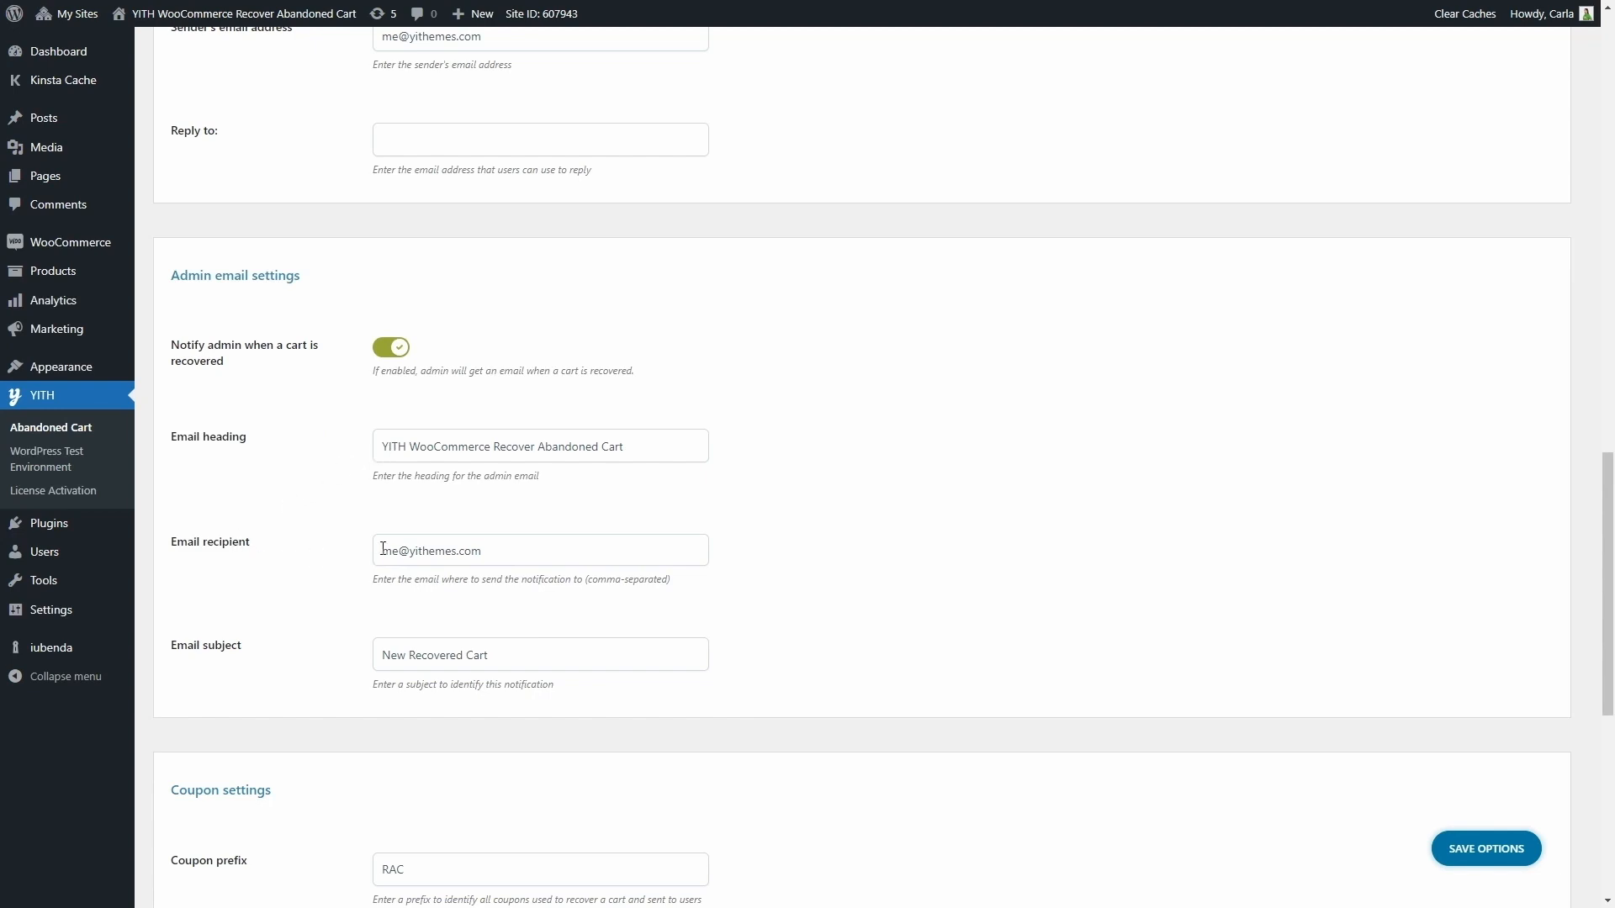
scroll(down, 3)
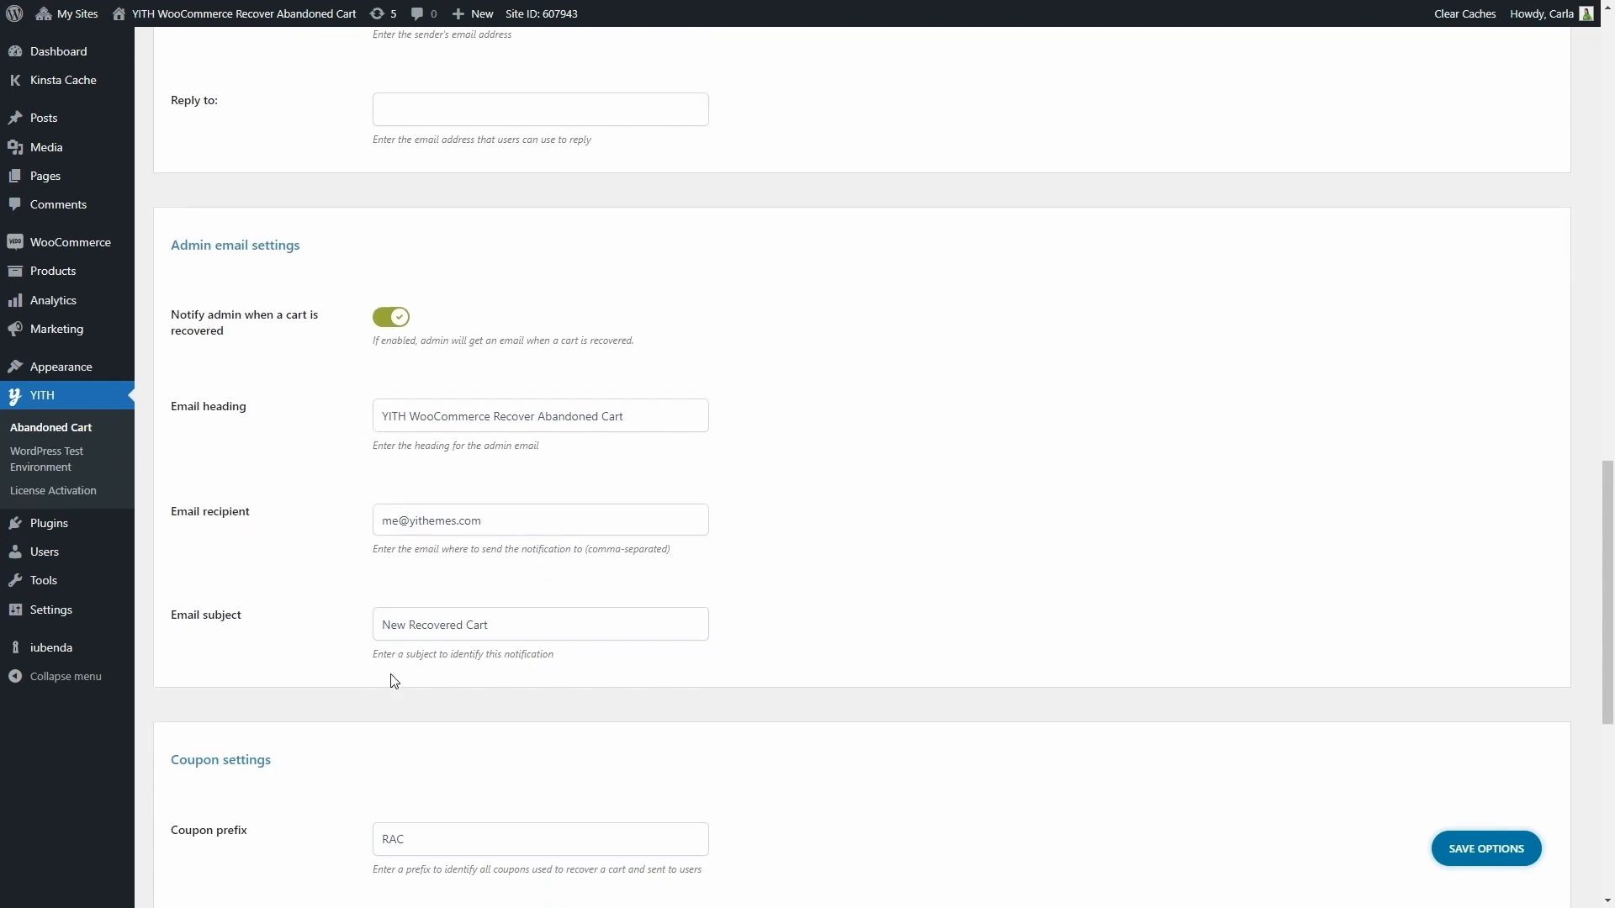
scroll(down, 3)
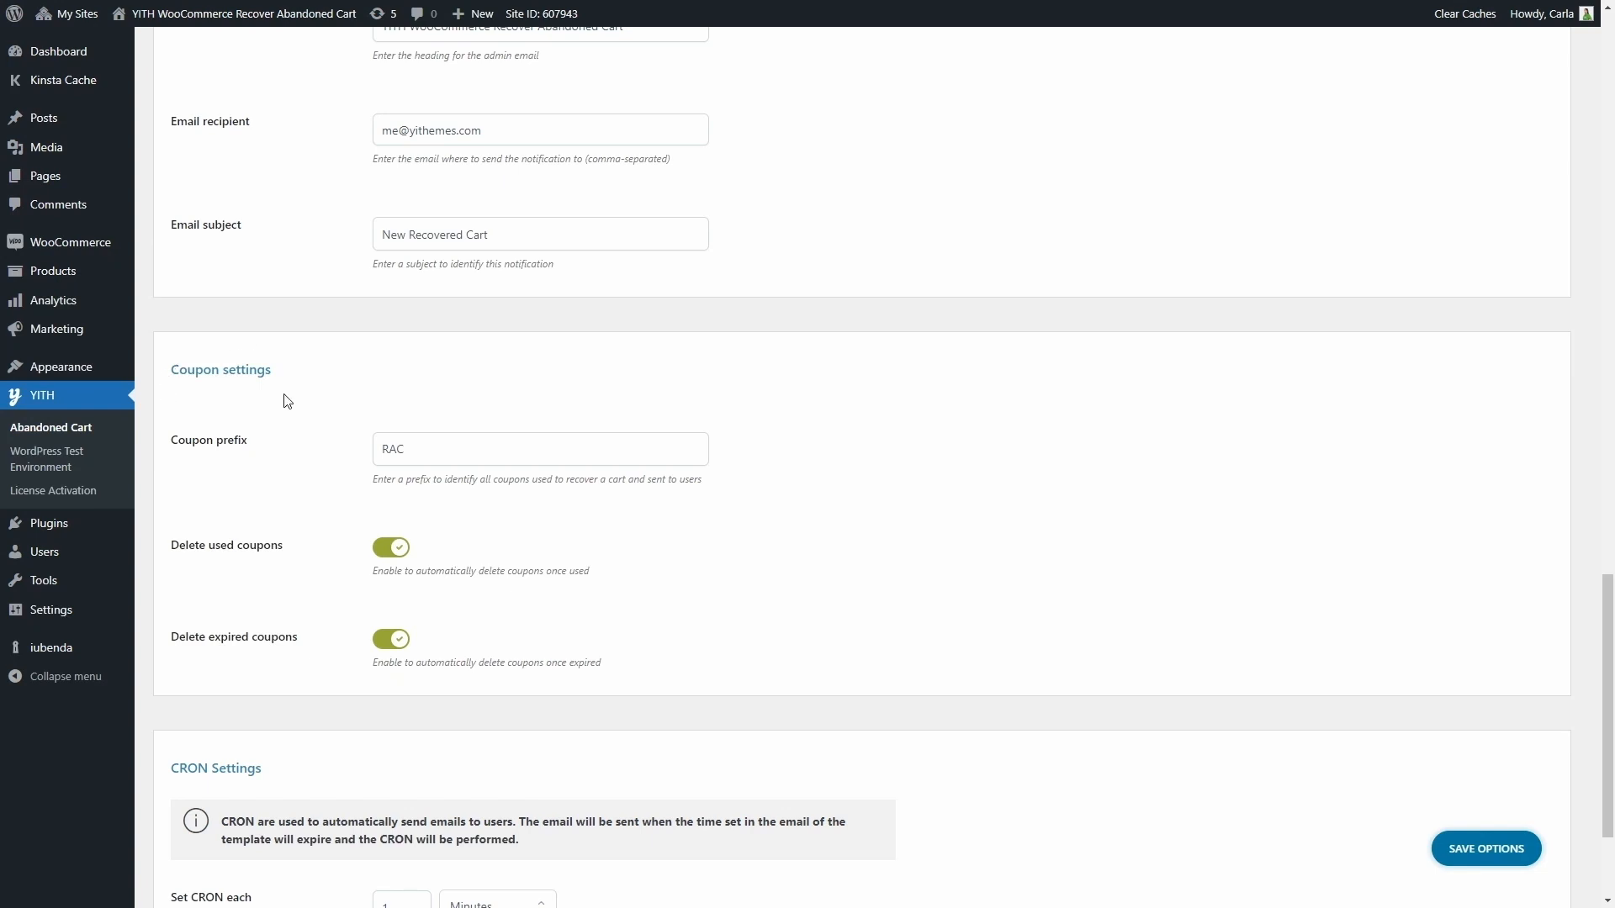
mouse_move(255, 464)
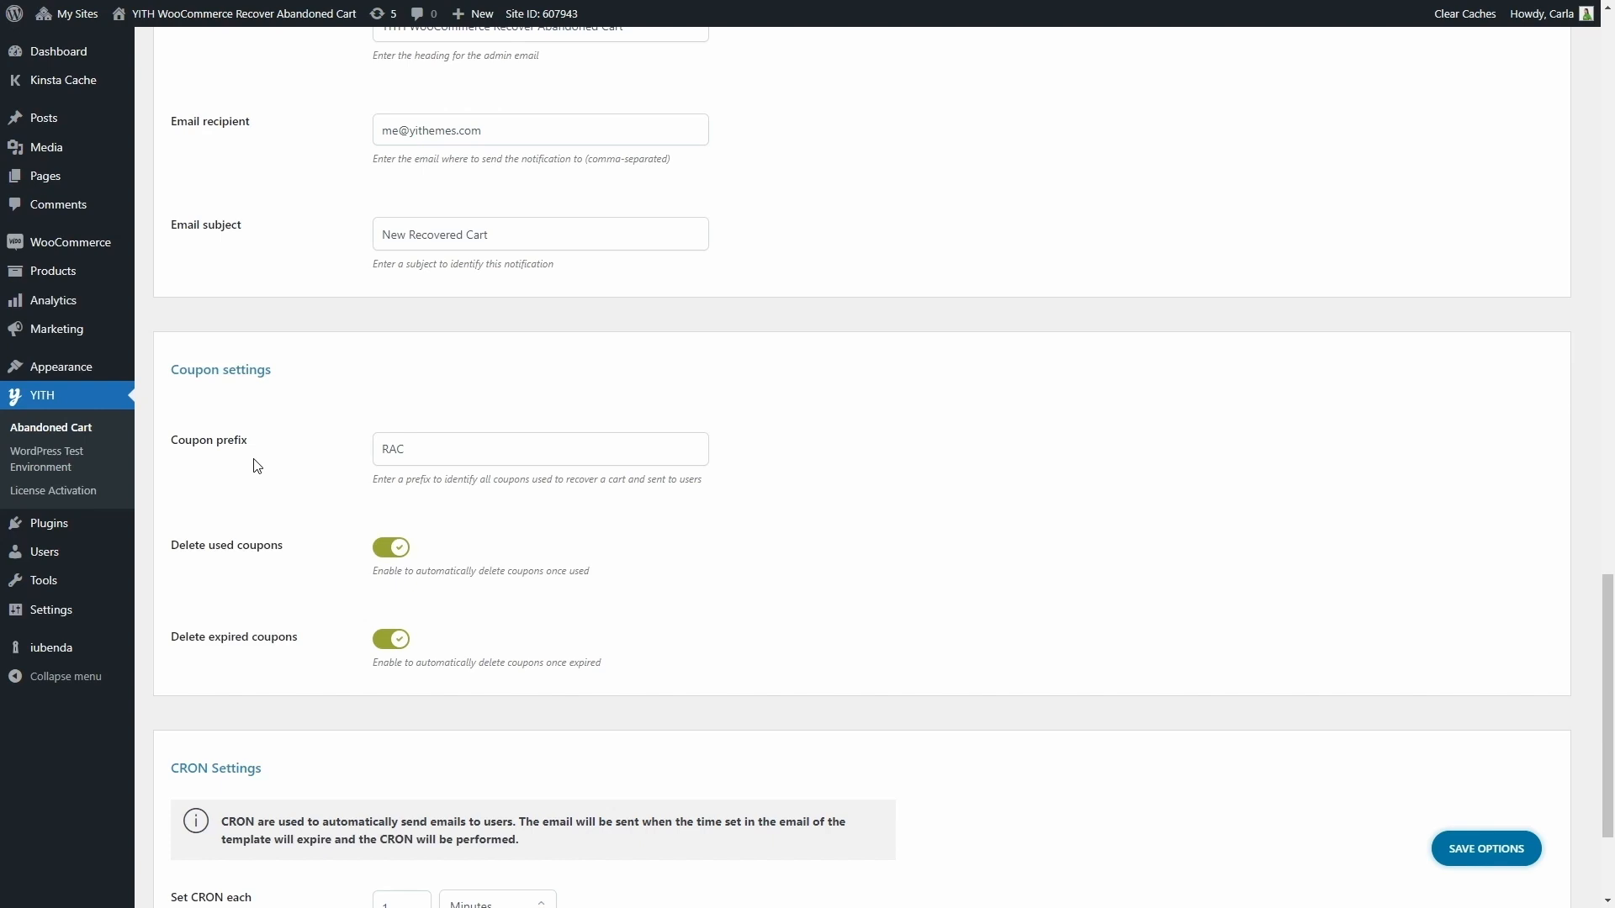
mouse_move(229, 572)
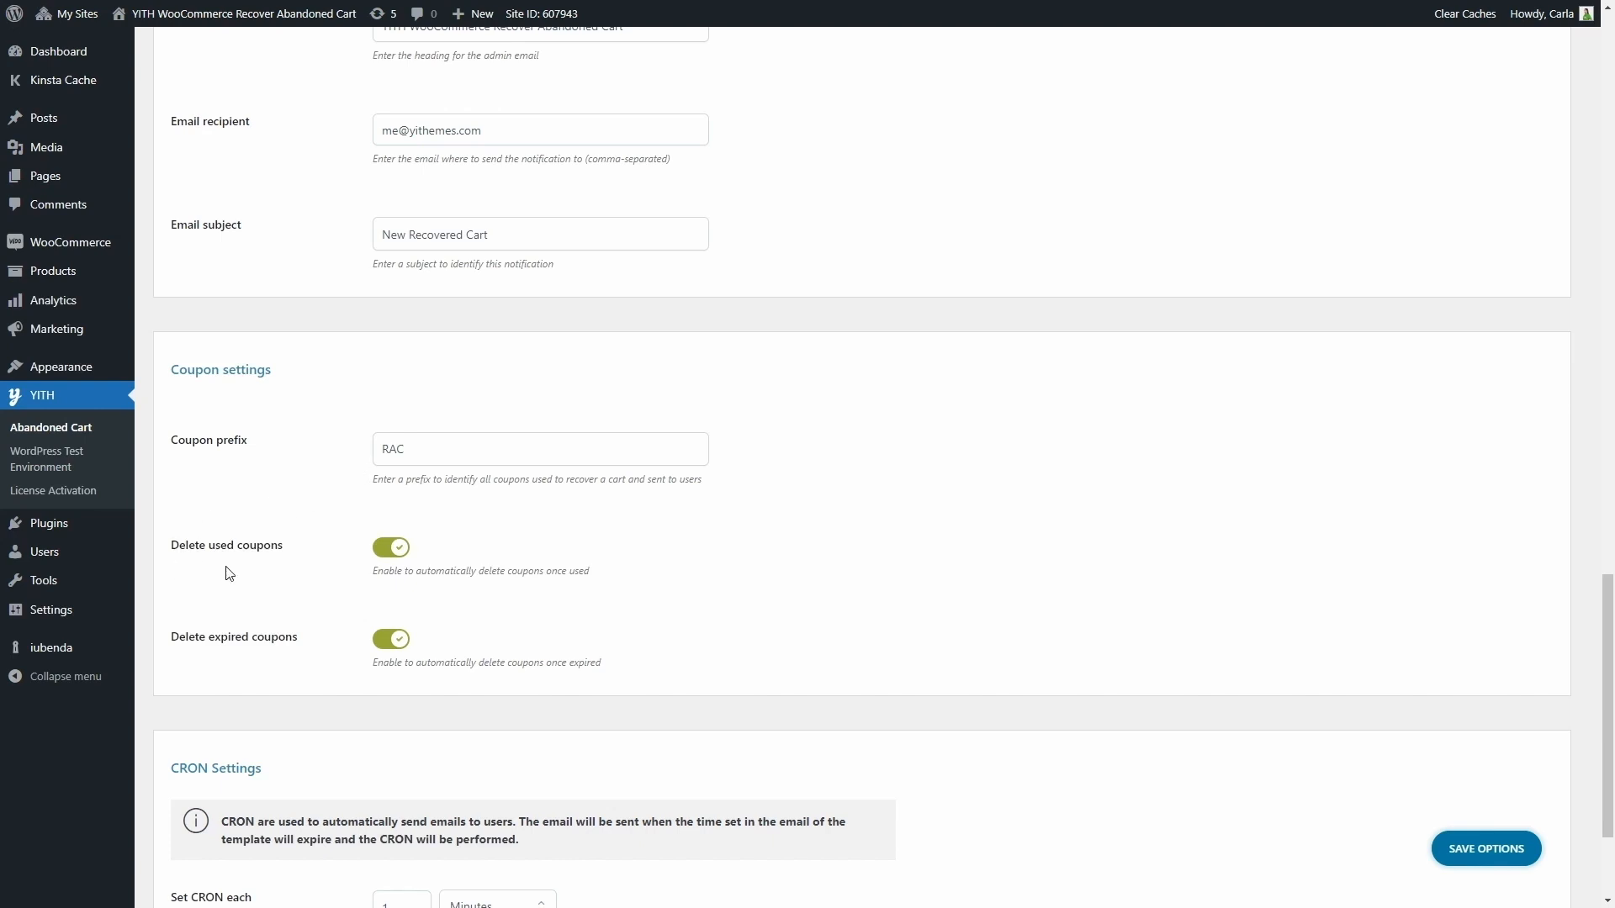
mouse_move(390, 575)
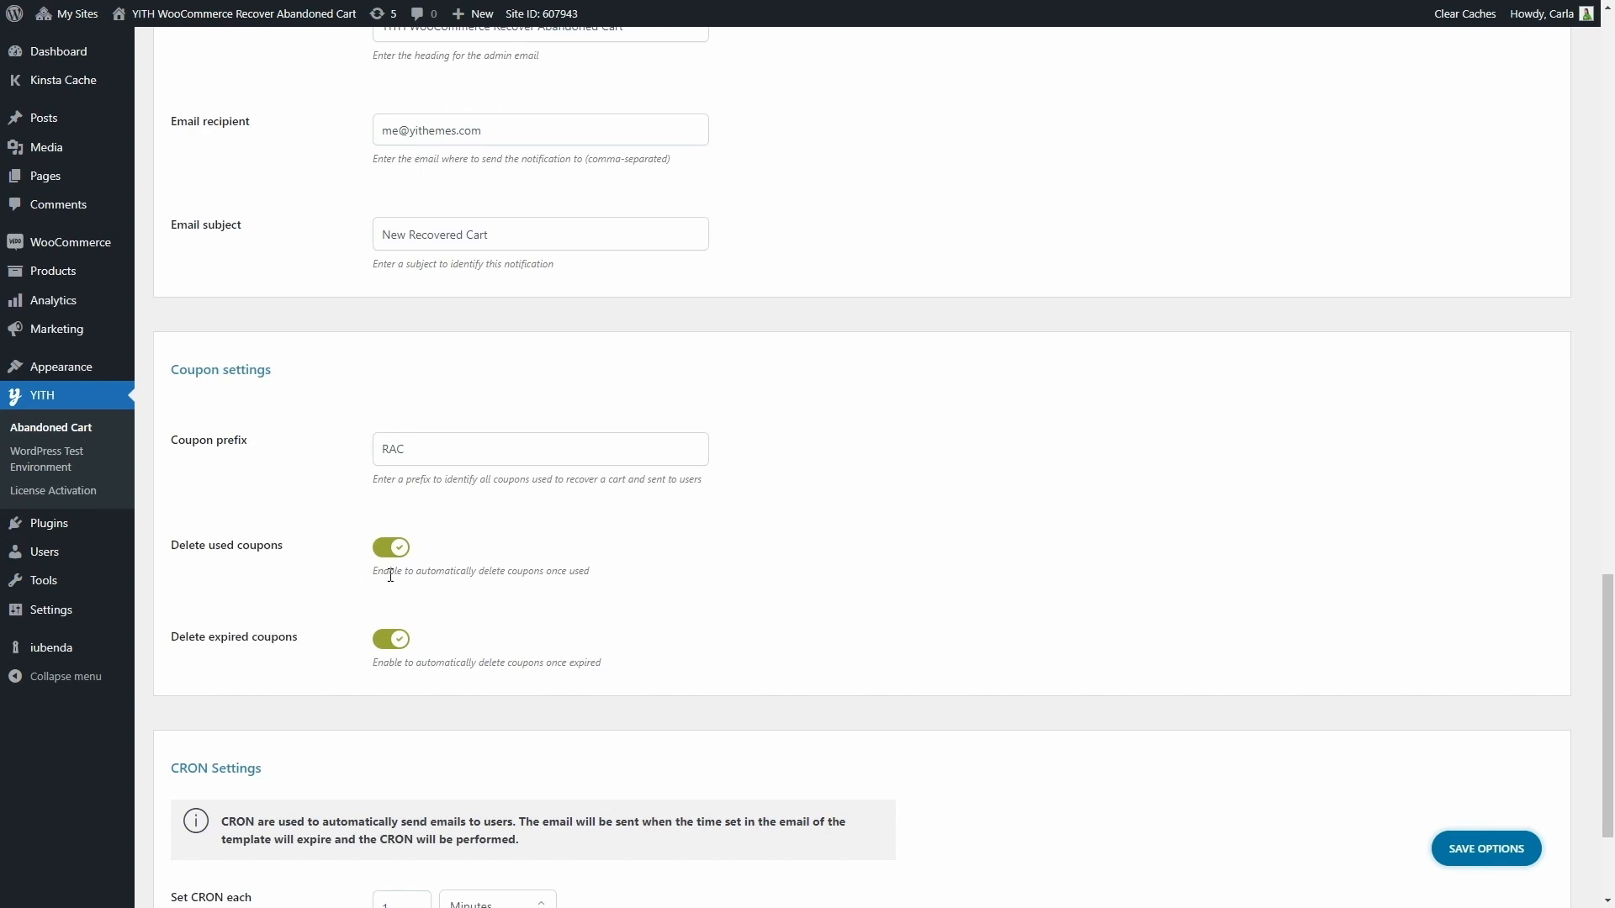
mouse_move(362, 650)
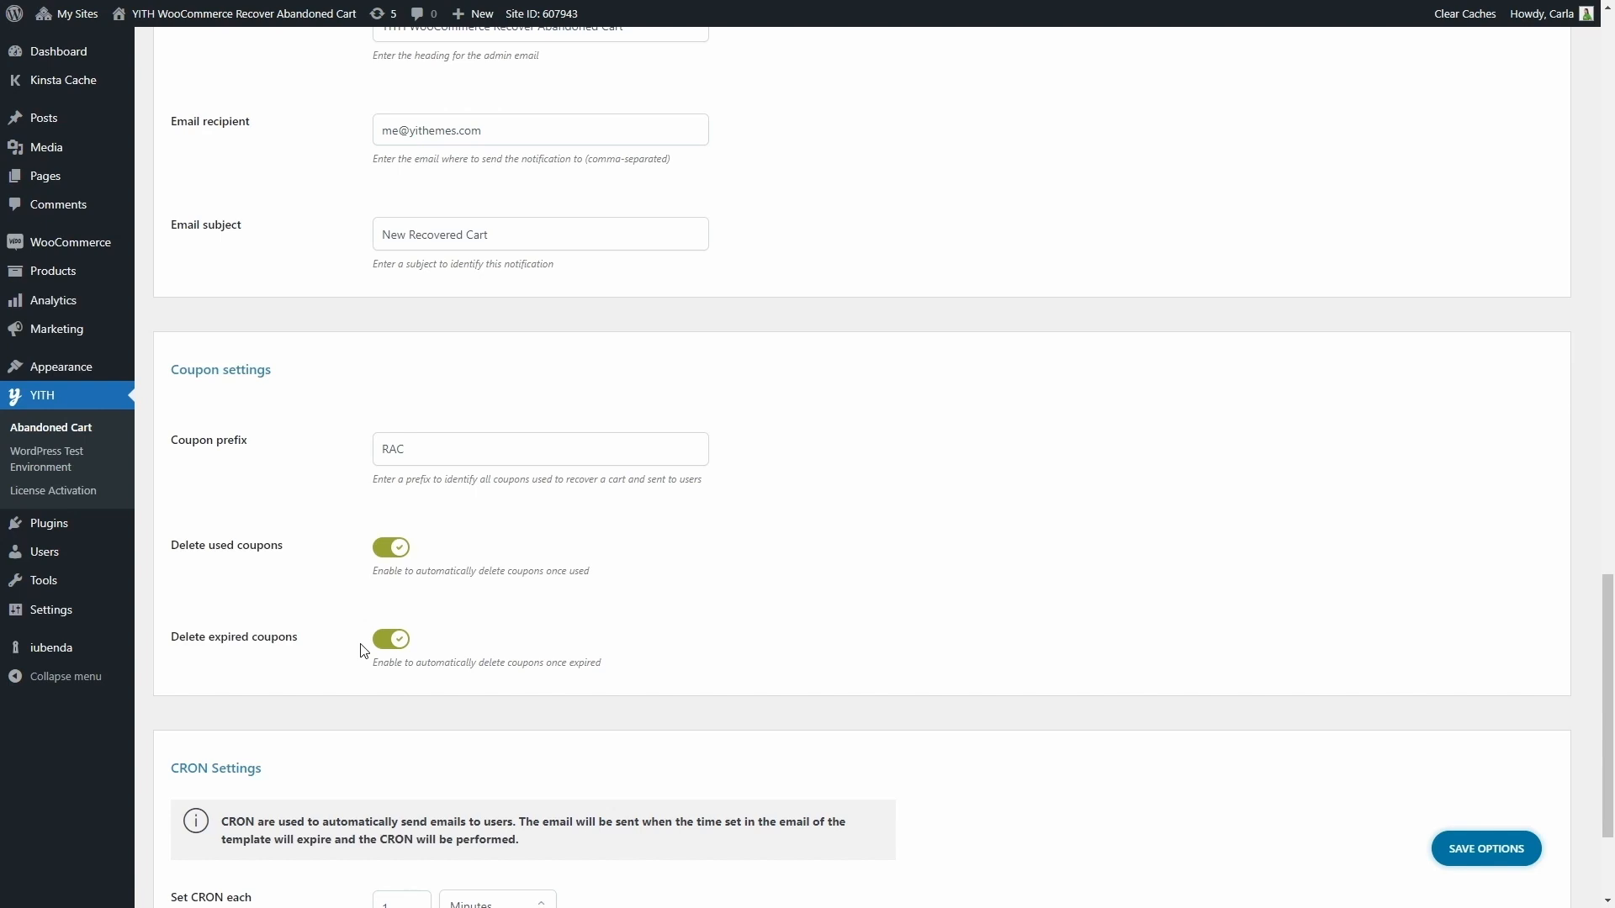
scroll(down, 3)
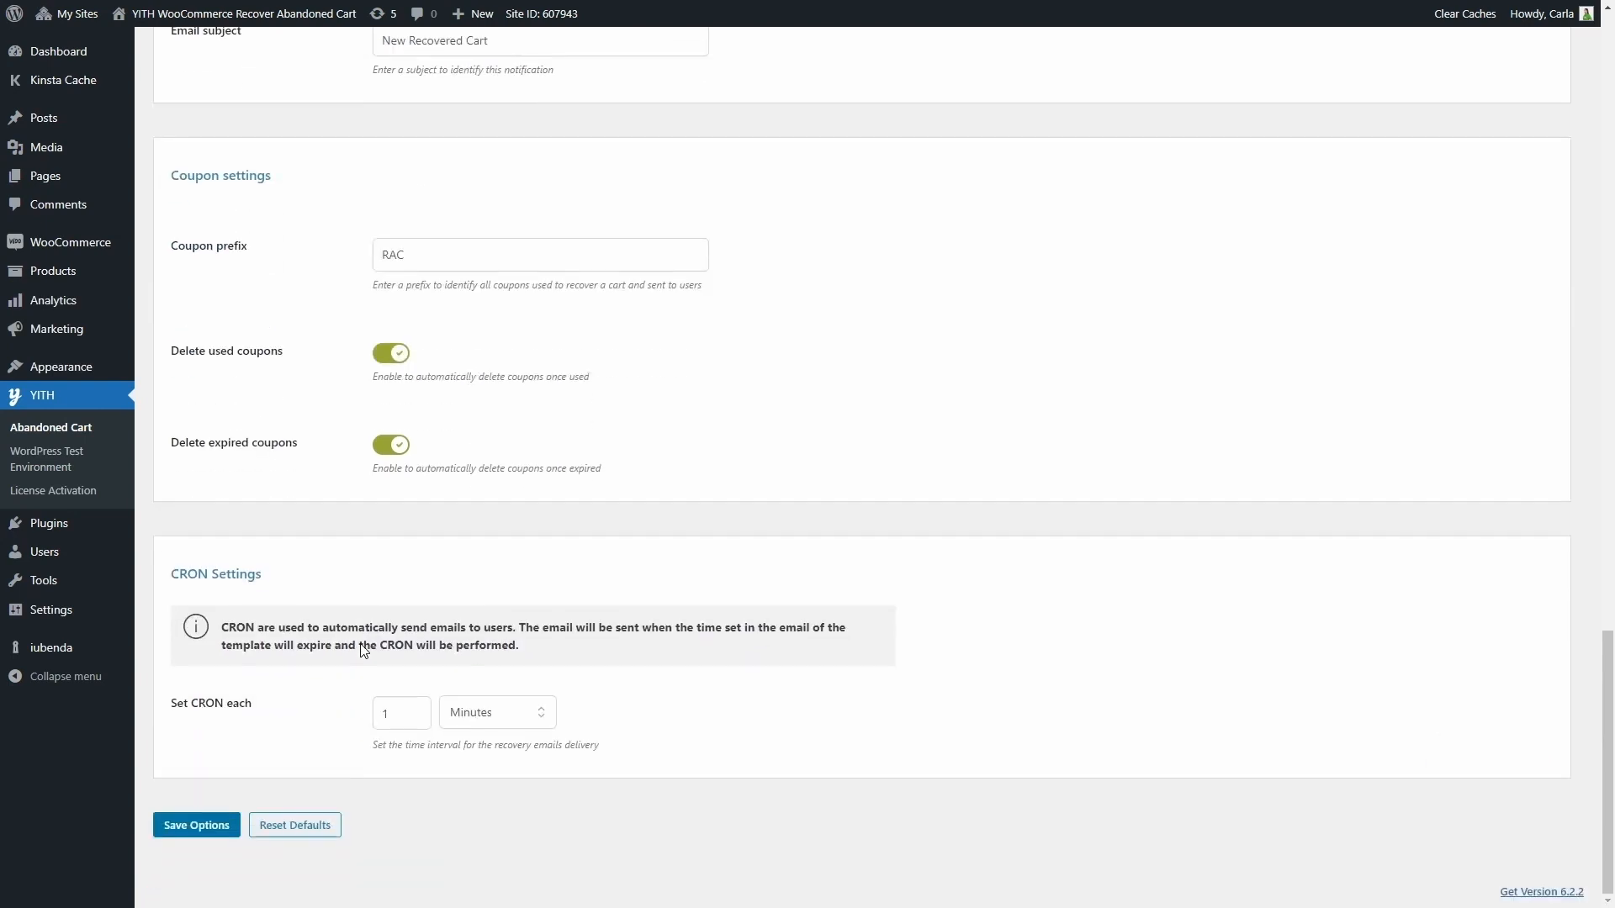
mouse_move(291, 591)
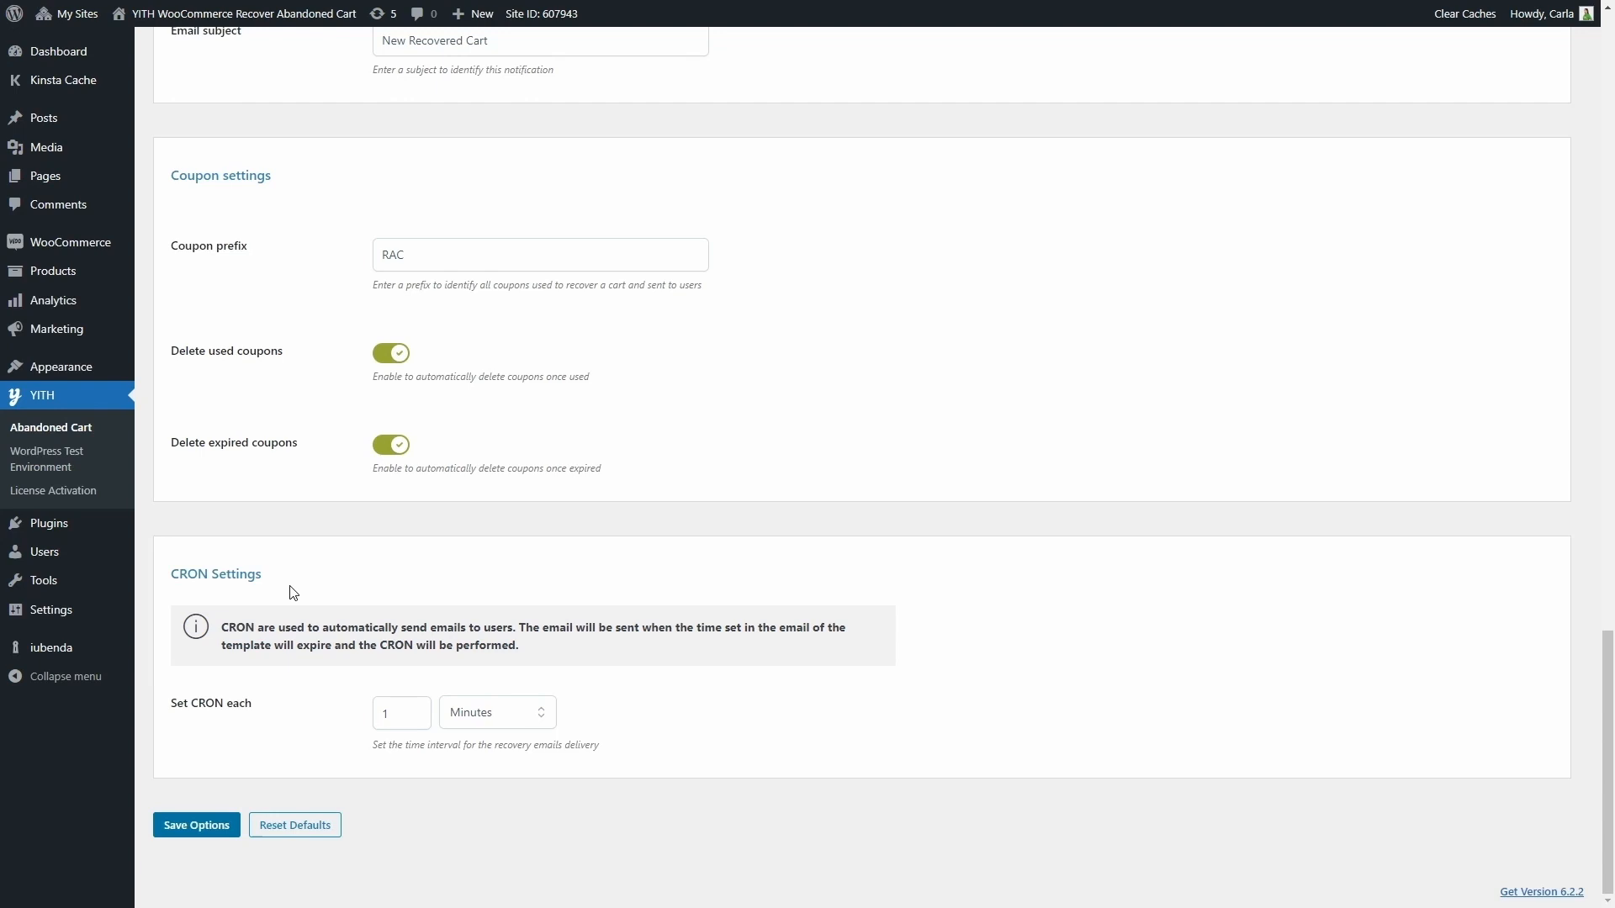
- Keep the CRON interval at 1 minute and save the plugin options
click(400, 713)
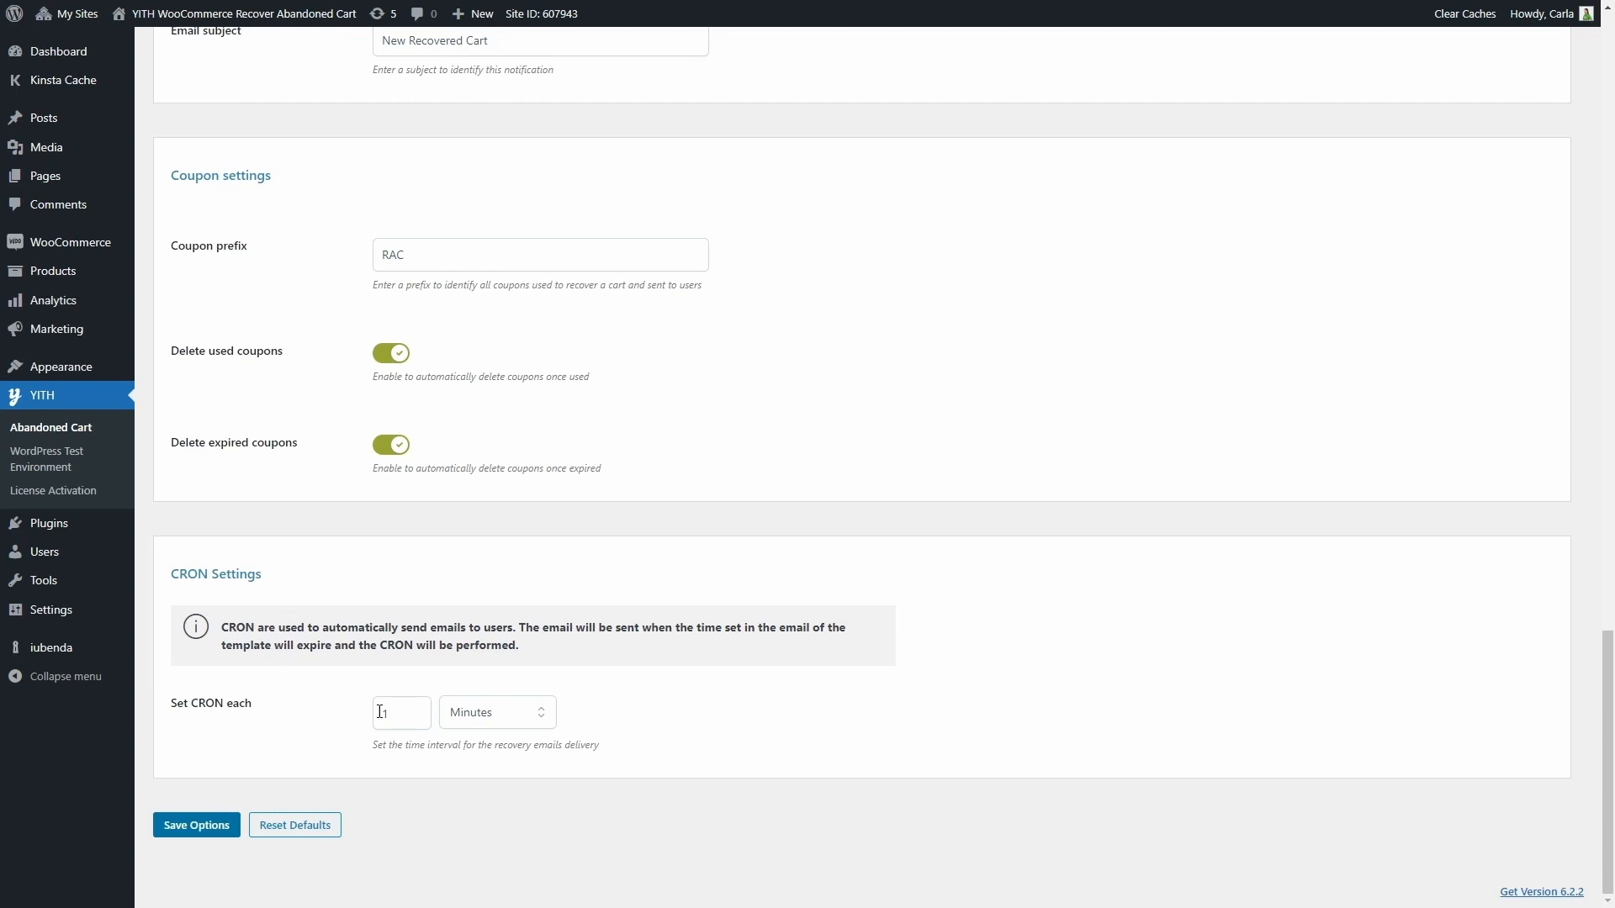
click(538, 713)
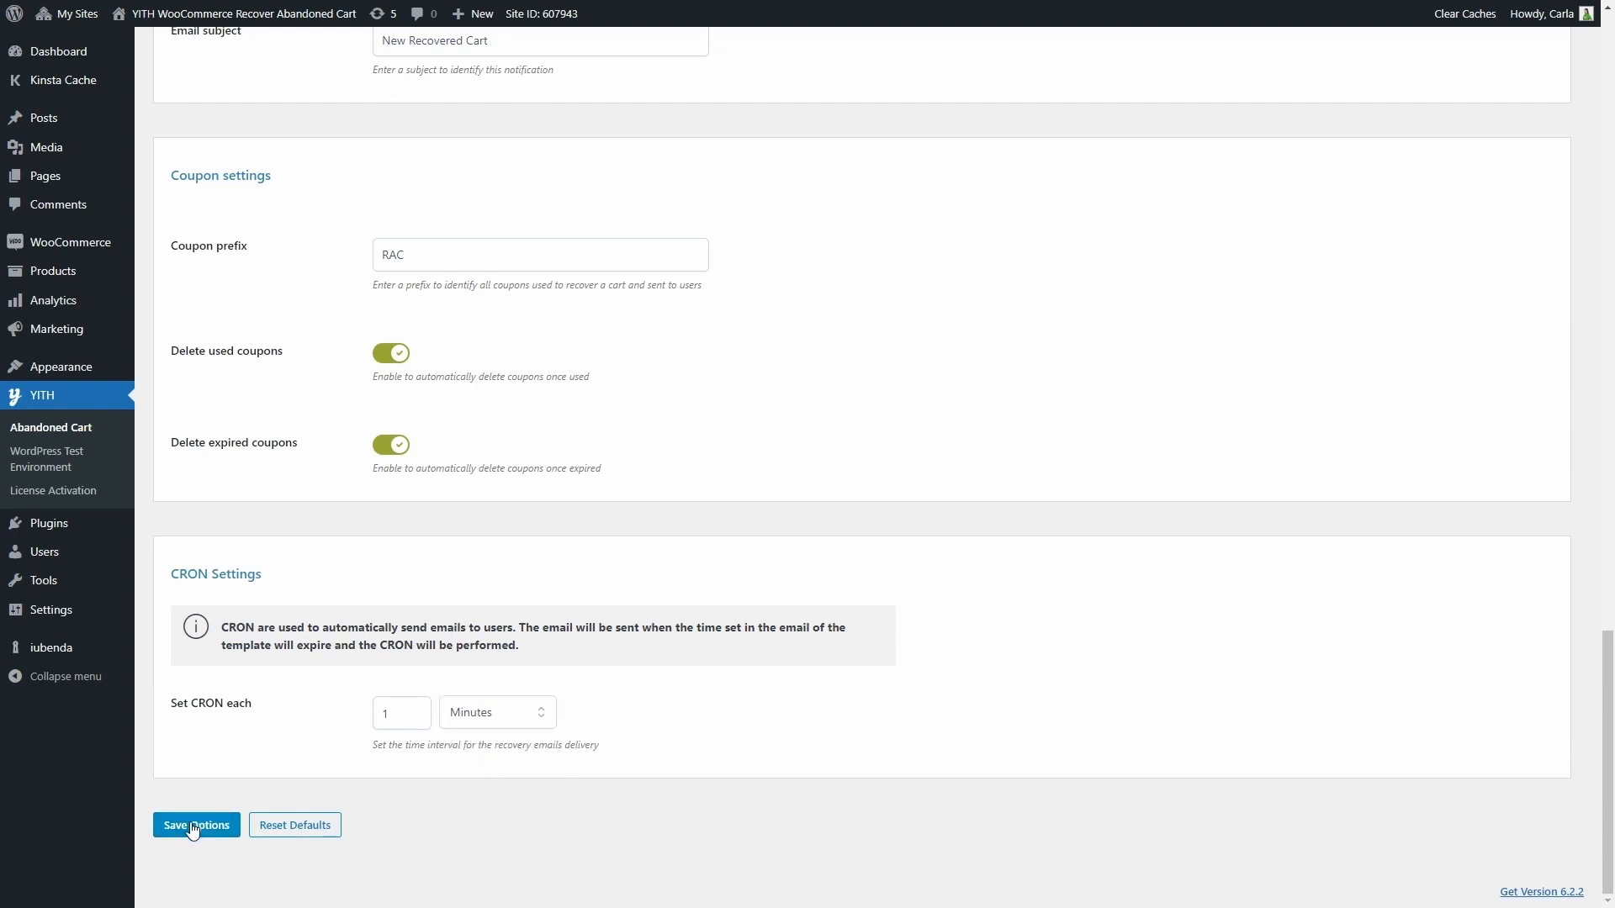
click(195, 824)
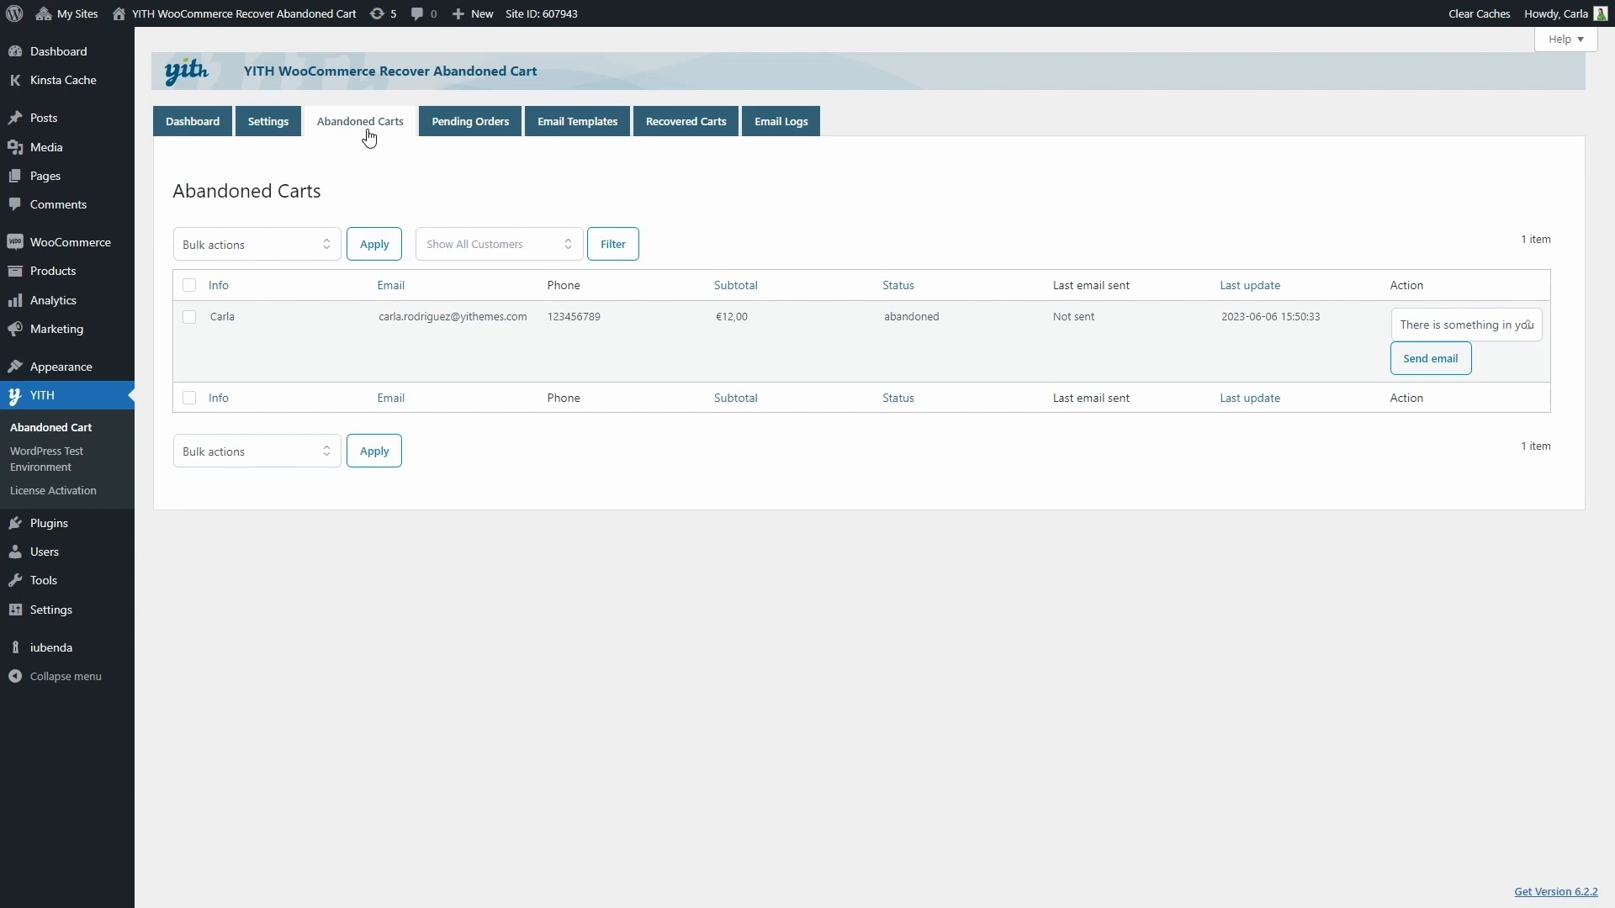
mouse_move(334, 198)
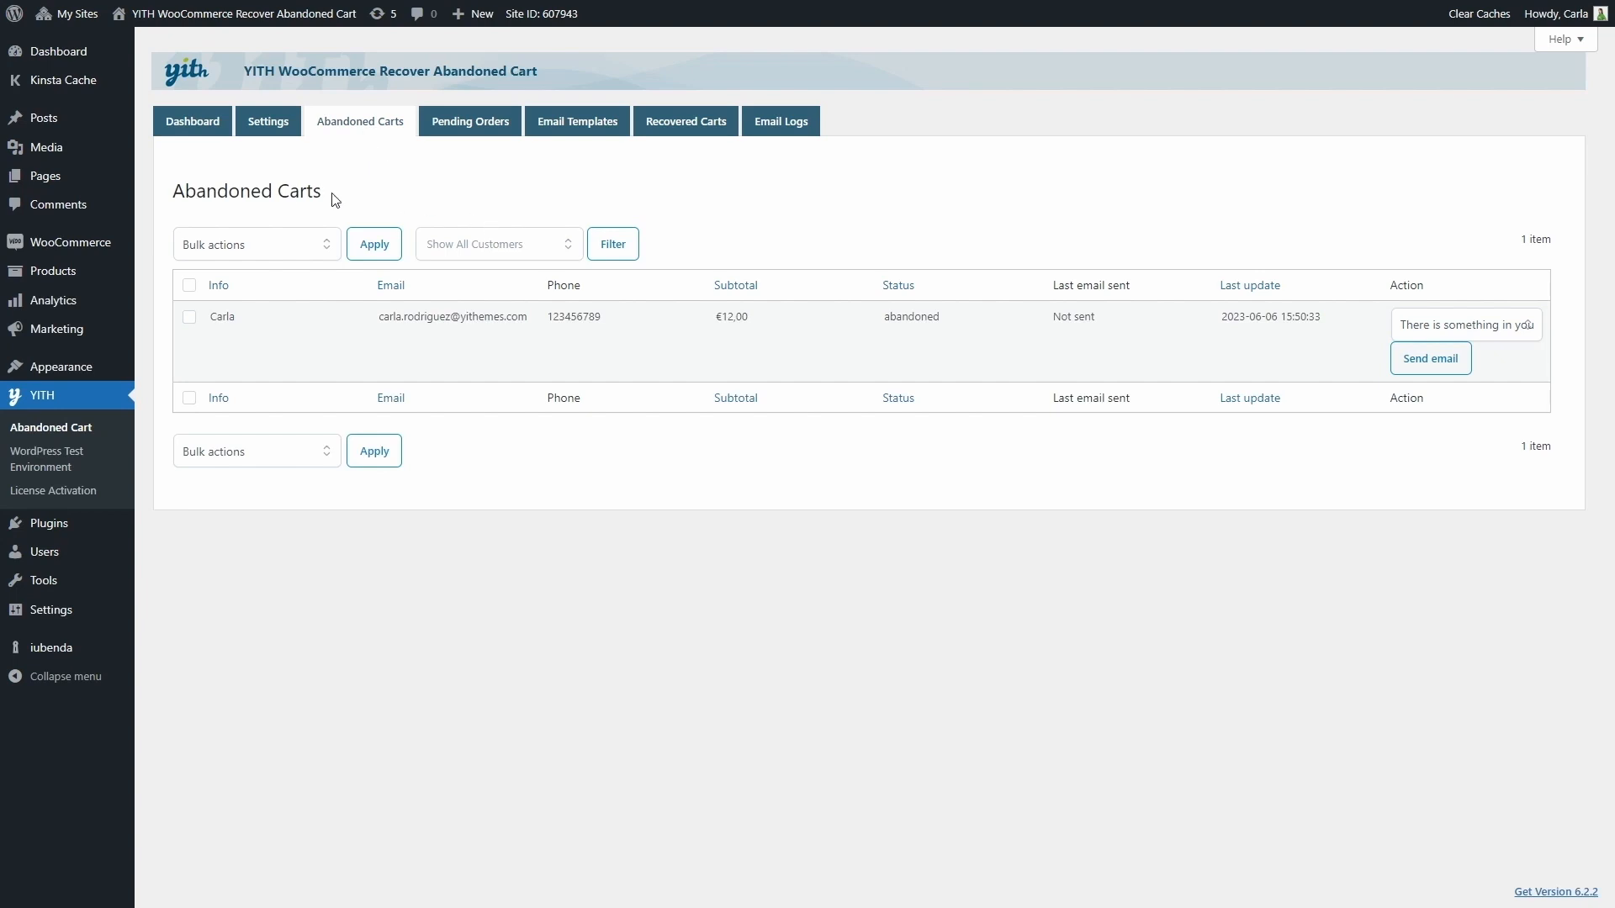
mouse_move(784, 200)
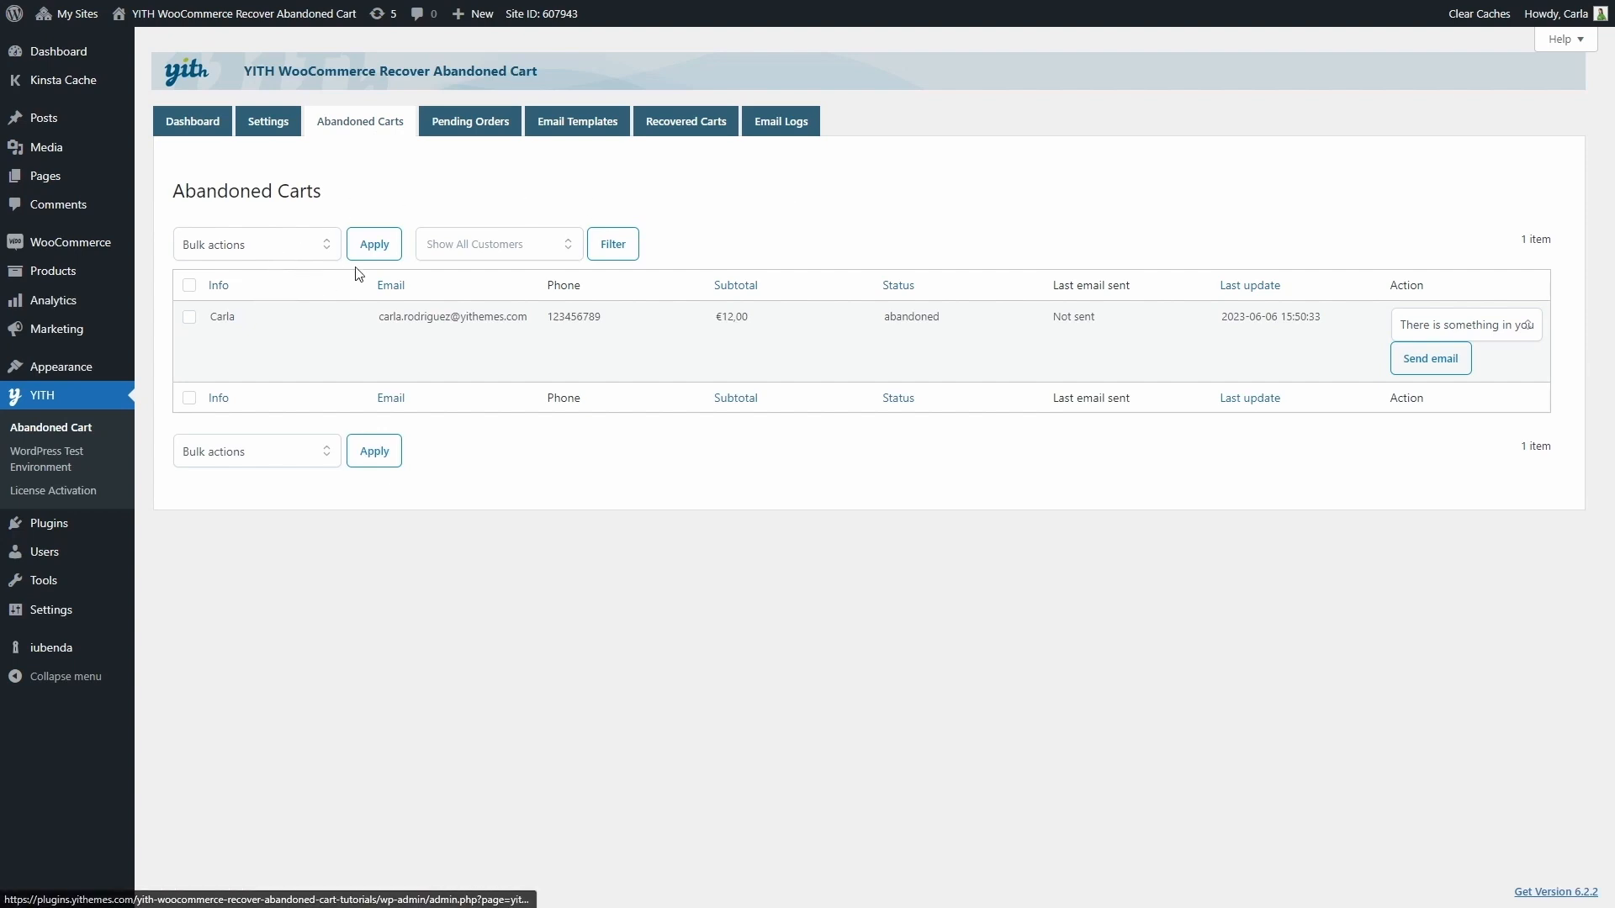
mouse_move(638, 267)
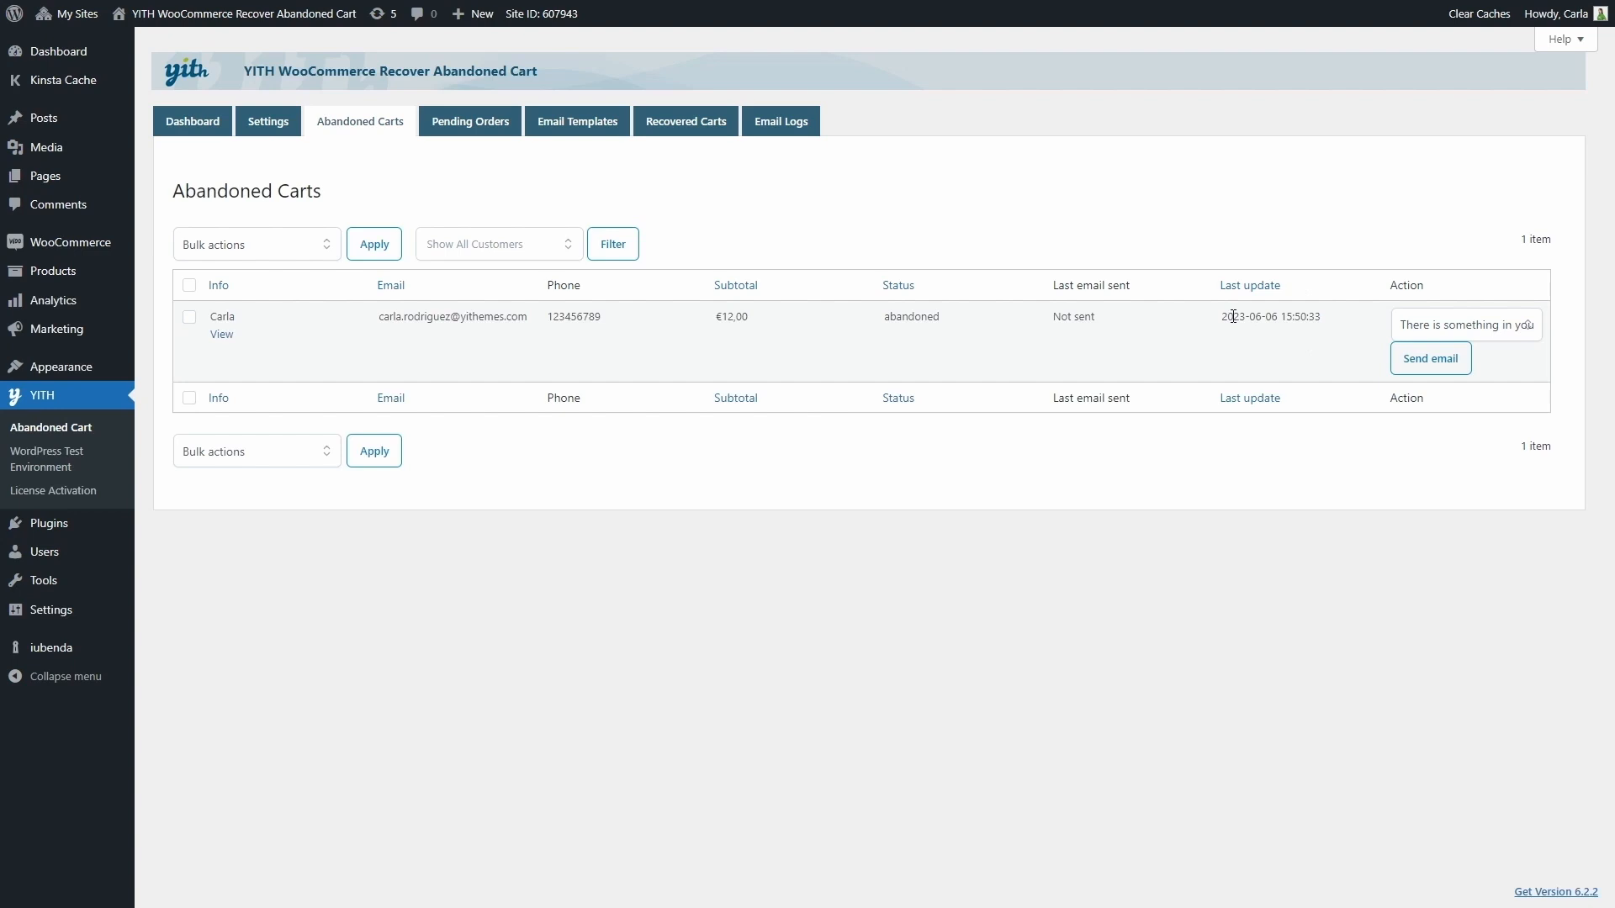
mouse_move(1269, 289)
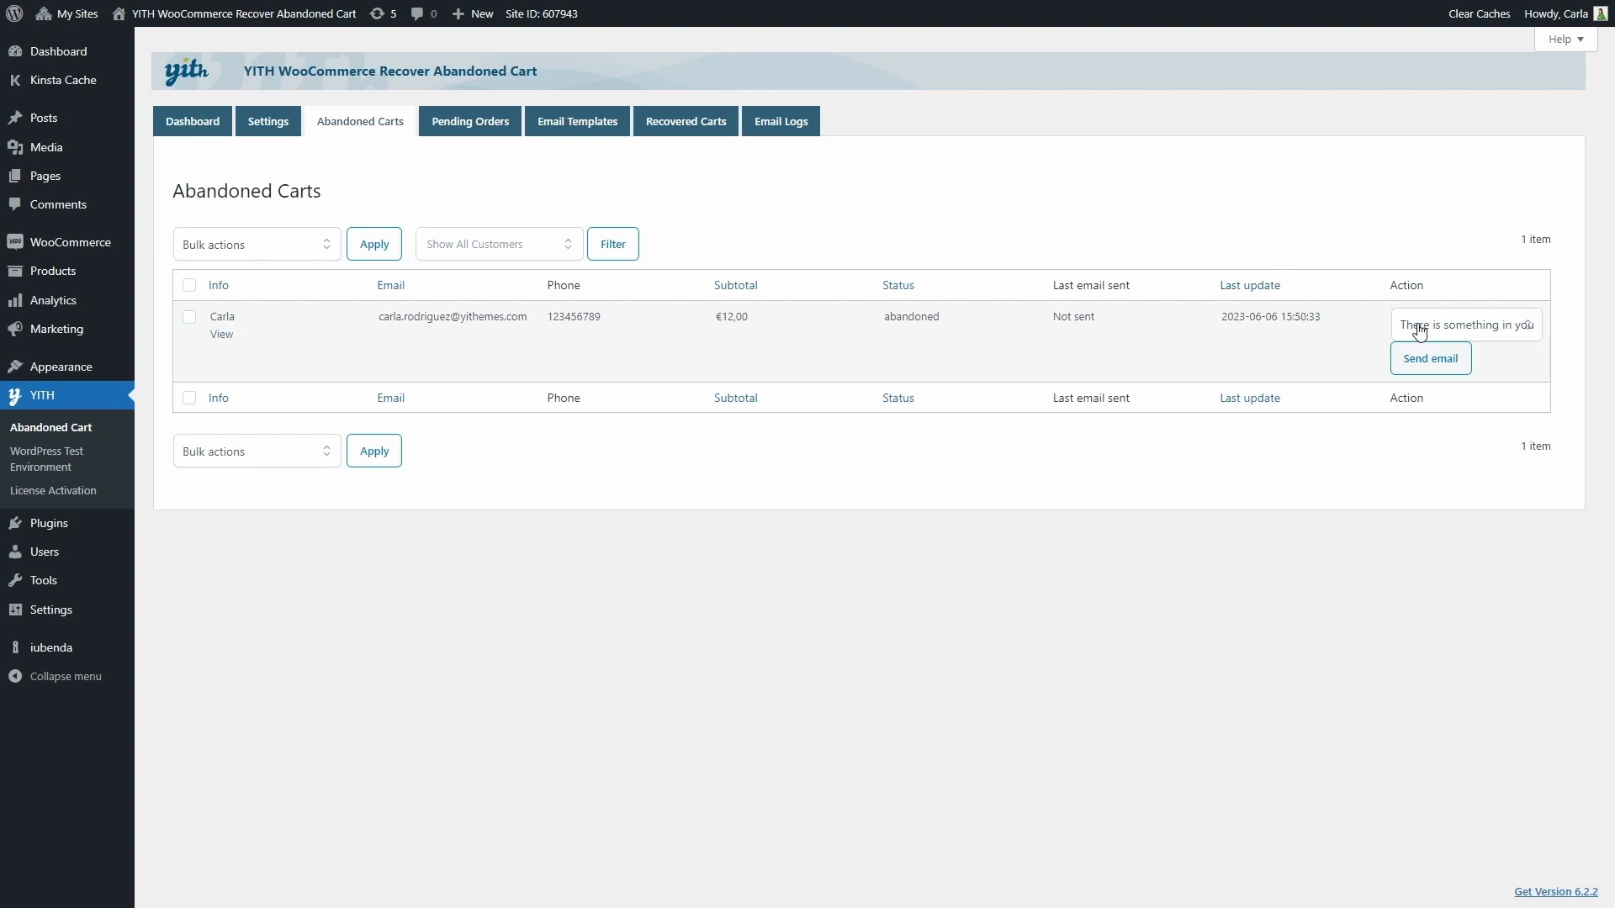
- Send the 'First email' template to Carla's €12.00 cart and view its details
click(1467, 325)
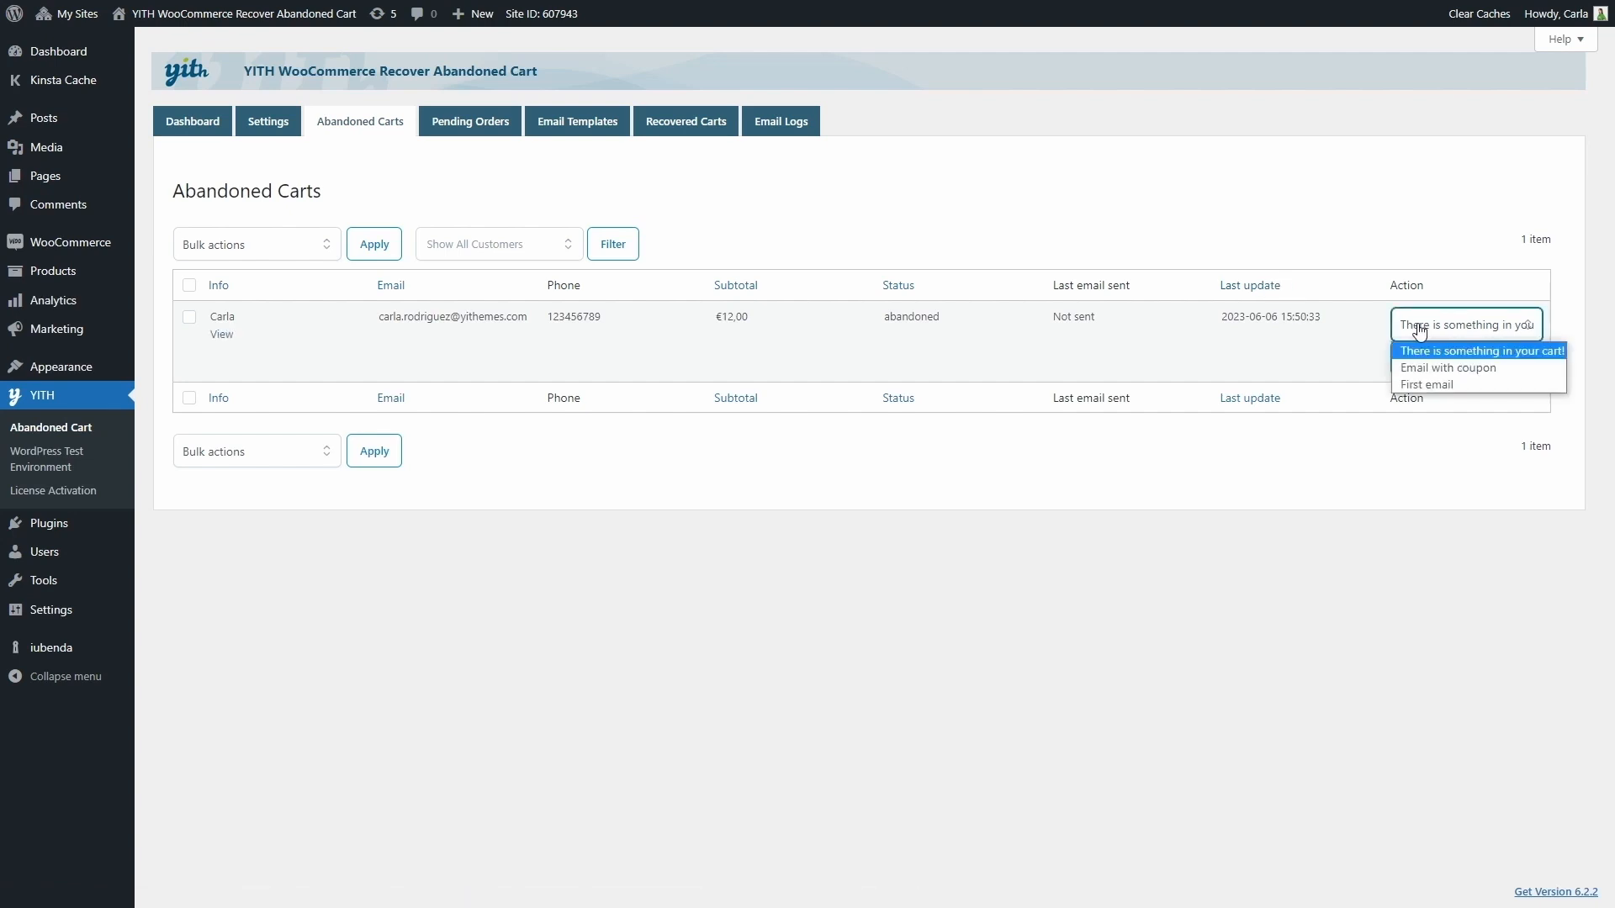
mouse_move(1423, 385)
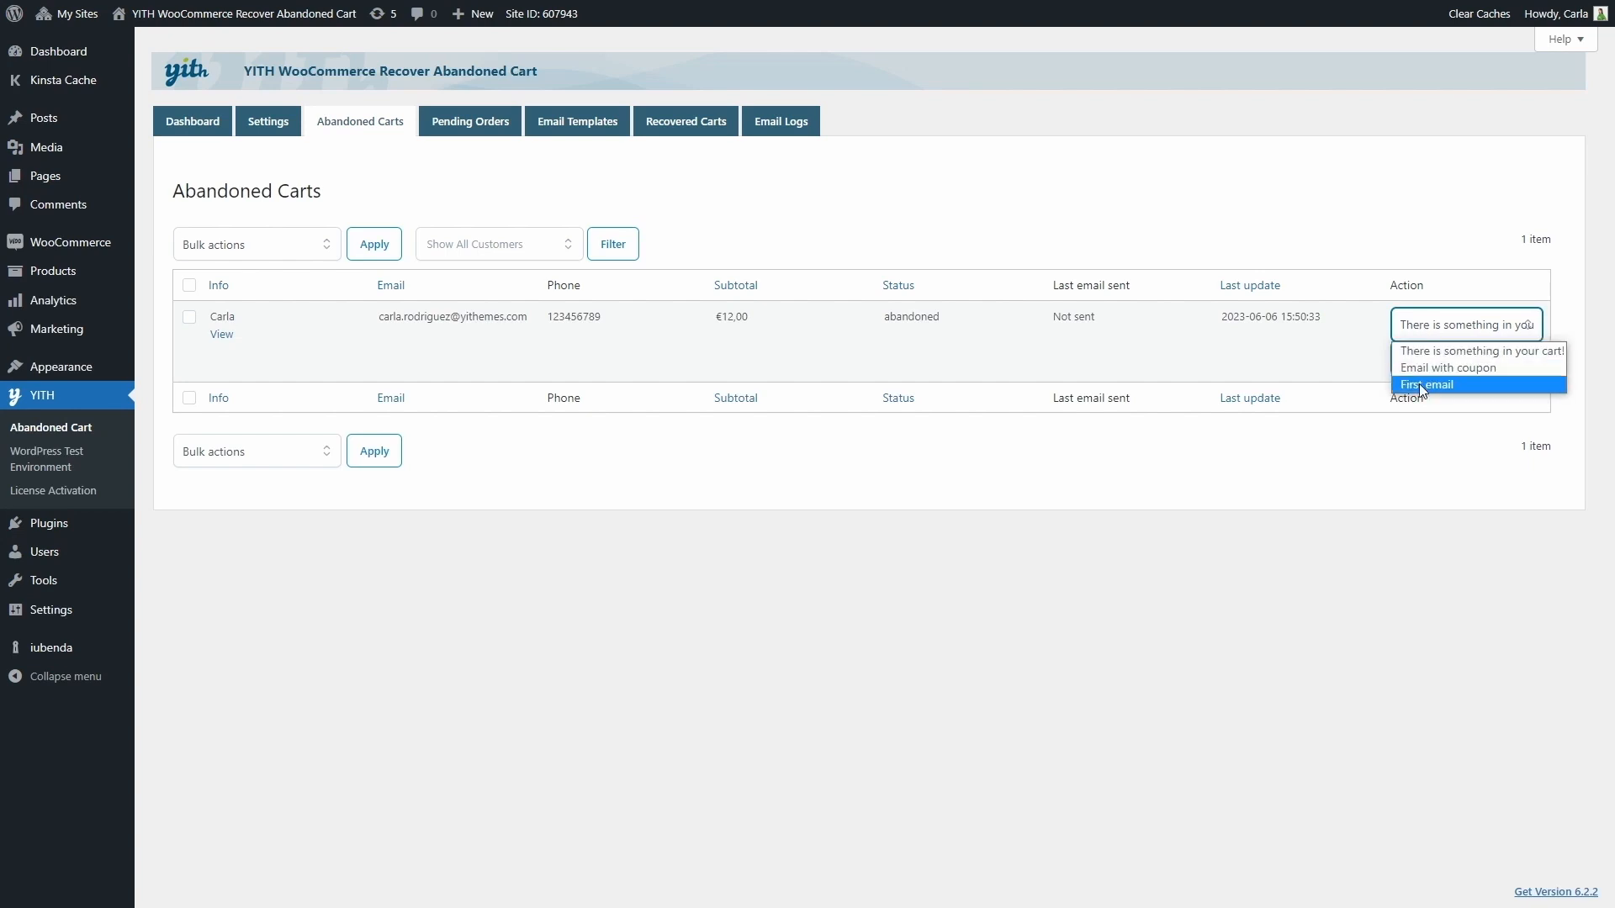
click(1428, 383)
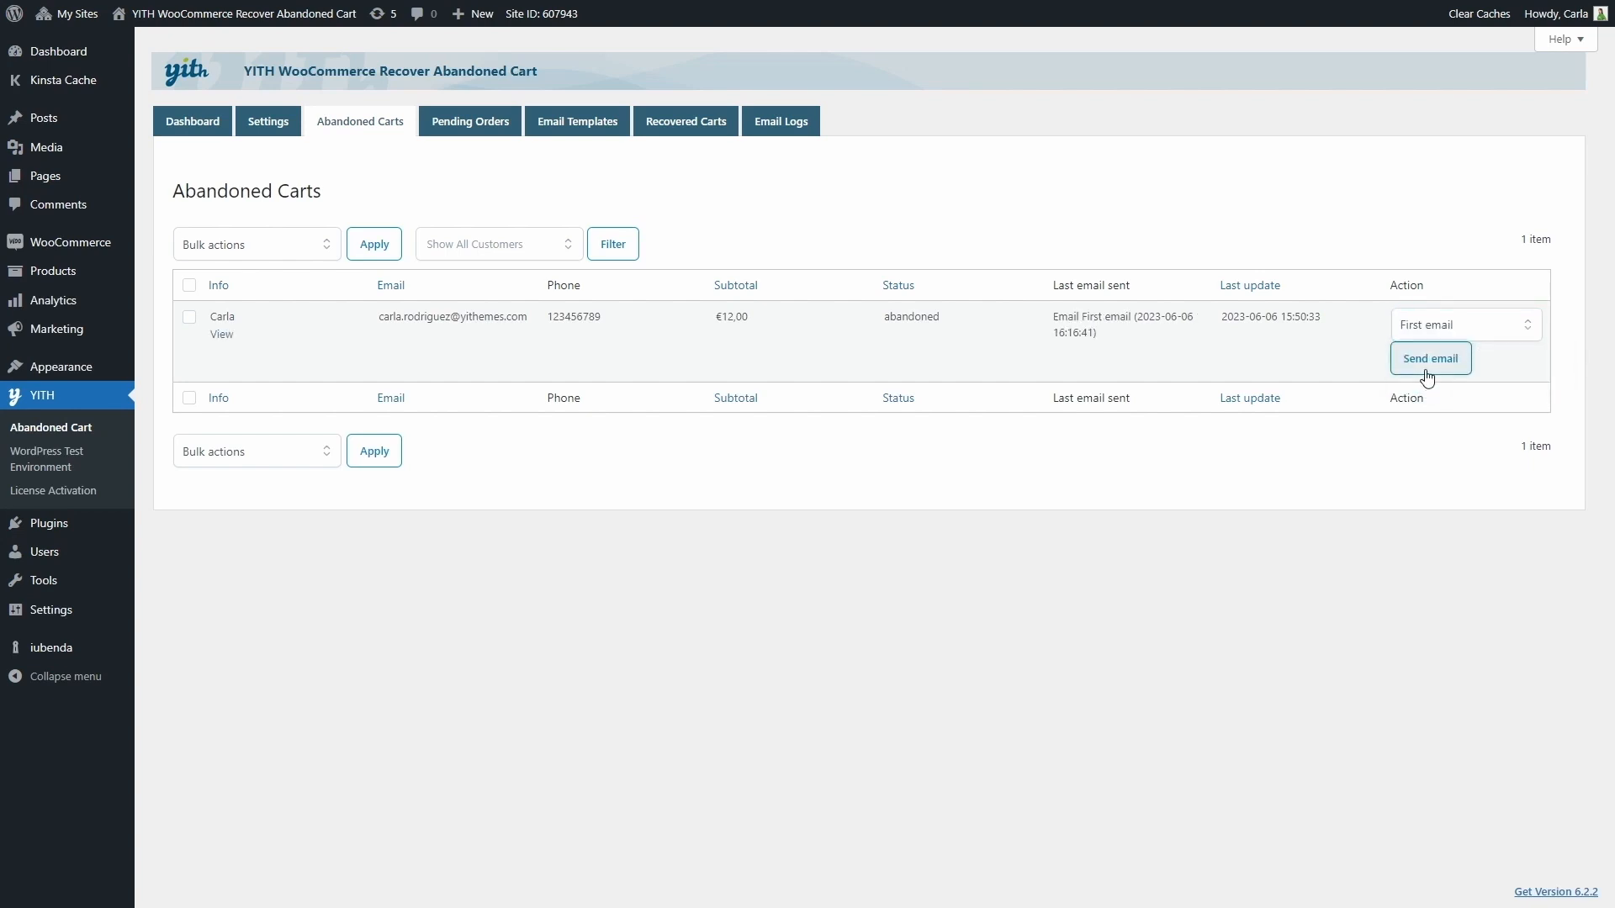
mouse_move(1051, 363)
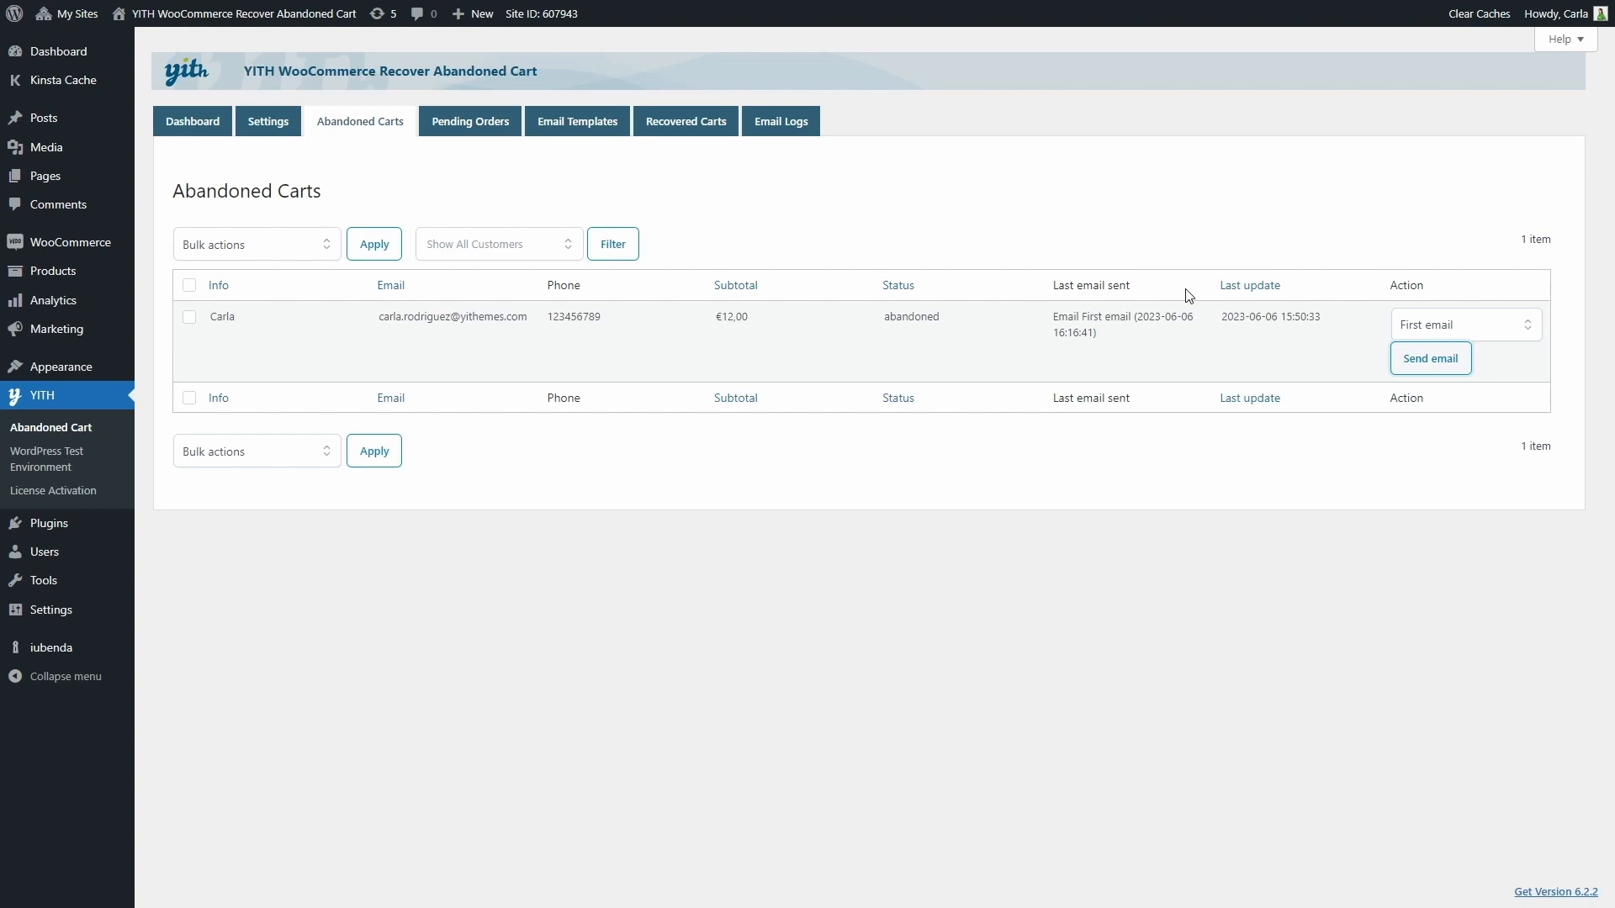
mouse_move(222, 316)
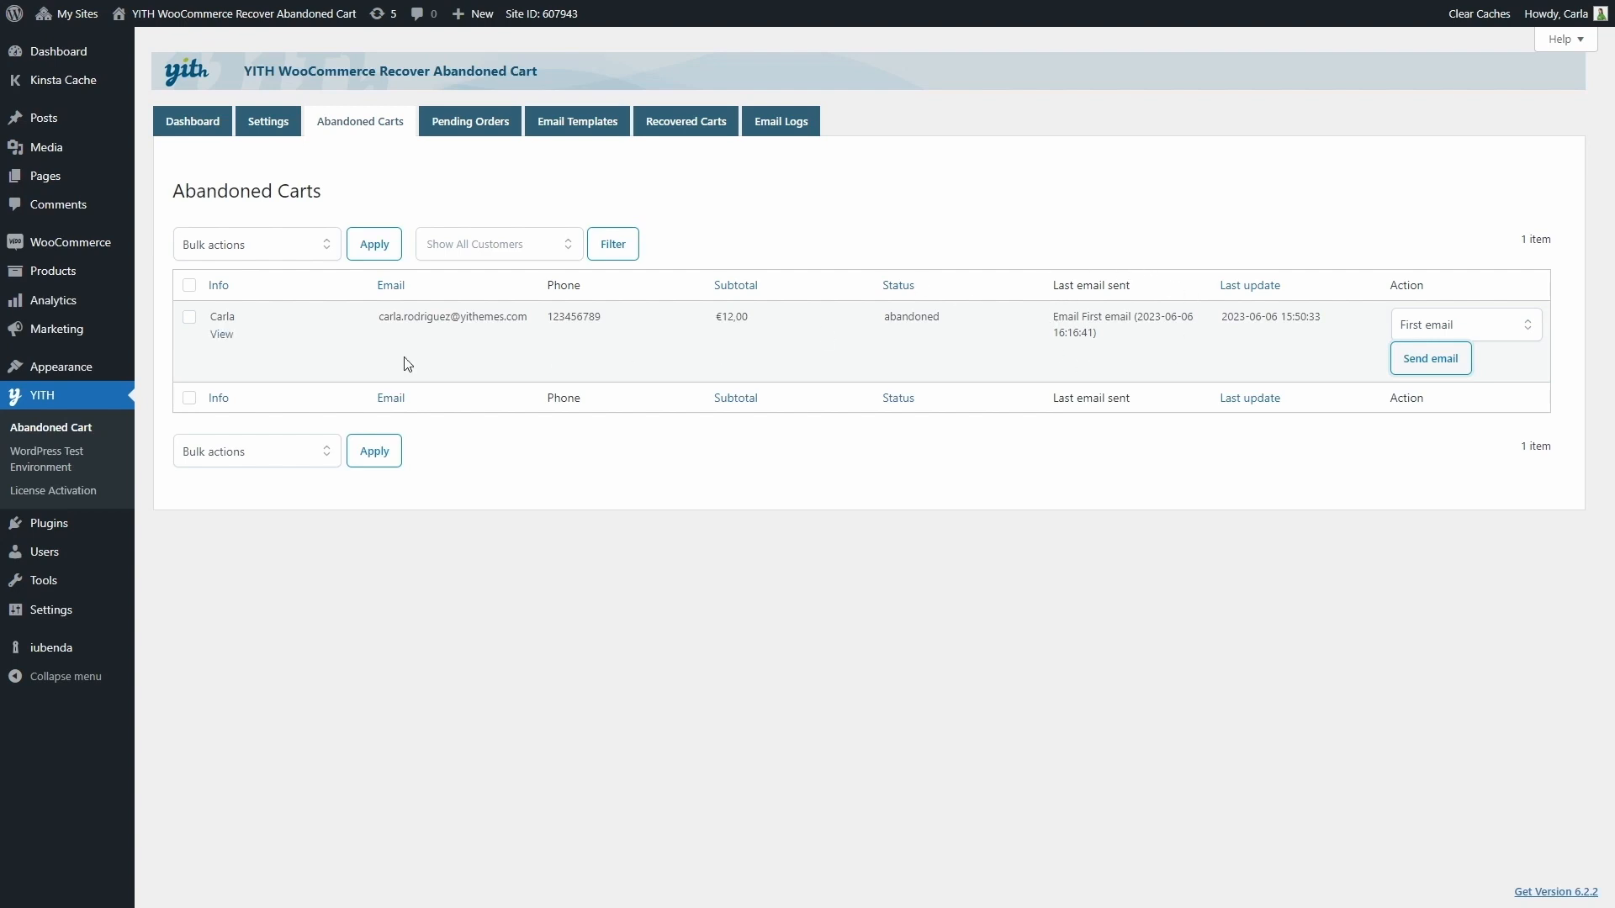
click(222, 333)
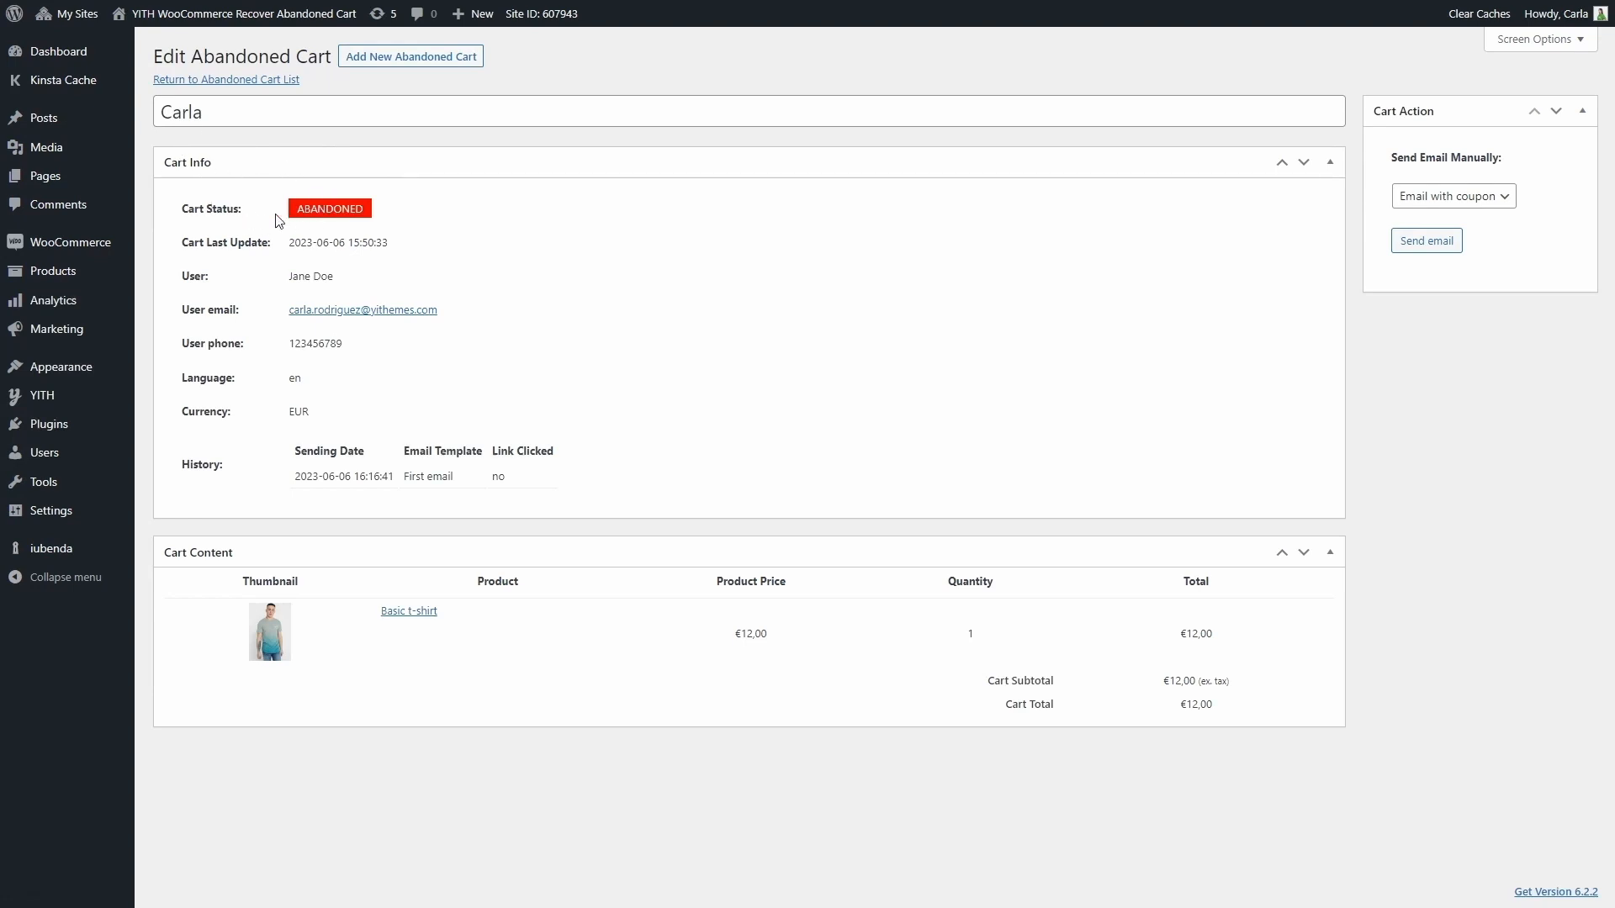
mouse_move(304, 280)
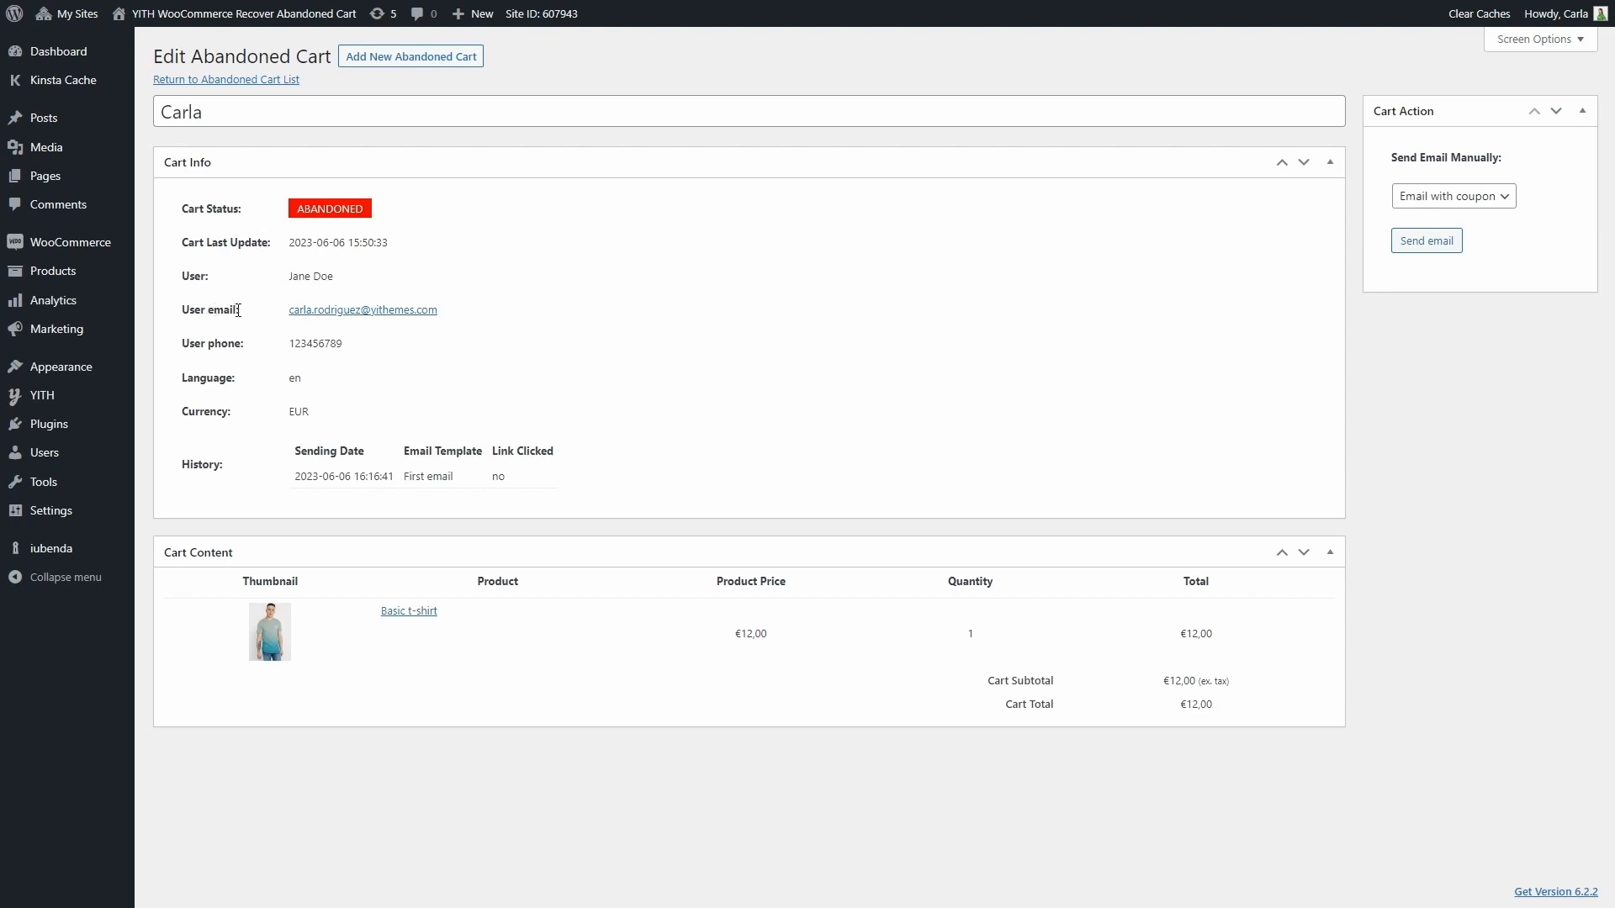
mouse_move(243, 408)
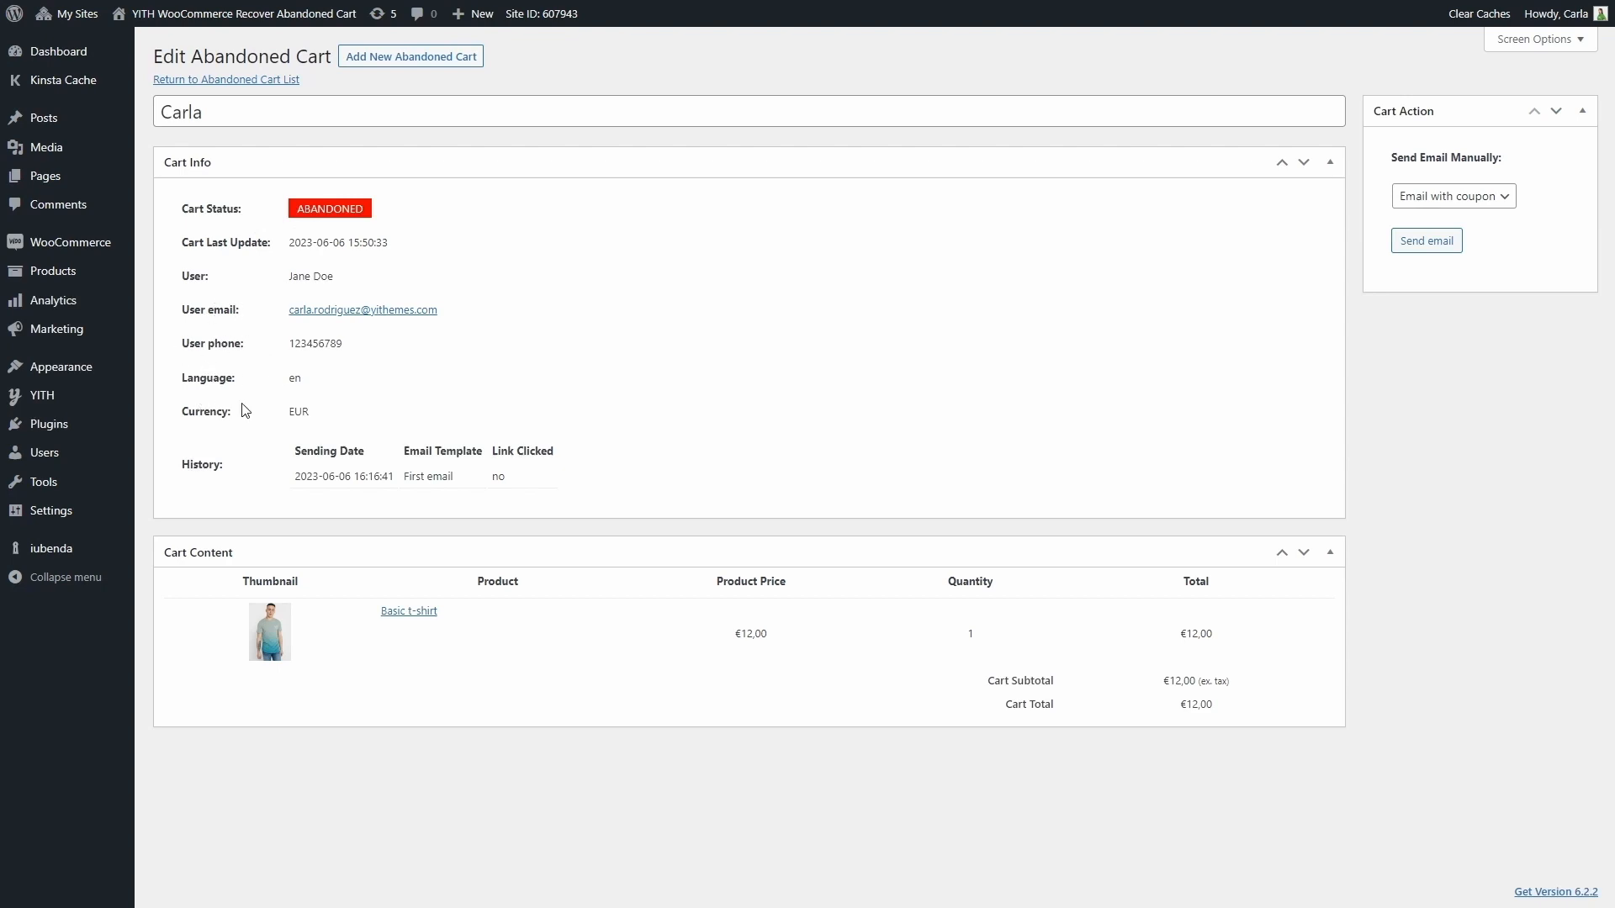
mouse_move(390, 425)
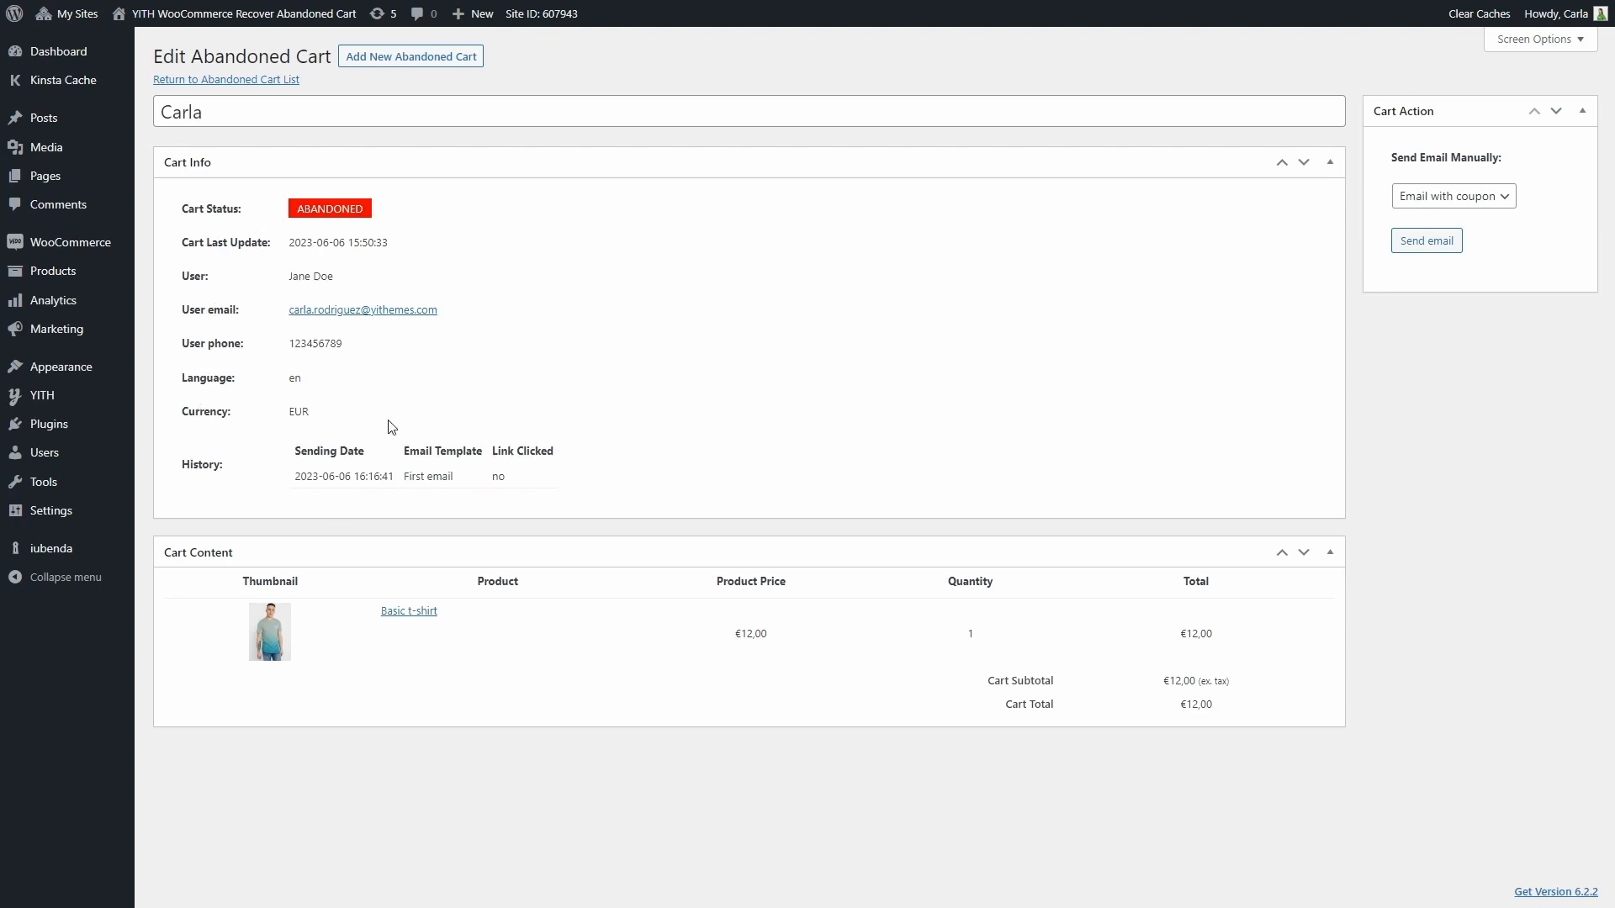
mouse_move(319, 500)
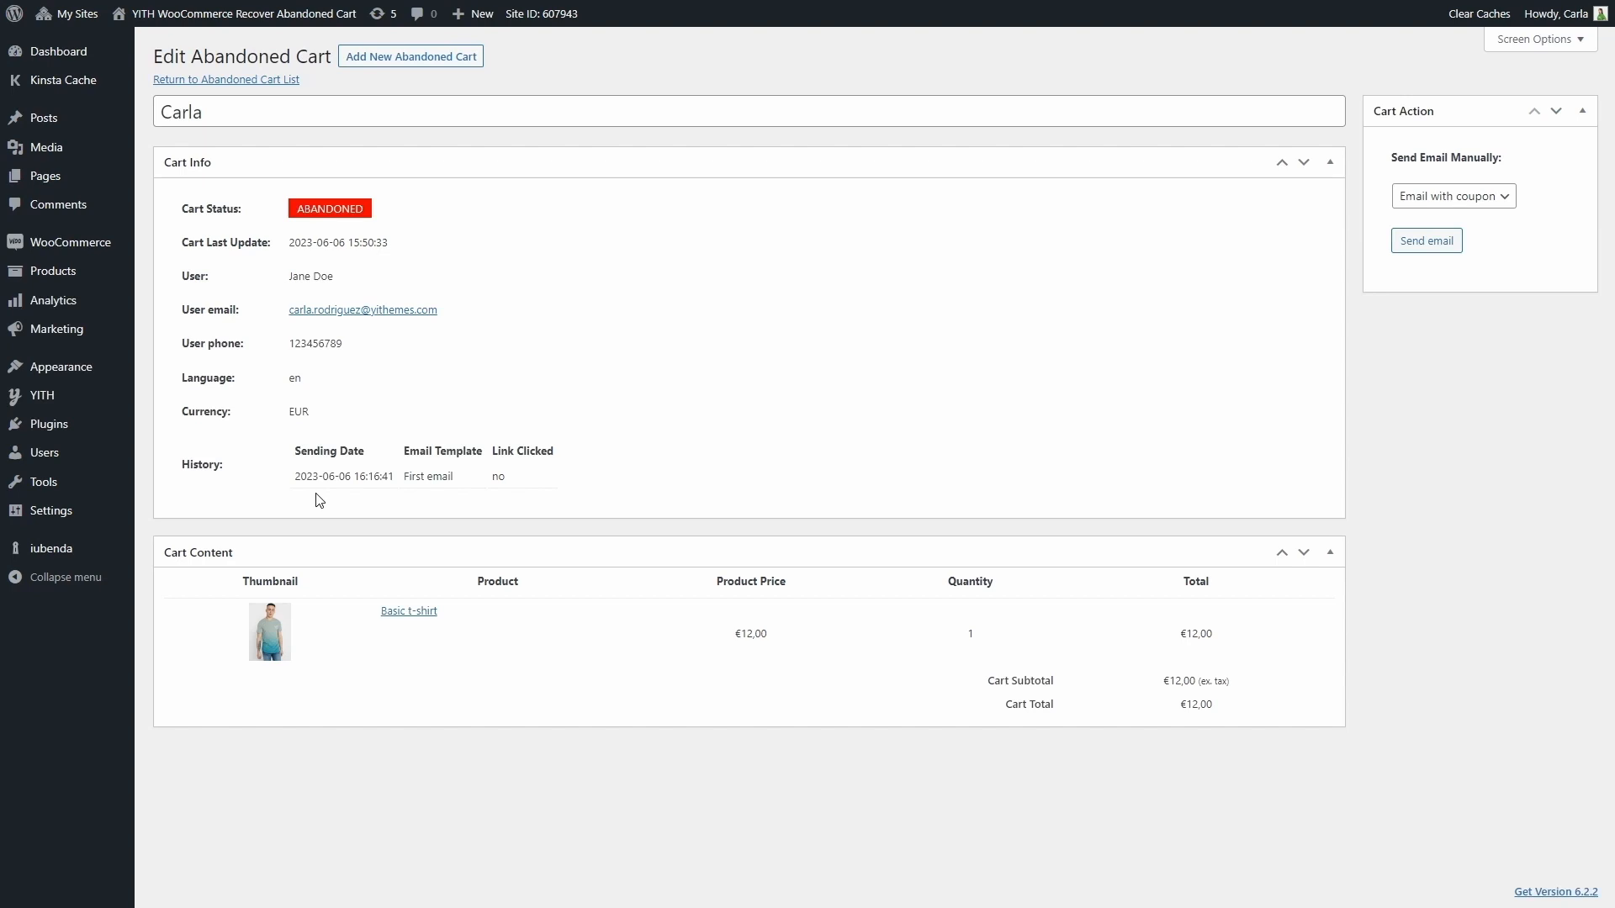
mouse_move(404, 471)
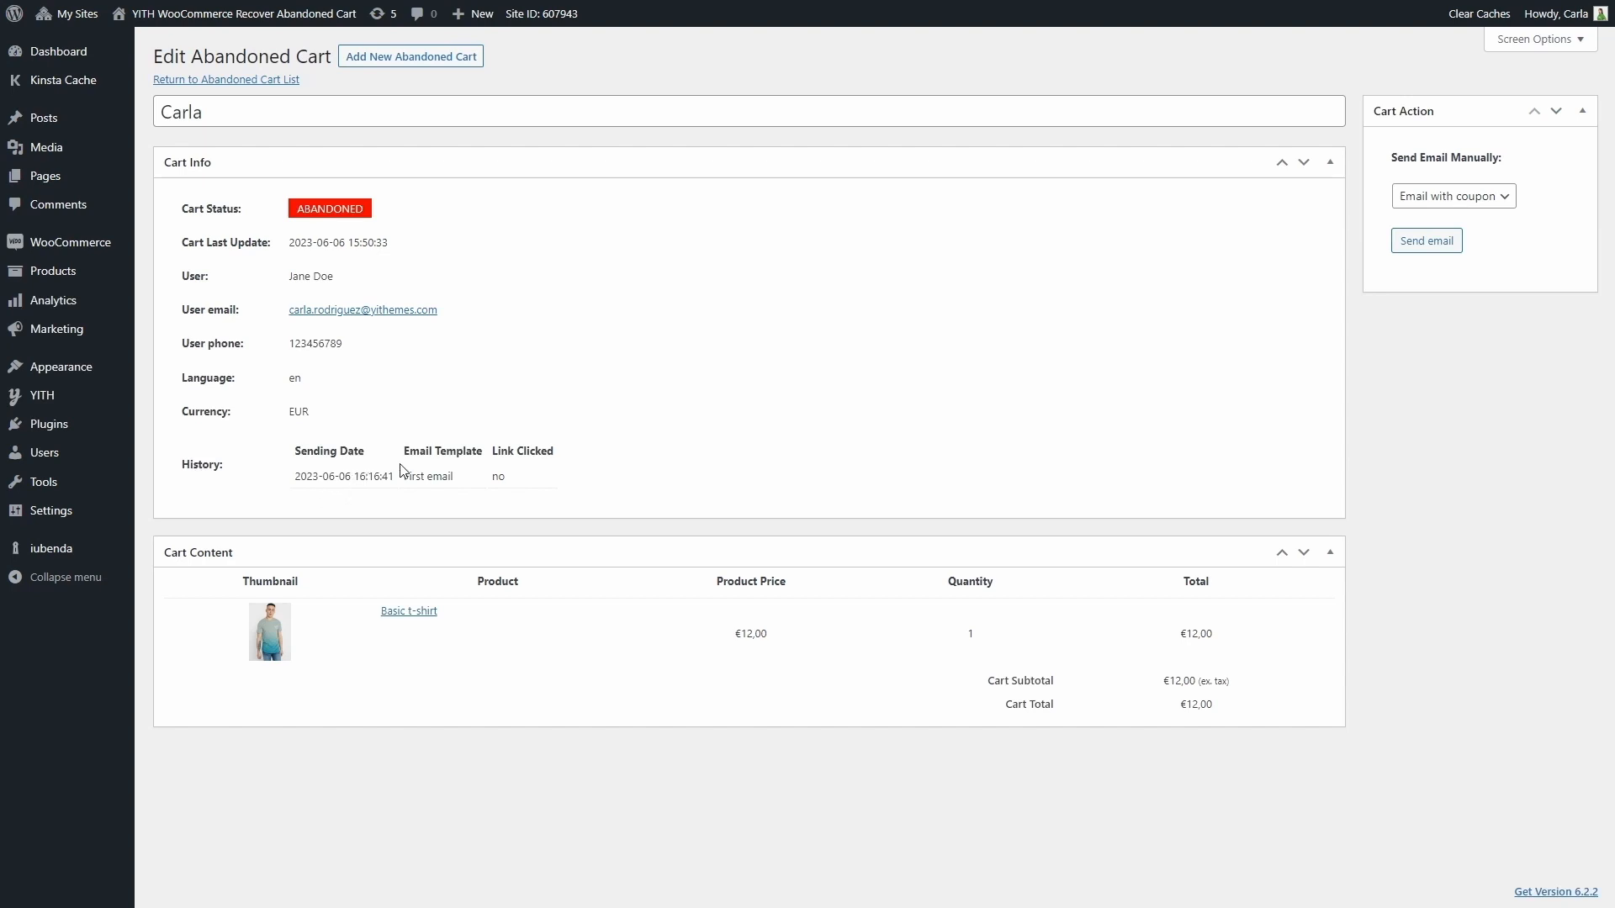
mouse_move(415, 474)
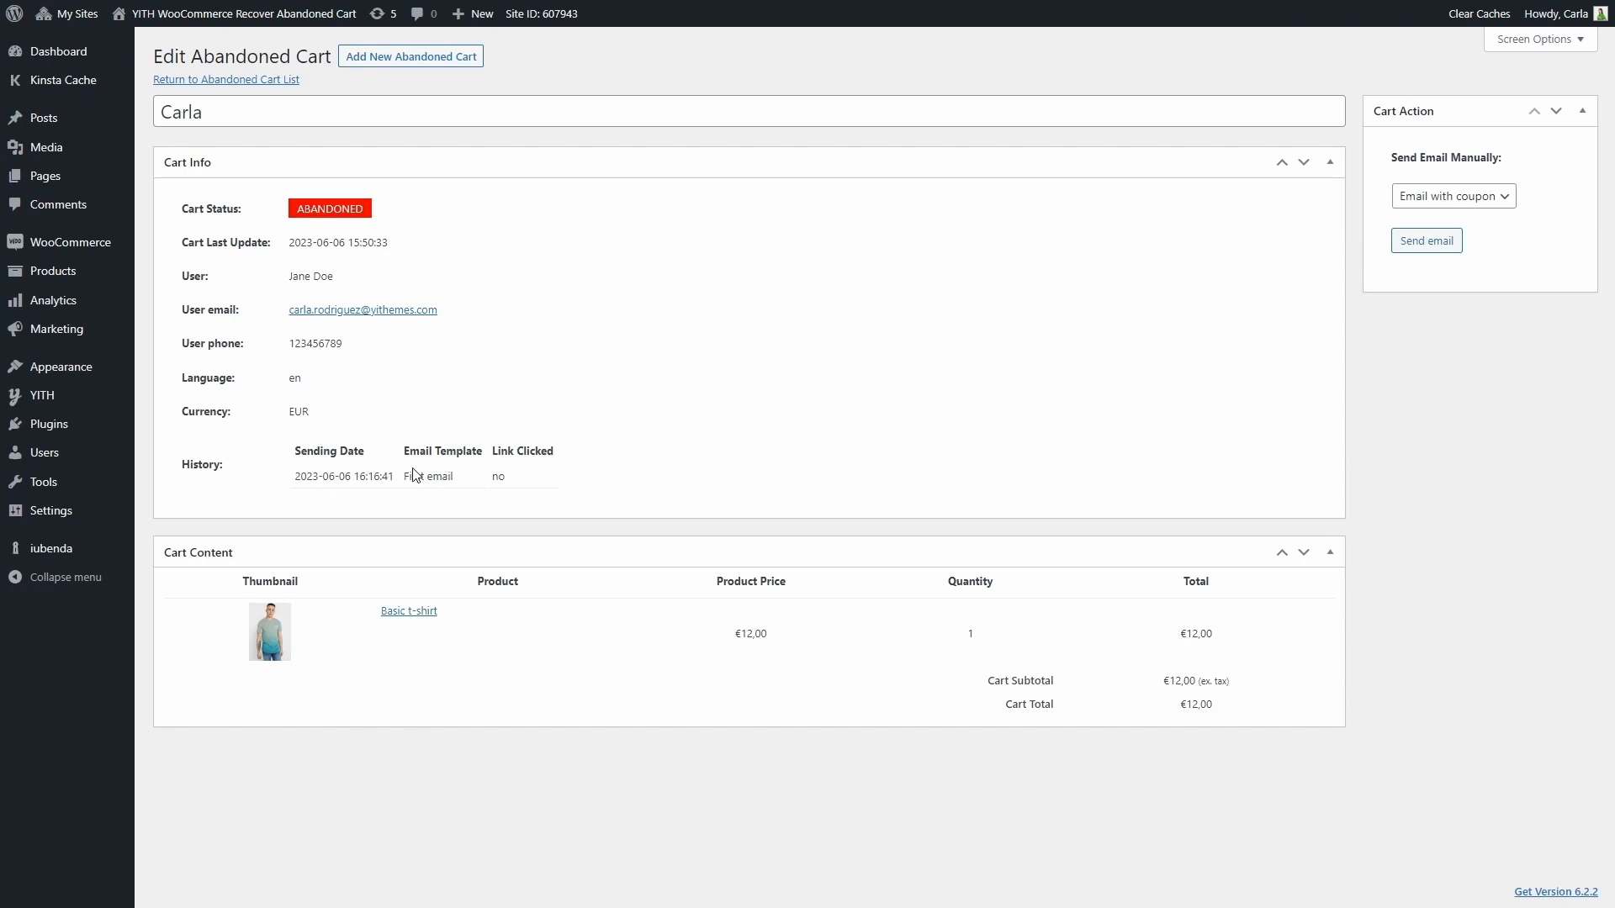
mouse_move(498, 468)
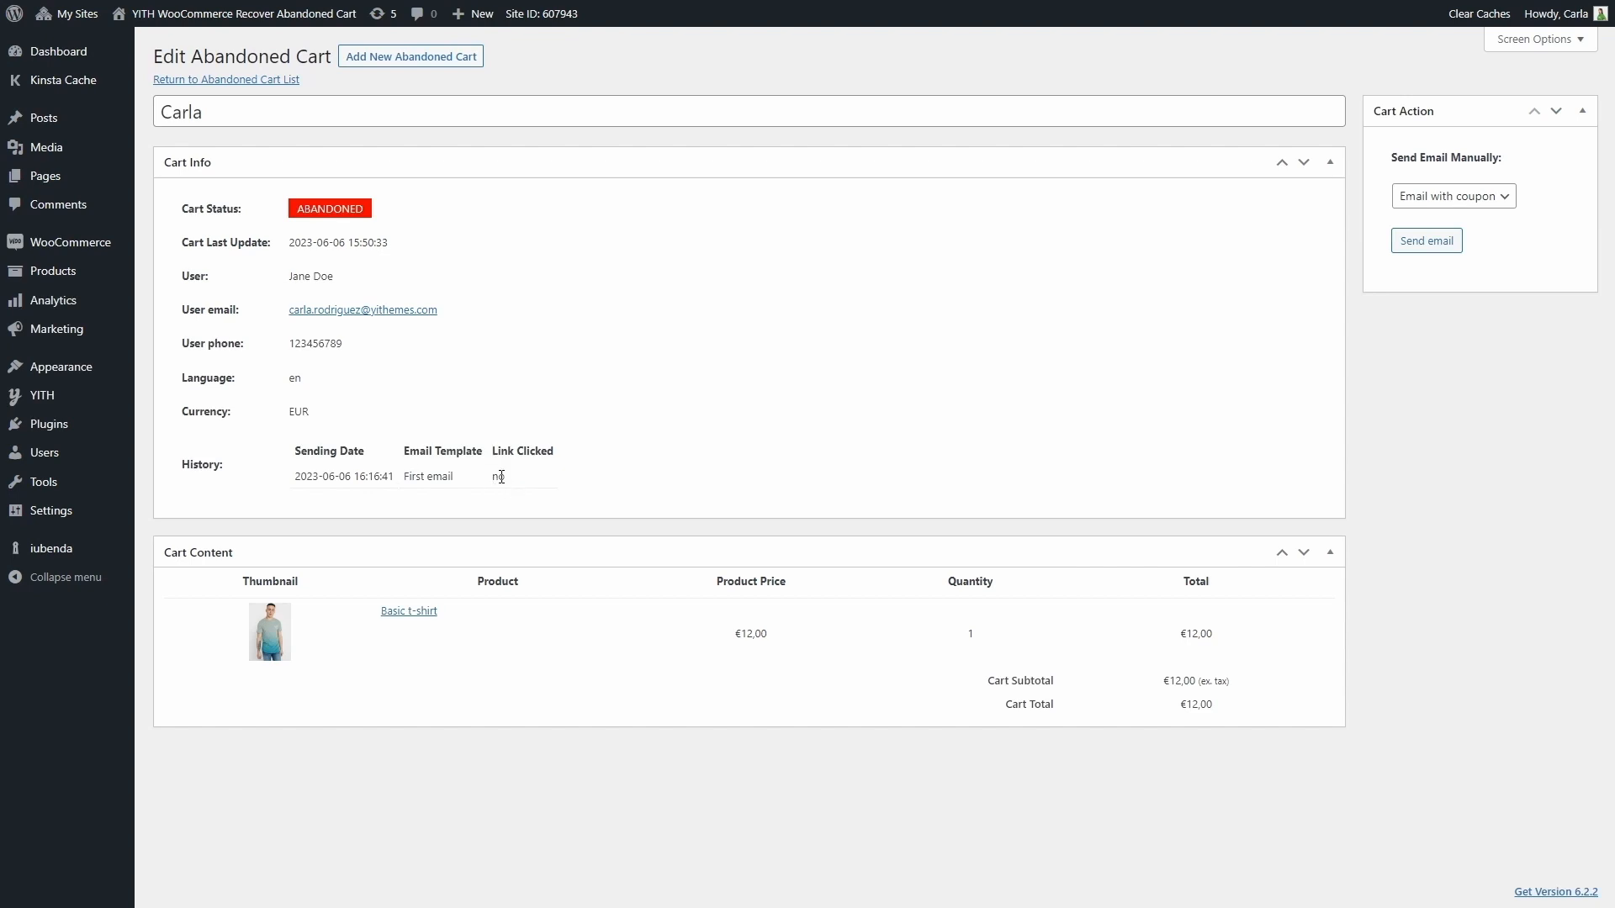
mouse_move(1070, 524)
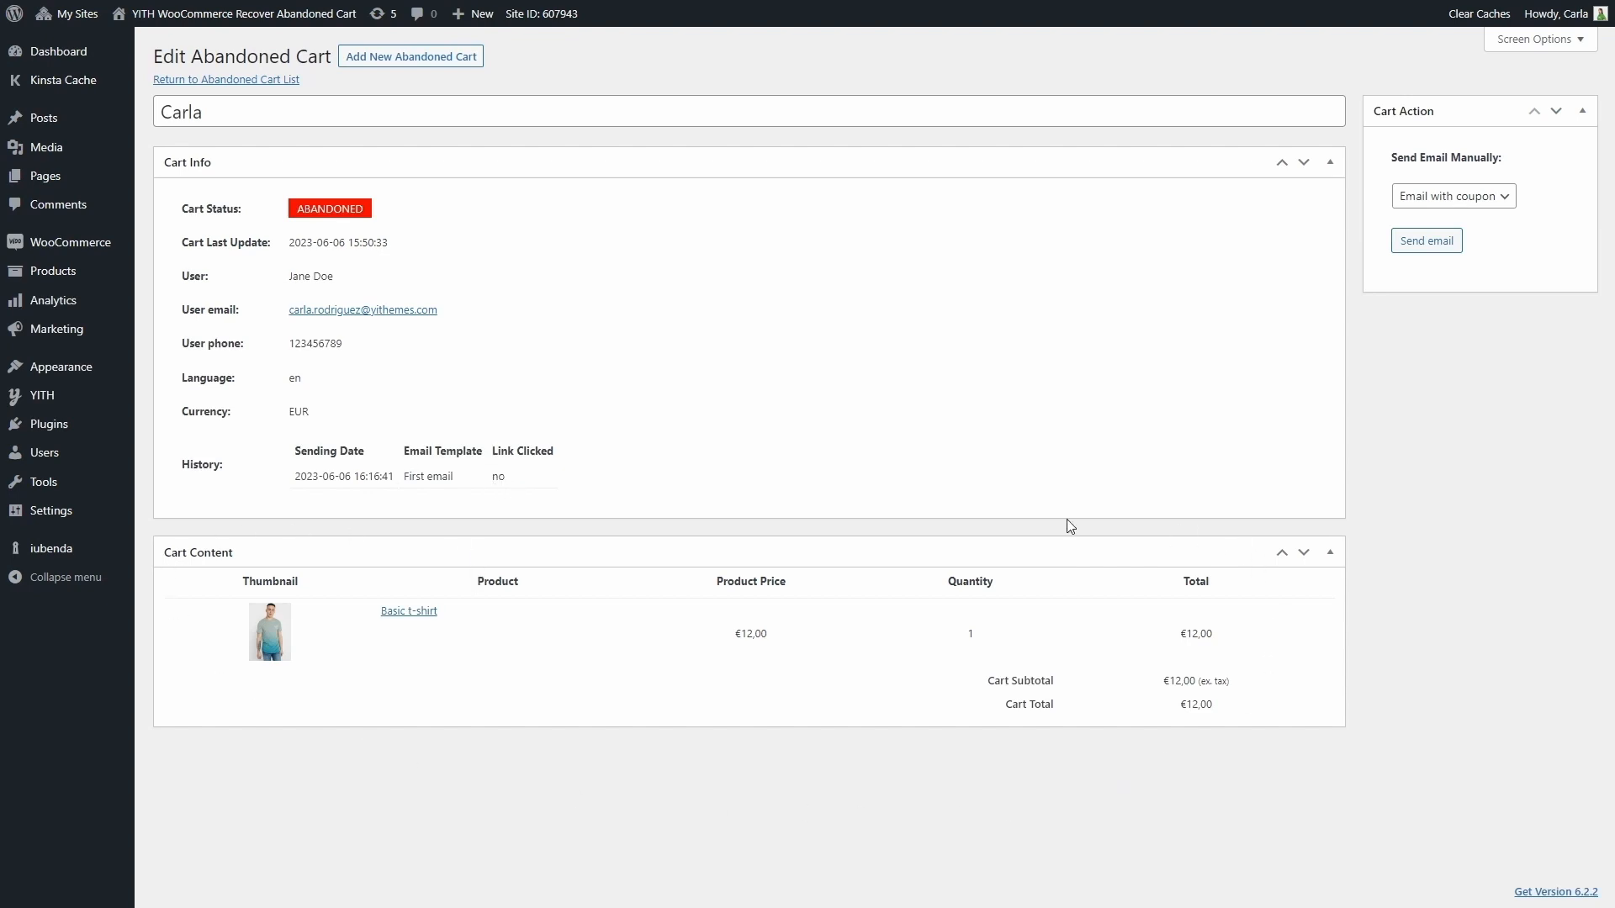
mouse_move(253, 88)
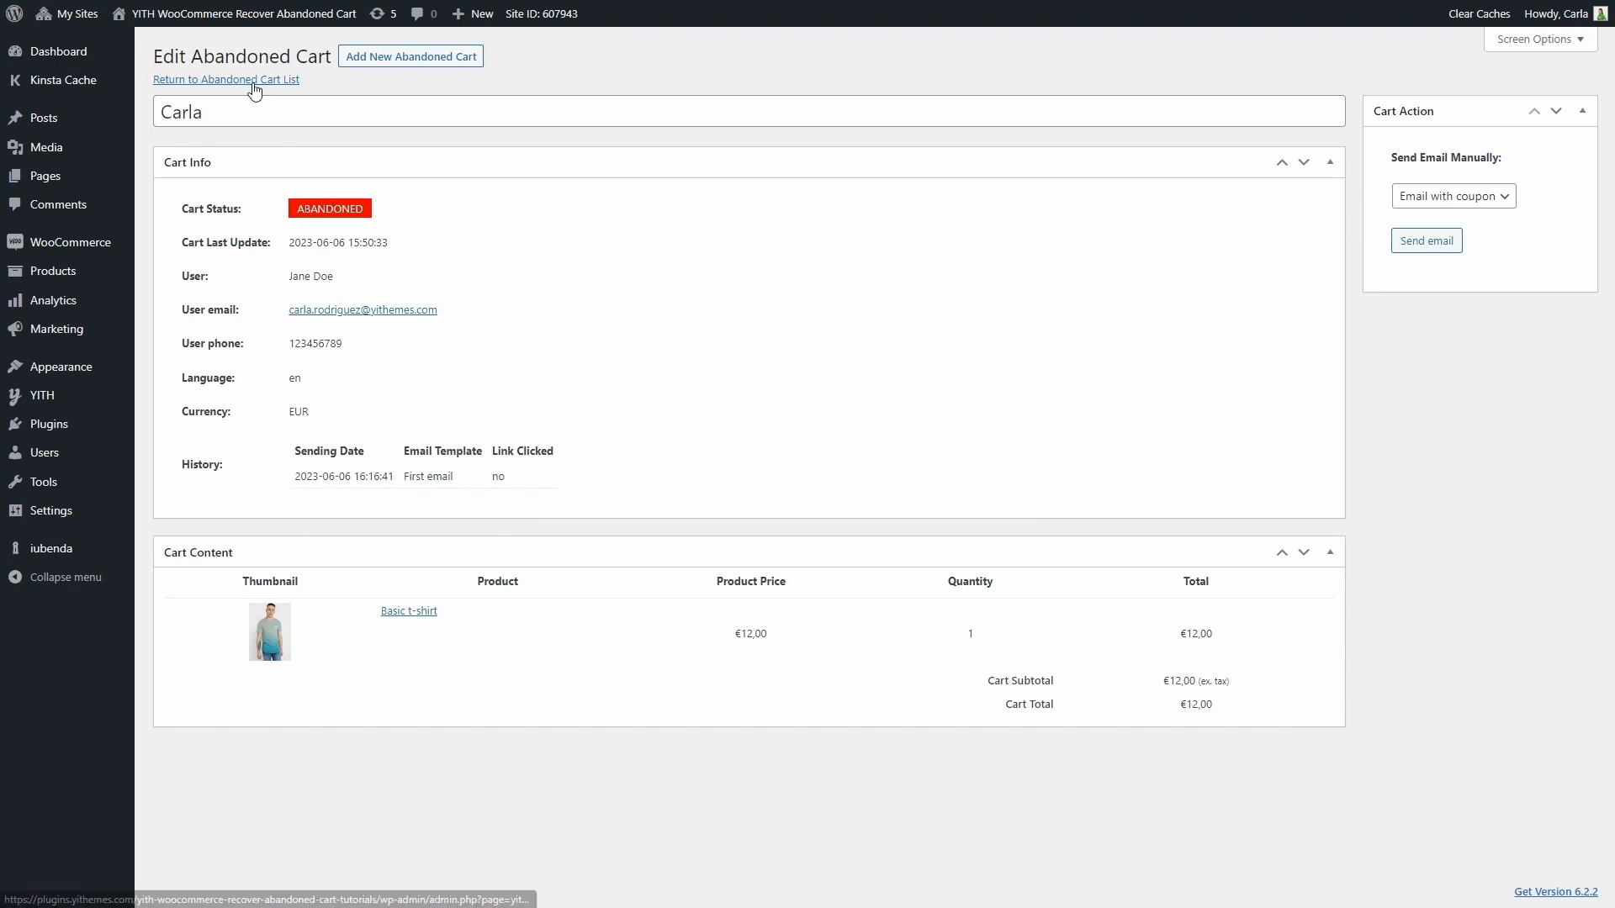
- Return to the abandoned carts list and show the empty Pending Orders tab
click(224, 79)
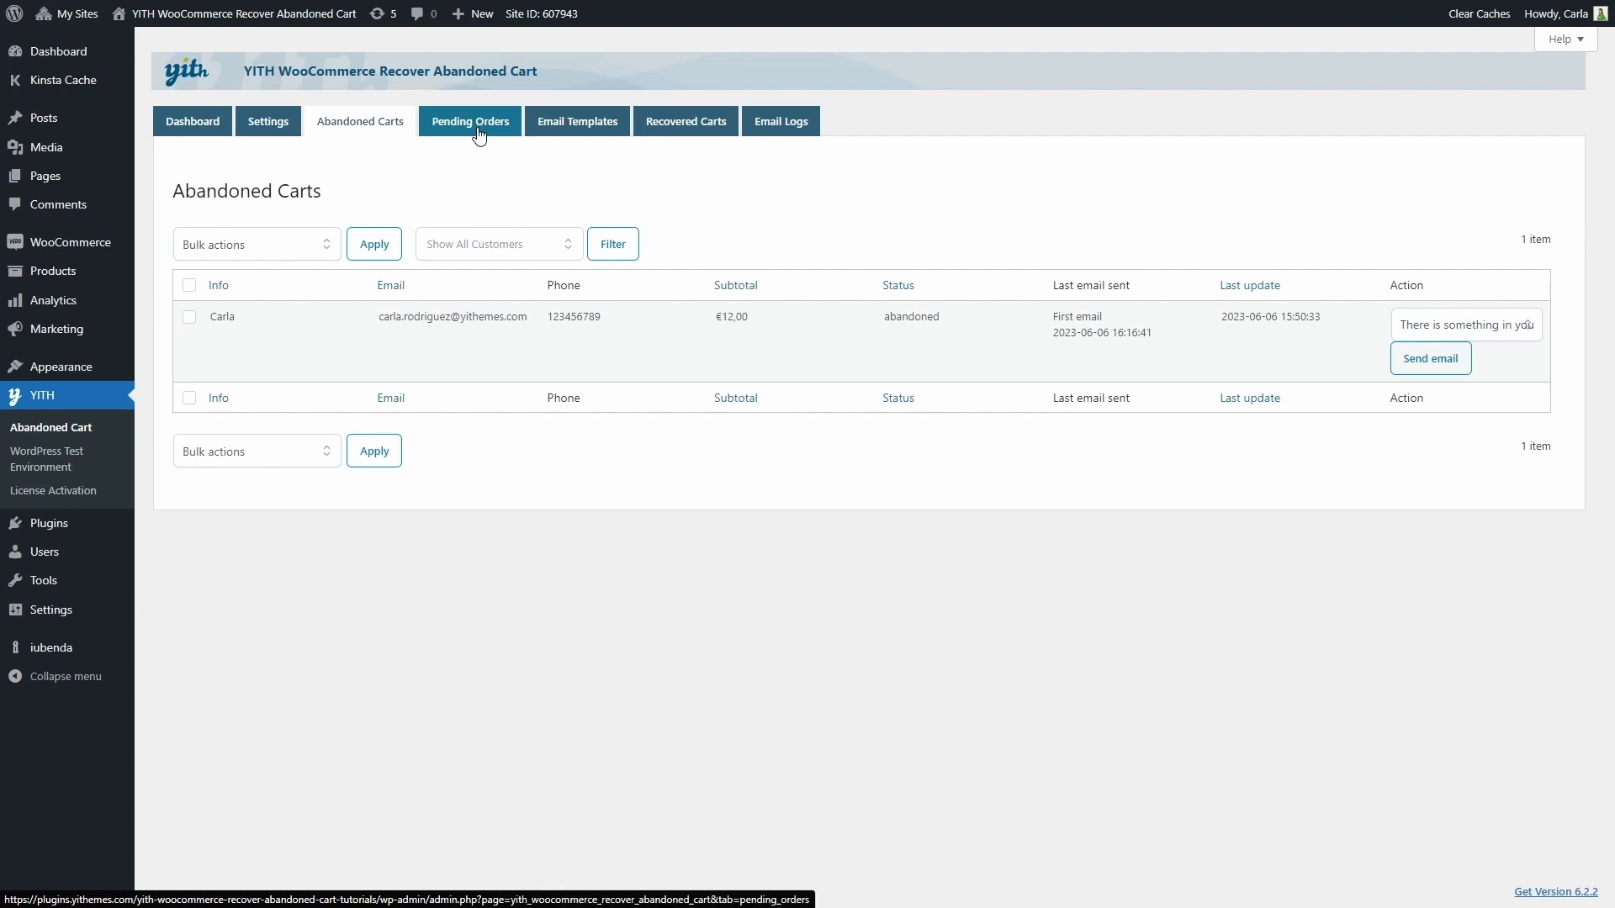
click(471, 121)
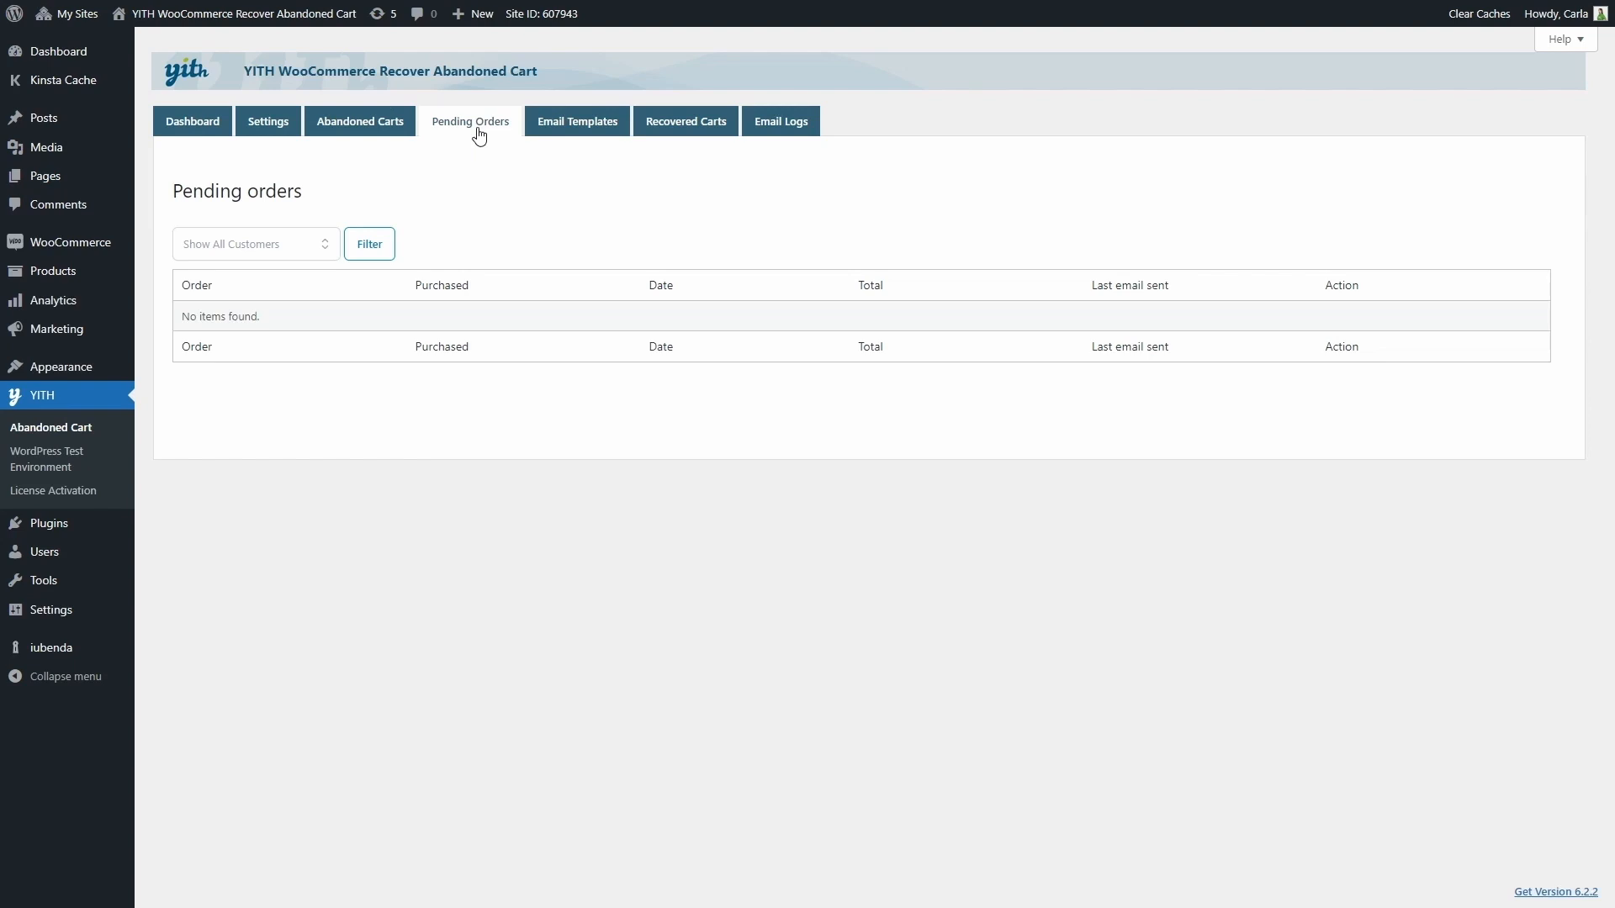
mouse_move(471, 147)
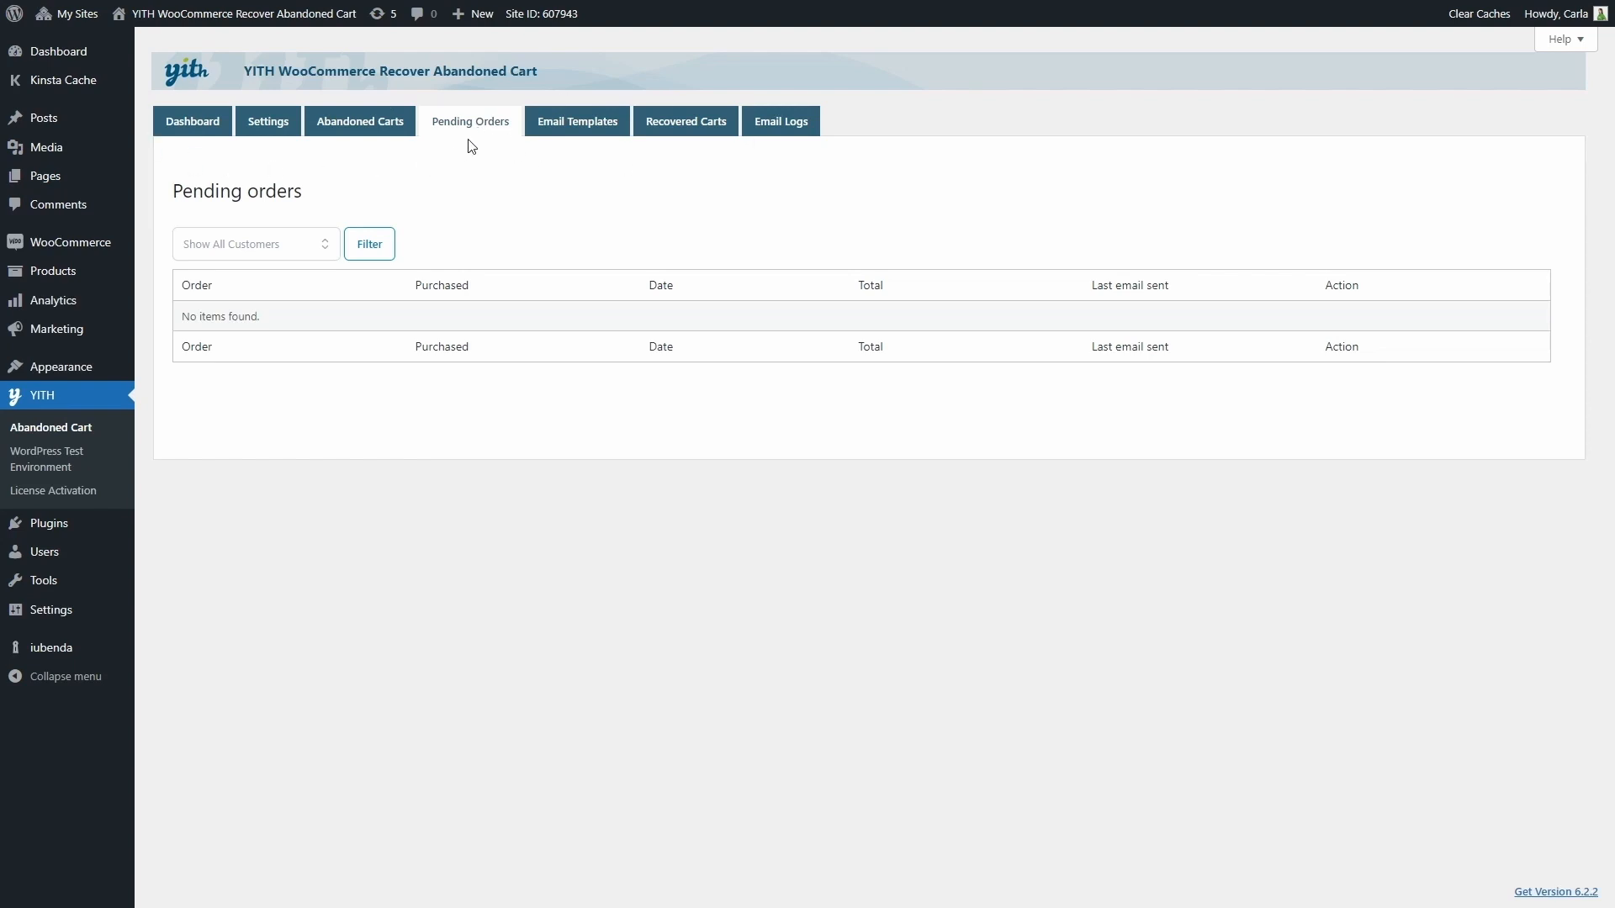
mouse_move(474, 143)
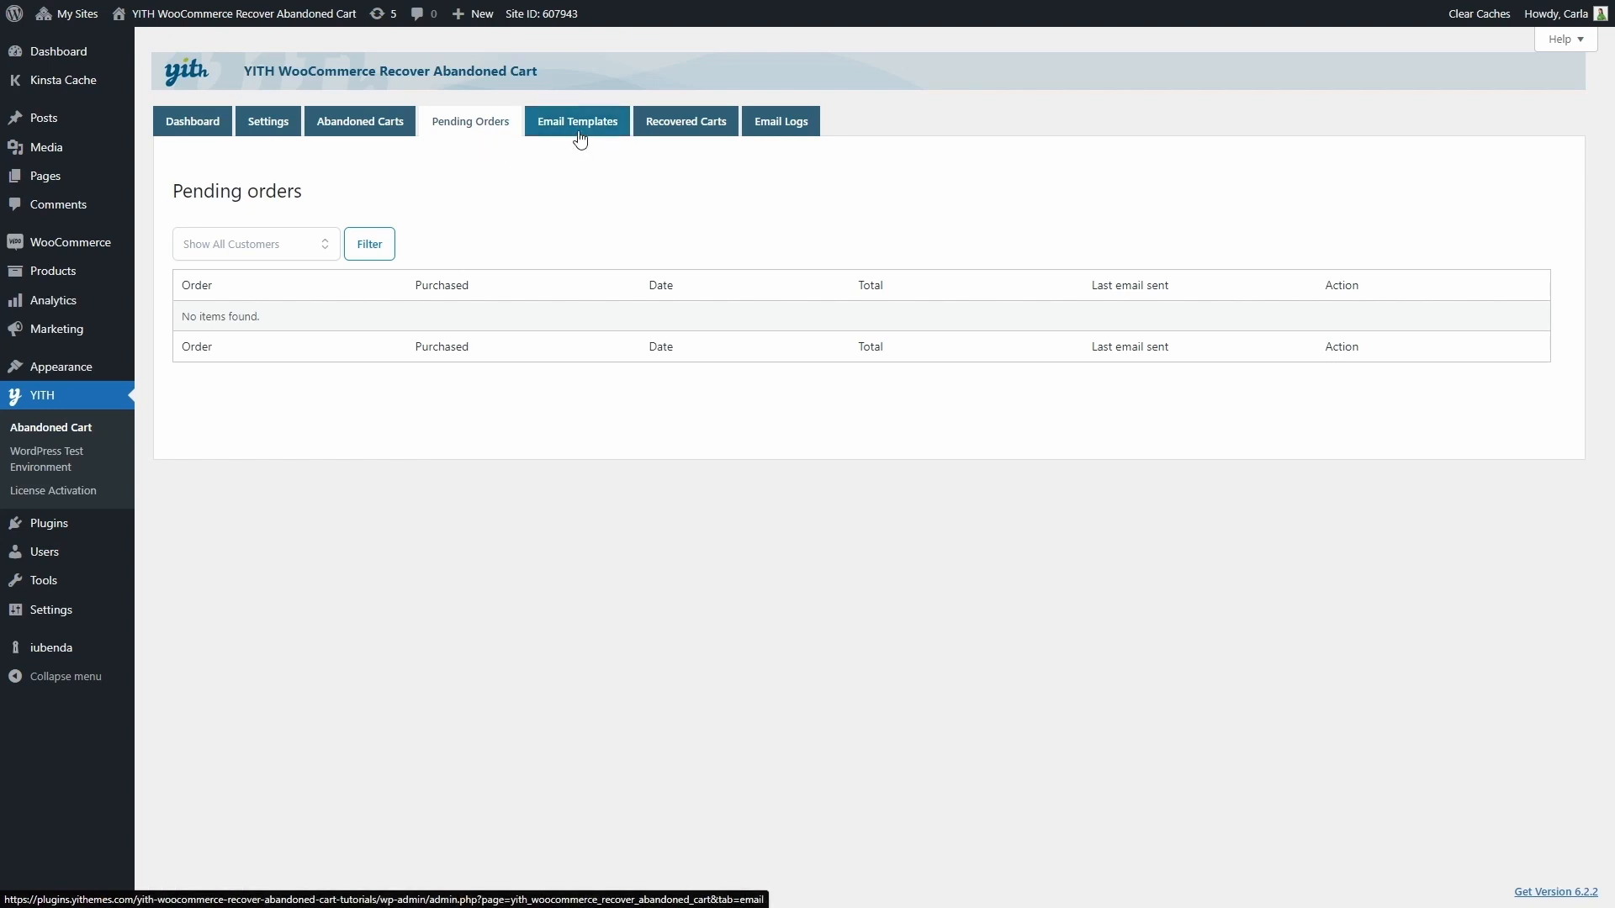
- Show the Email Templates list with four templates, two enabled
click(577, 121)
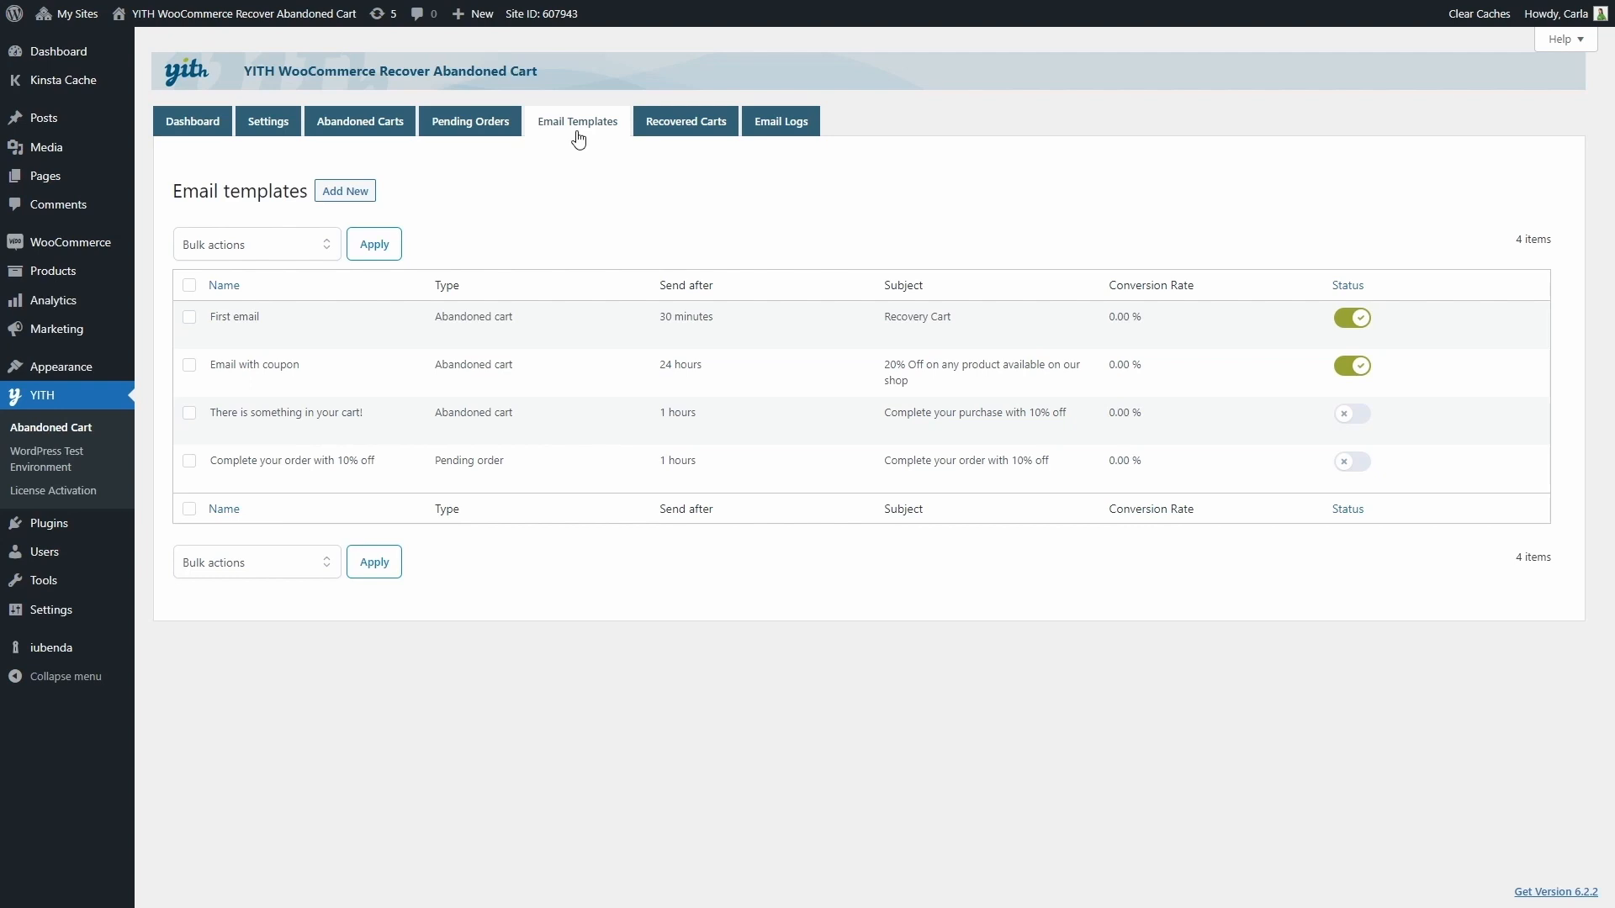
mouse_move(251, 364)
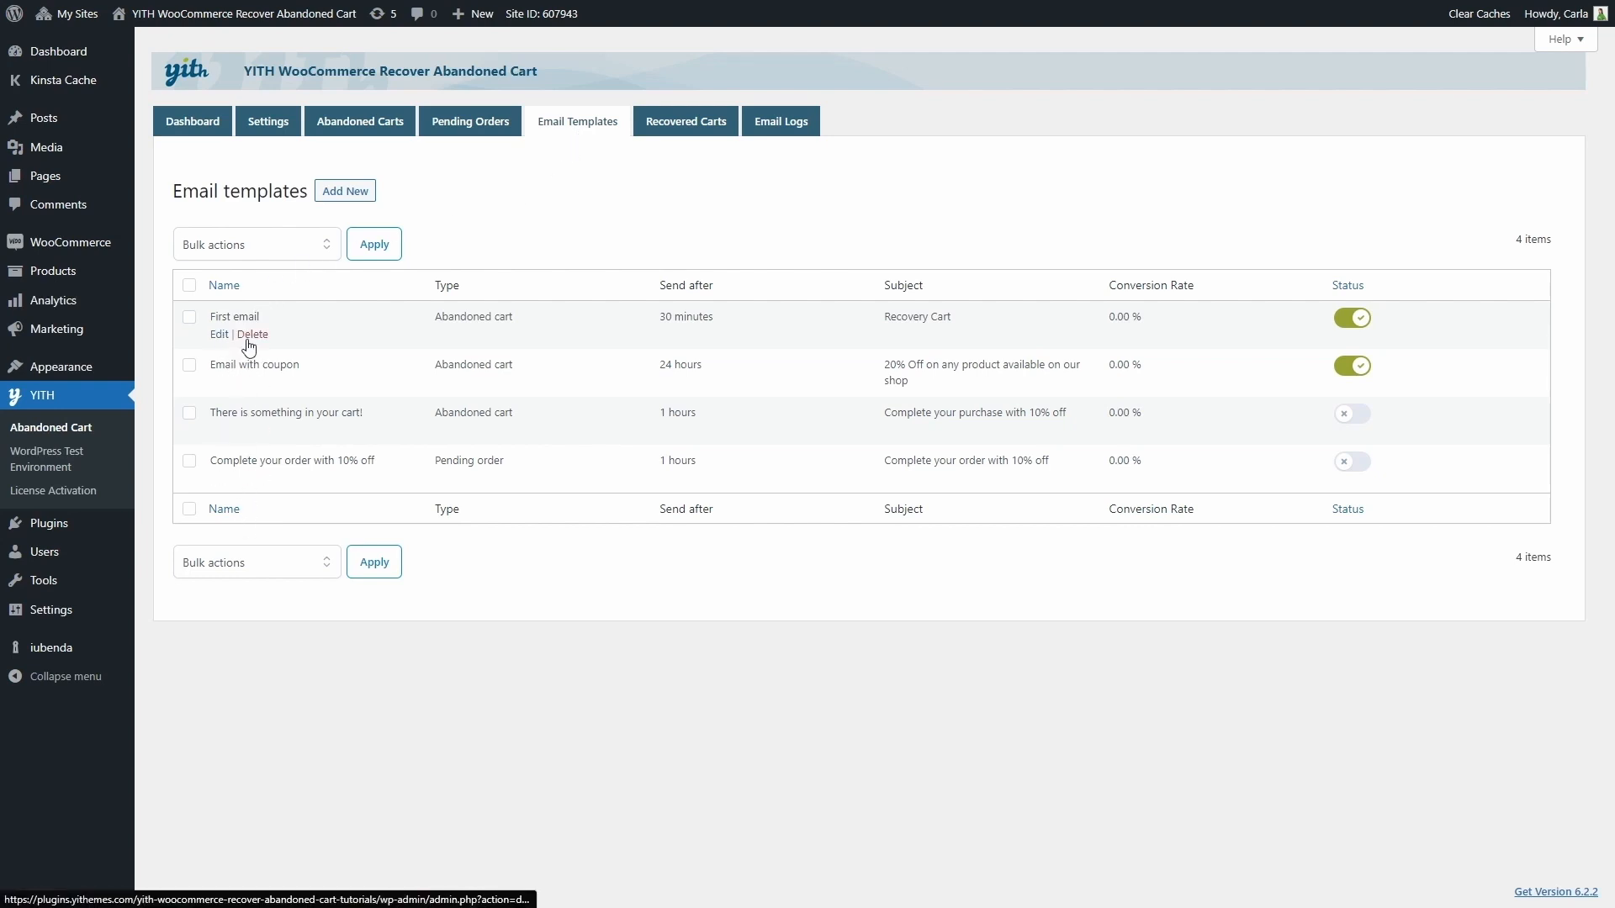
mouse_move(267, 321)
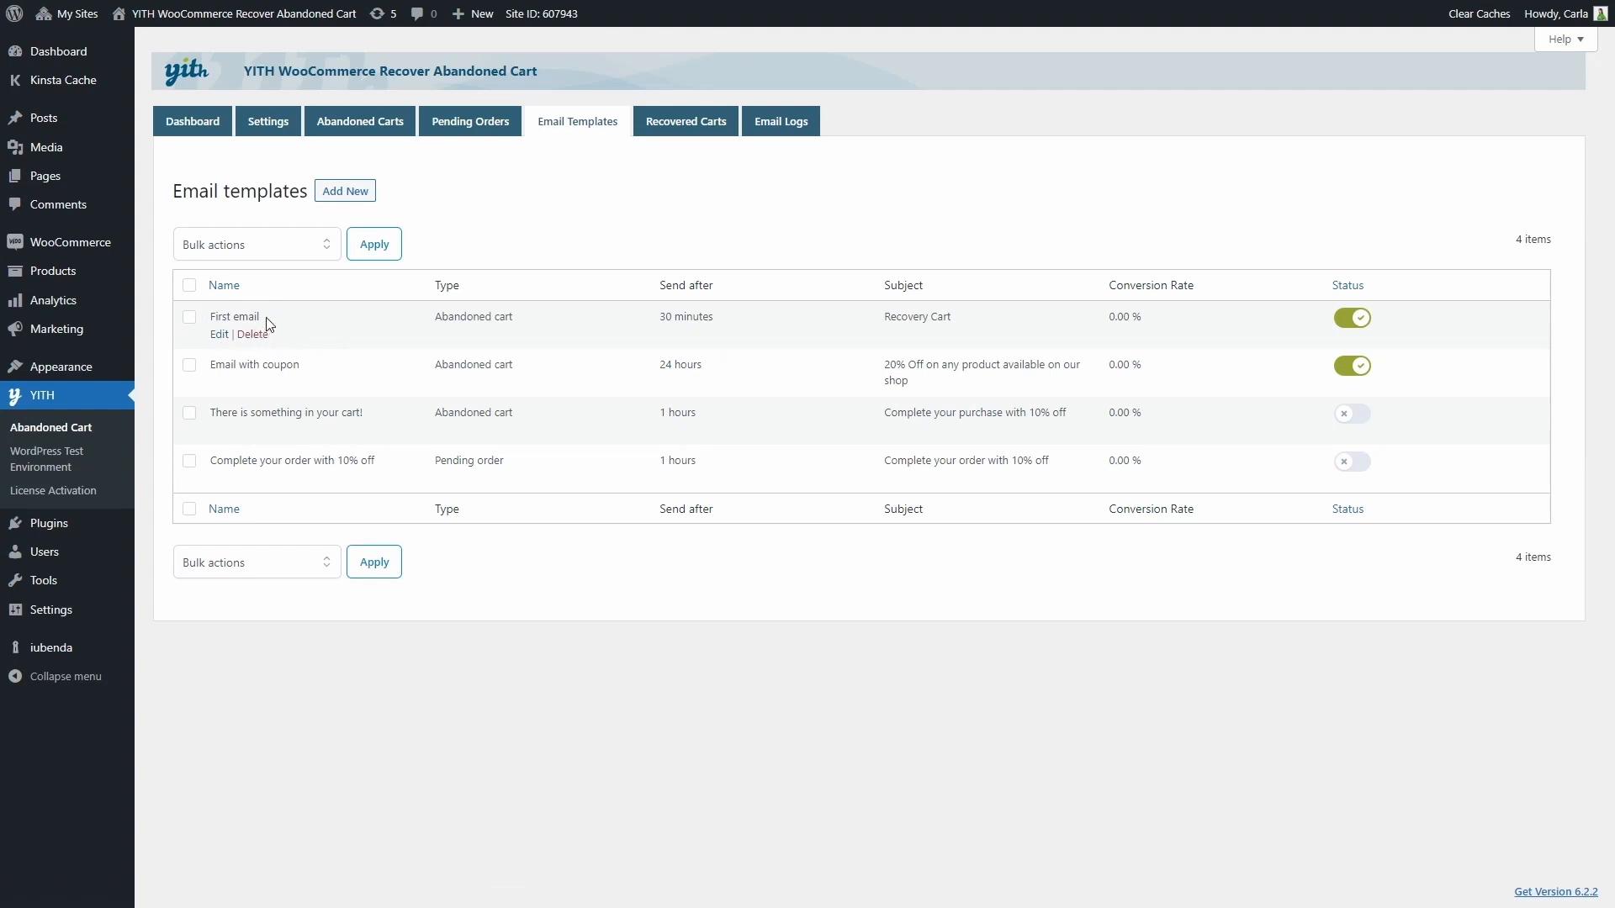
mouse_move(401, 316)
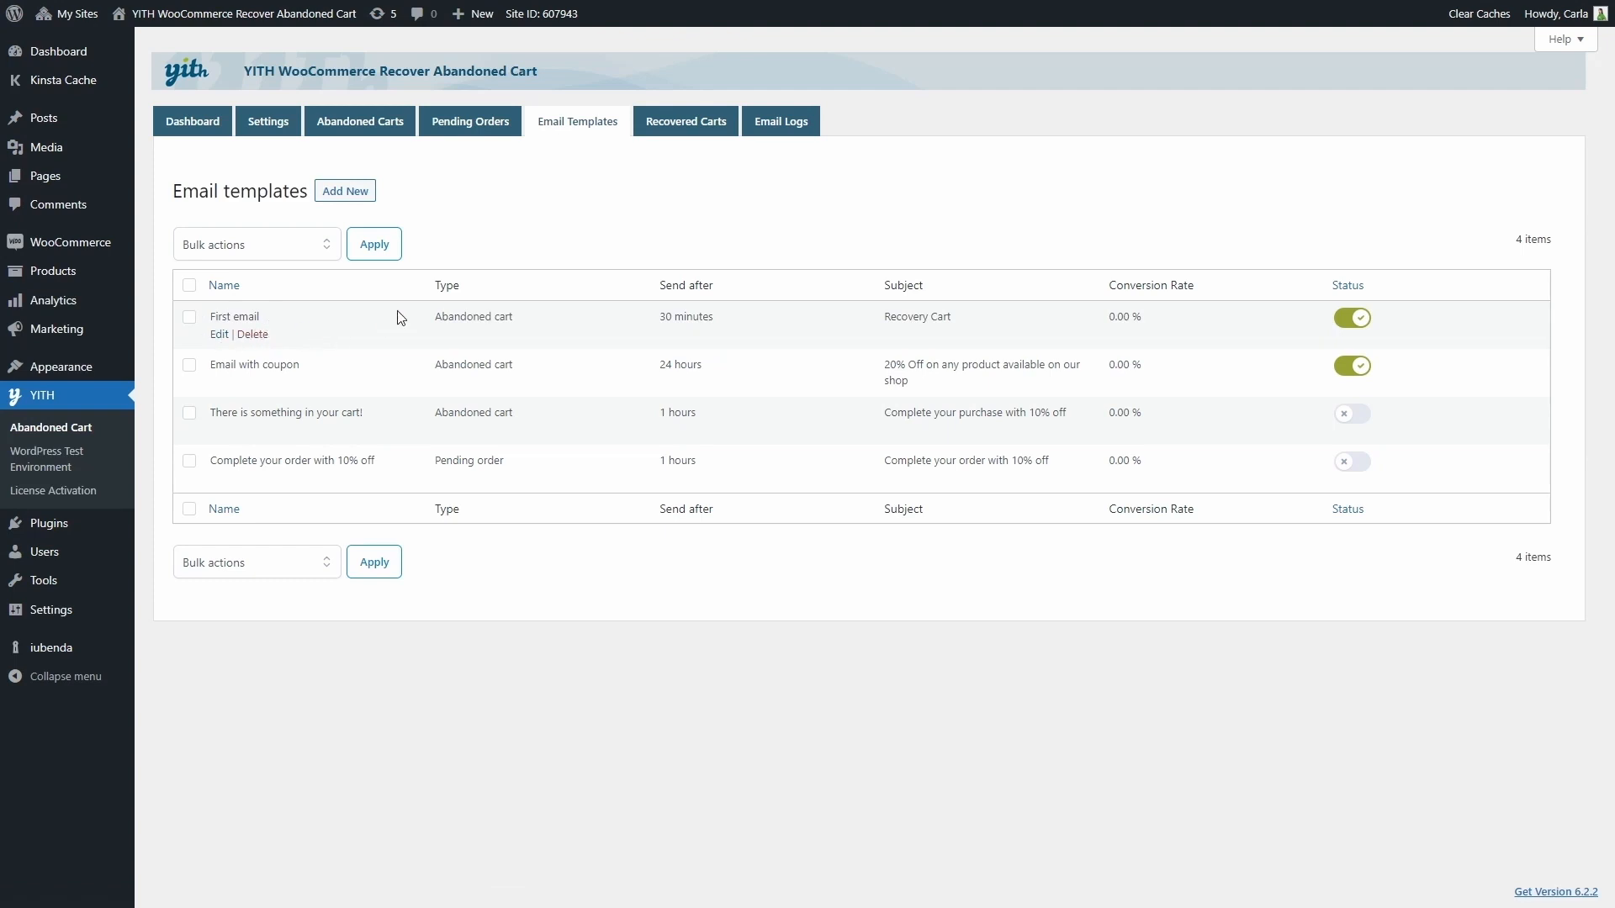
mouse_move(448, 360)
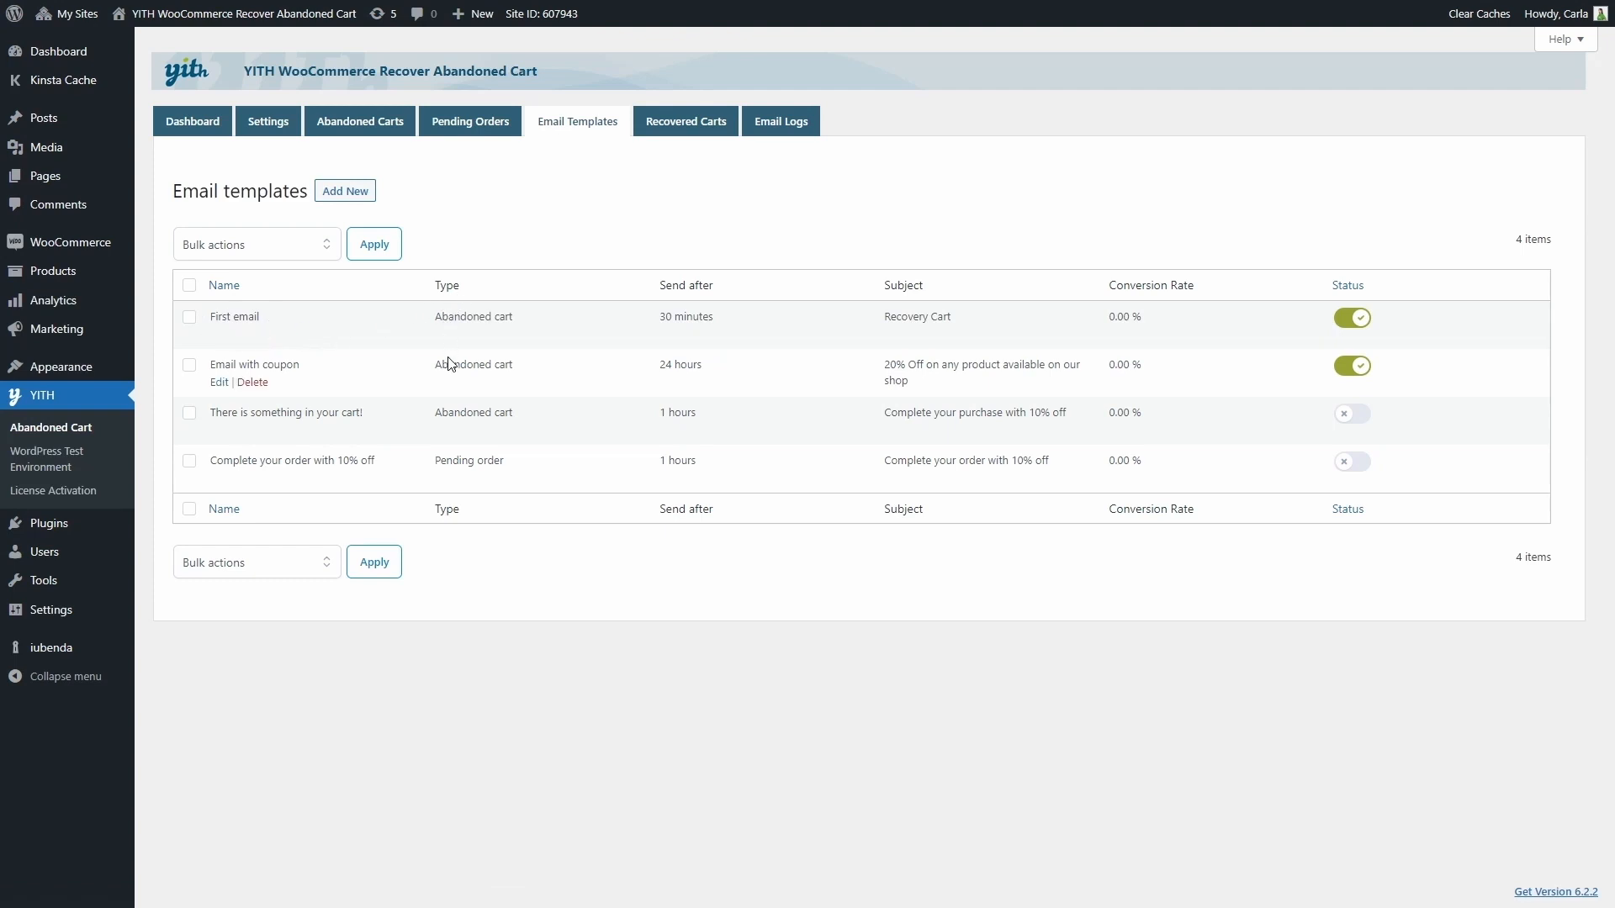
mouse_move(444, 461)
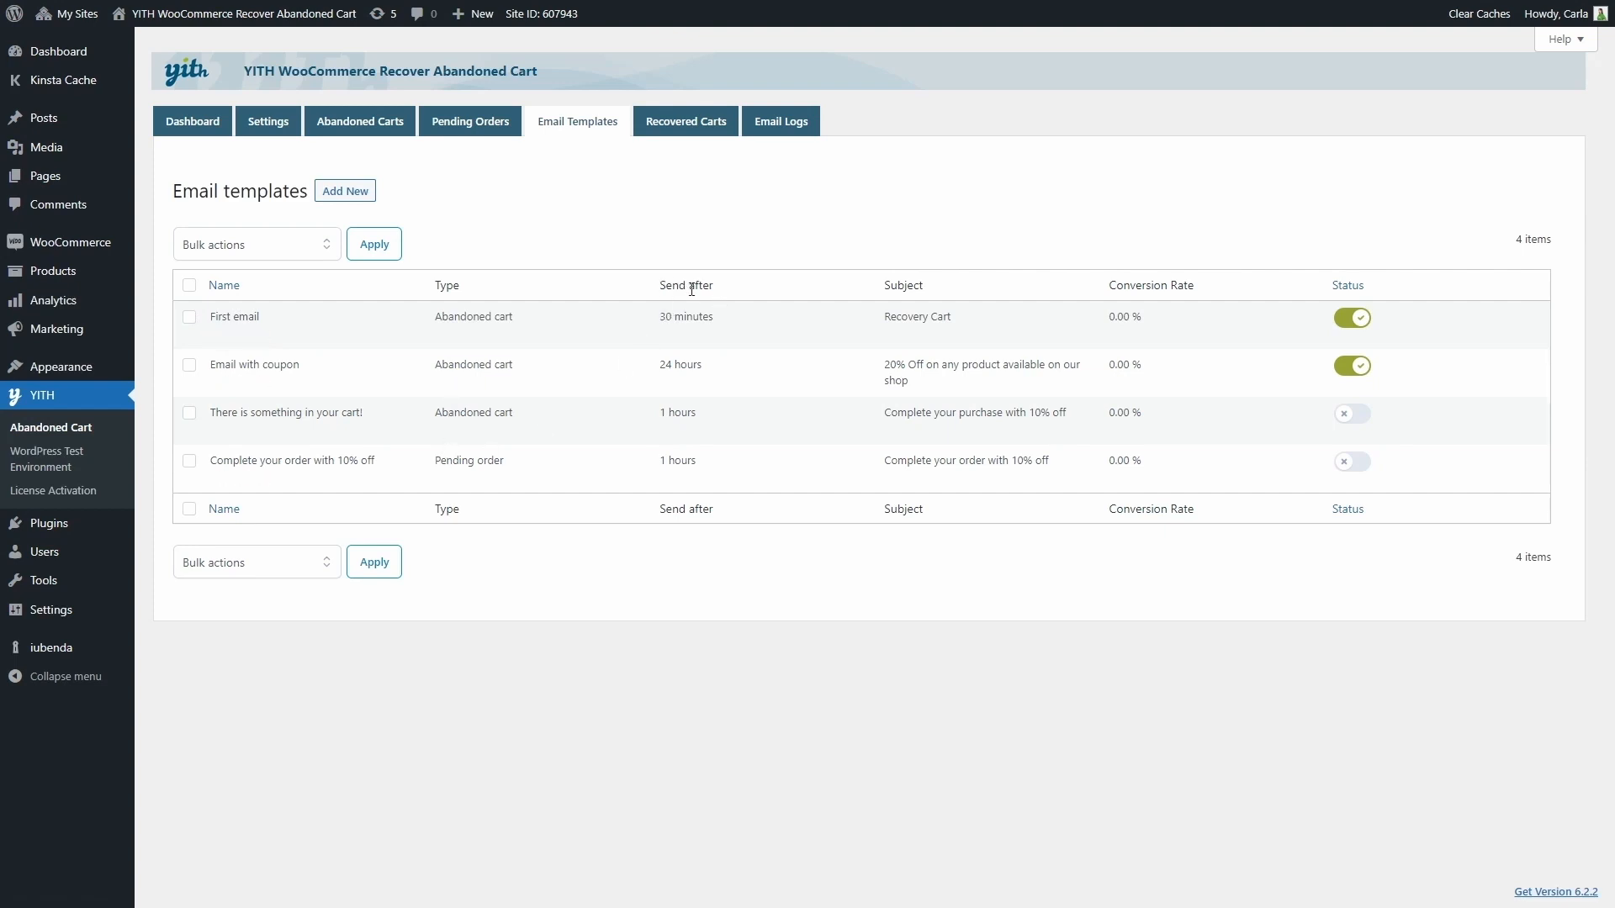
mouse_move(895, 283)
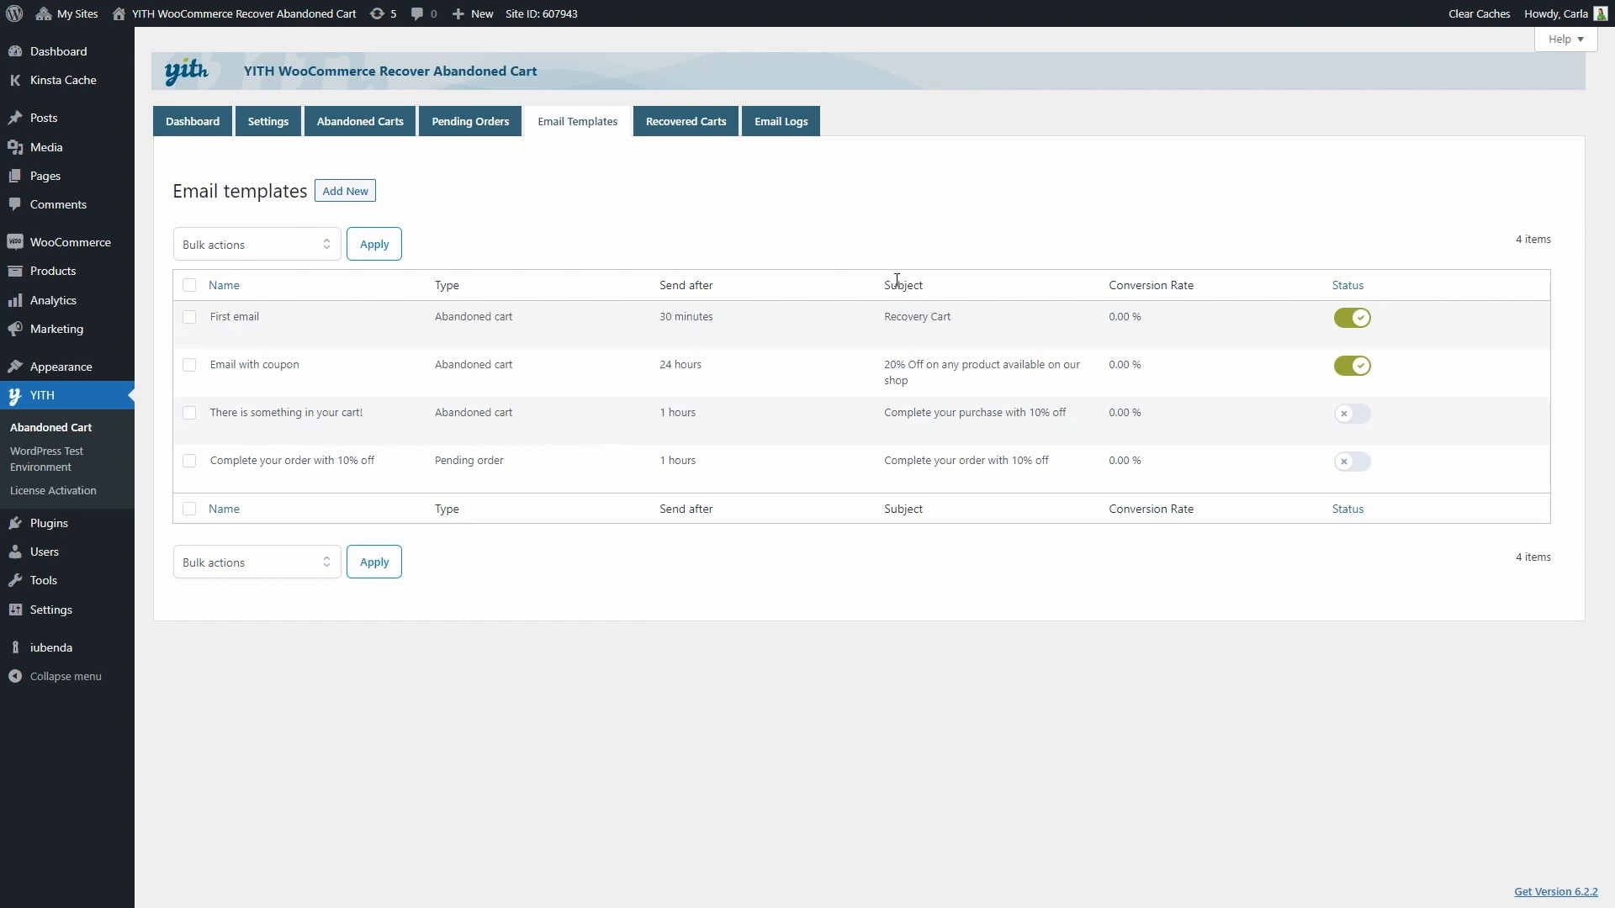
mouse_move(292, 459)
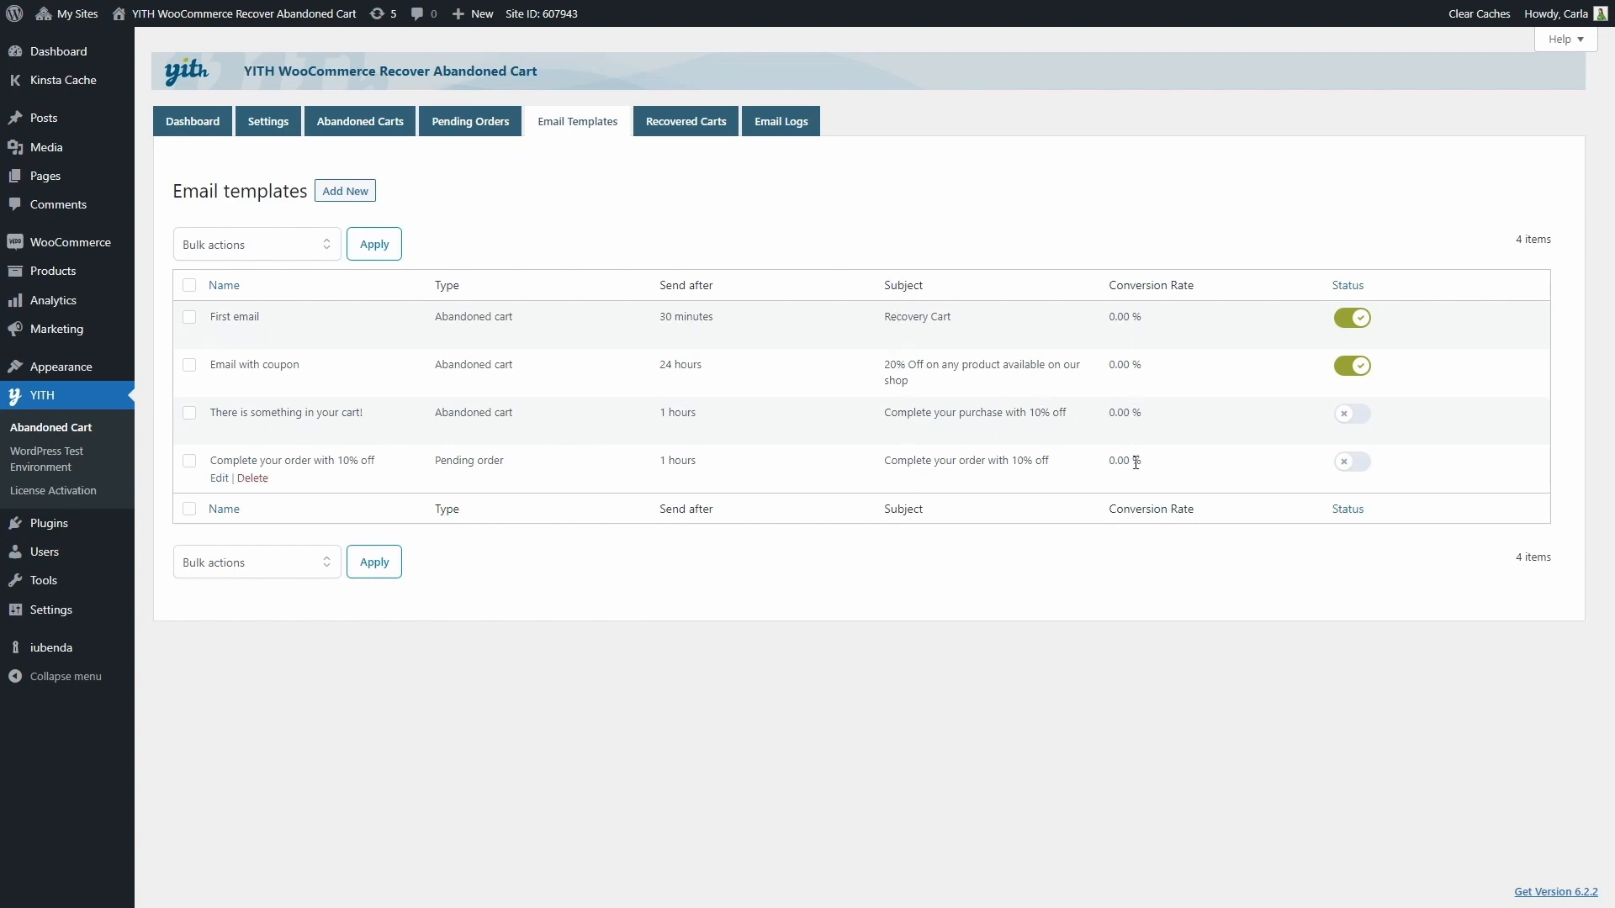
mouse_move(1342, 321)
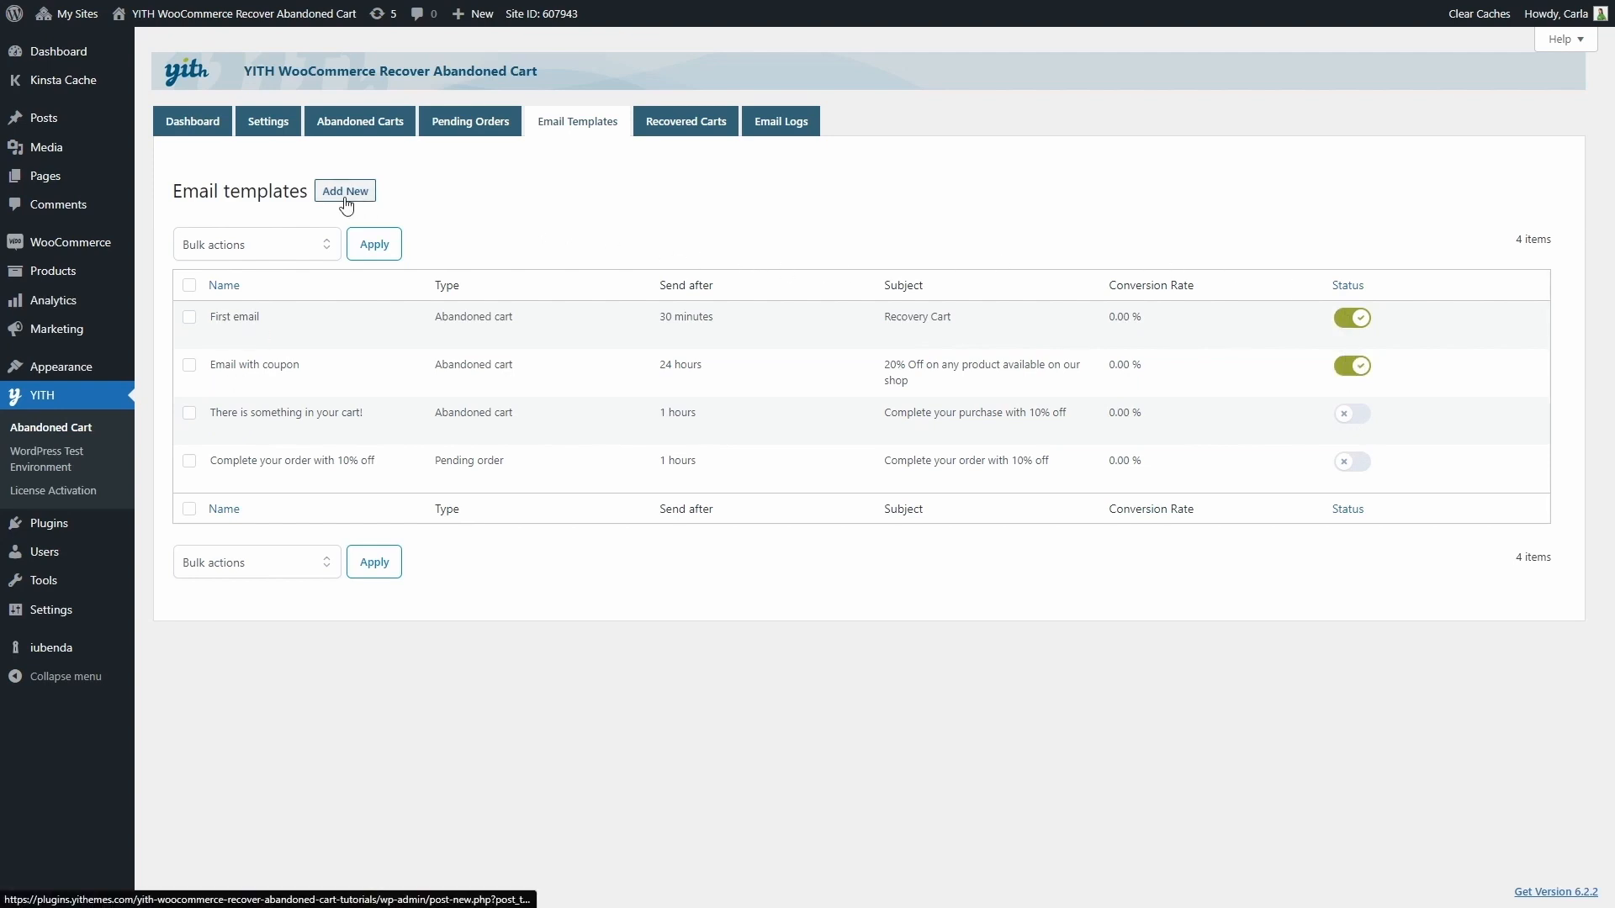
- Start a new email template sending after 1 day with a 10% coupon expiring in 7 days
click(343, 190)
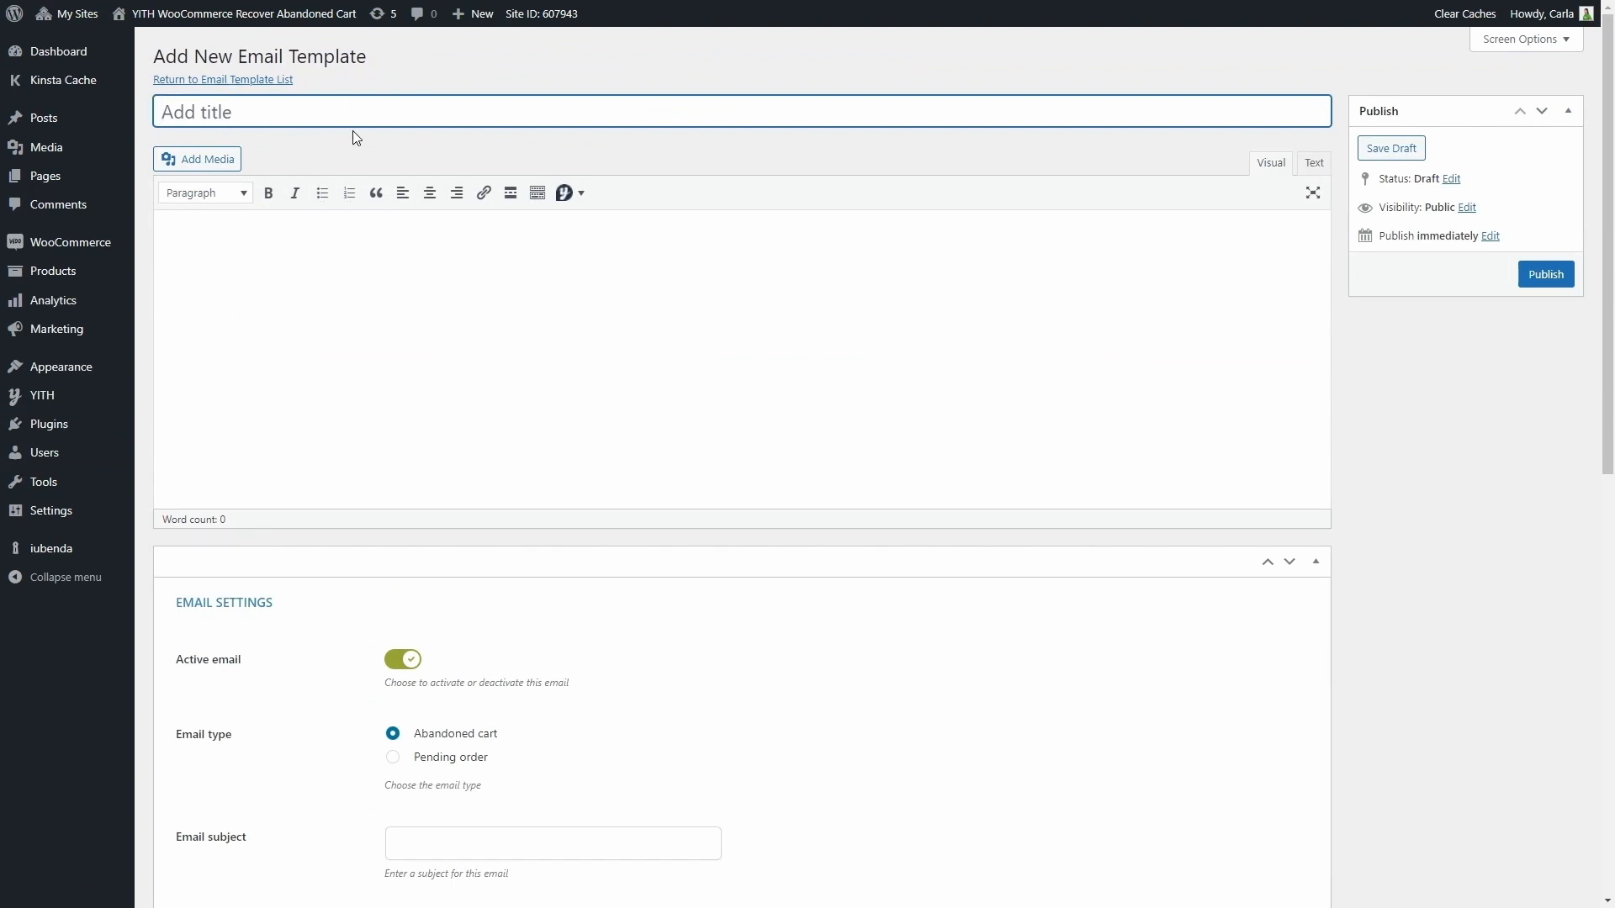
scroll(down, 3)
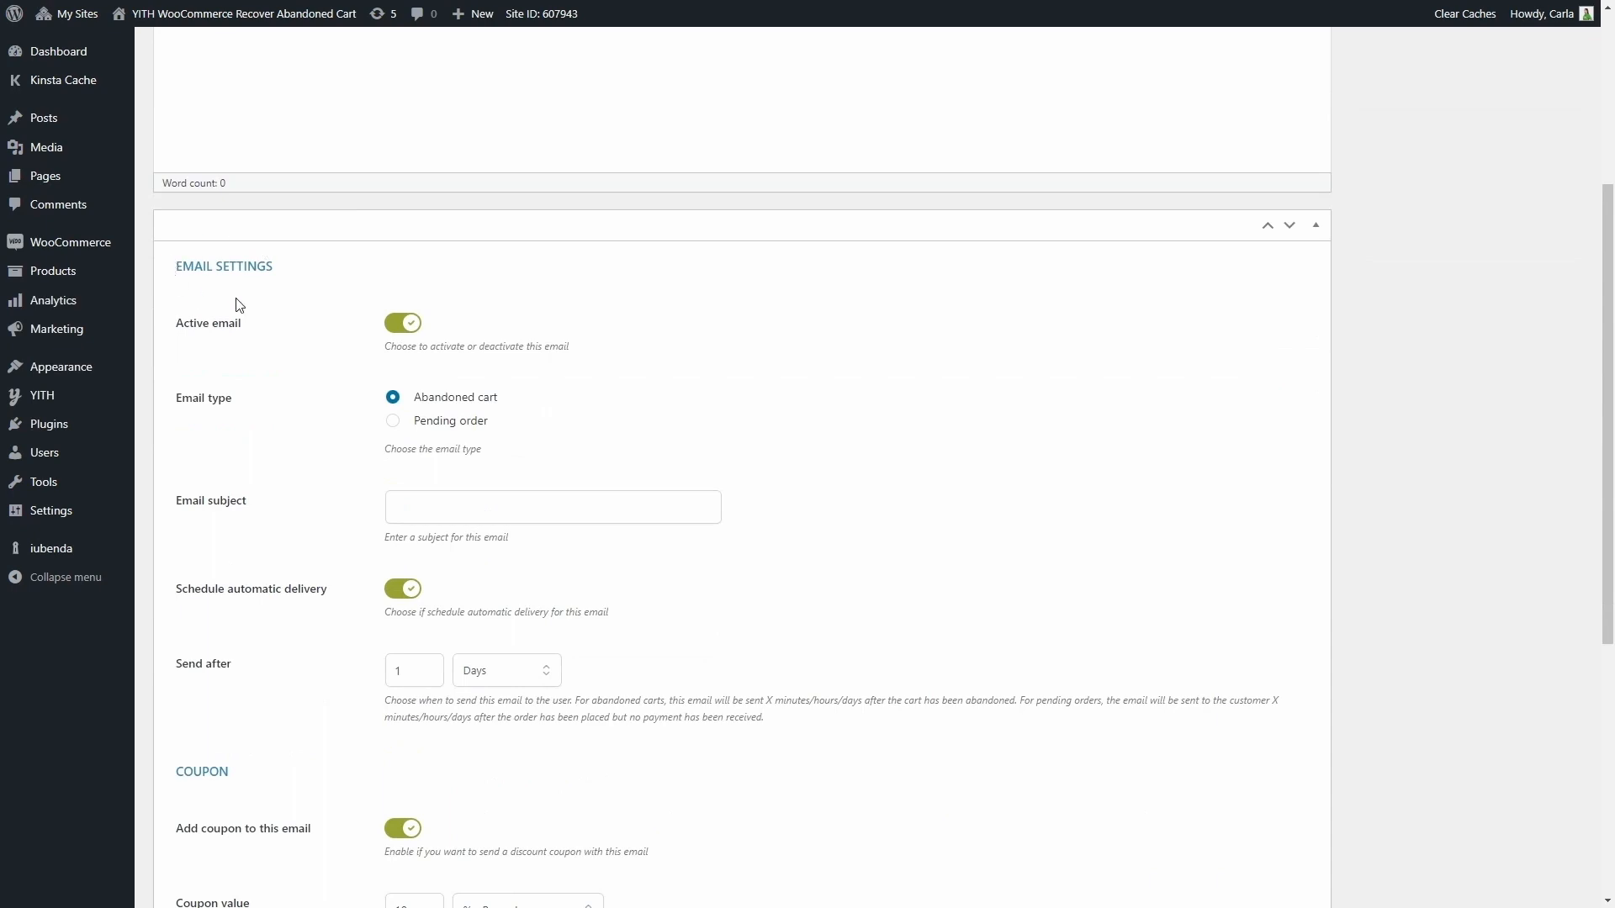
scroll(down, 3)
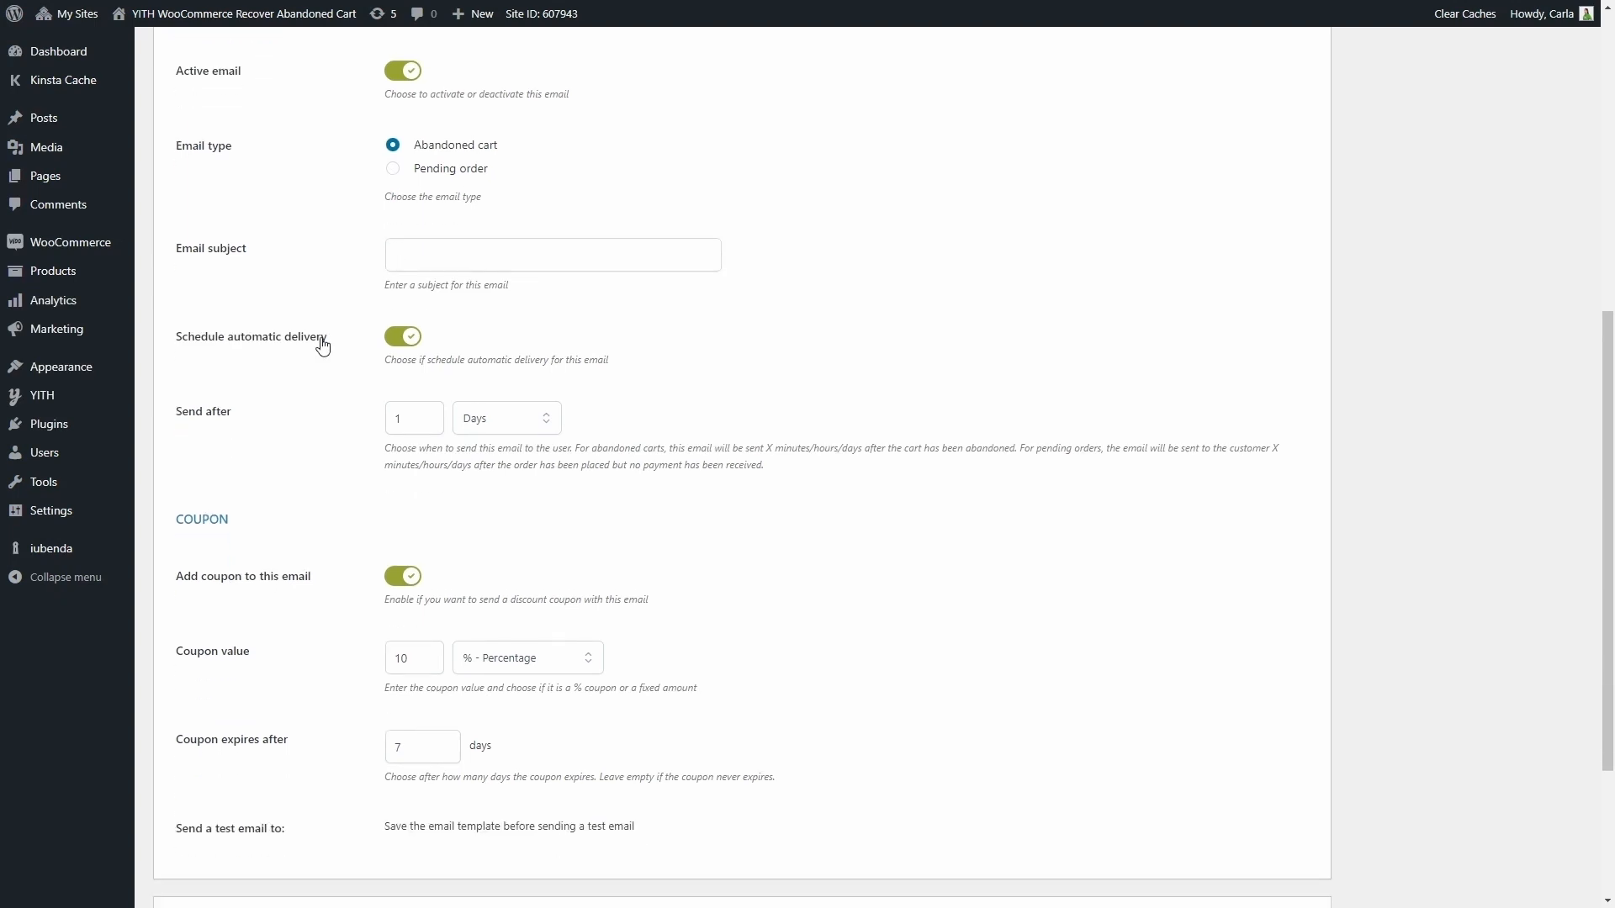
mouse_move(371, 344)
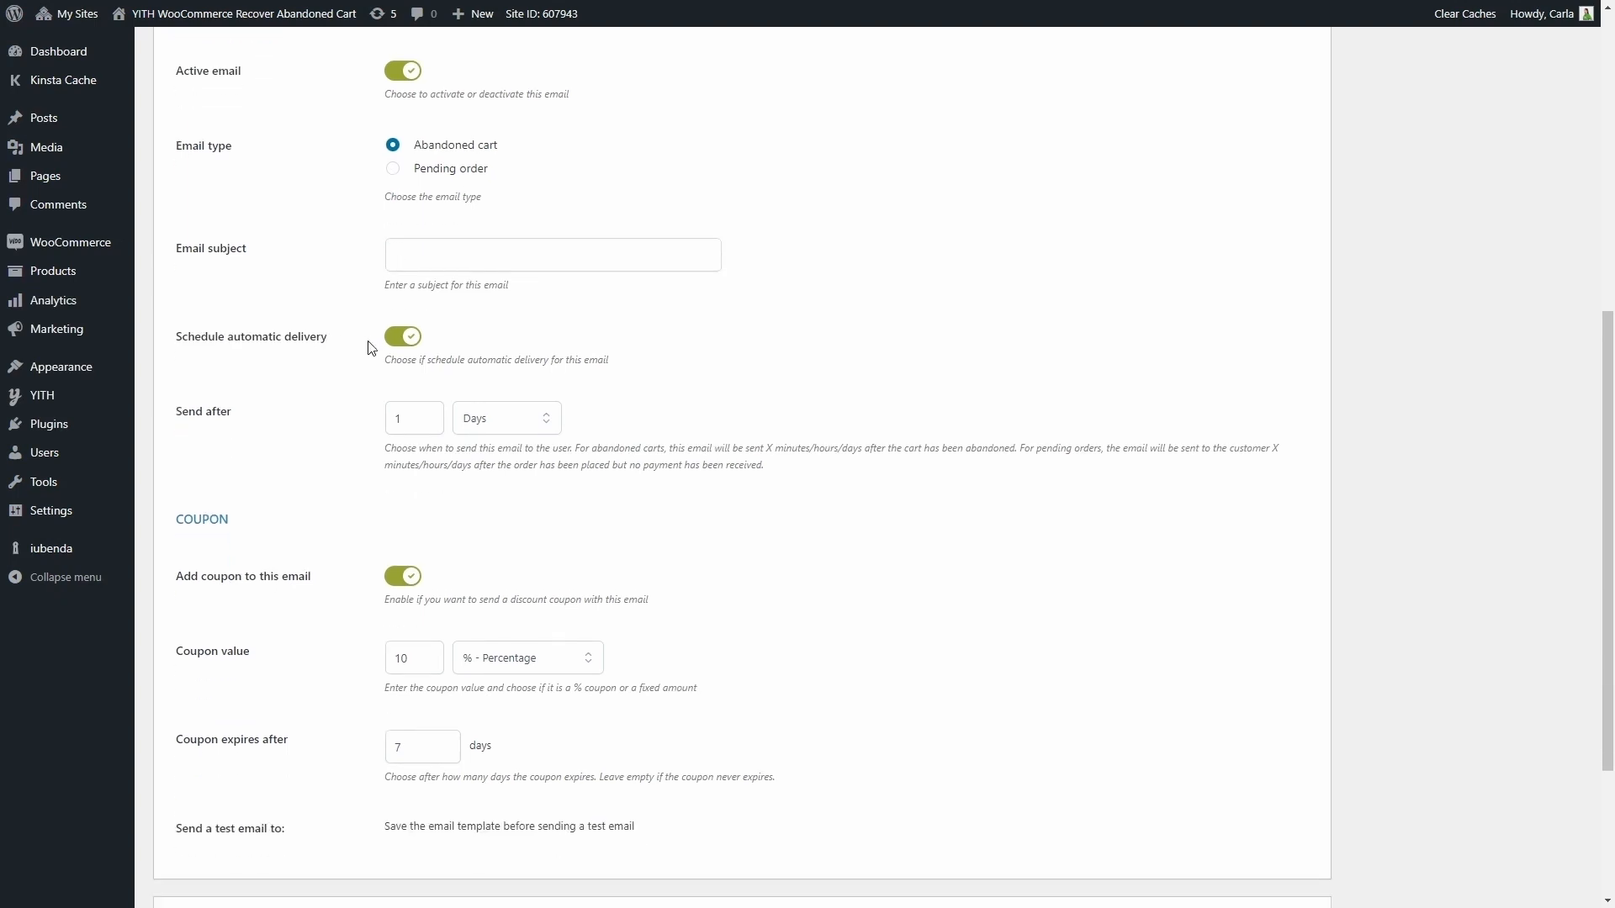
mouse_move(488, 422)
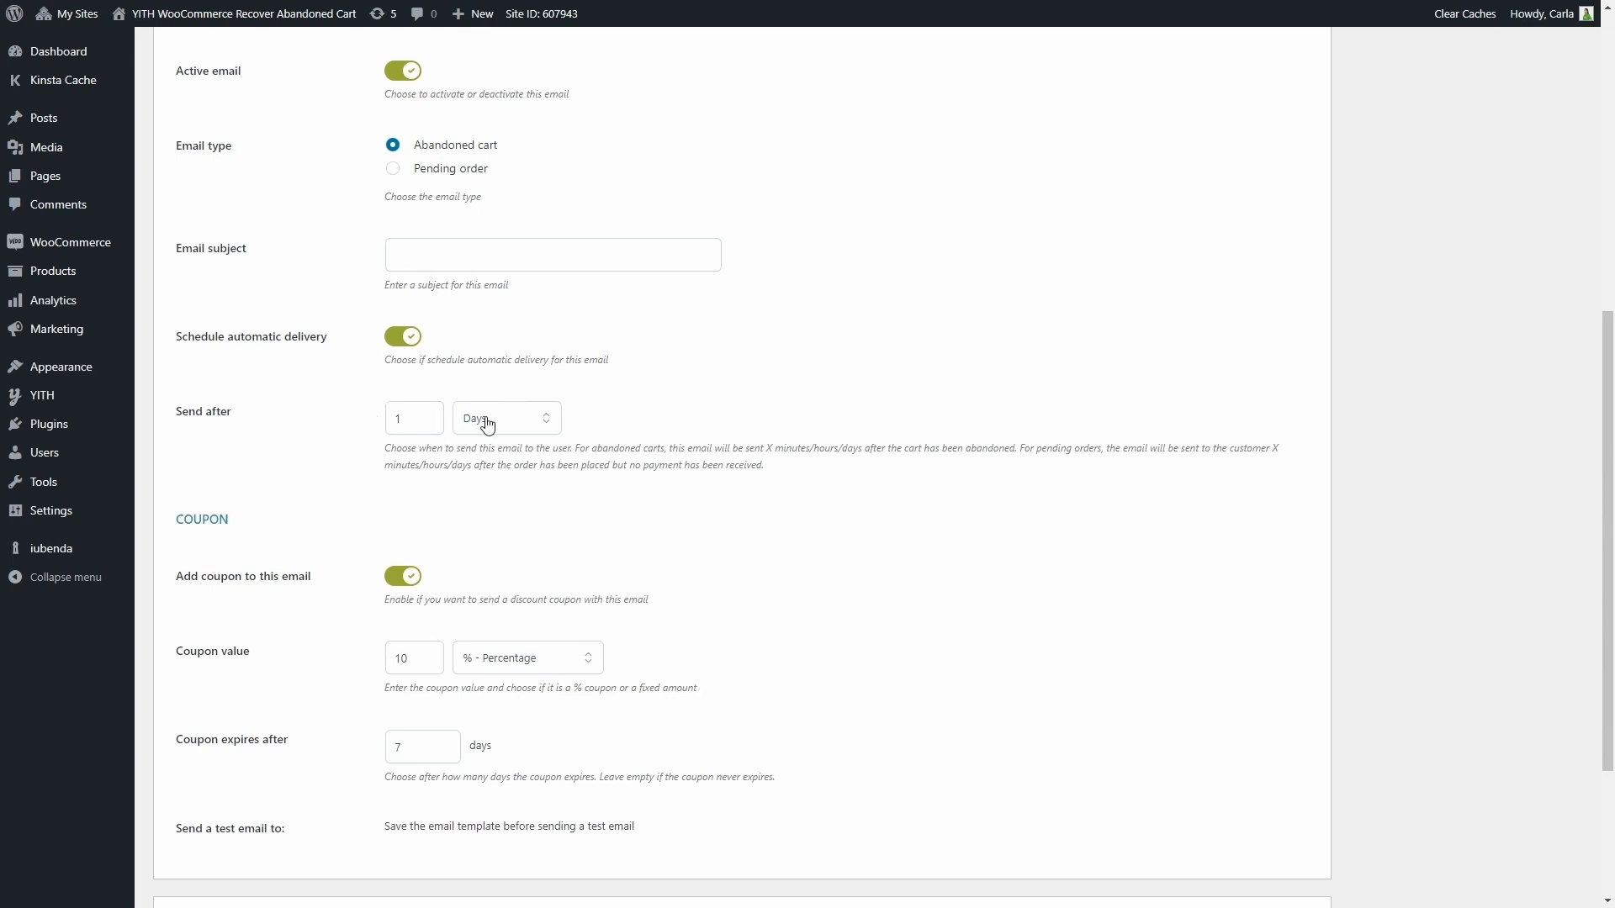
click(506, 417)
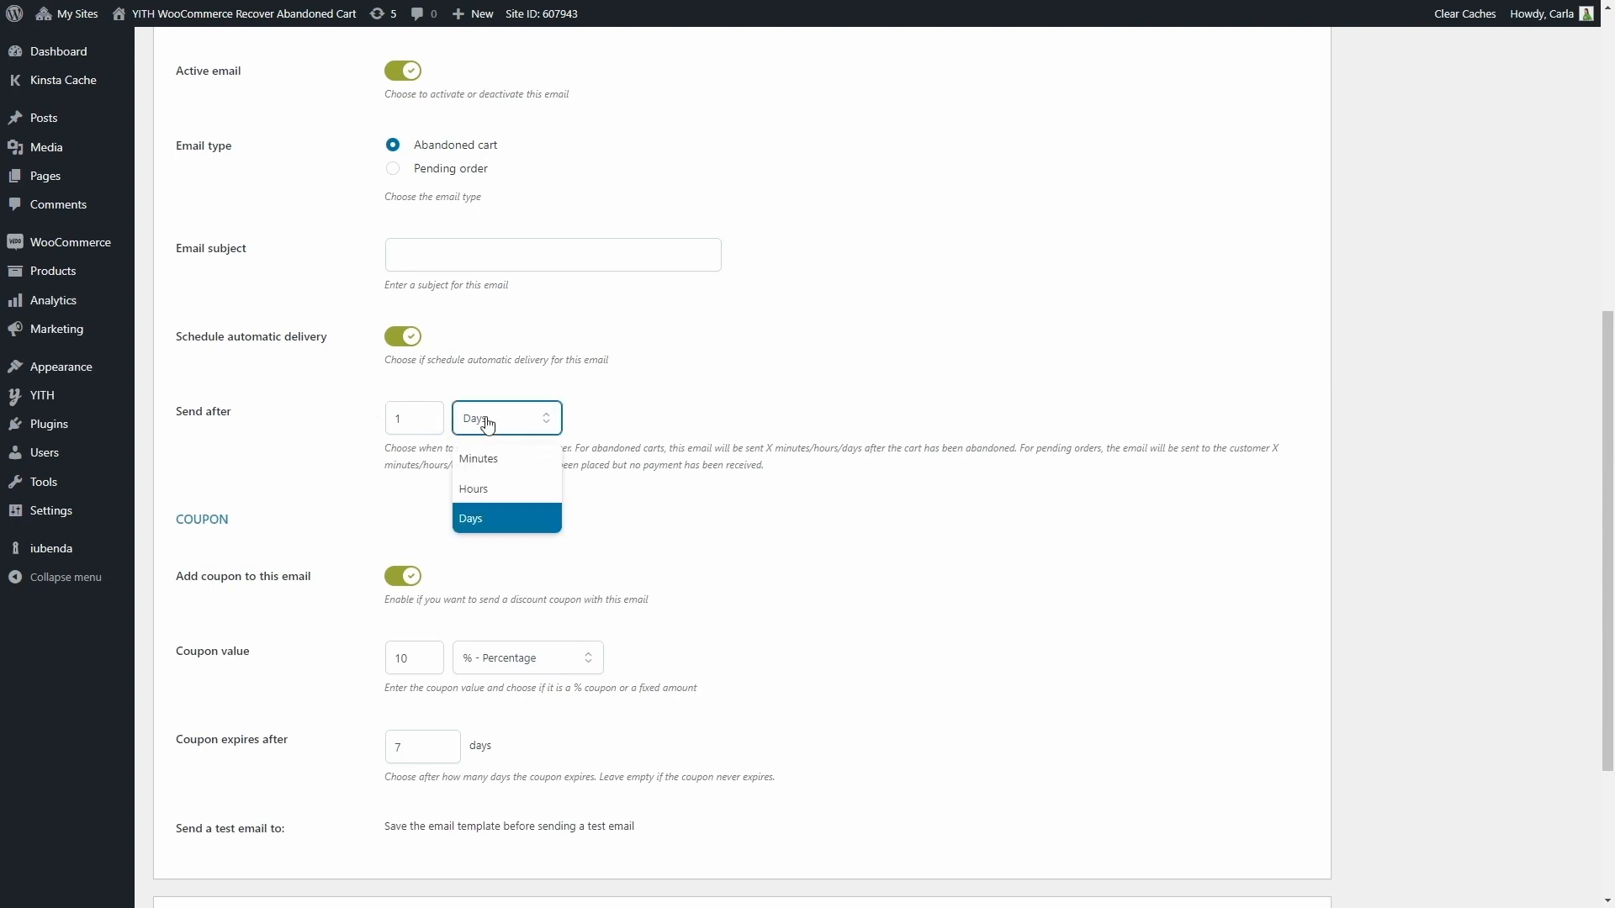
click(471, 518)
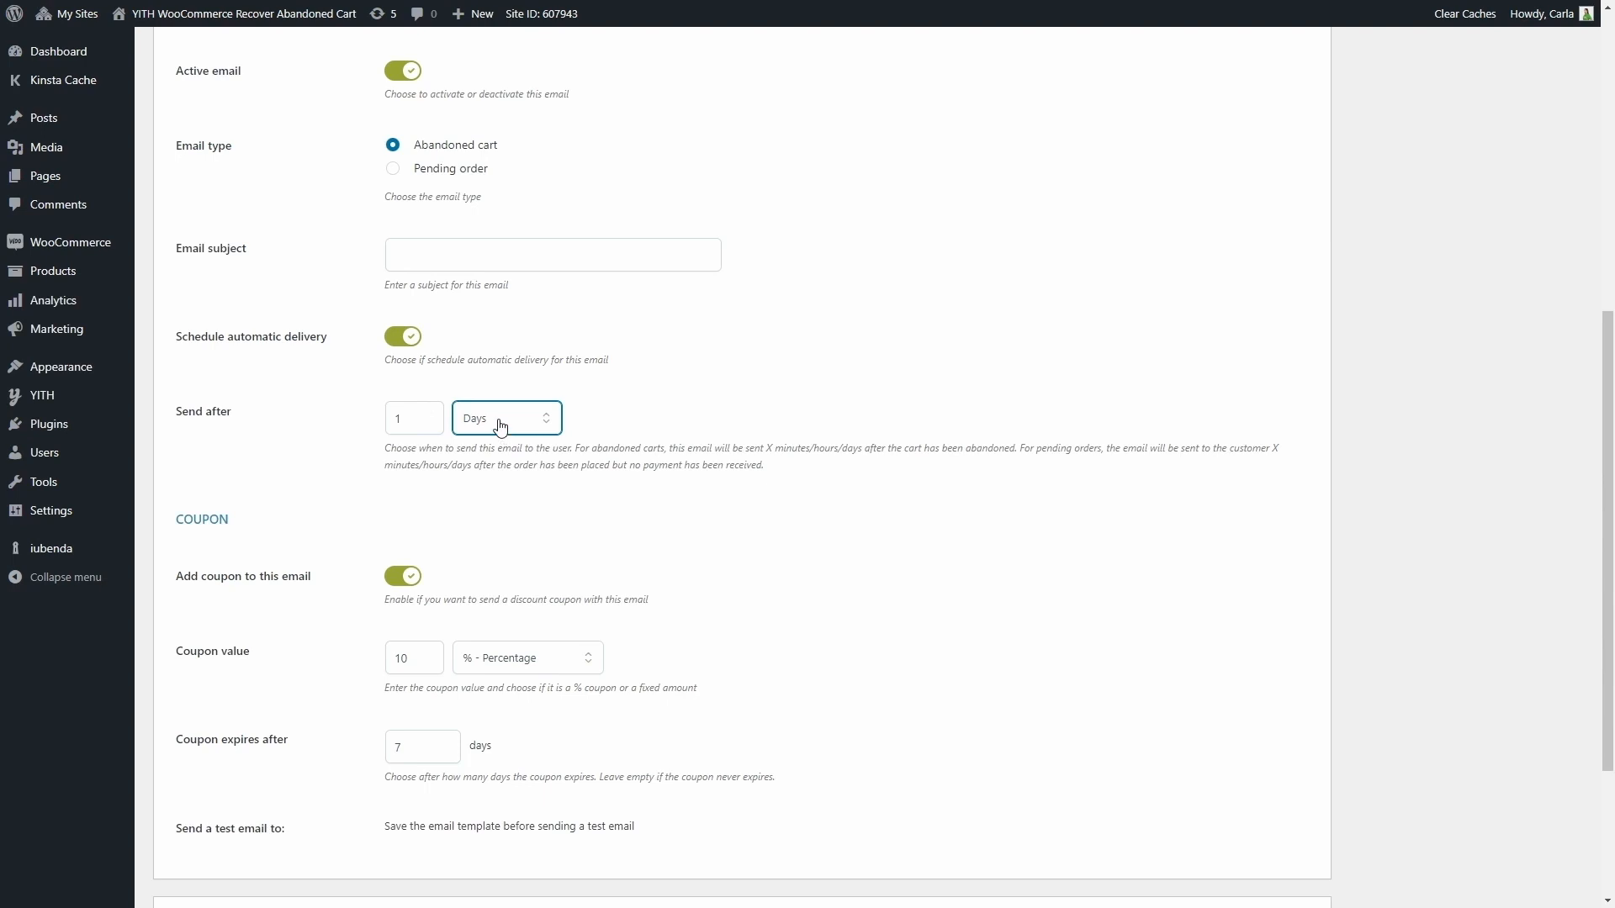
mouse_move(502, 425)
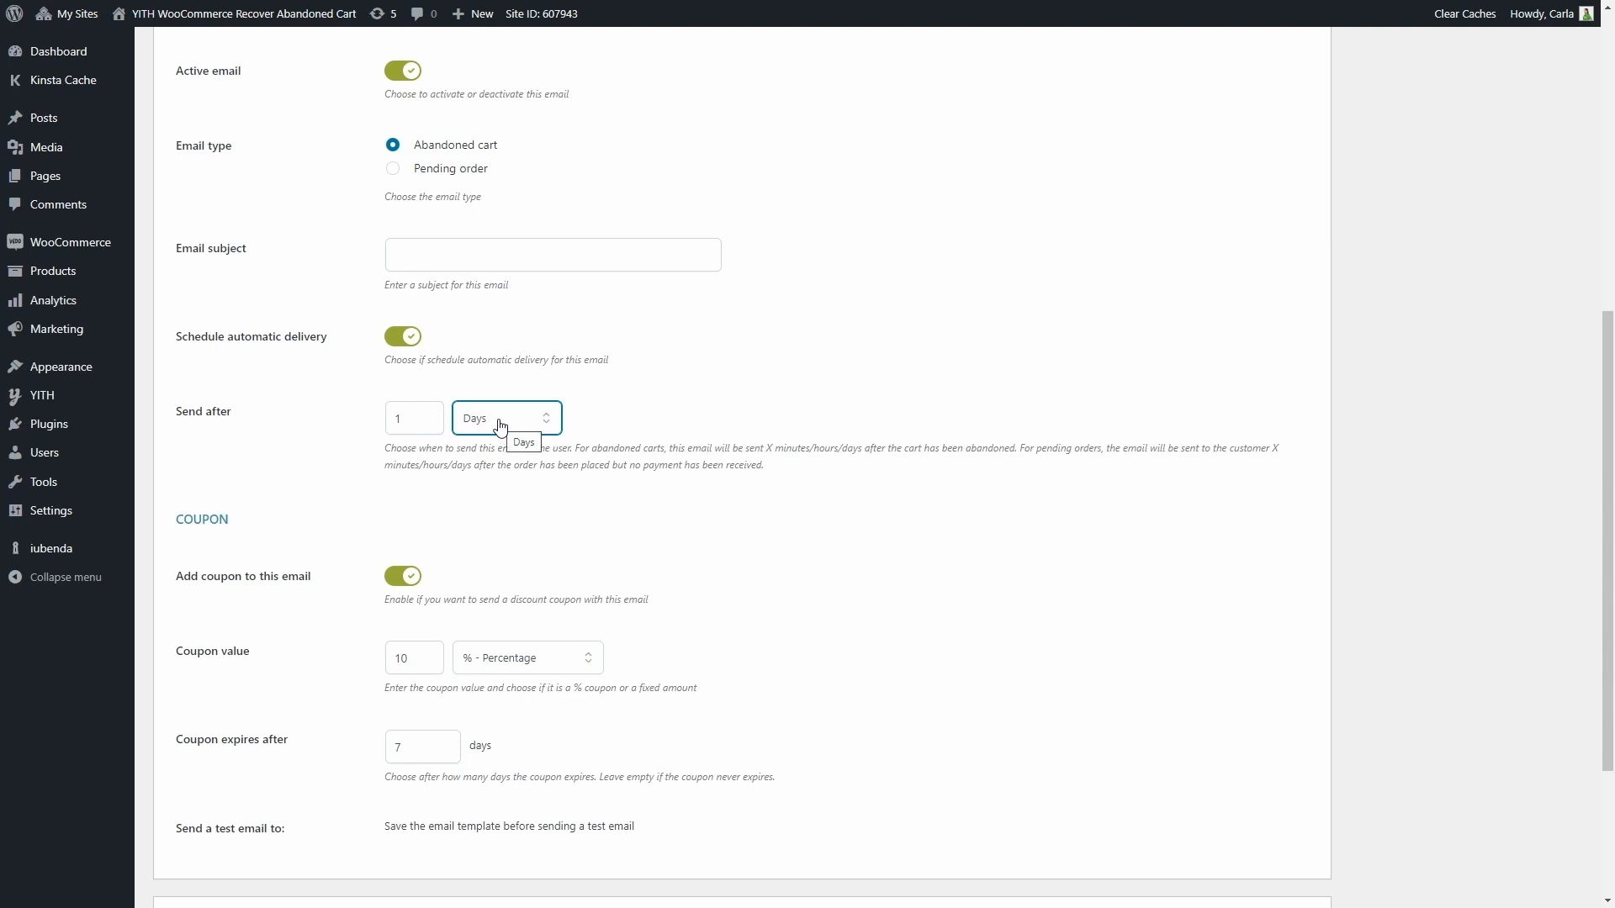
mouse_move(572, 424)
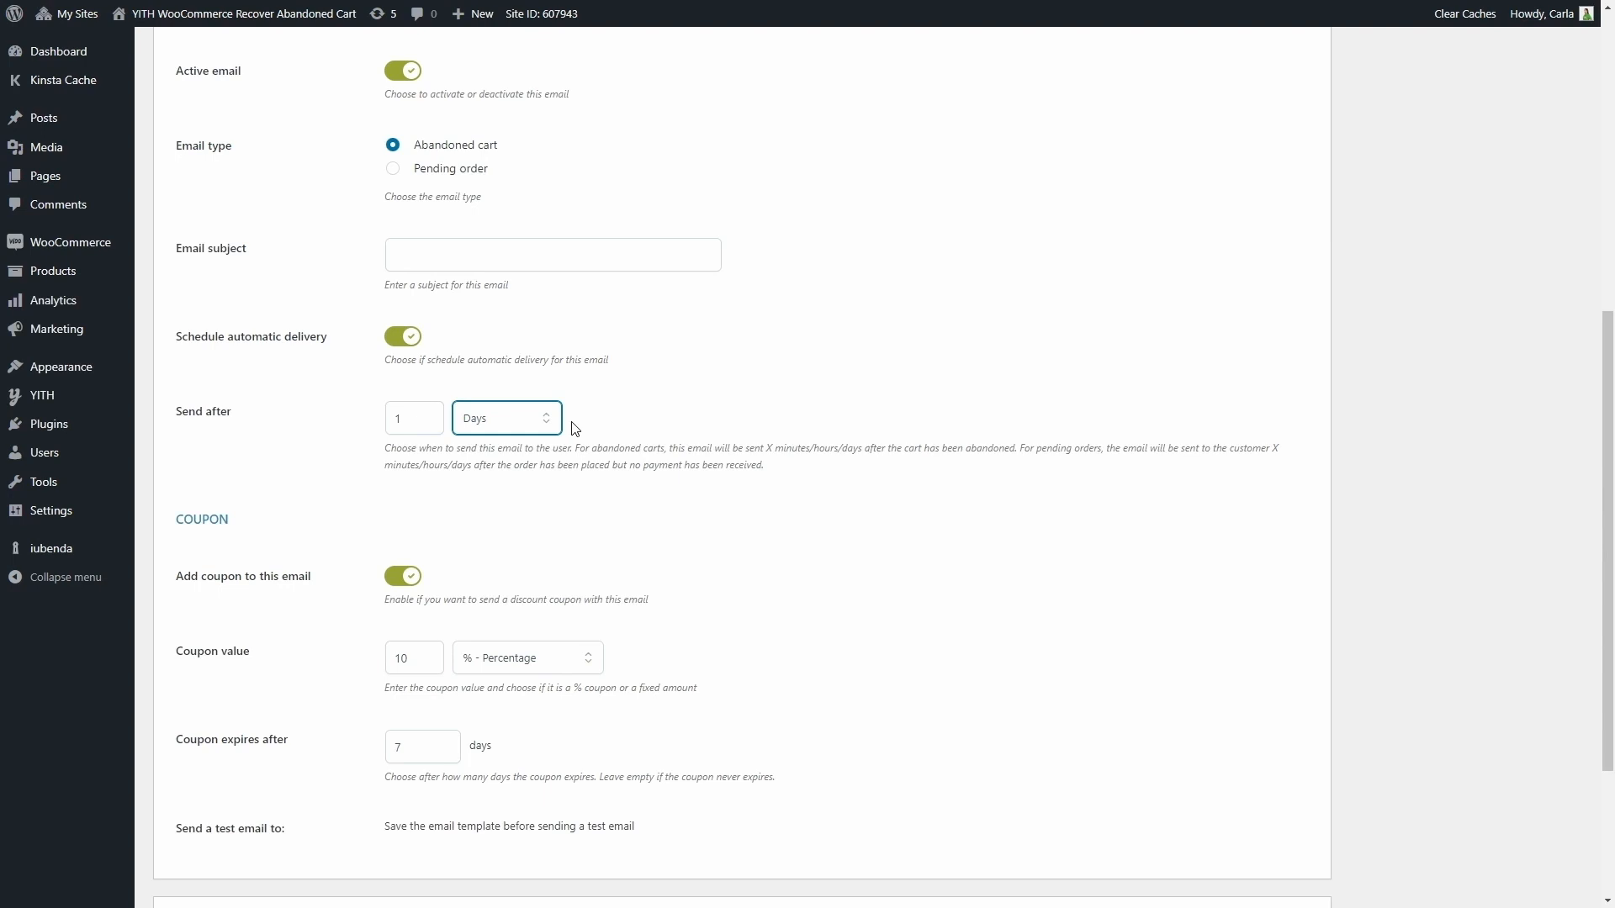
scroll(down, 3)
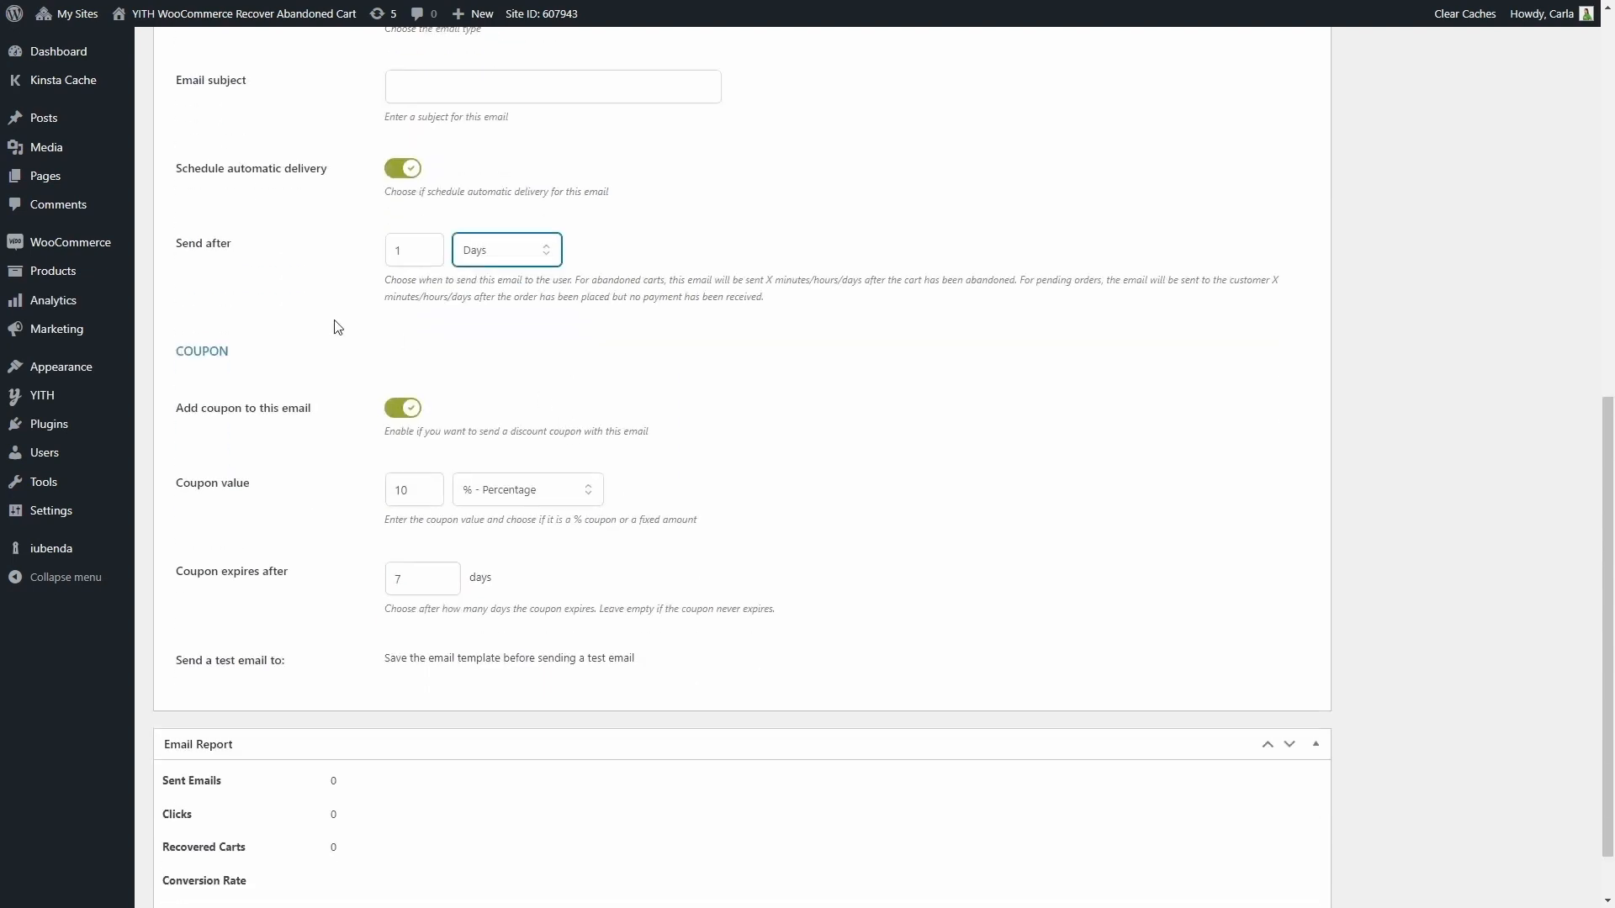
mouse_move(431, 373)
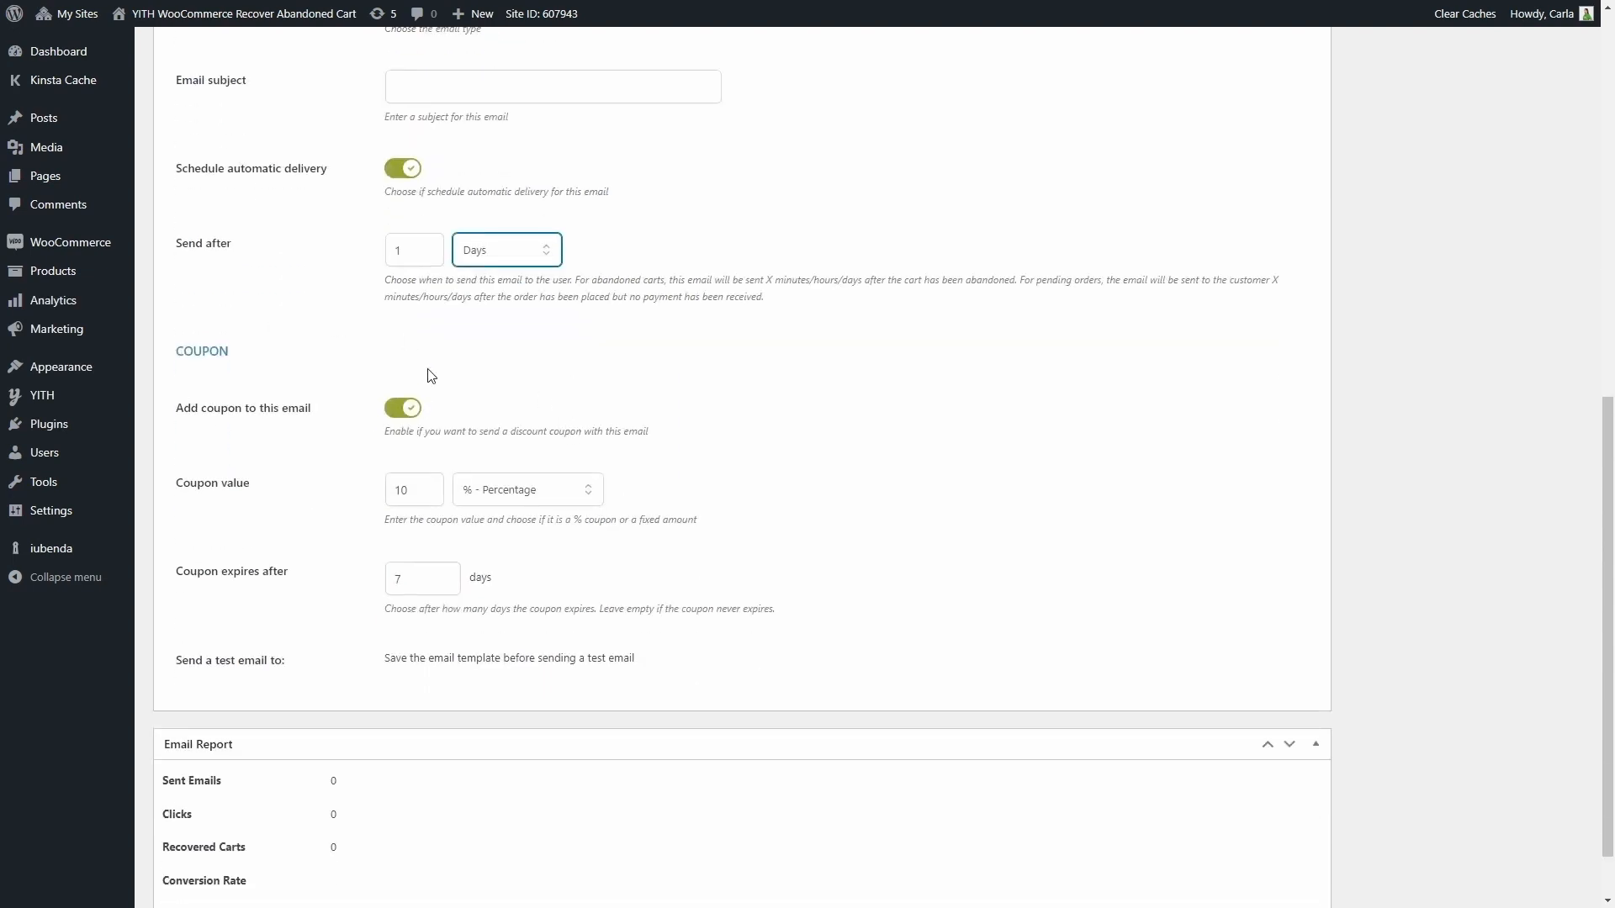
mouse_move(175, 333)
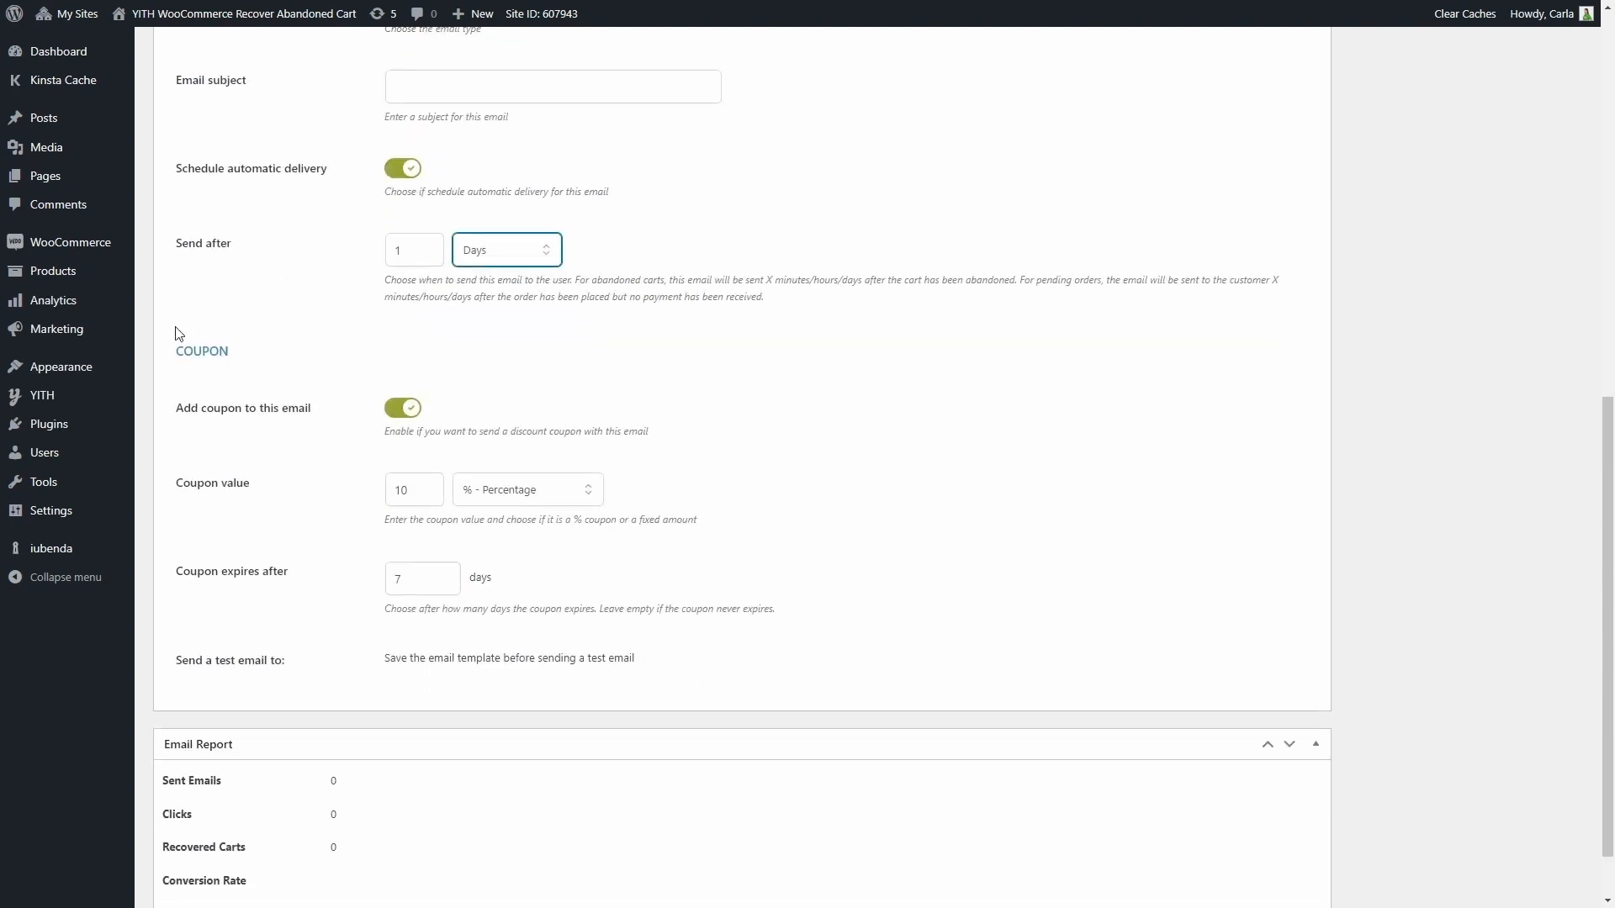
mouse_move(57, 329)
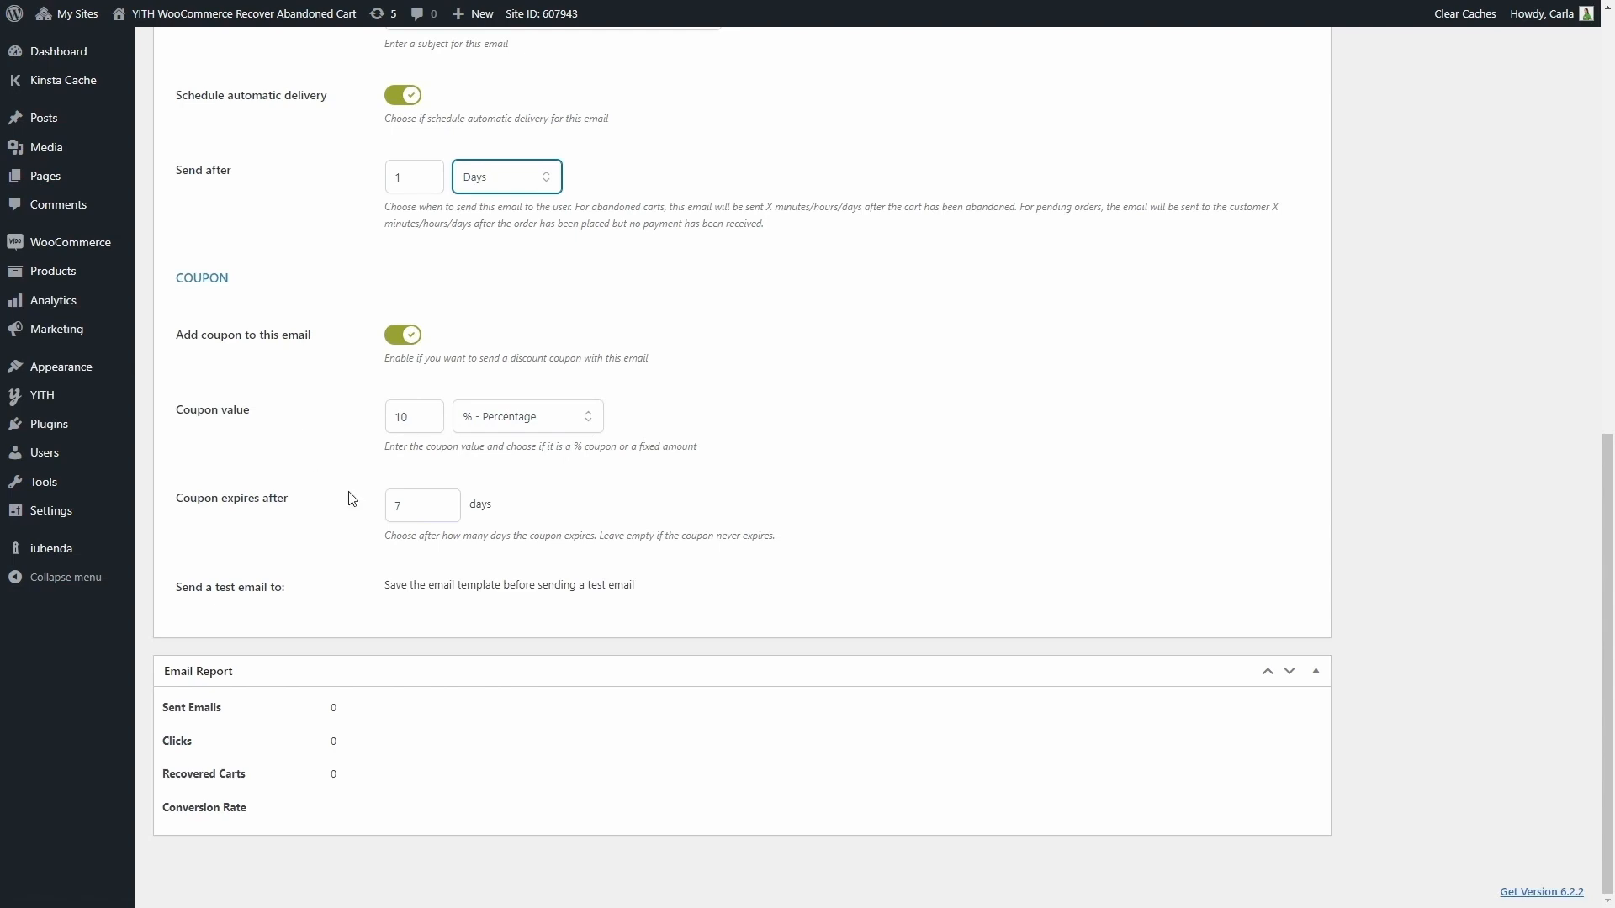
mouse_move(421, 579)
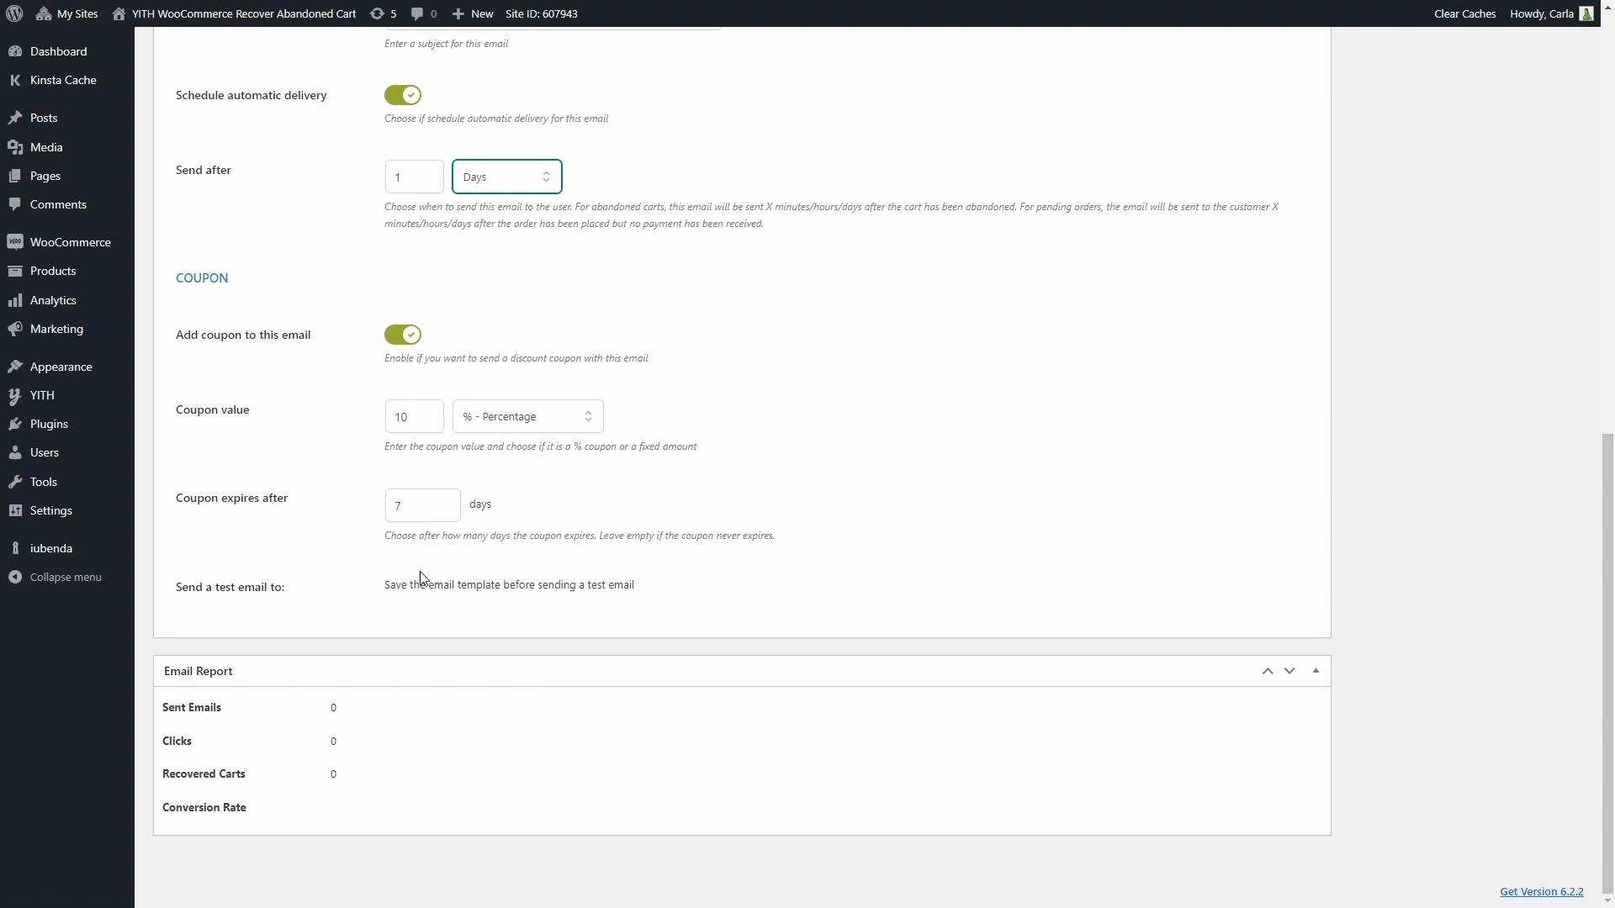
mouse_move(360, 616)
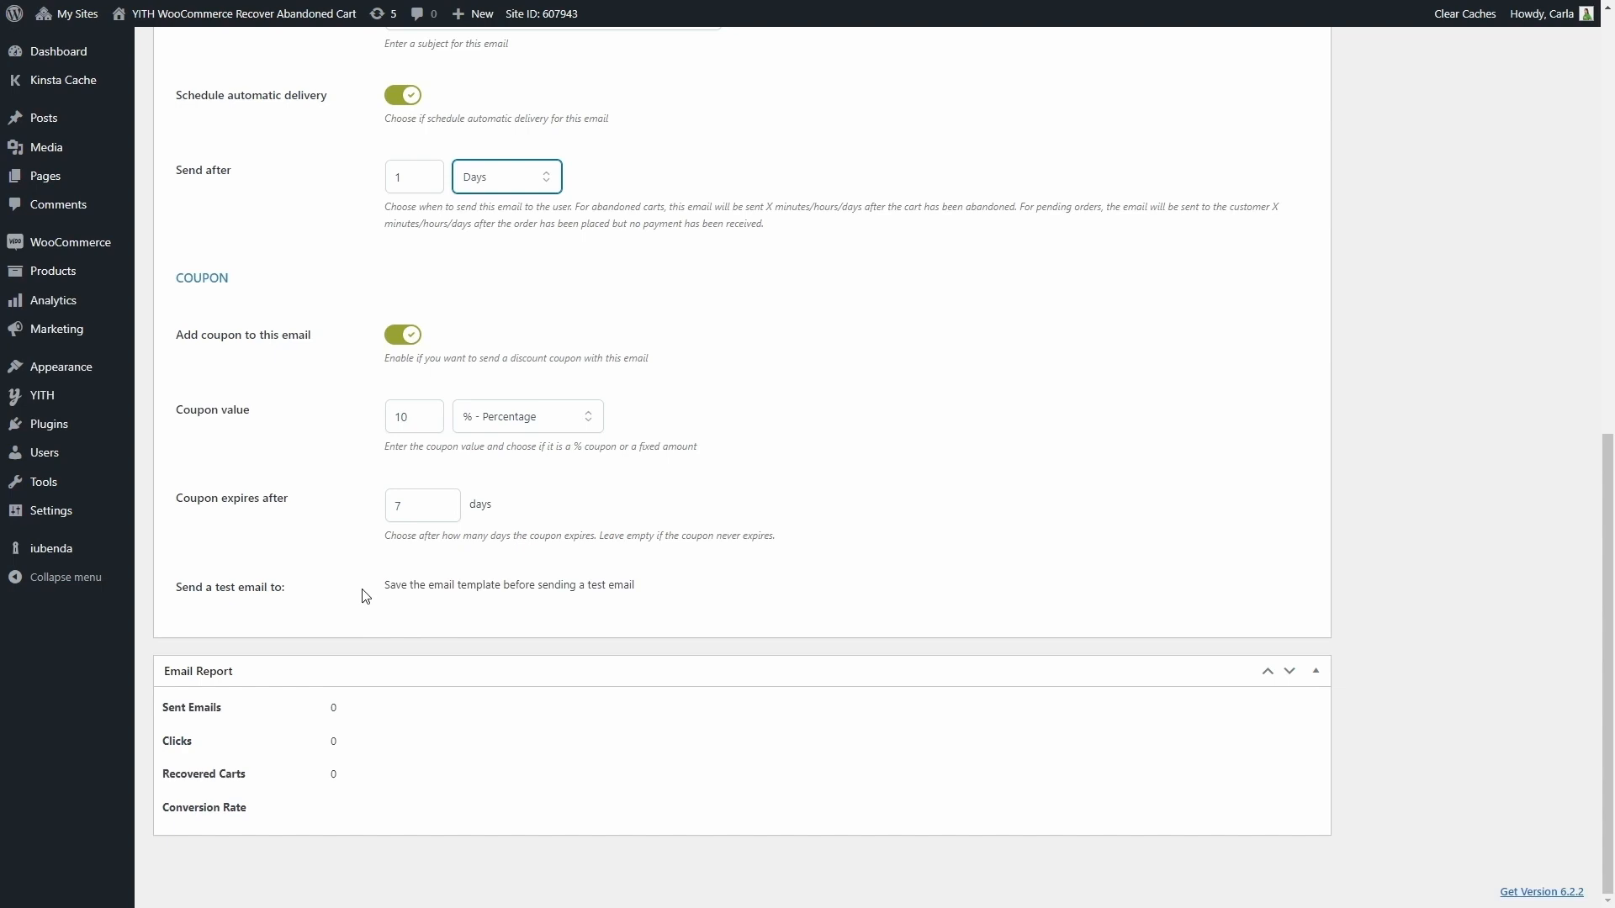
mouse_move(400, 669)
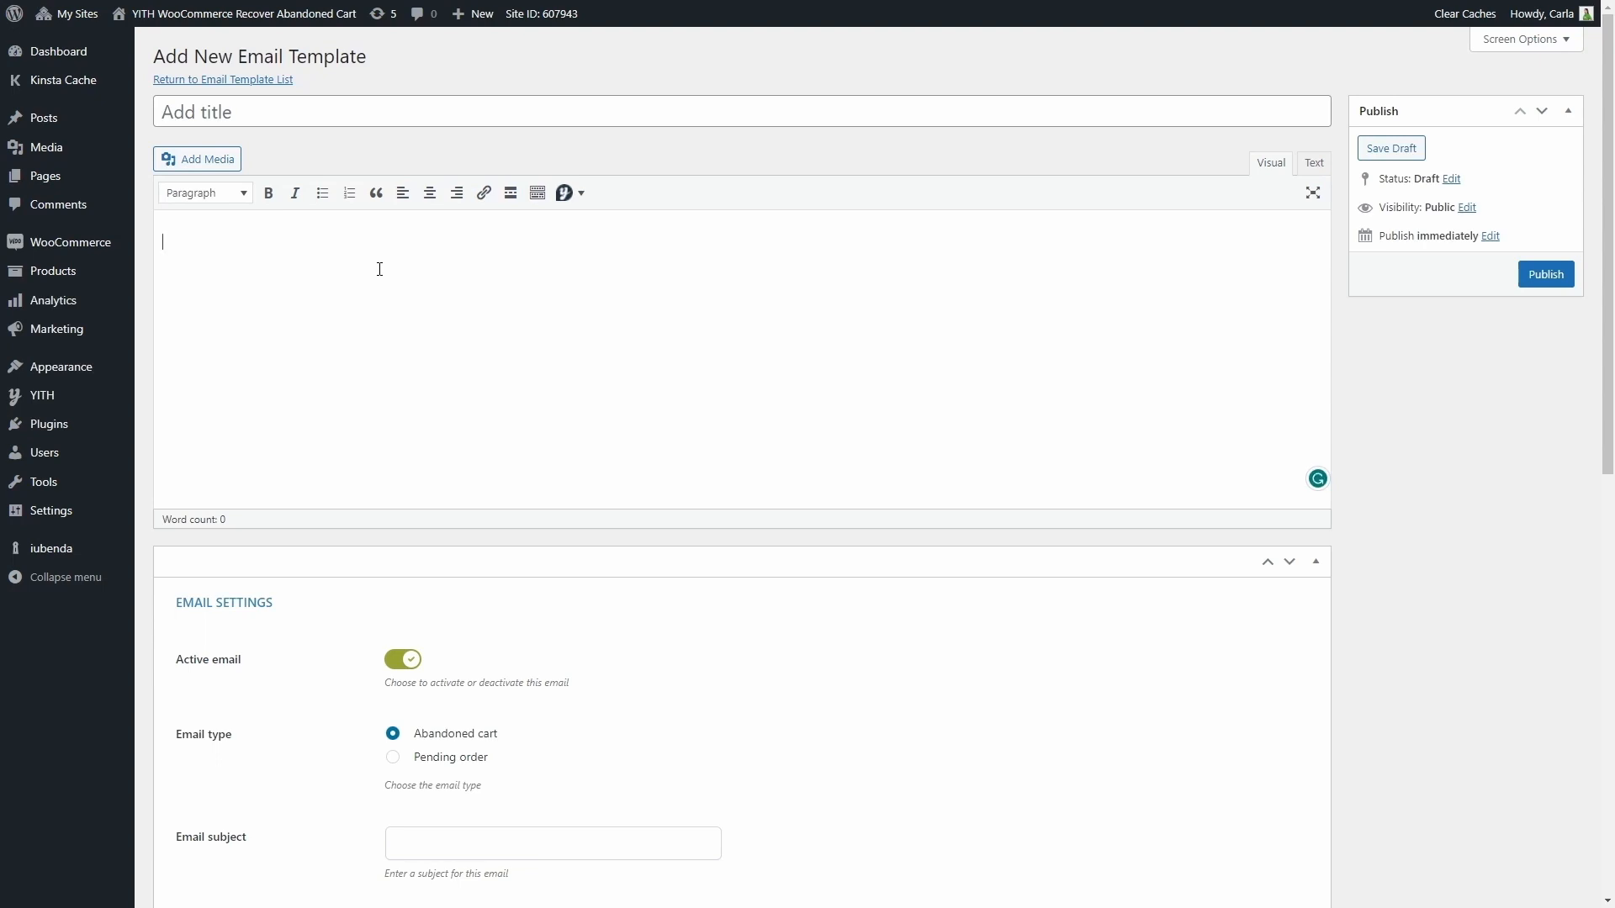
- Write 'Hello' followed by the User First Name placeholder in the email body
text(Hello)
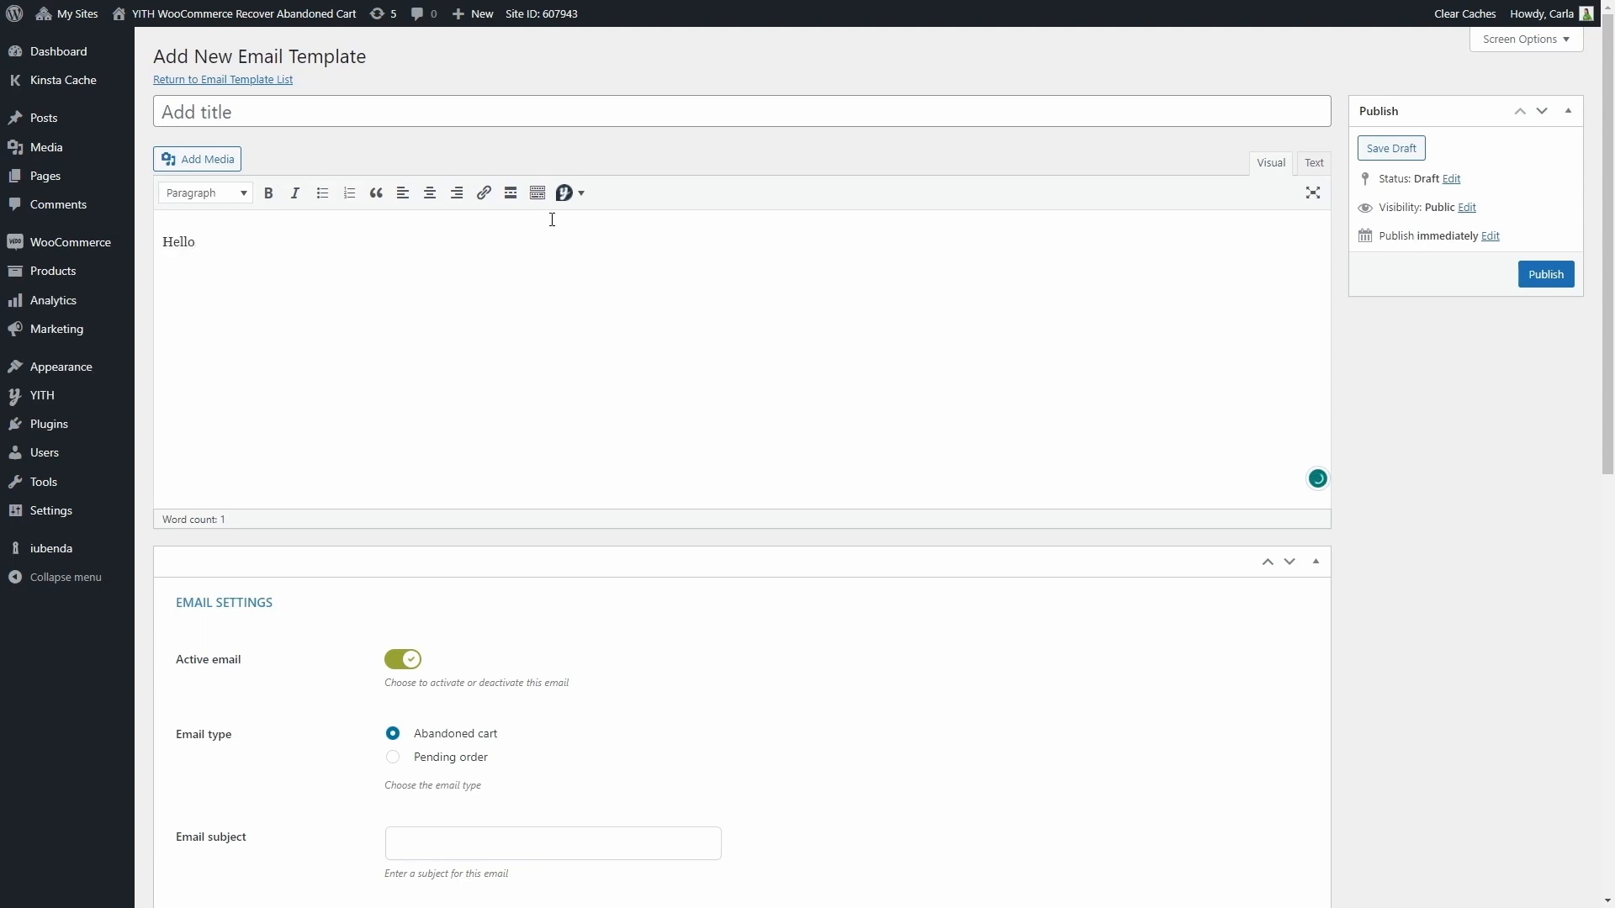
click(566, 192)
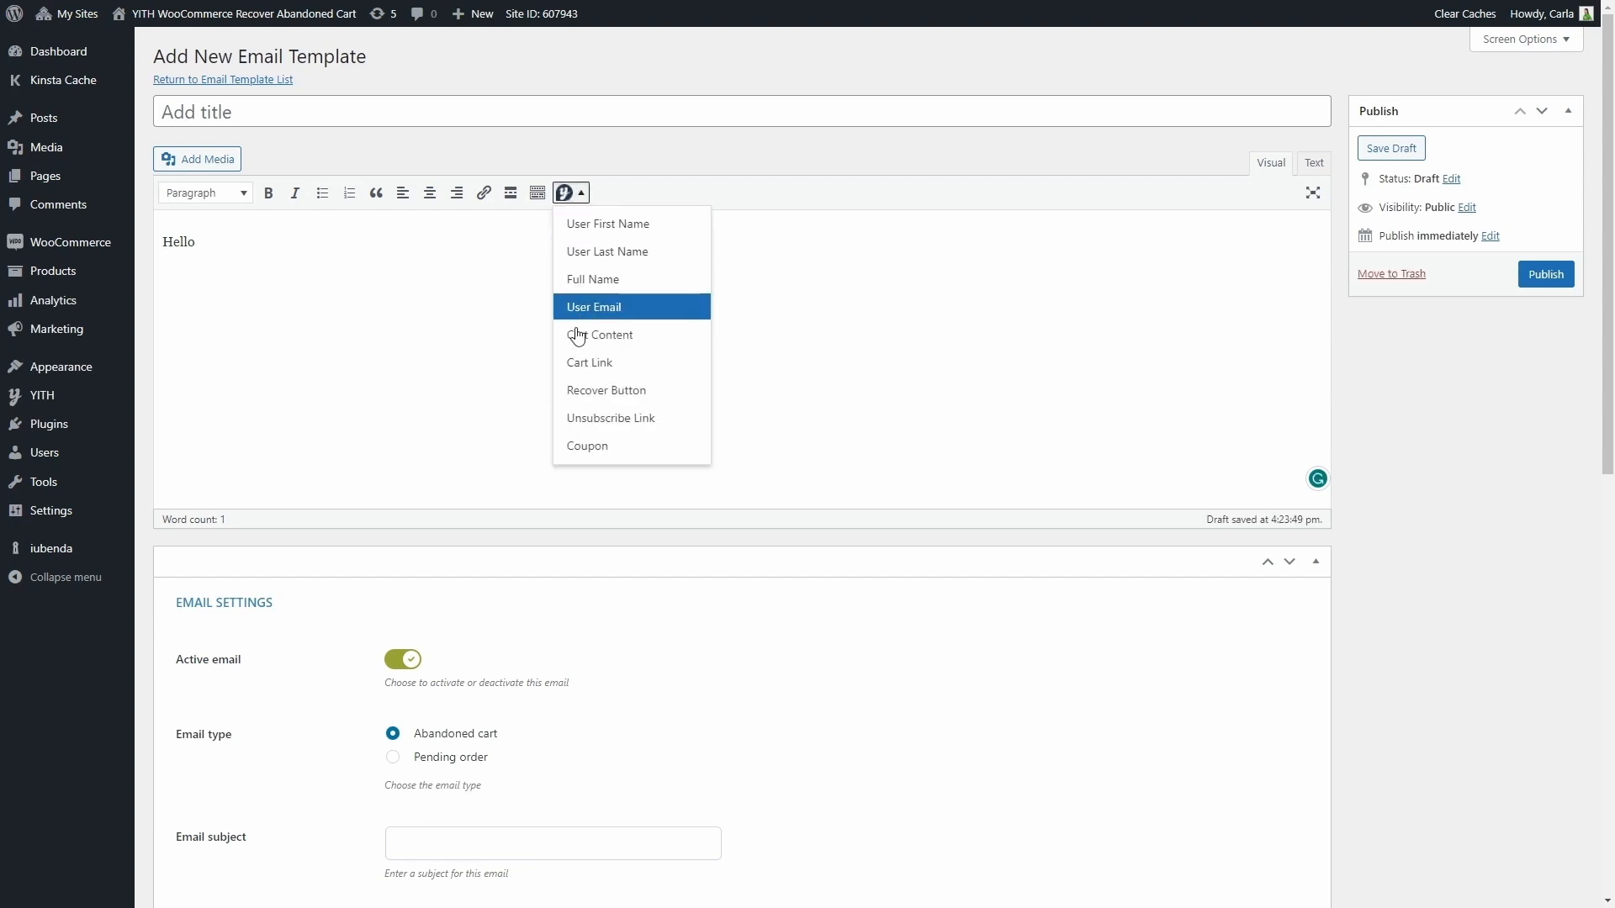
mouse_move(587, 446)
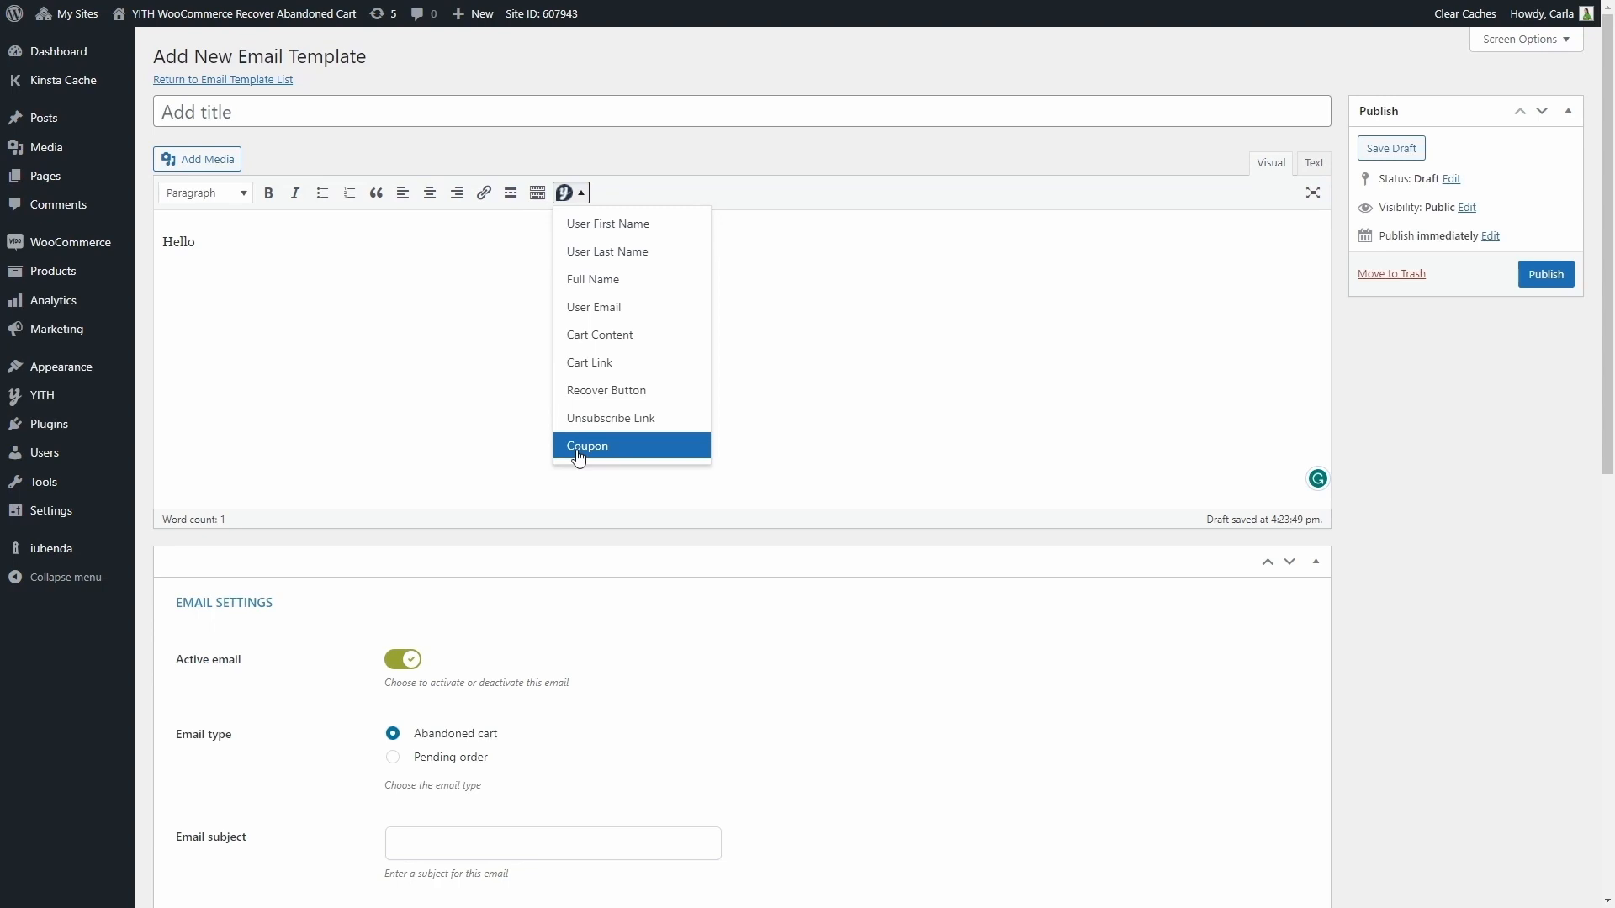
mouse_move(629, 255)
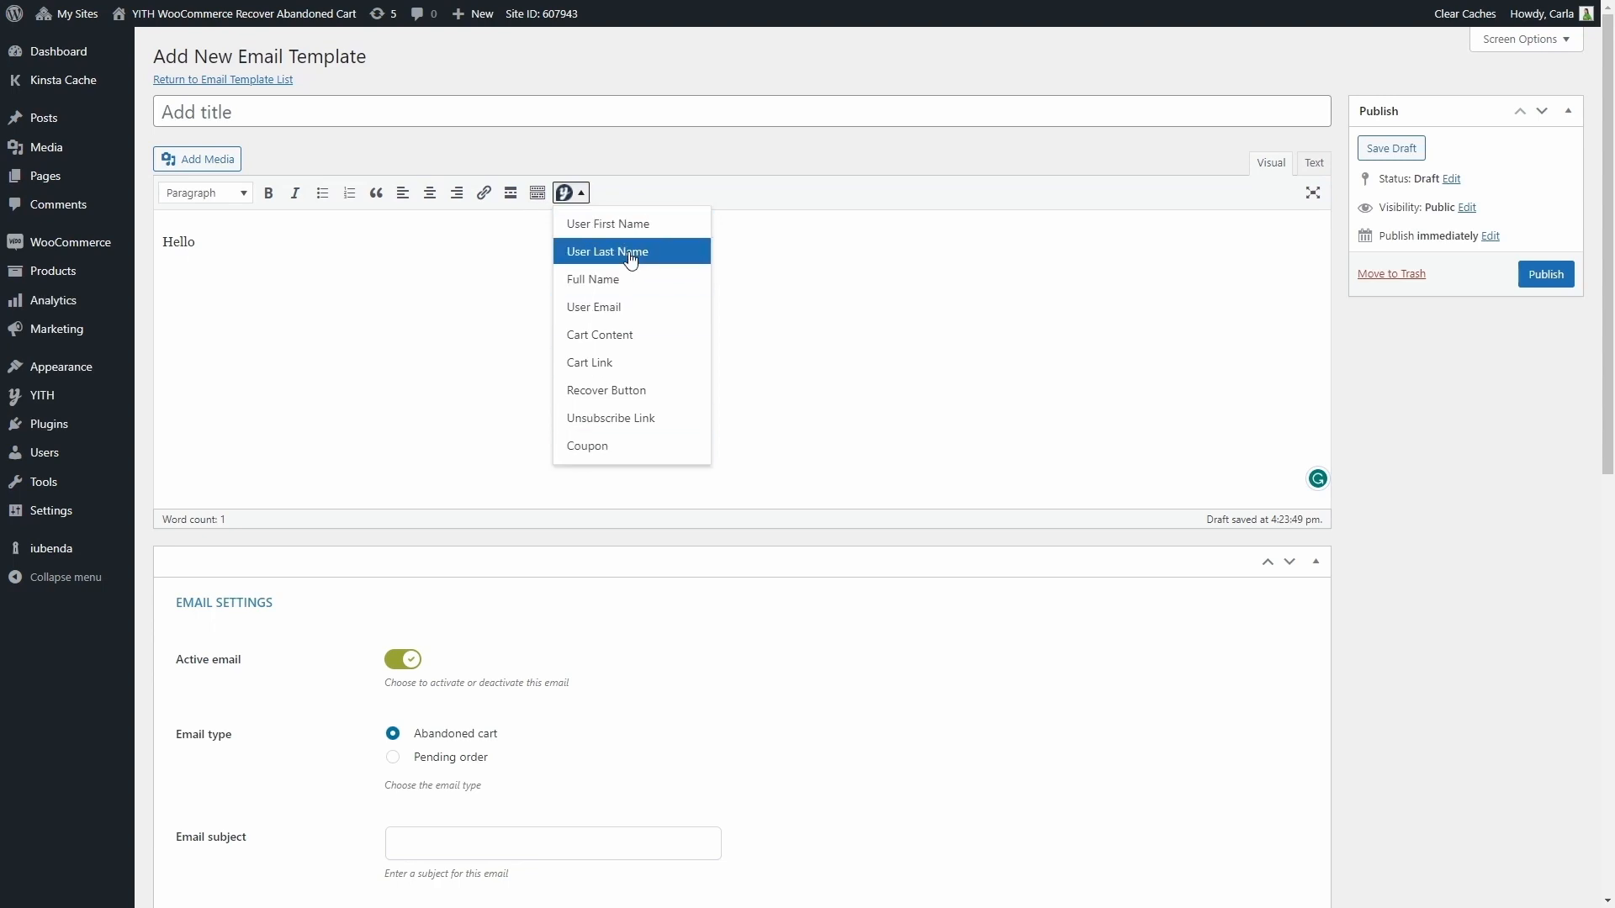
mouse_move(629, 312)
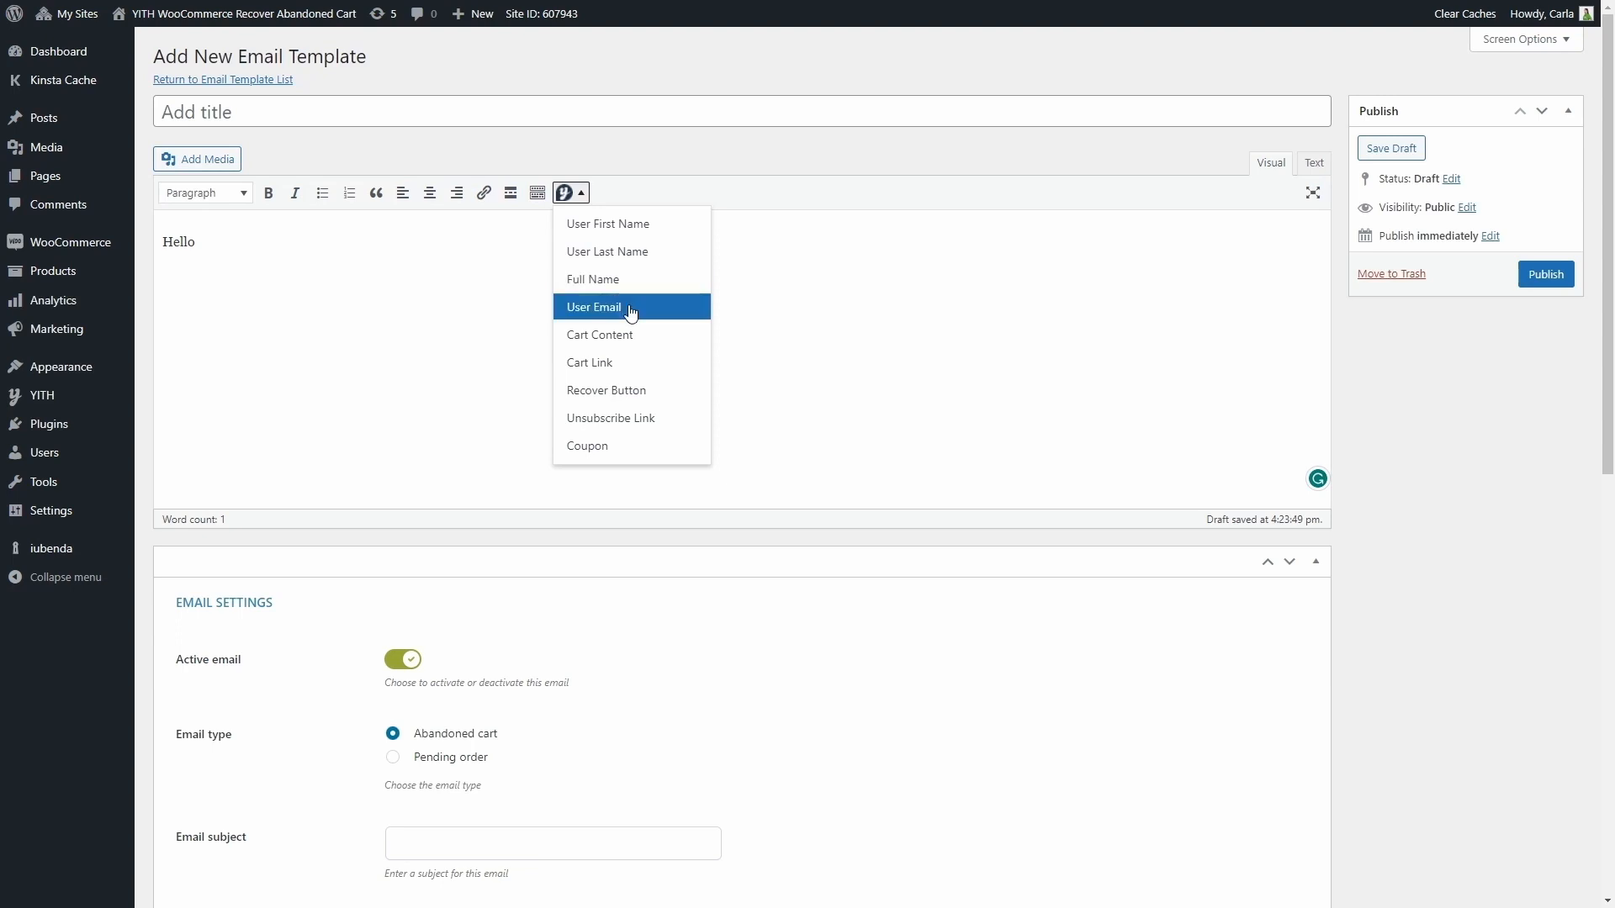
mouse_move(633, 335)
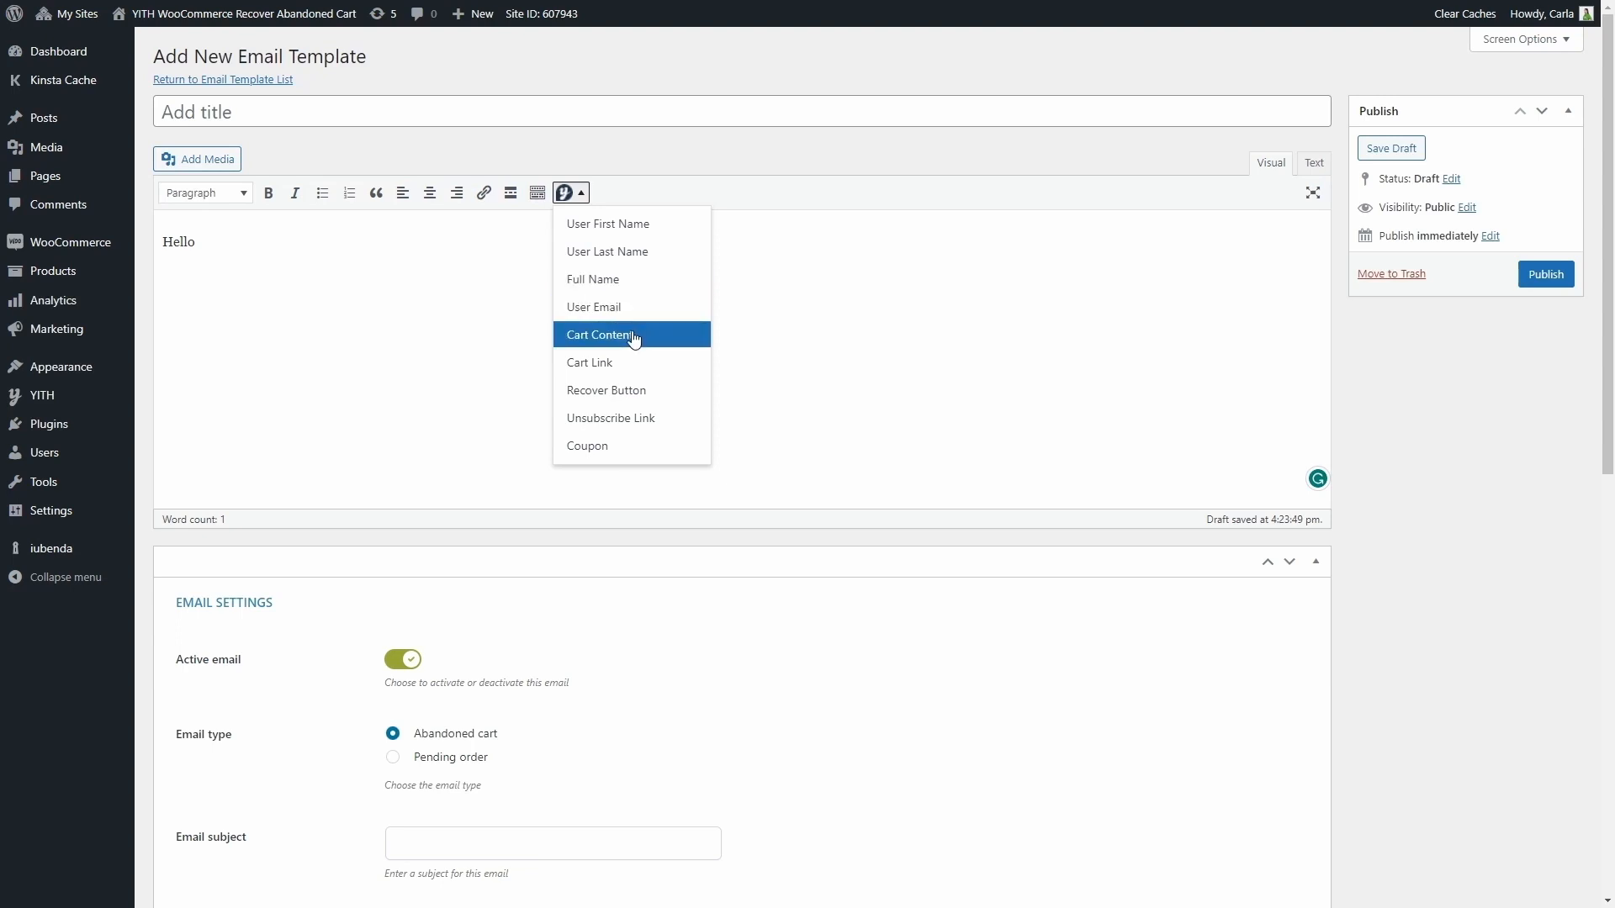
mouse_move(632, 390)
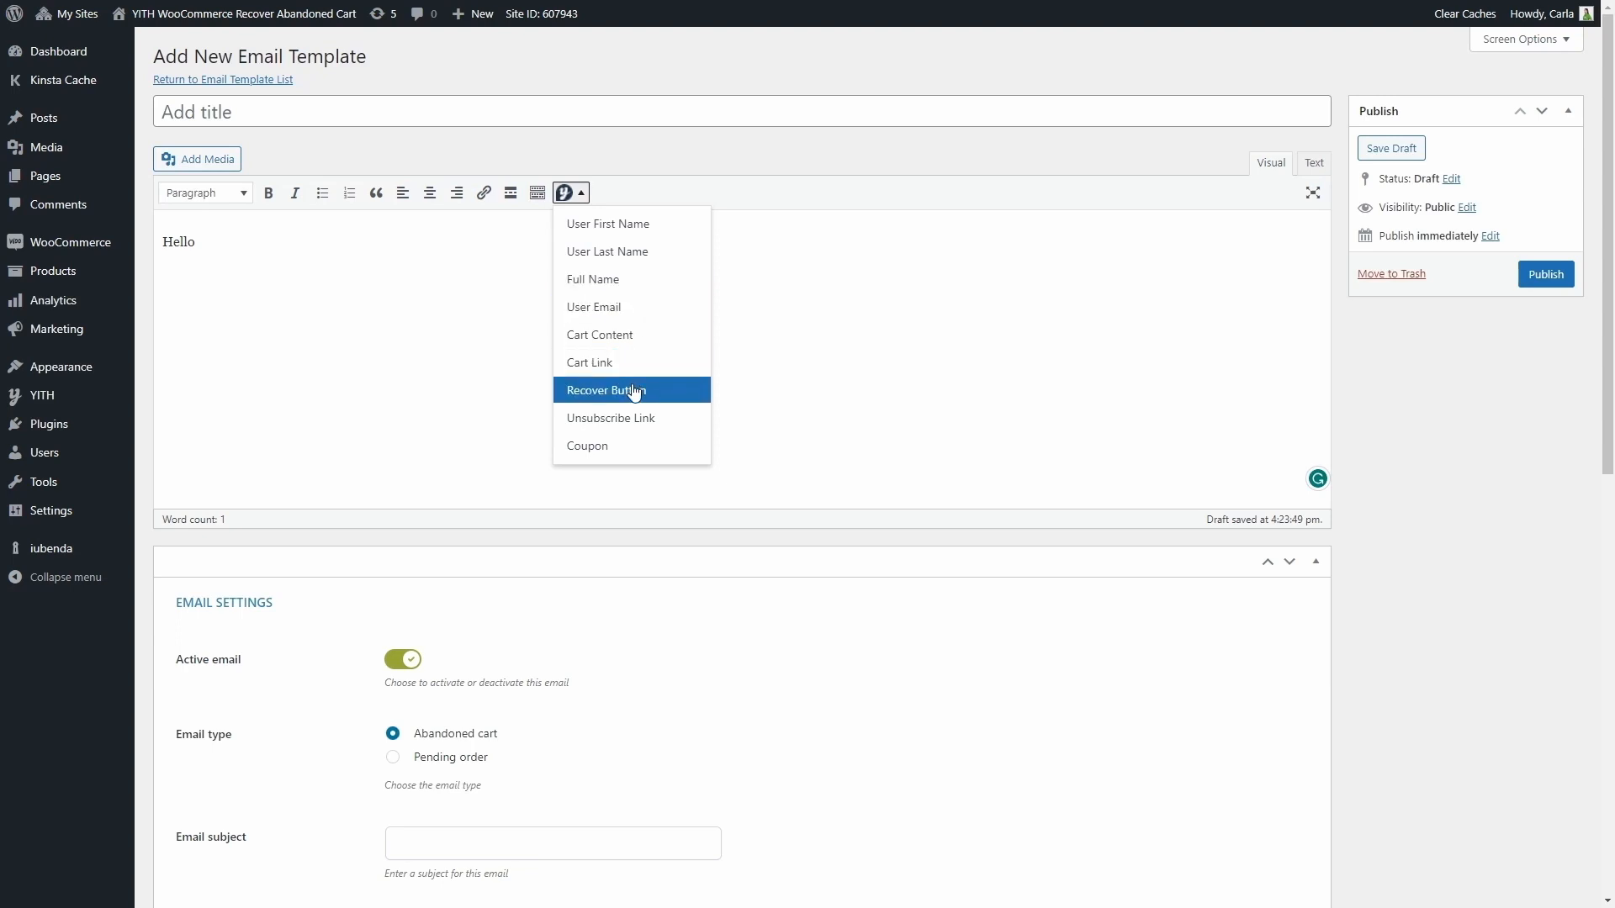
mouse_move(633, 447)
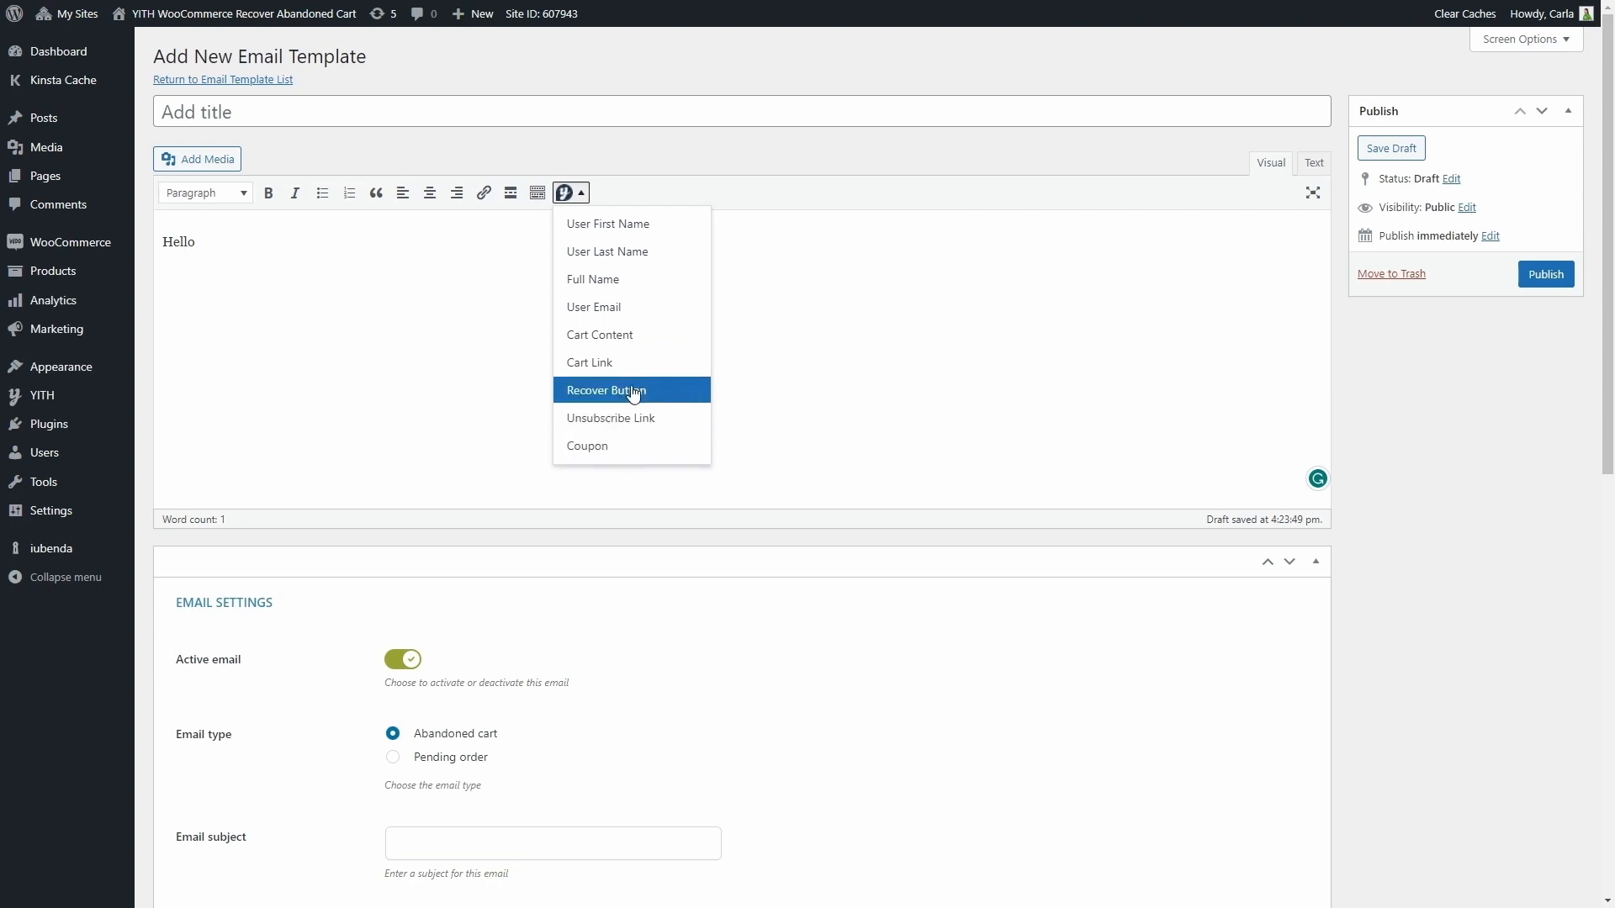
click(607, 224)
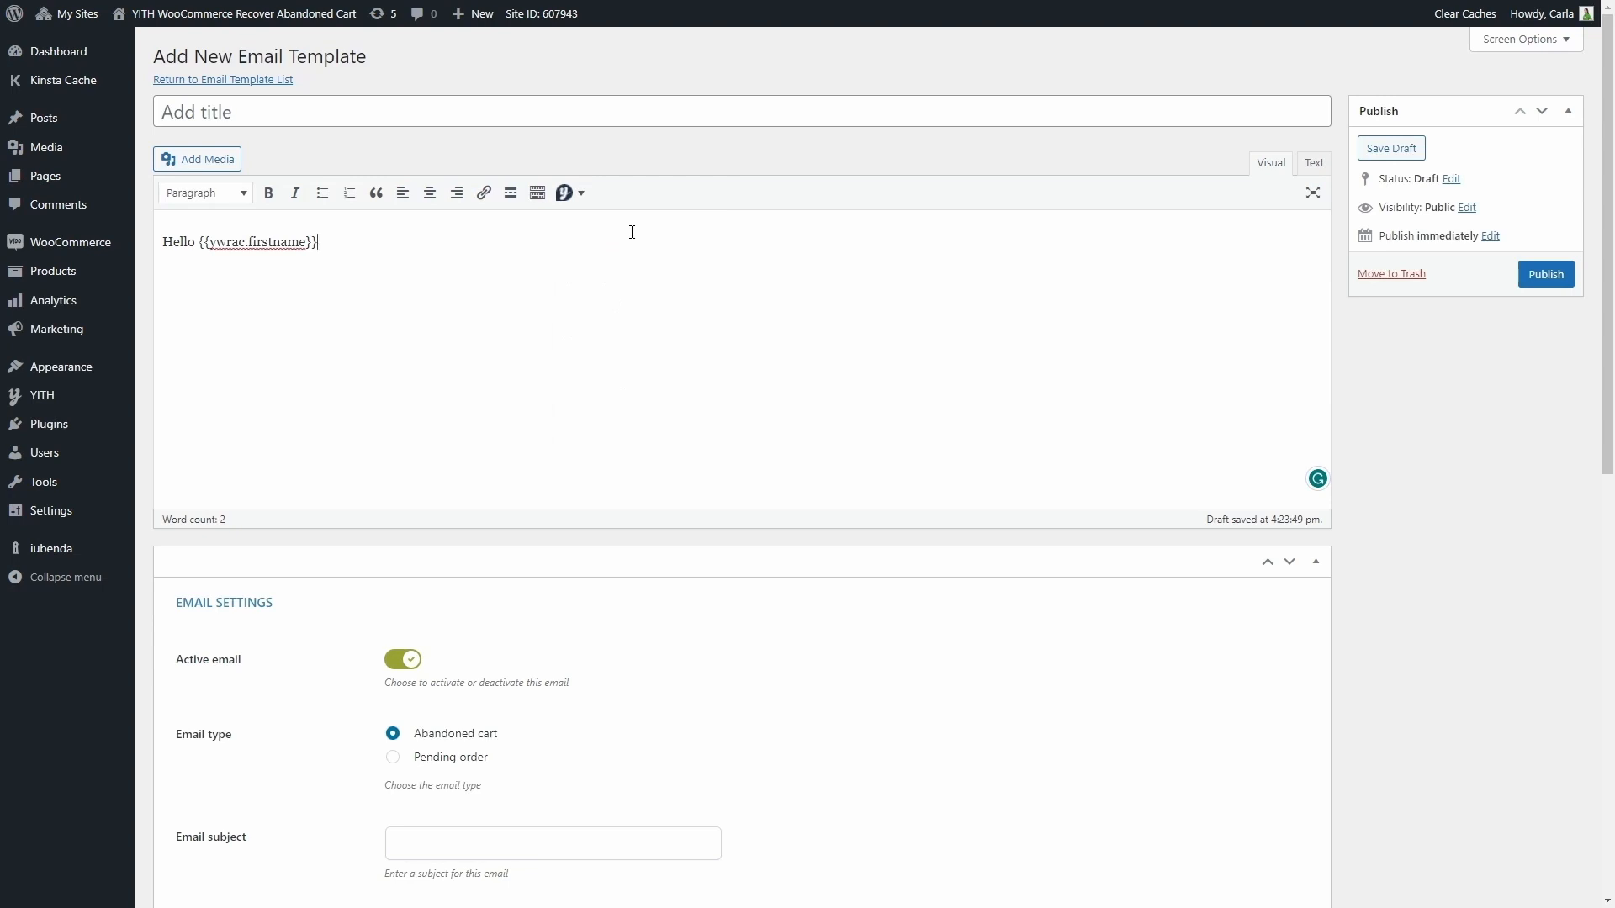
mouse_move(1546, 274)
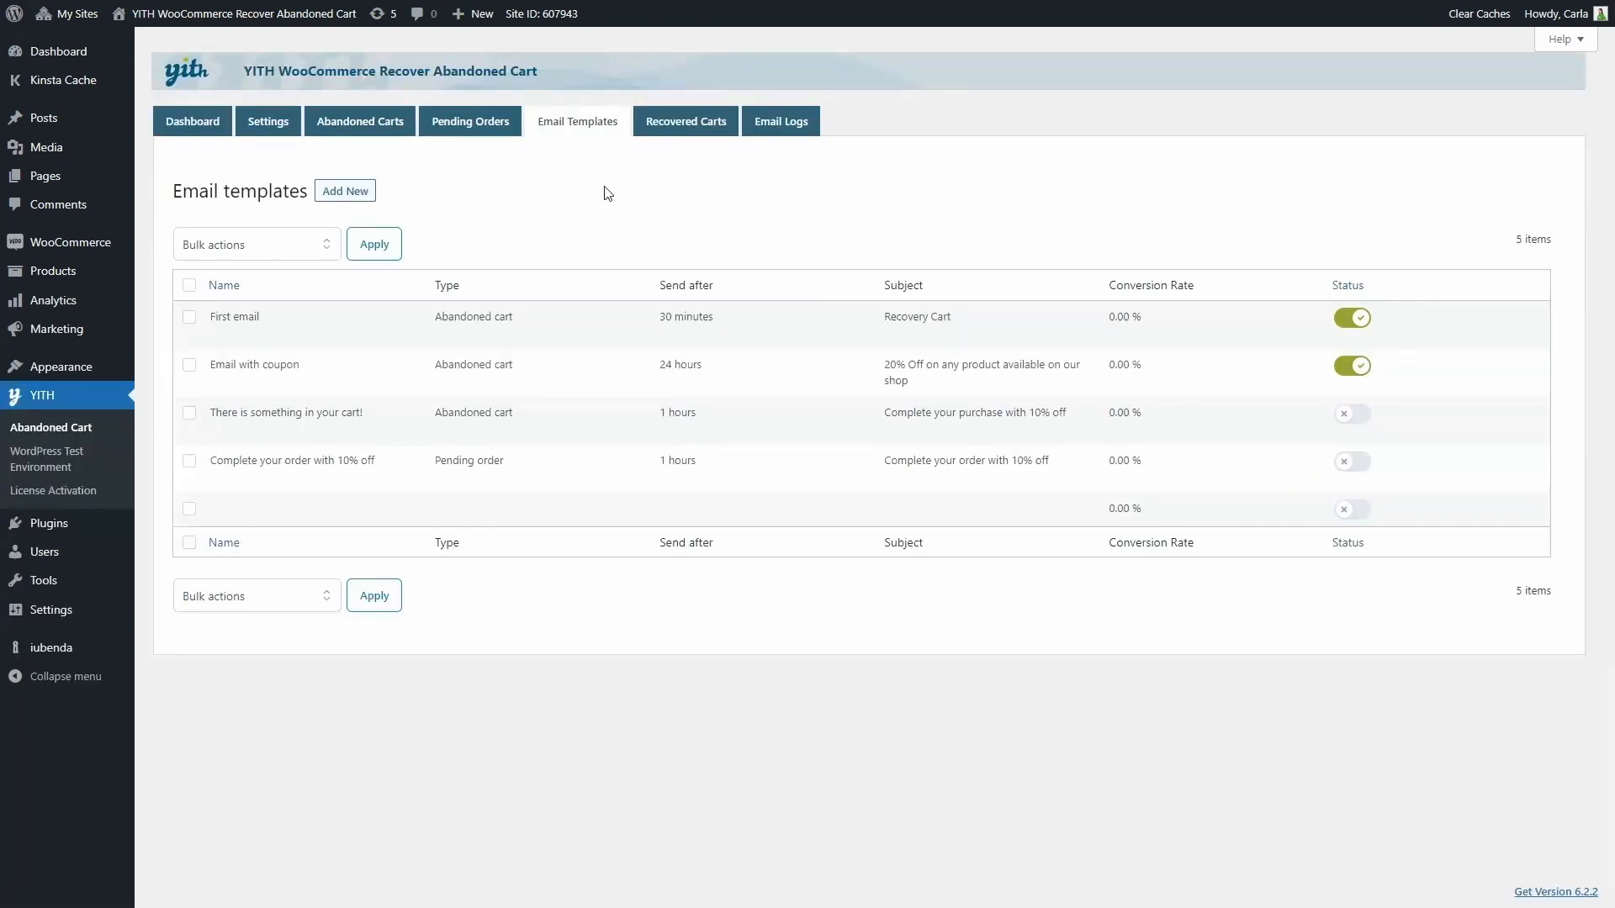
- View the Recovered Carts overview, which lists no recovered carts yet
click(686, 122)
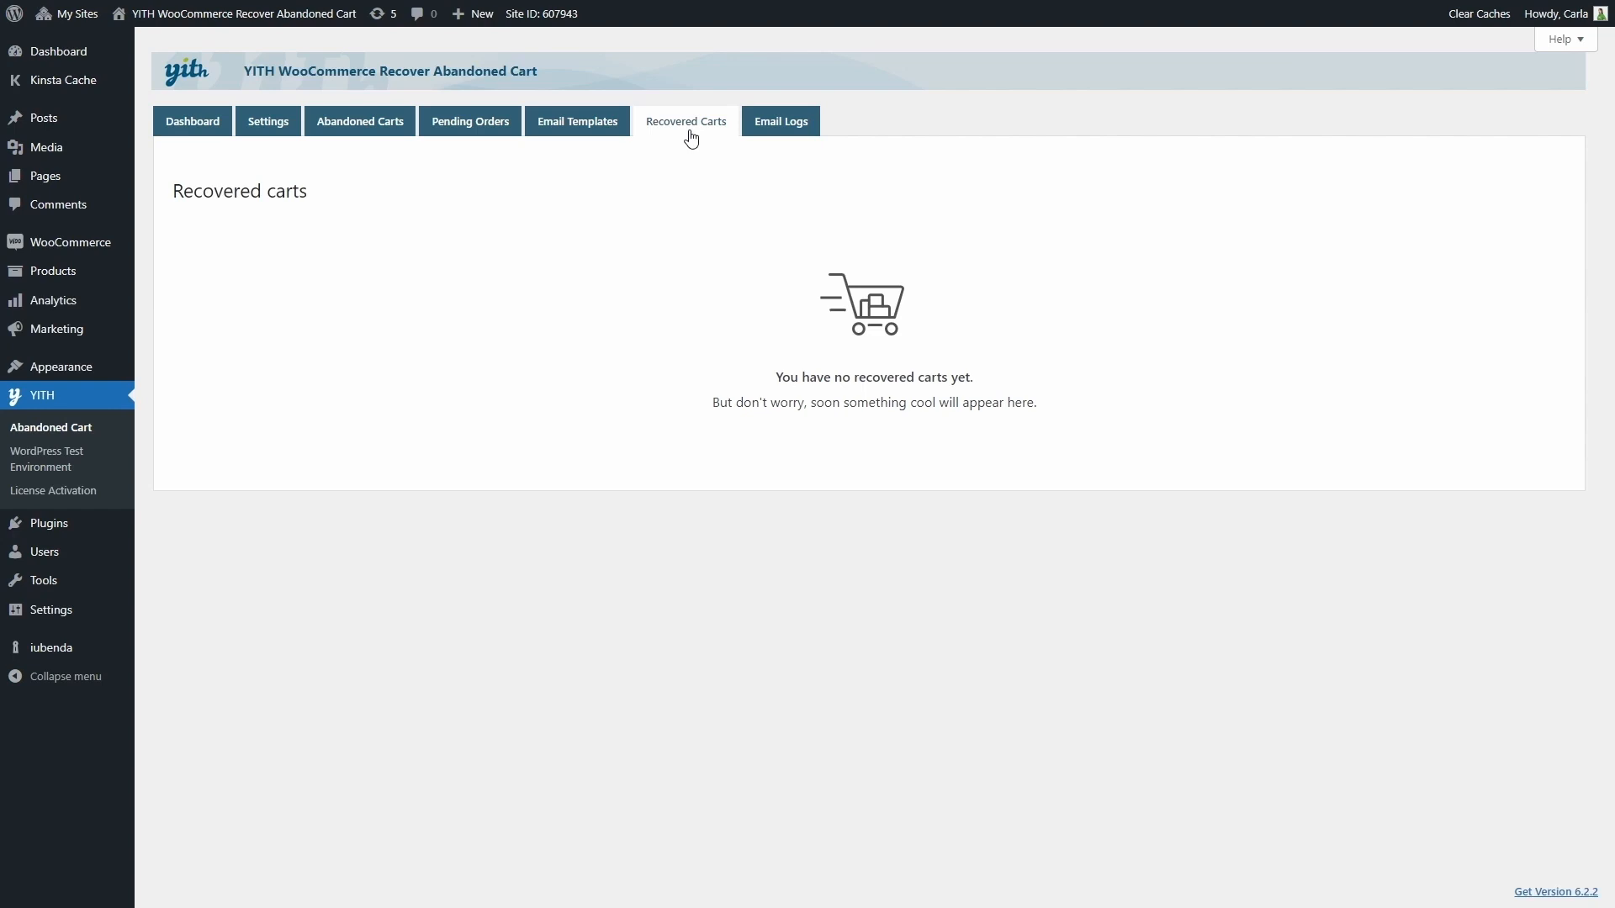
mouse_move(632, 124)
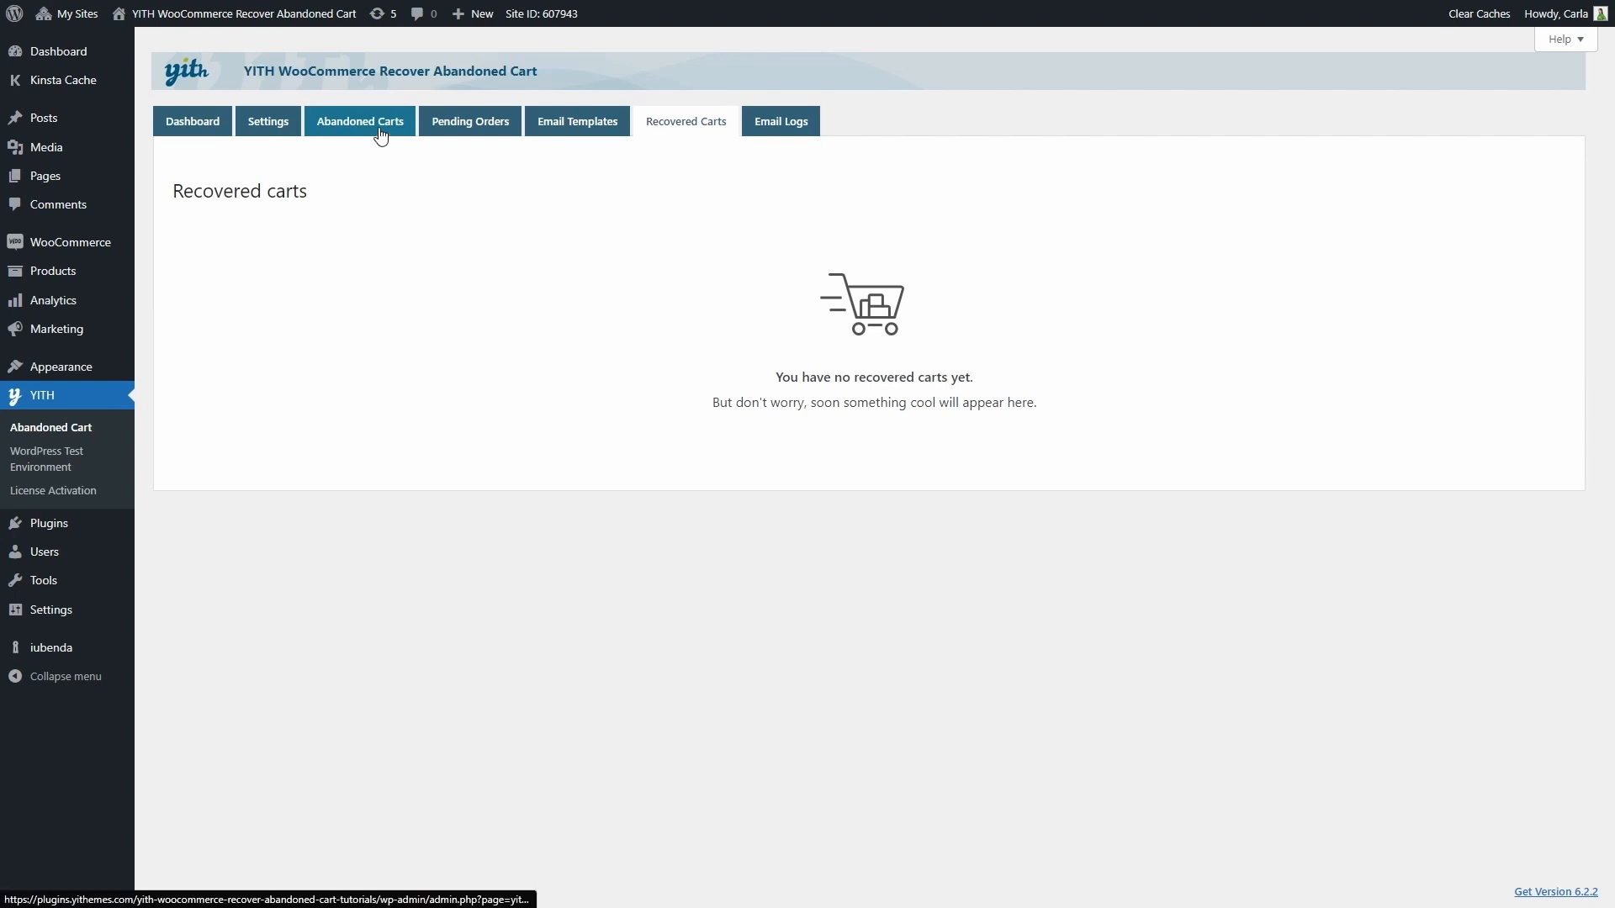
mouse_move(699, 113)
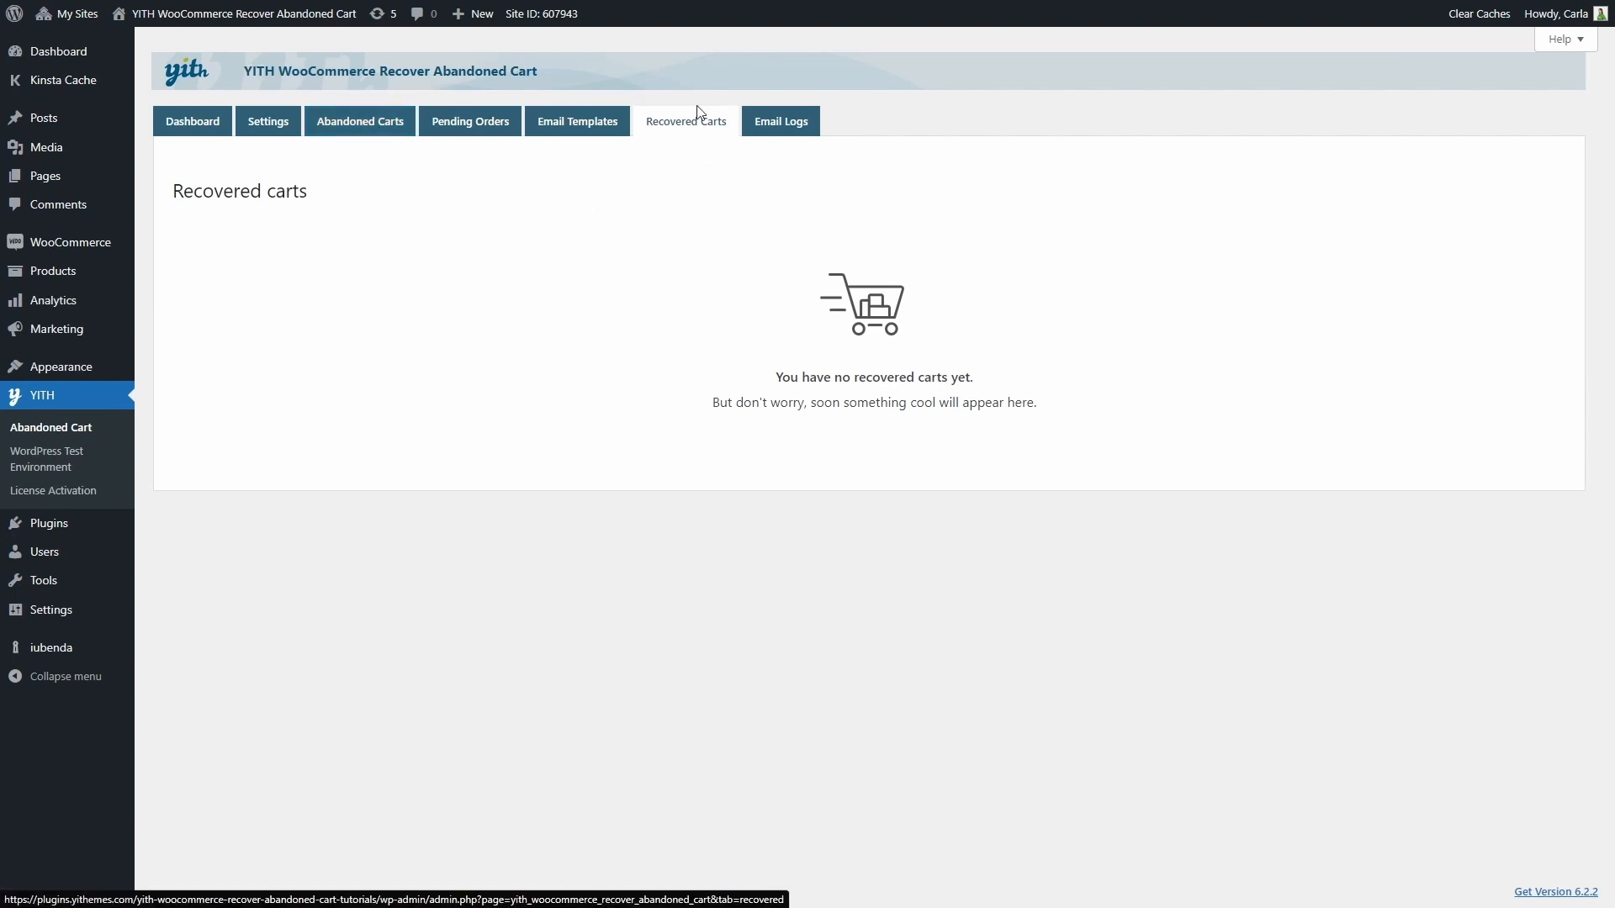
mouse_move(782, 133)
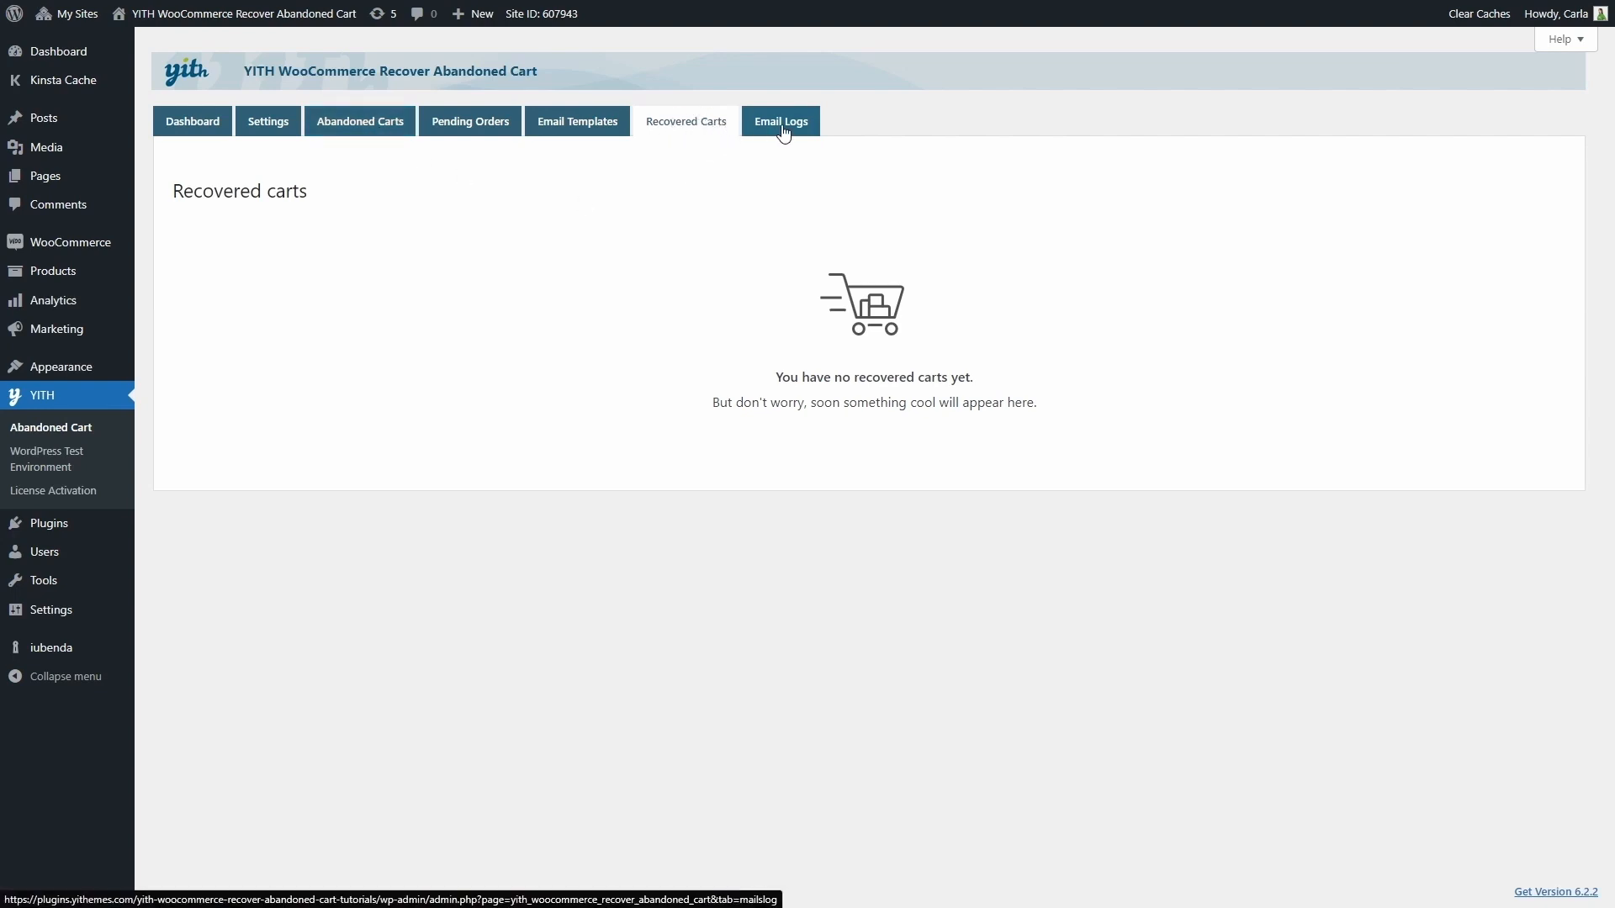
- Review the Email Logs of 872 sent recovery emails and start a search by address
click(781, 121)
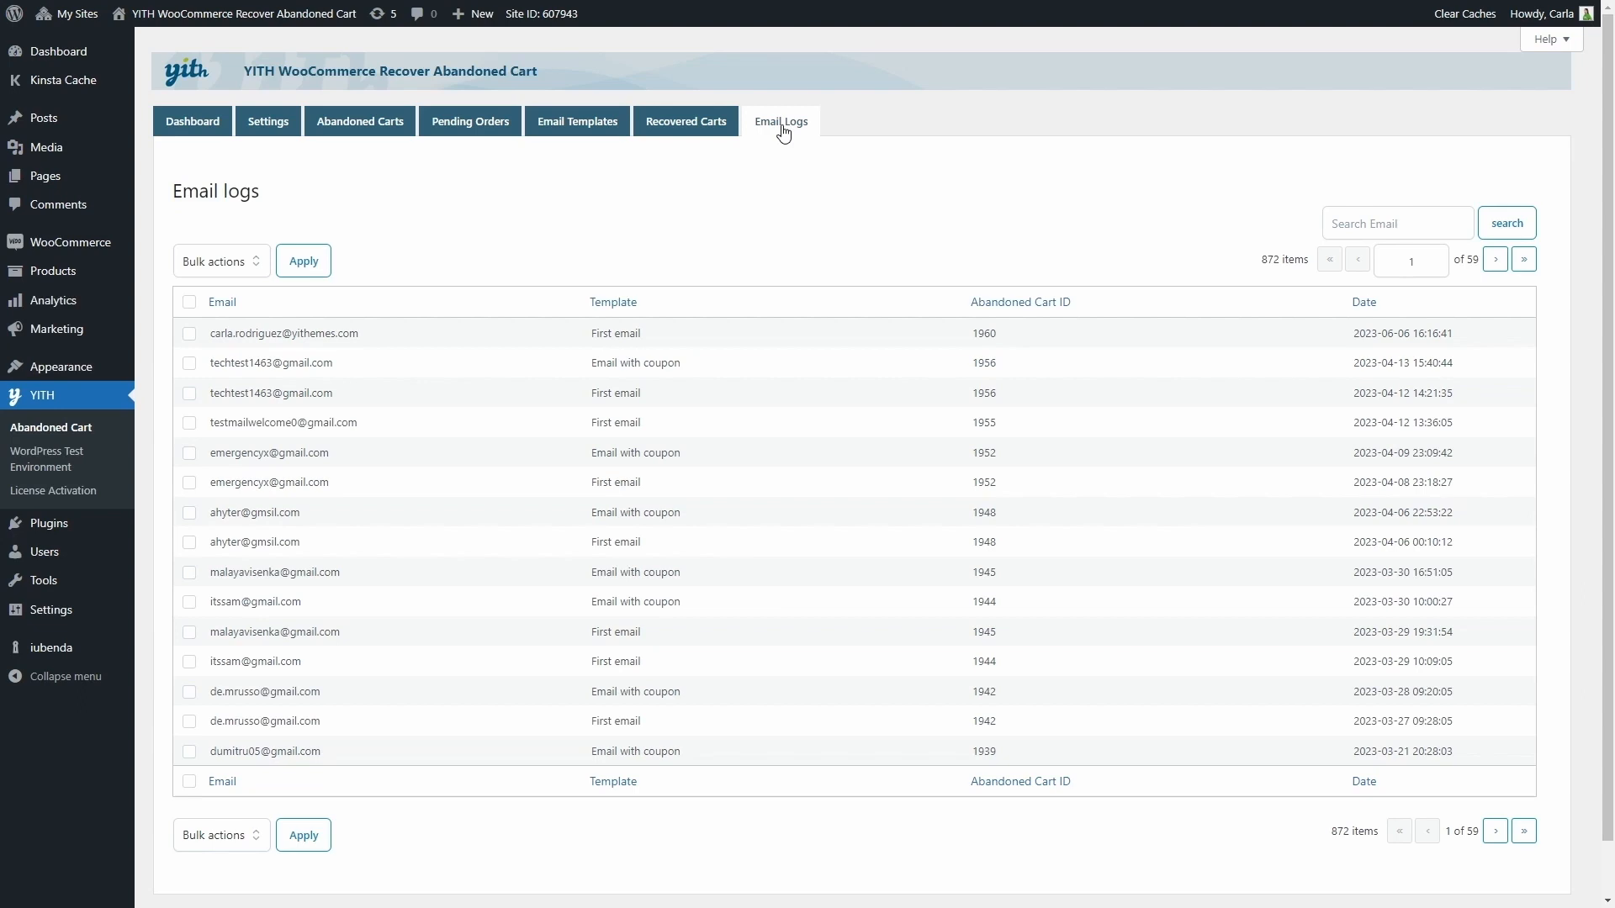
mouse_move(728, 176)
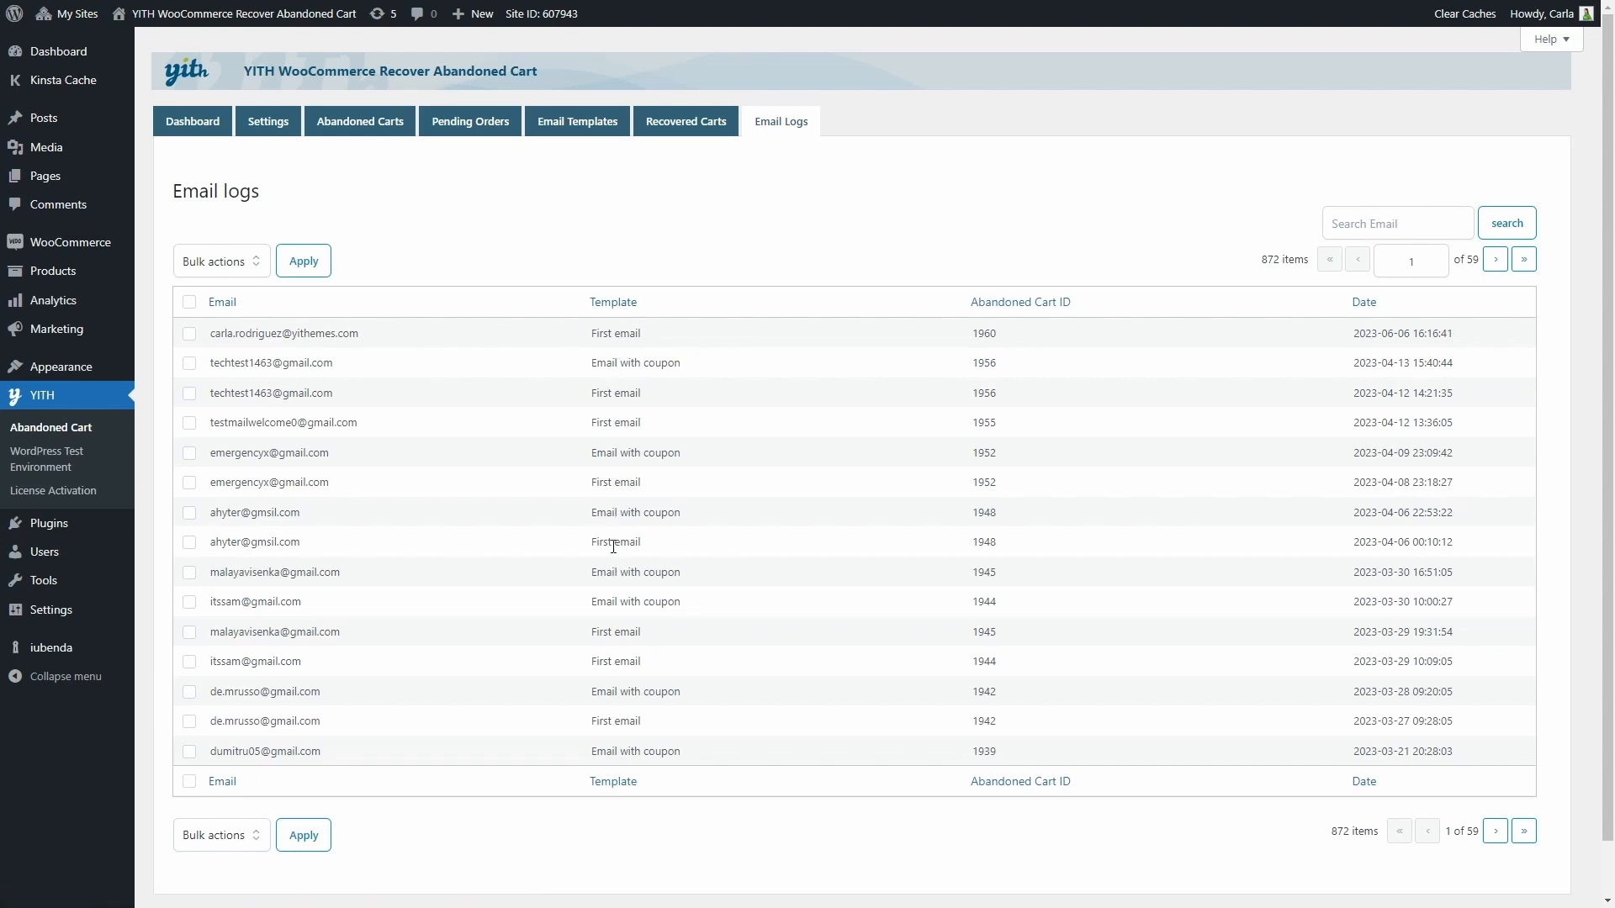
mouse_move(612, 565)
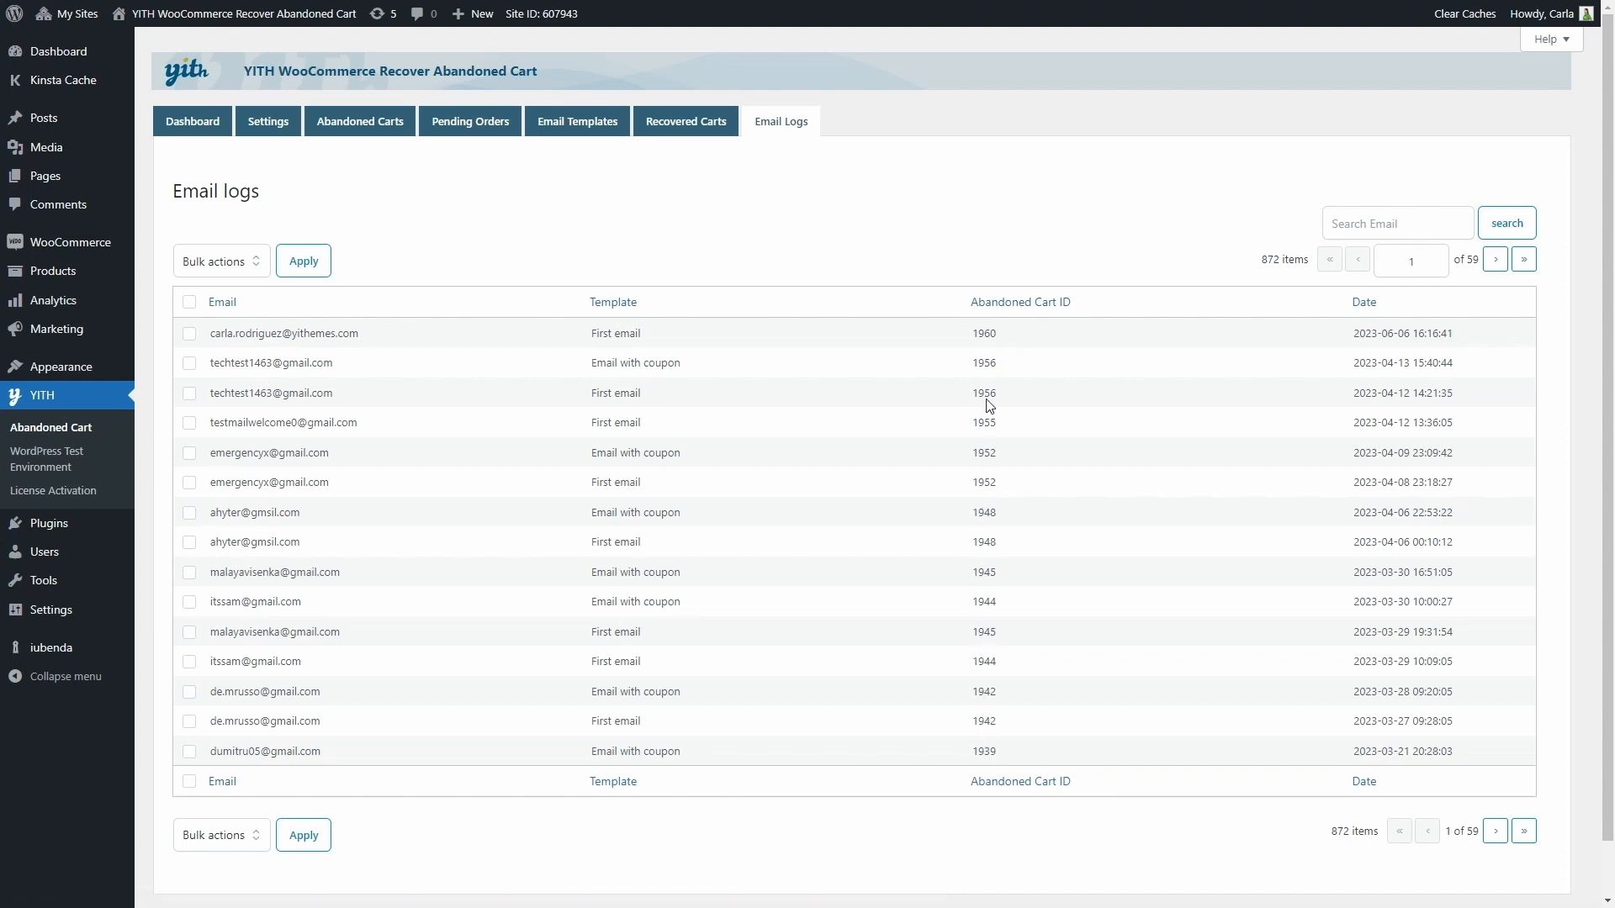
mouse_move(1377, 736)
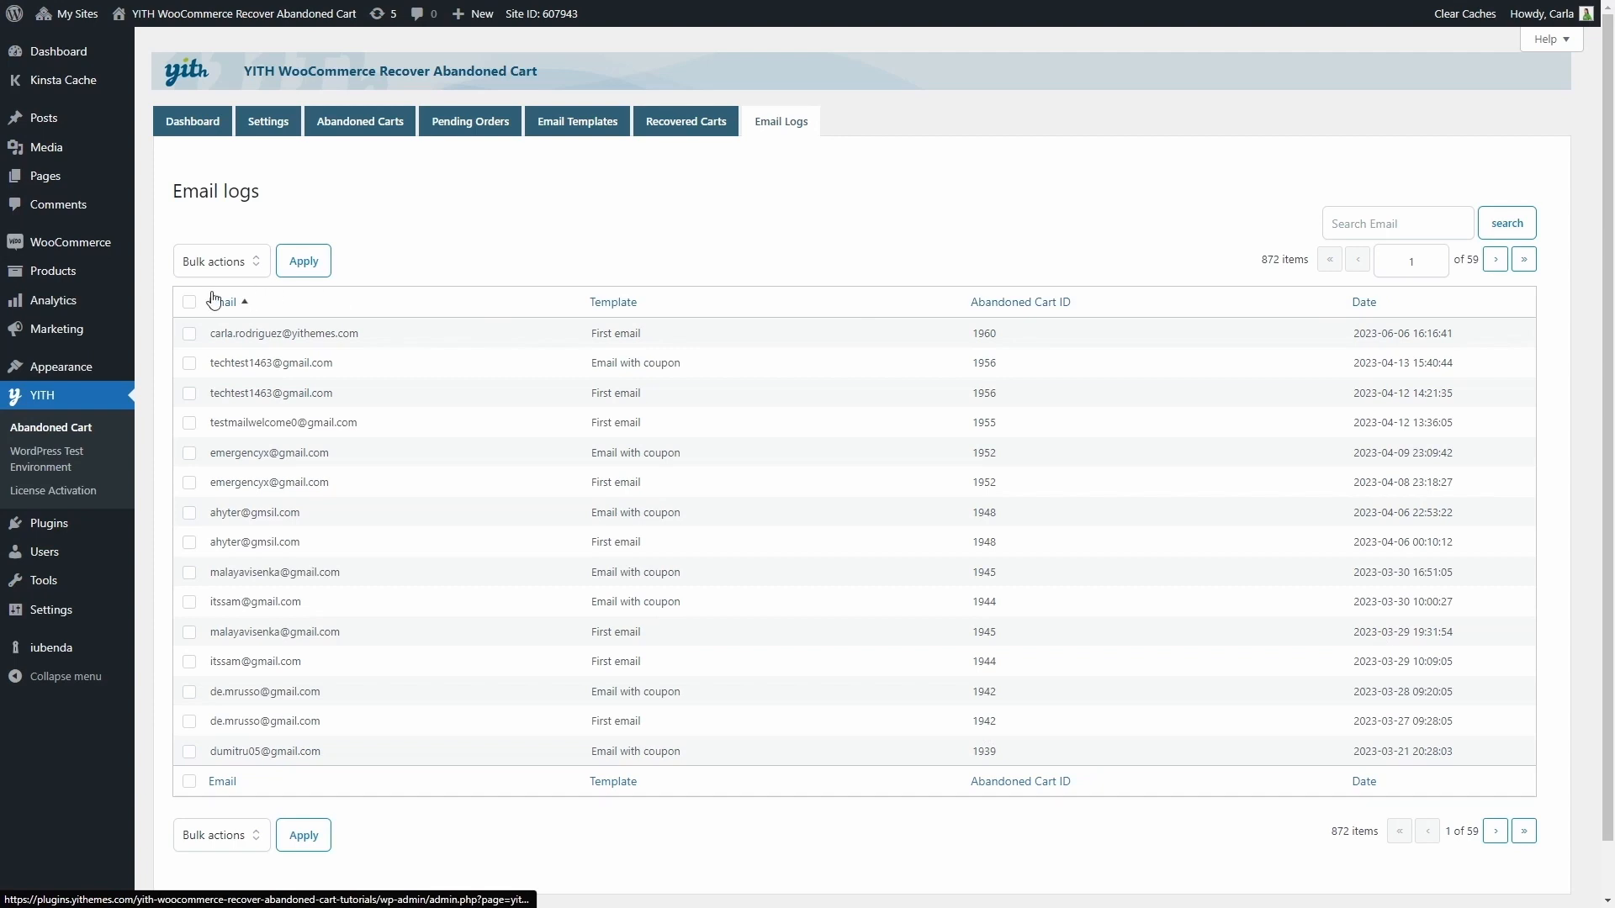
click(222, 261)
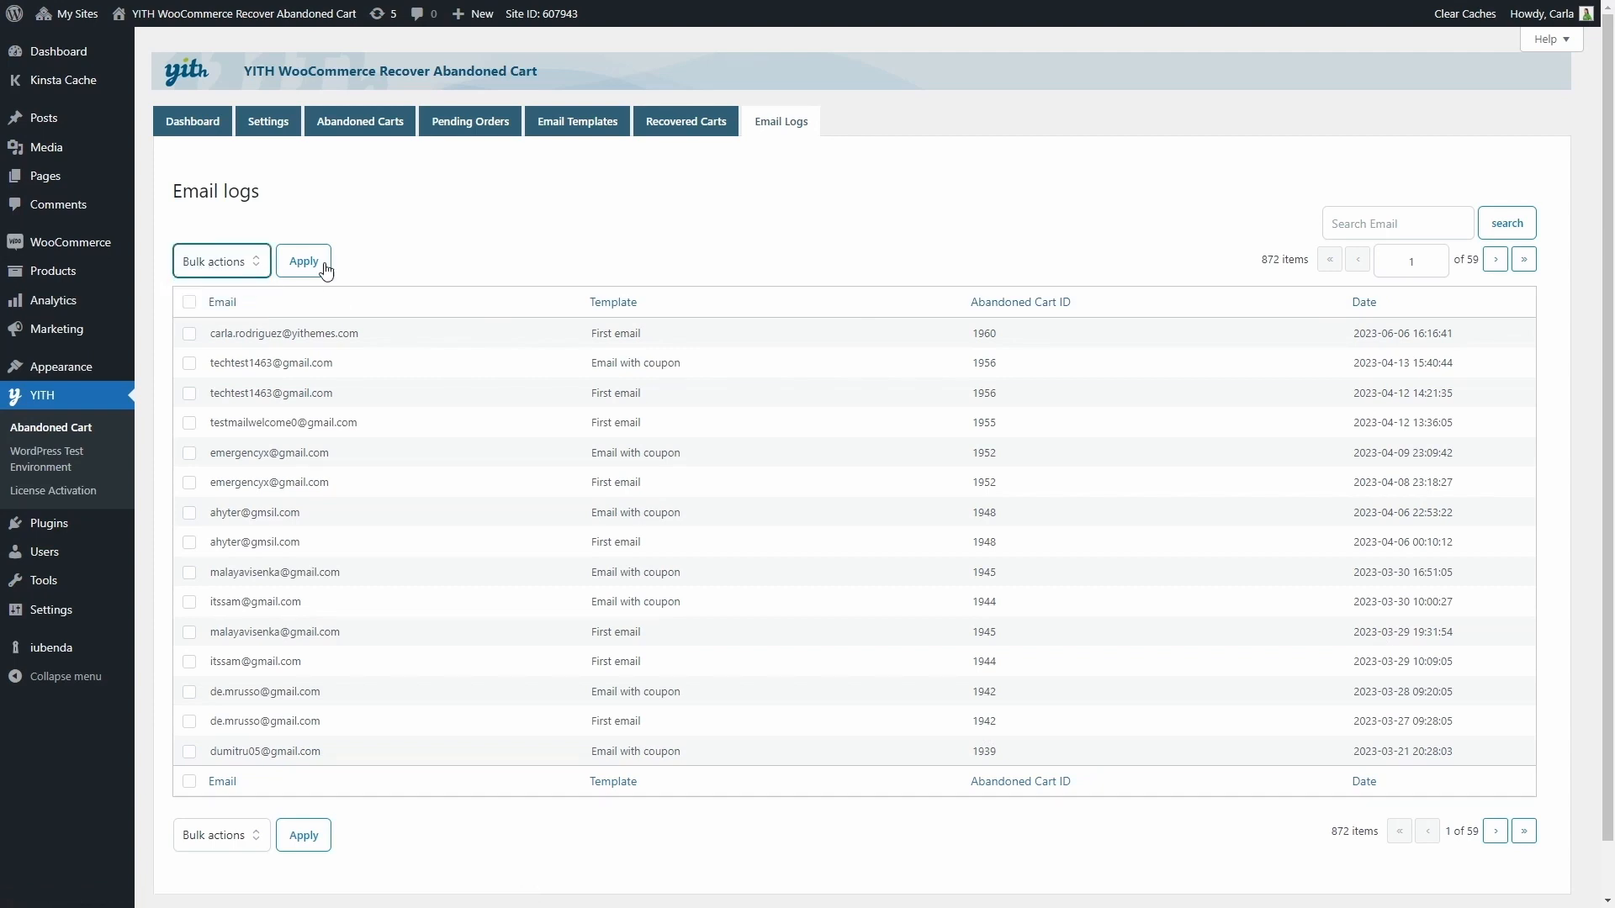
click(1396, 222)
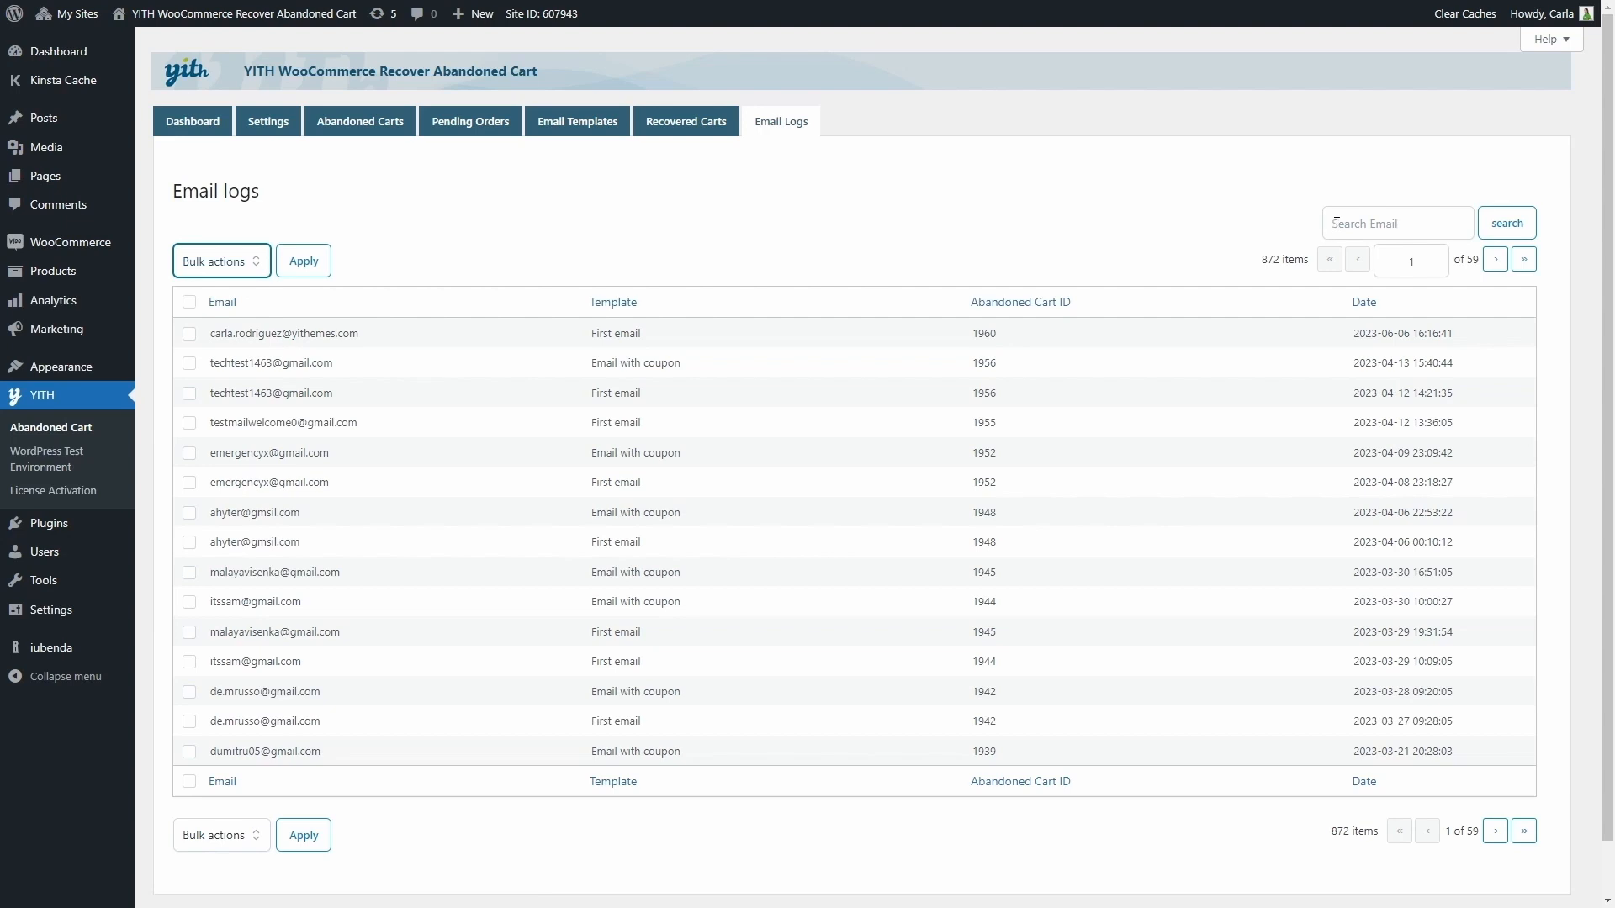